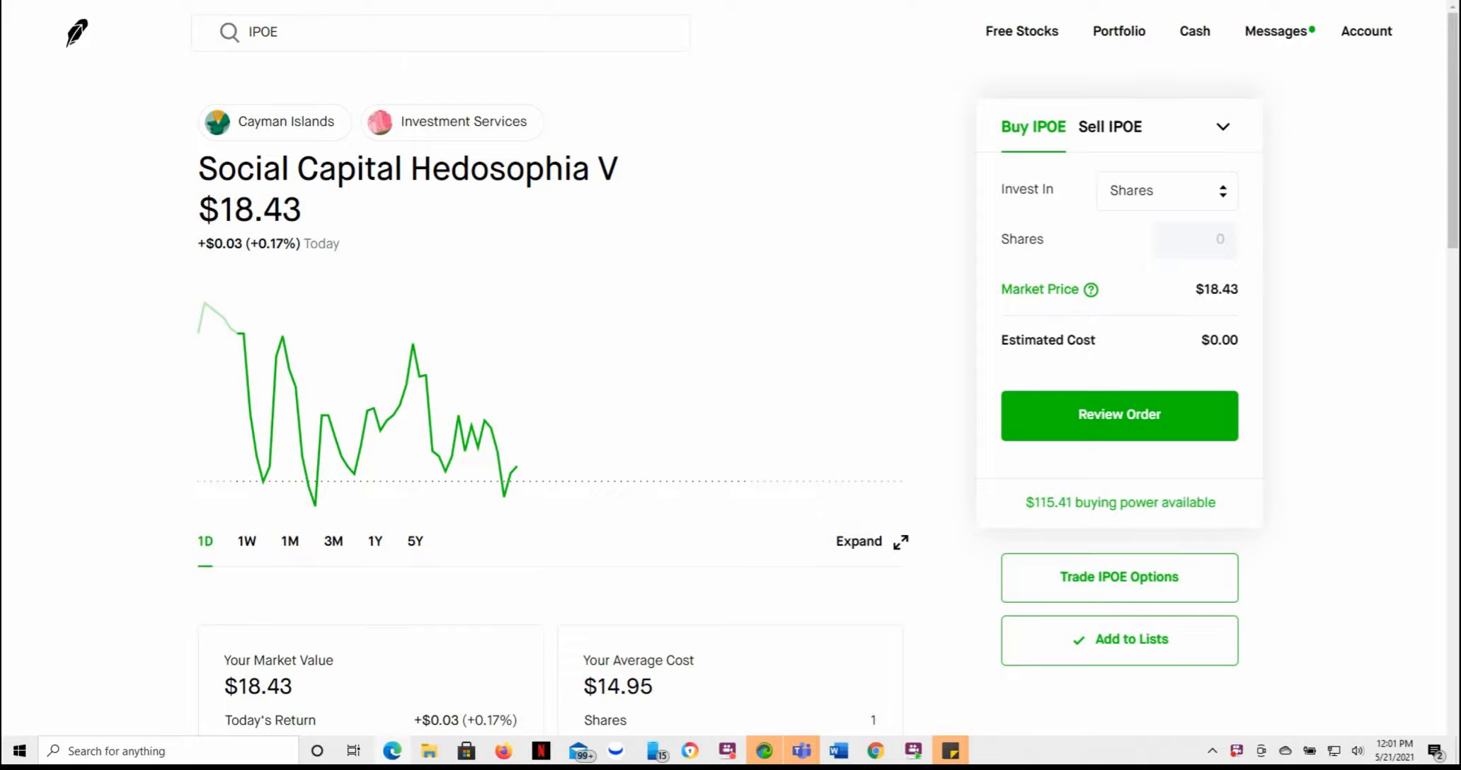
pyautogui.moveTo(114, 512)
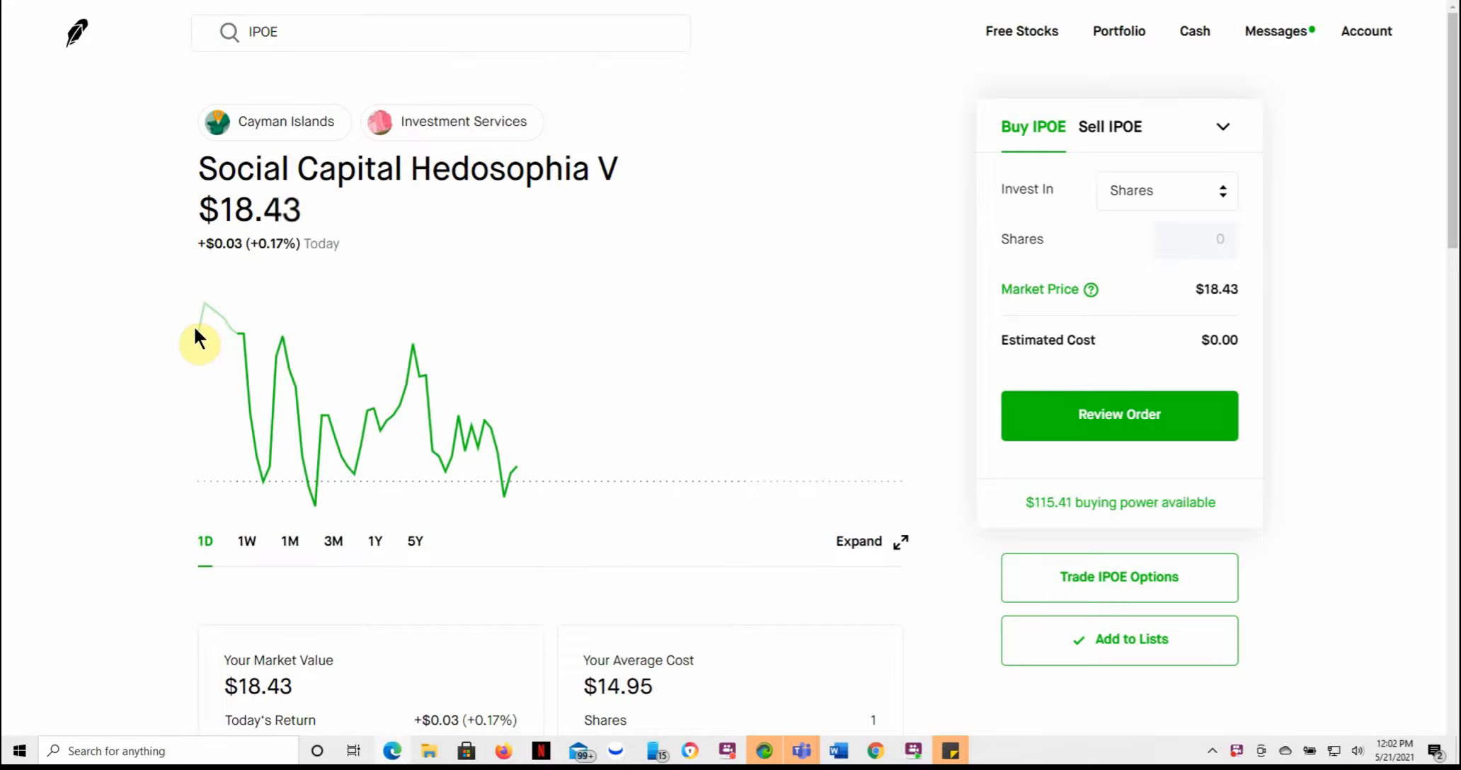
pyautogui.moveTo(247, 680)
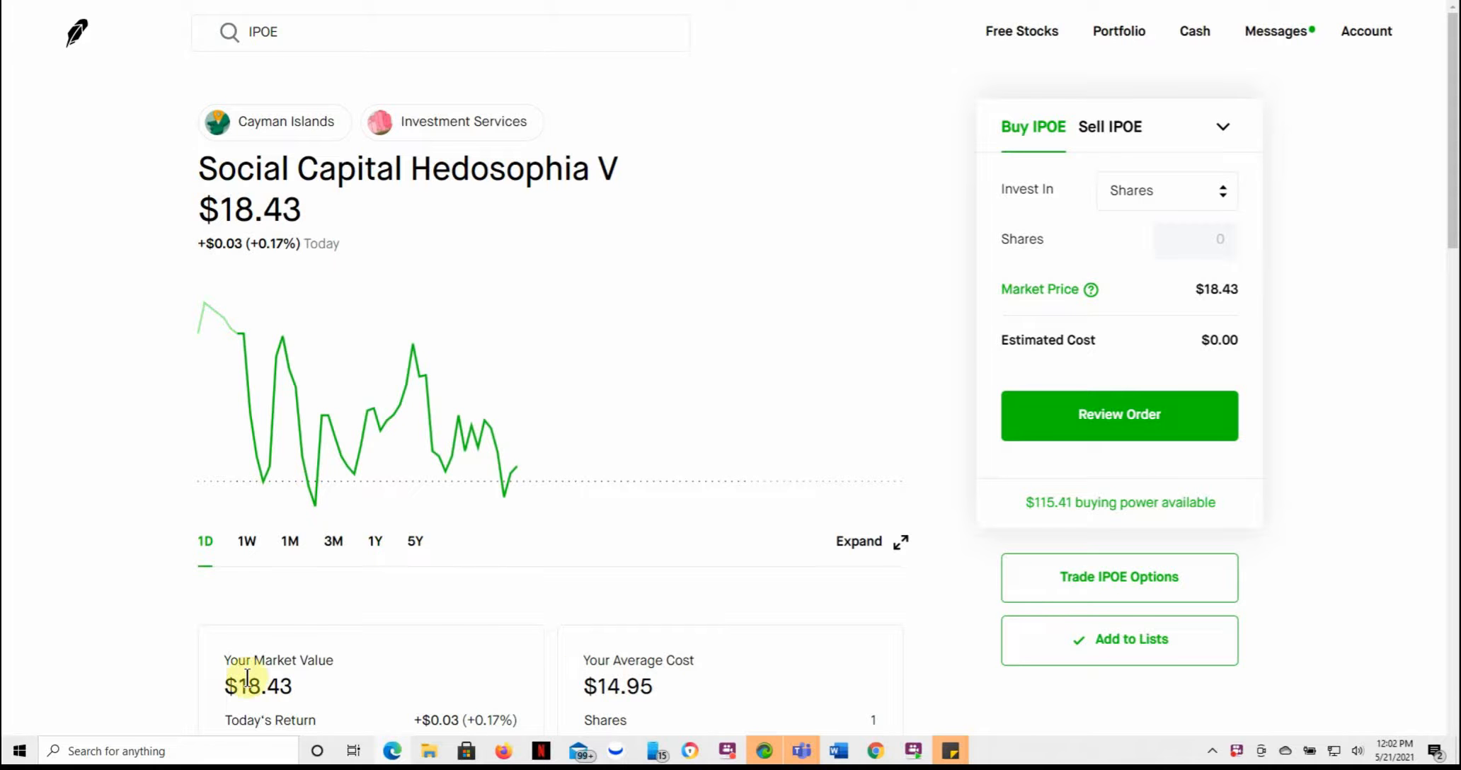
pyautogui.moveTo(589, 263)
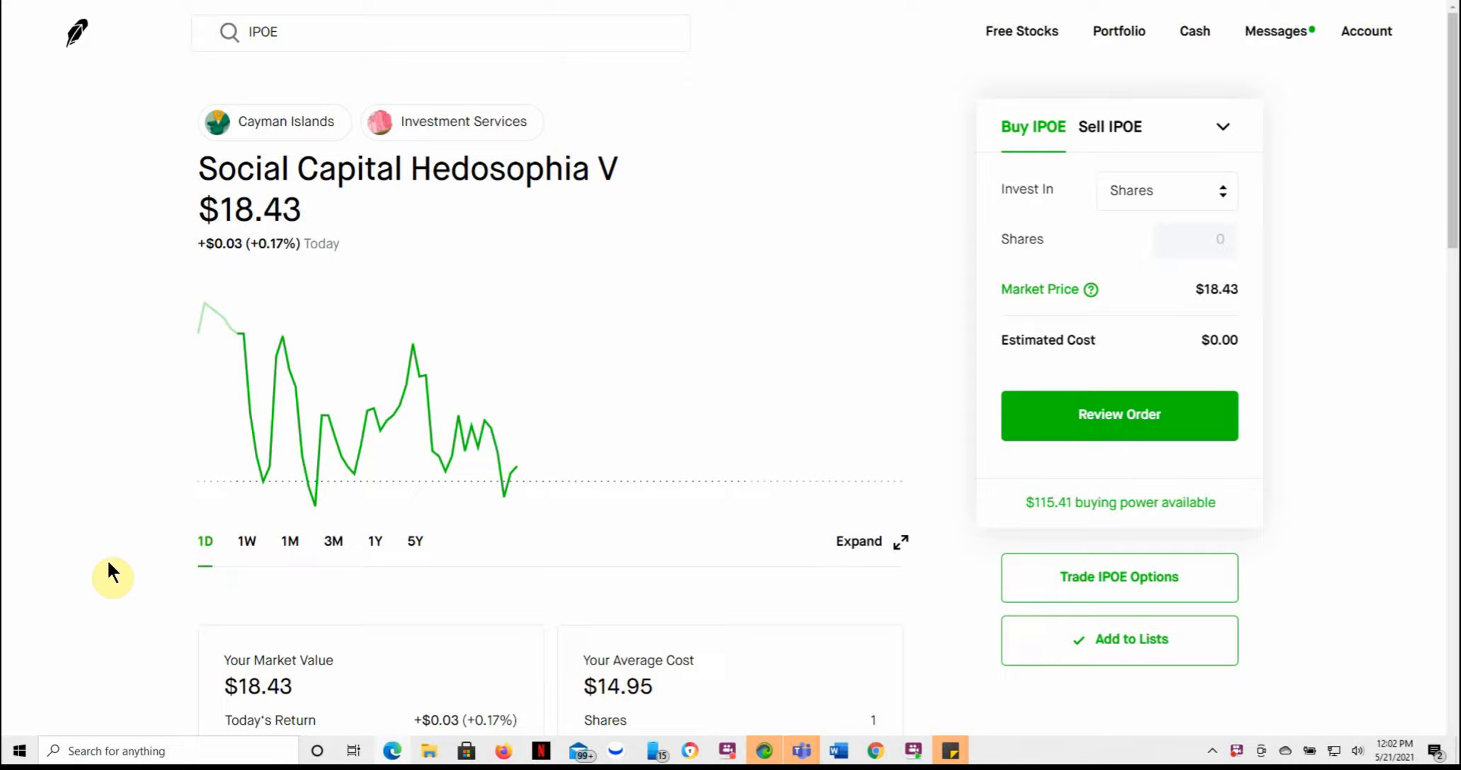
# Step: Expand the IPOE About section to show the full company description
pyautogui.scroll(-3)
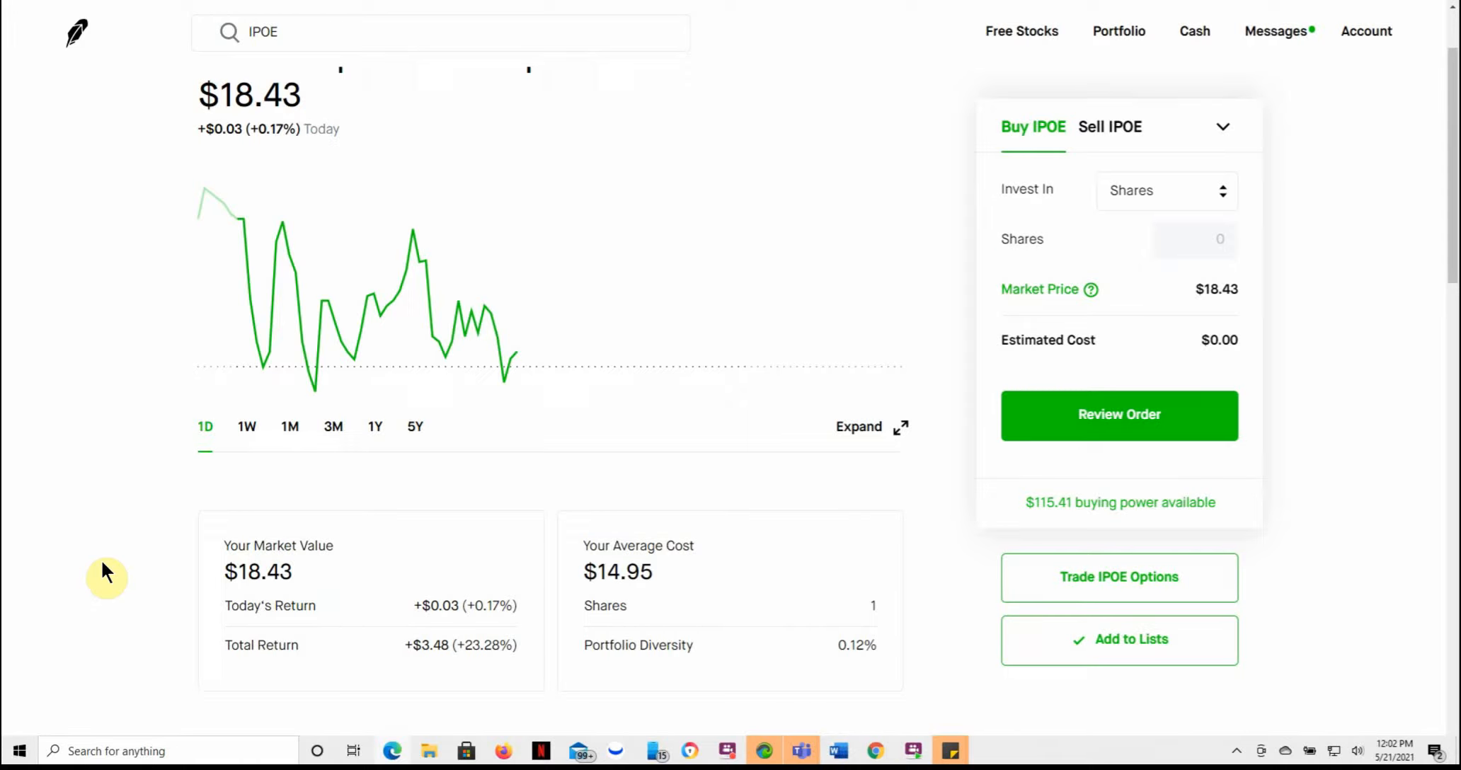
pyautogui.moveTo(904, 606)
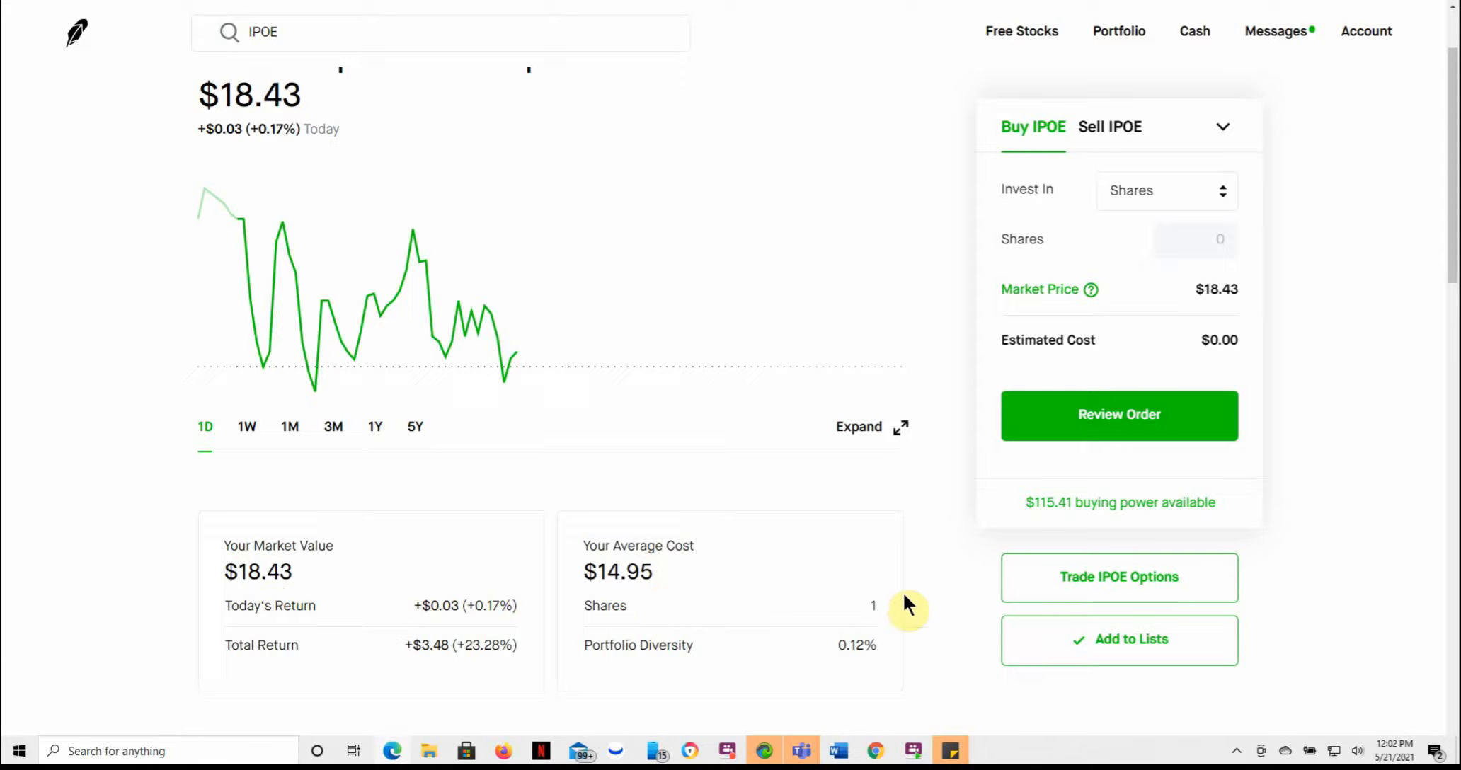
pyautogui.moveTo(901, 605)
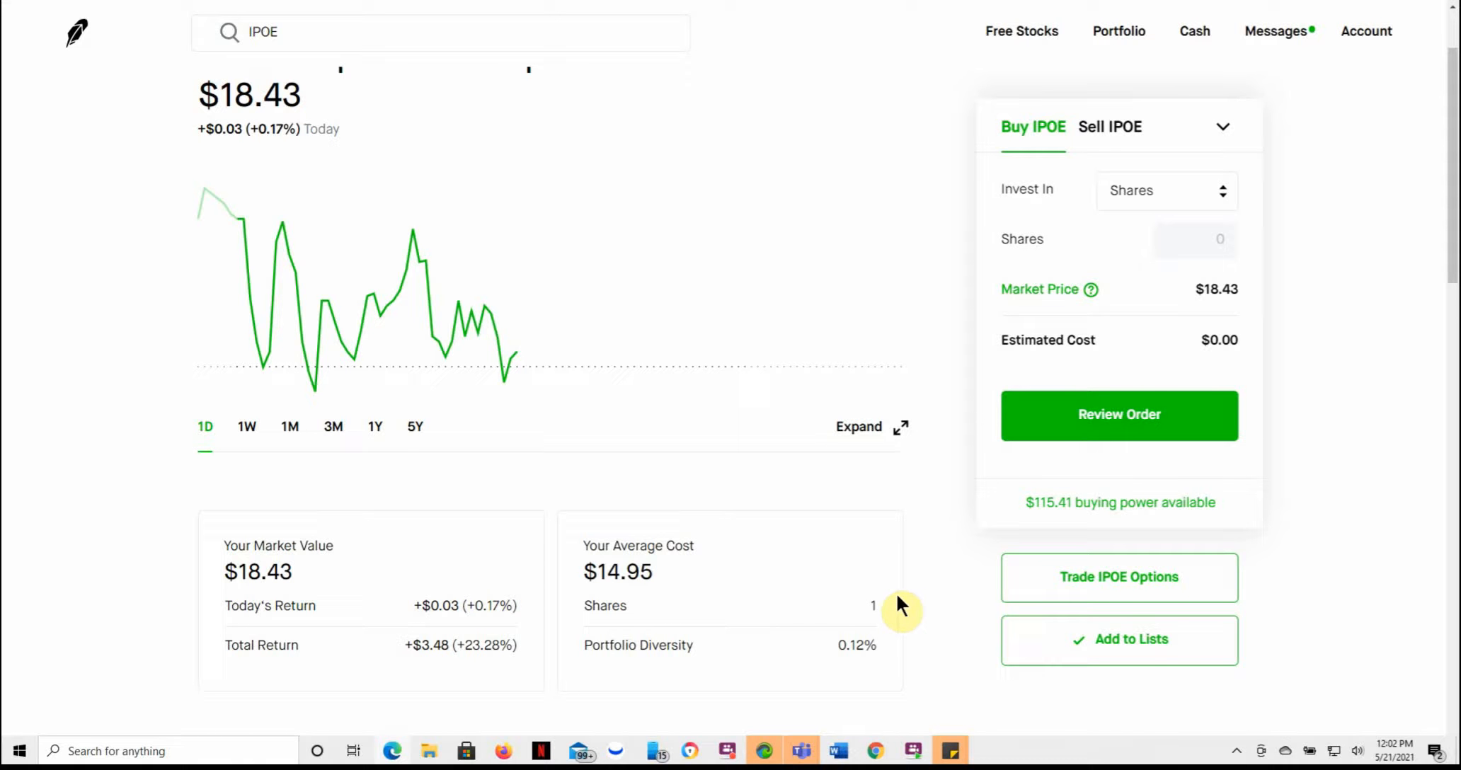
pyautogui.moveTo(824, 611)
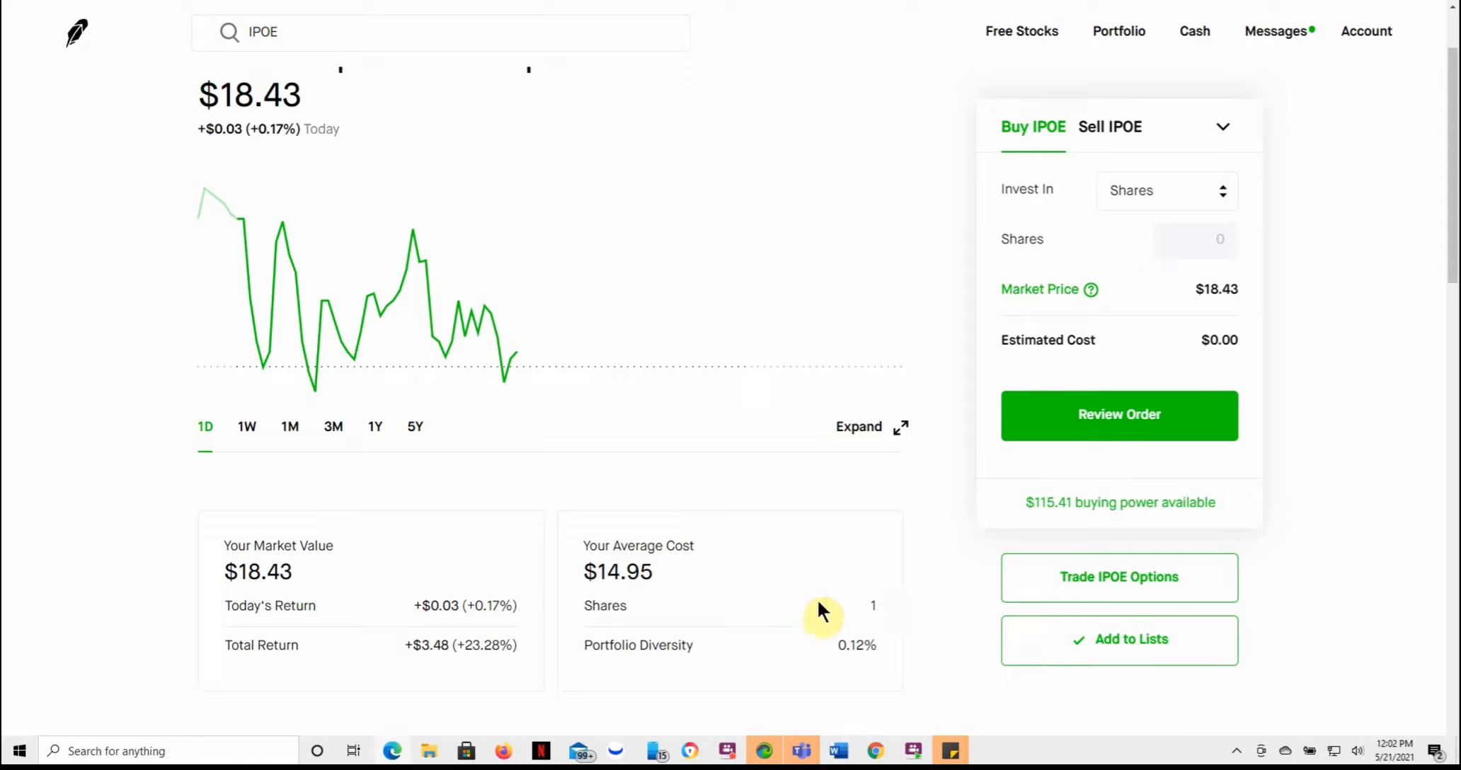
pyautogui.moveTo(624, 606)
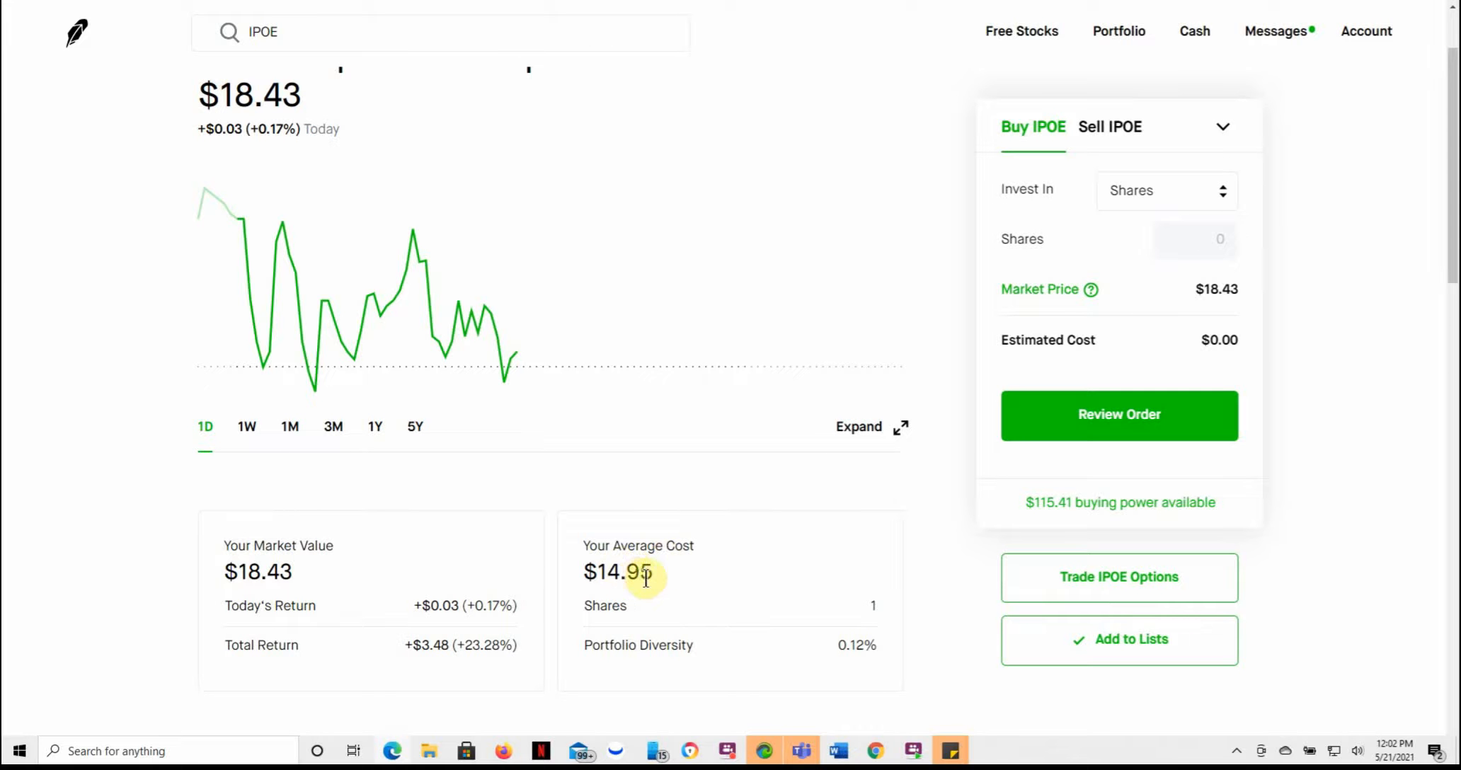
pyautogui.scroll(-3)
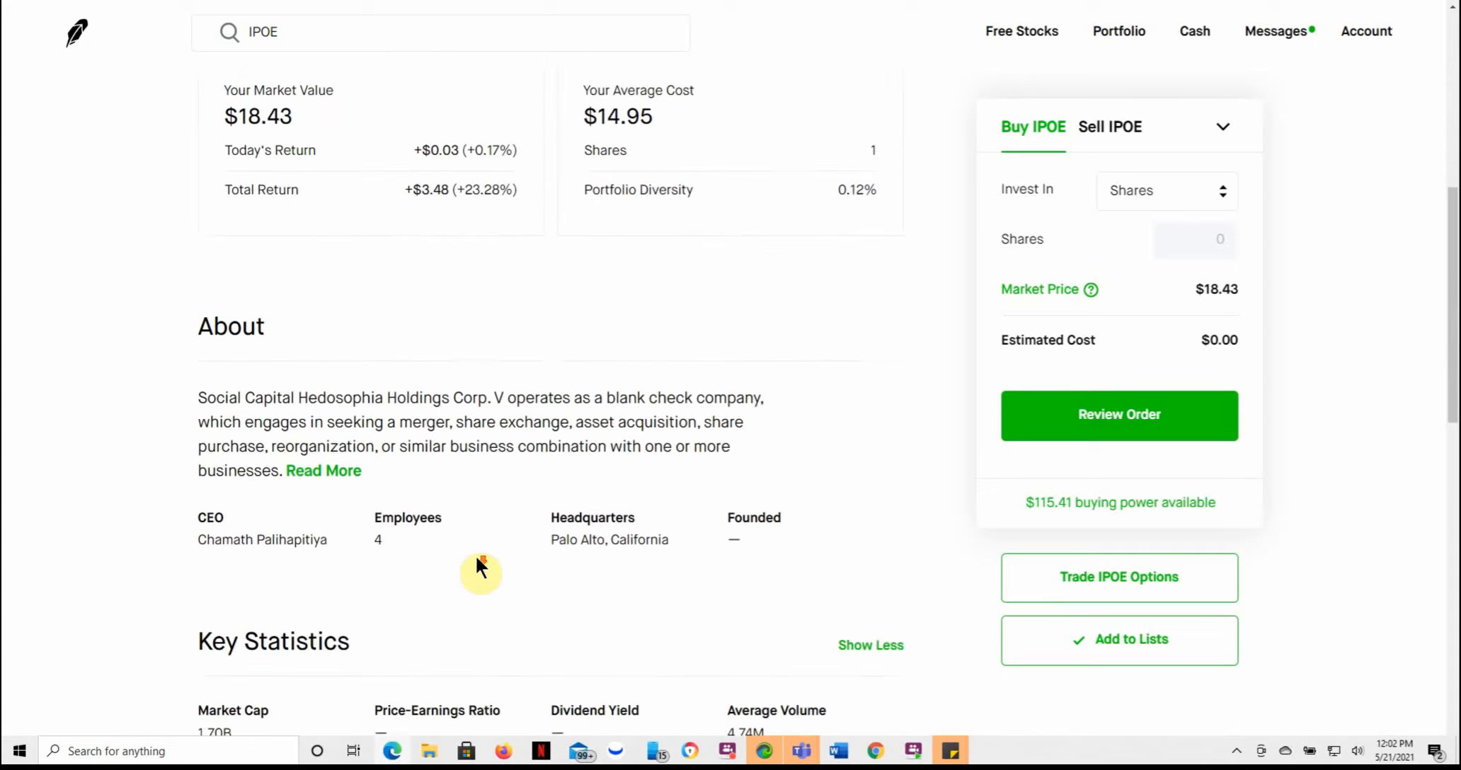
pyautogui.click(323, 470)
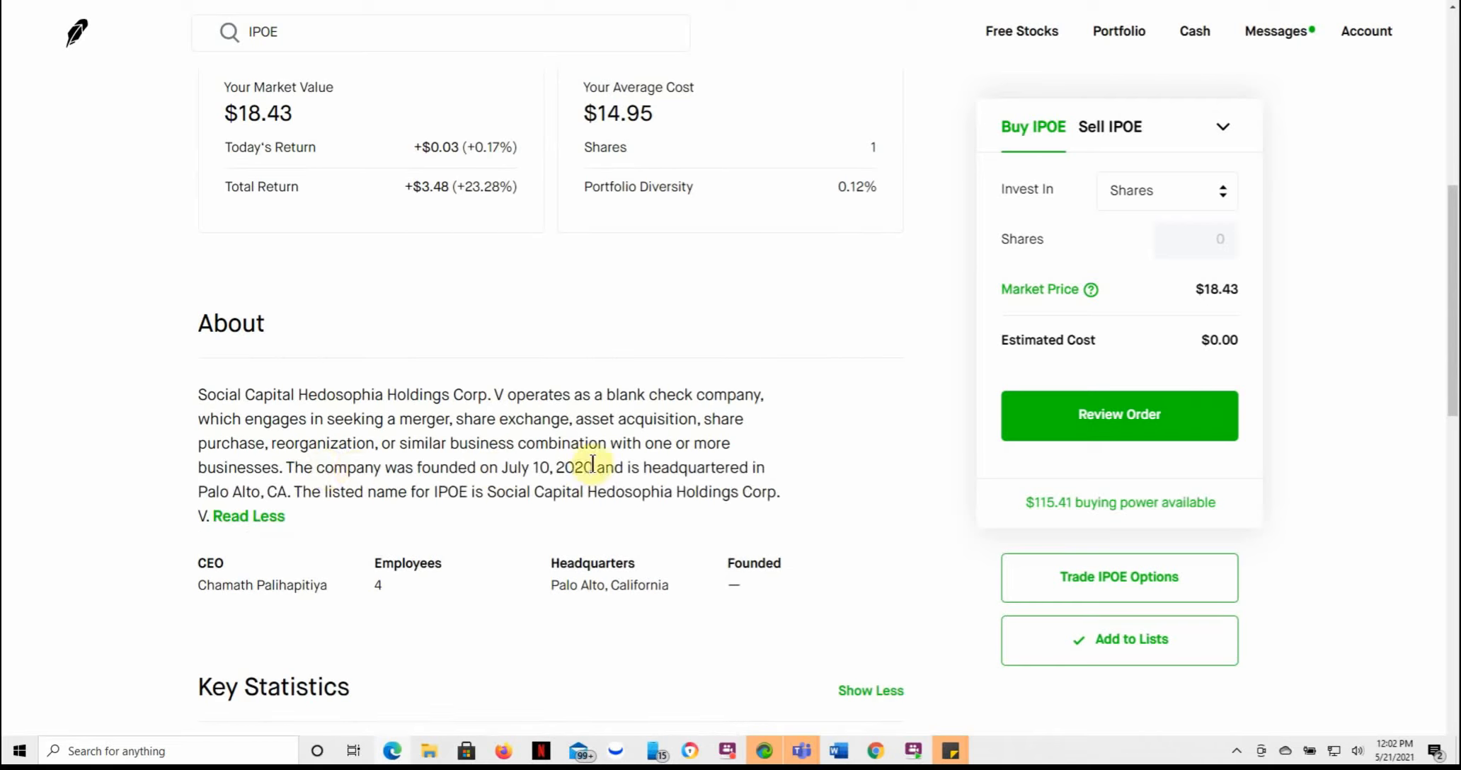
pyautogui.moveTo(530, 337)
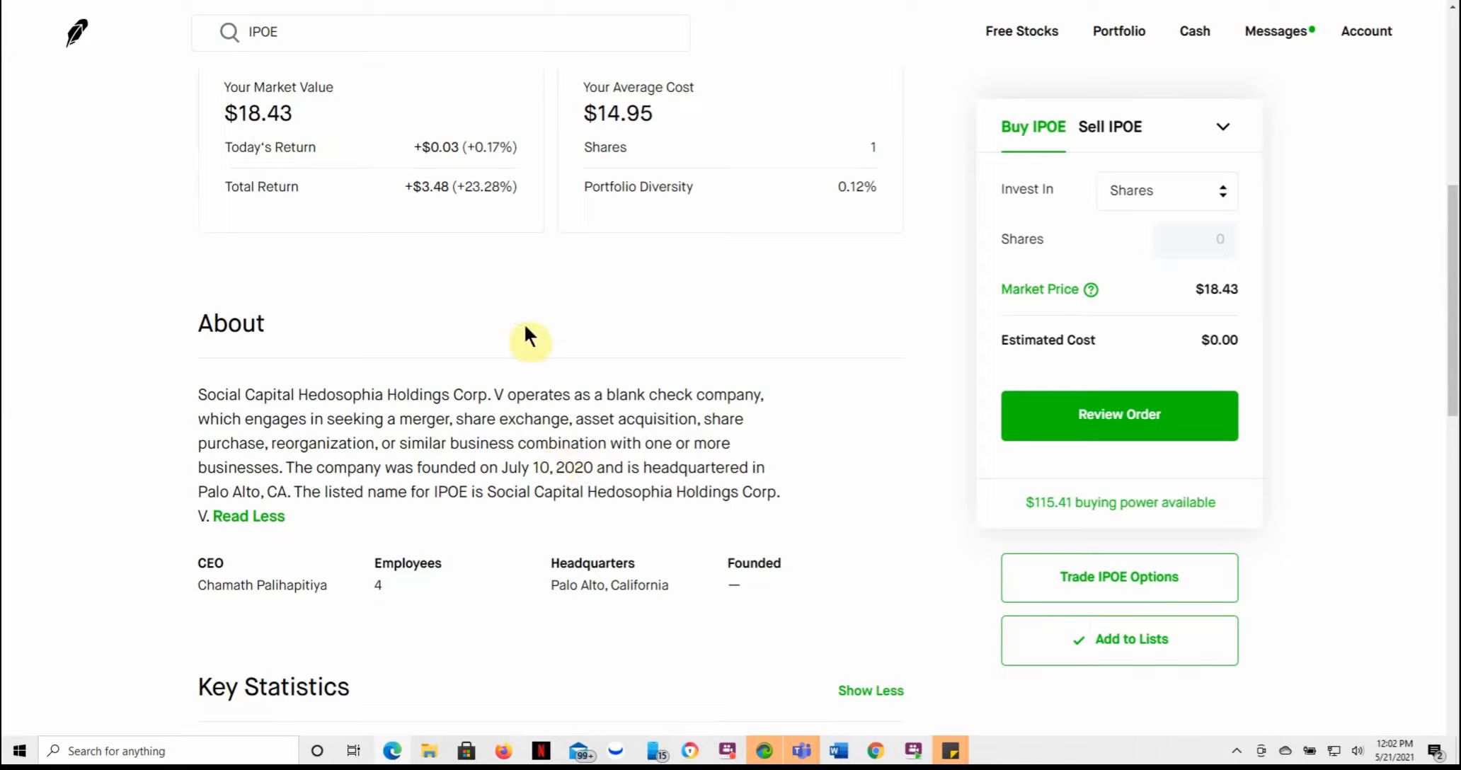
pyautogui.moveTo(687, 332)
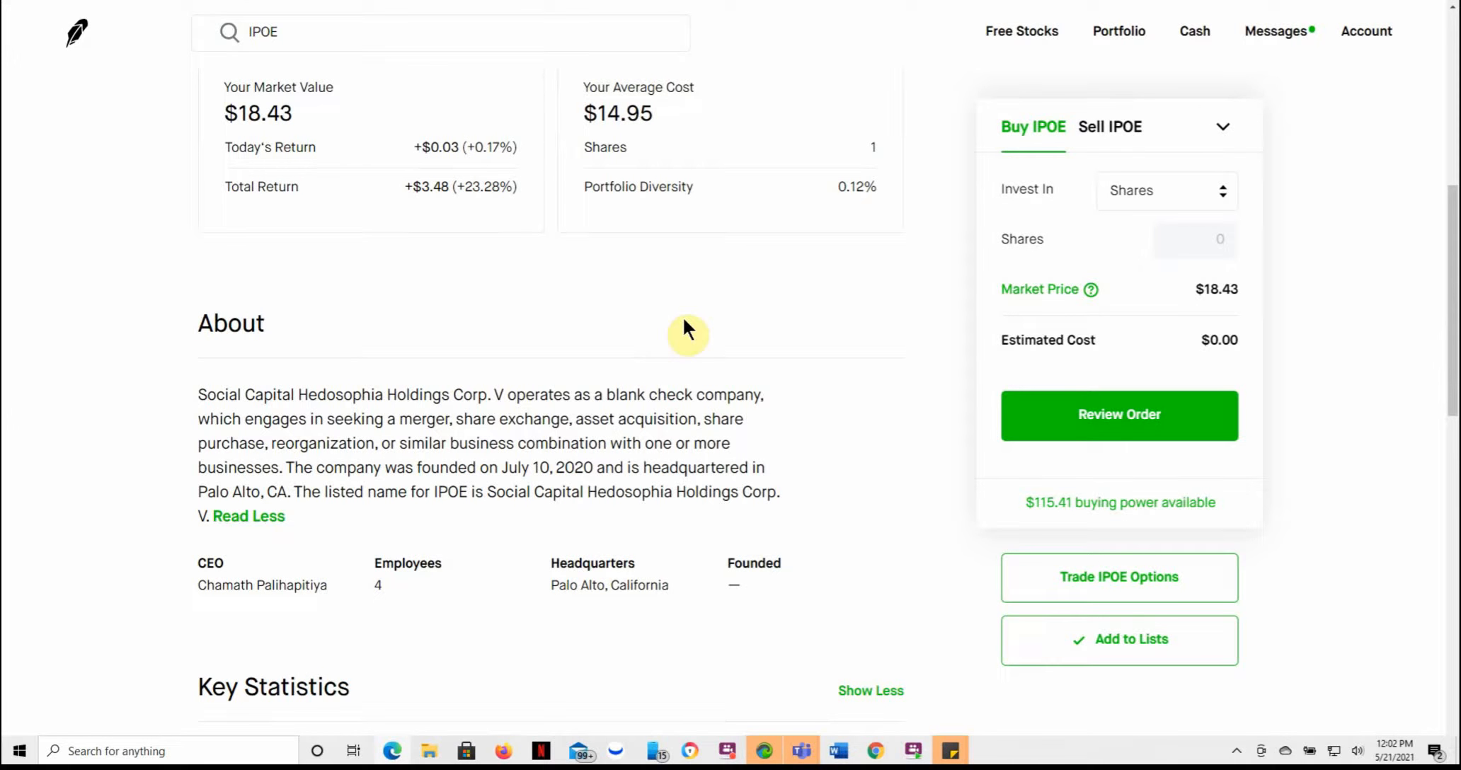
pyautogui.moveTo(843, 333)
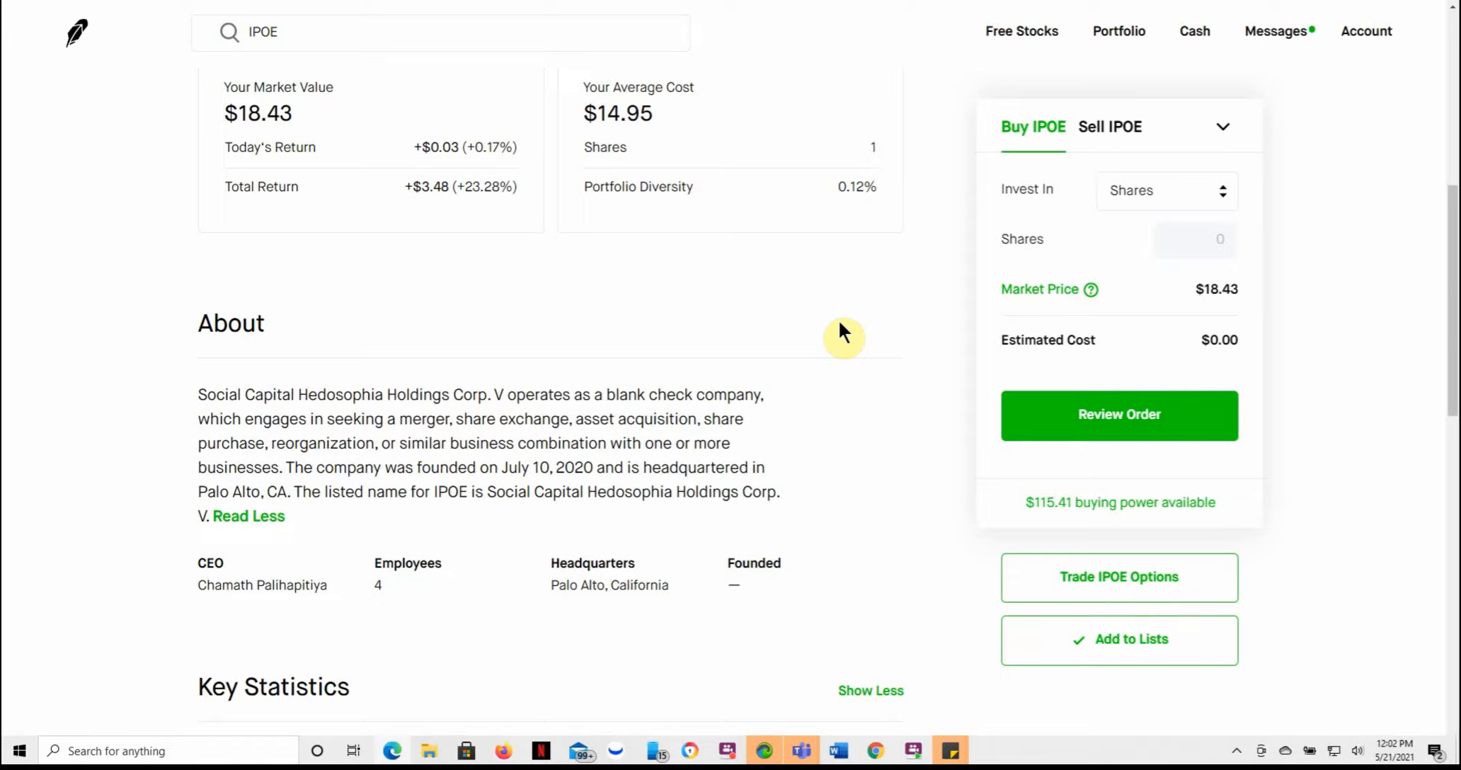
# Step: Highlight the CEO's first name and scroll through Key Statistics and back to the top
pyautogui.scroll(-3)
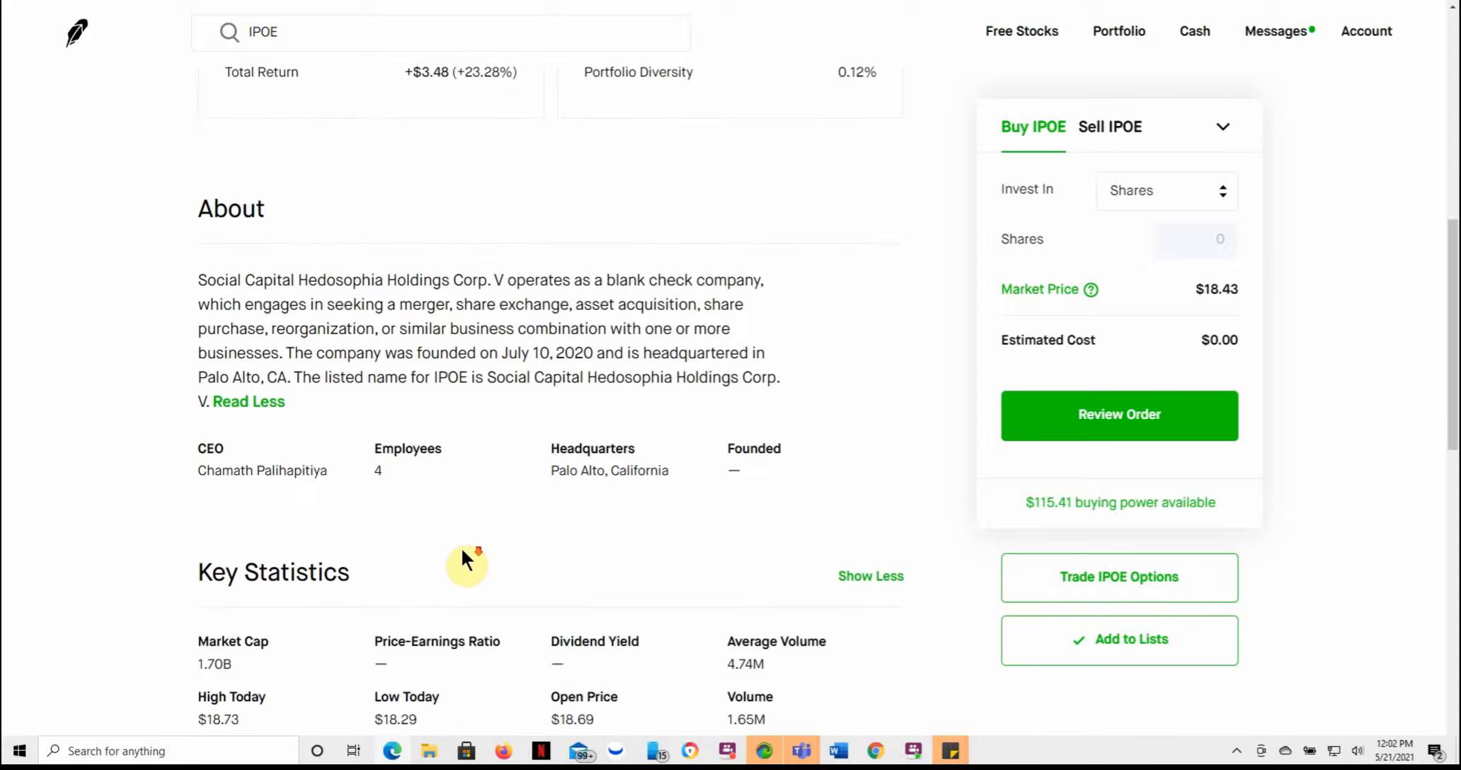
pyautogui.scroll(-3)
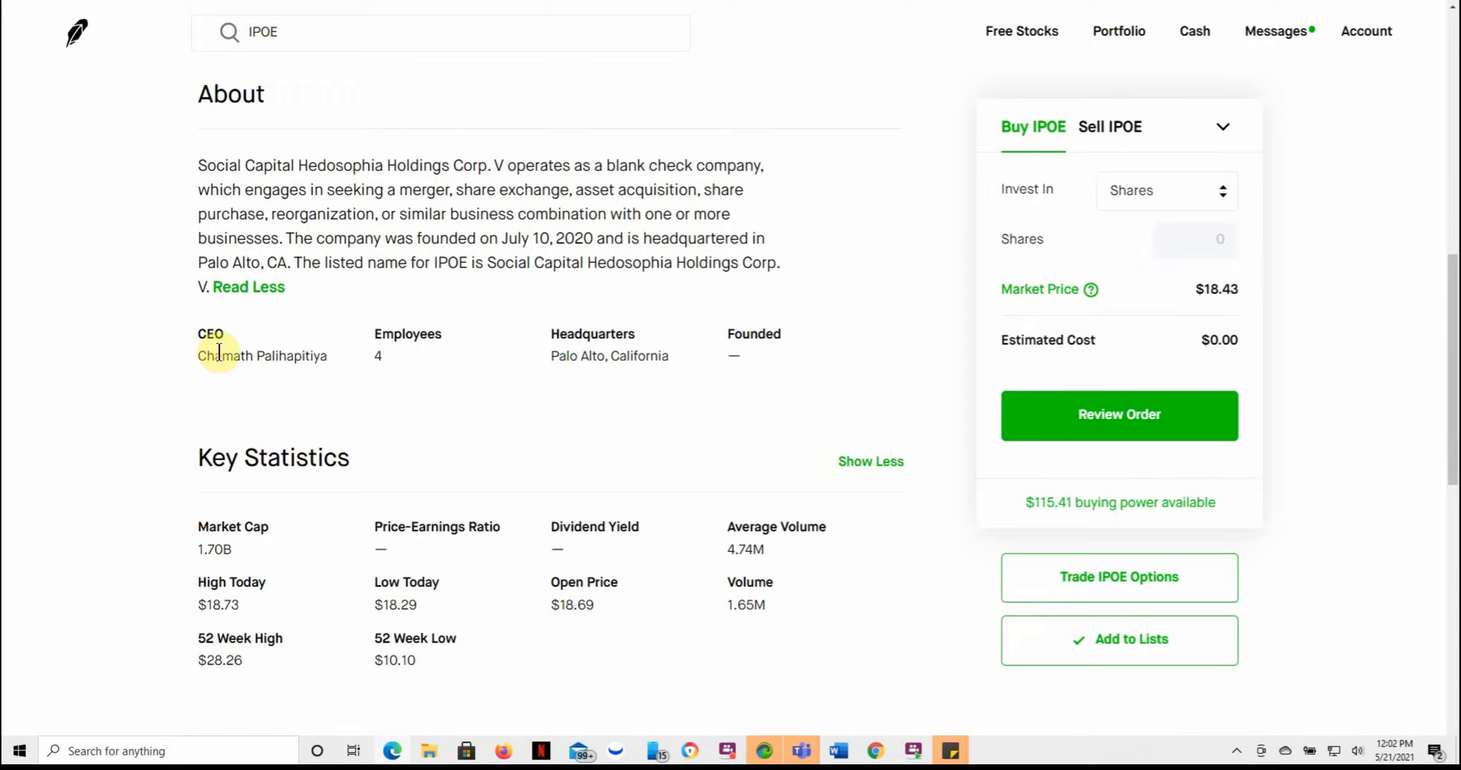
pyautogui.doubleClick(224, 356)
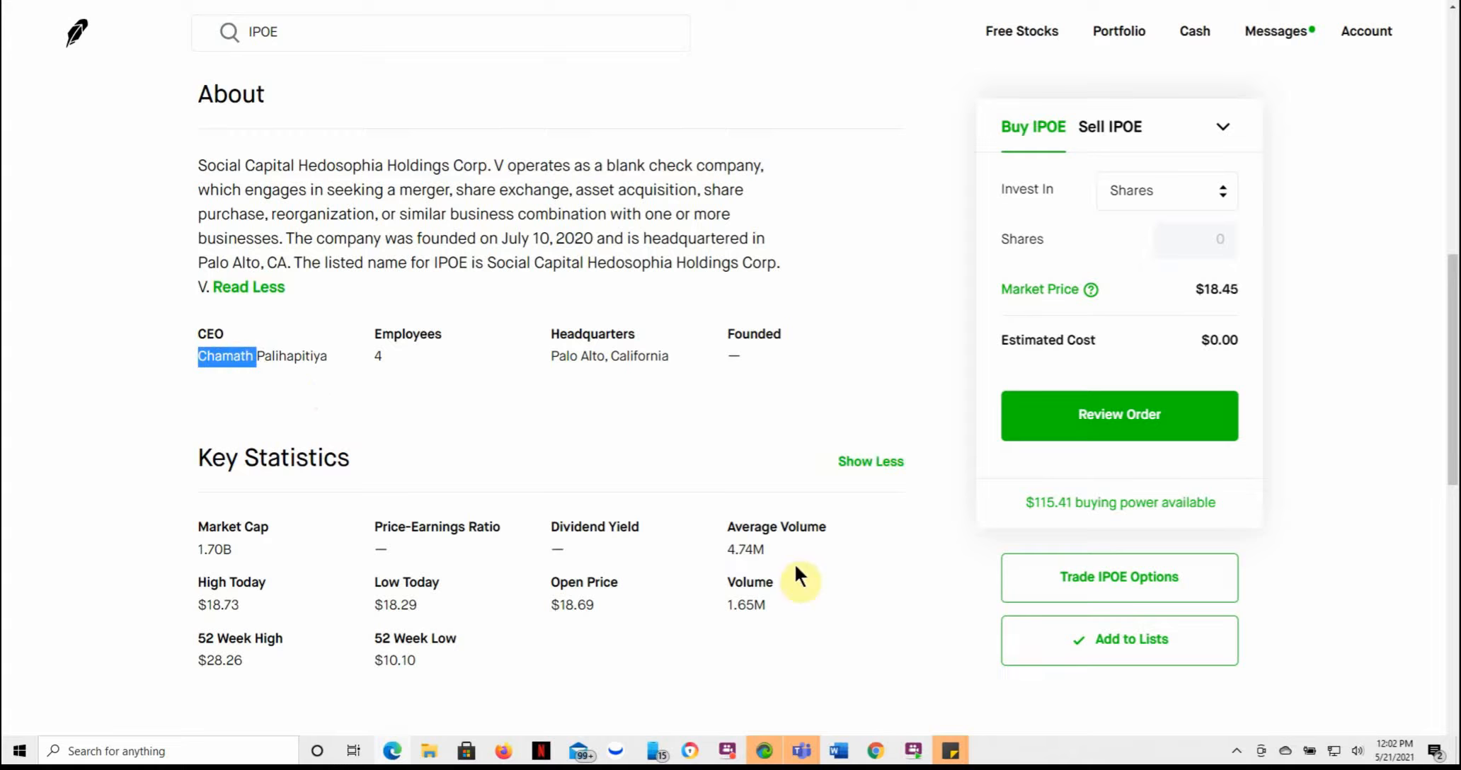
pyautogui.moveTo(798, 566)
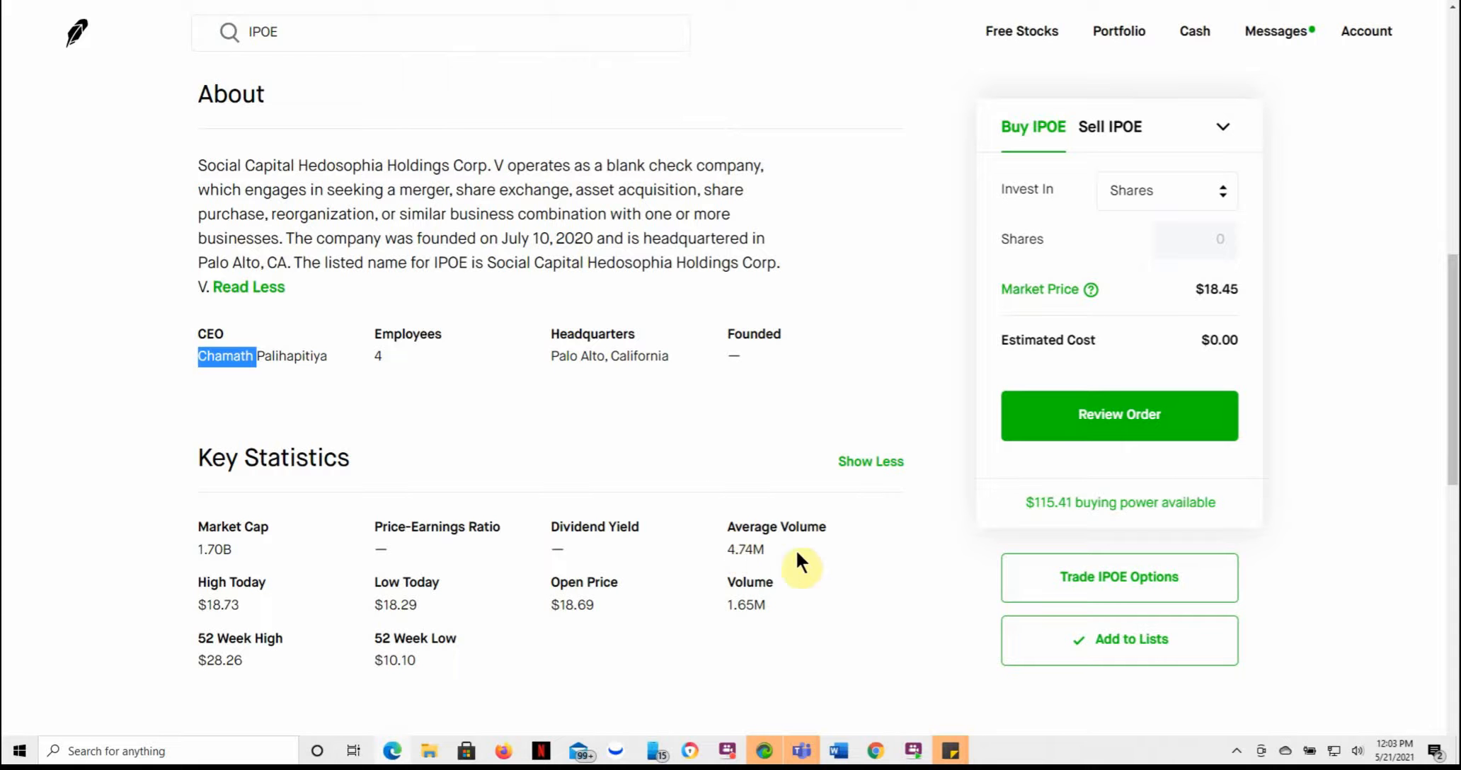
pyautogui.scroll(-3)
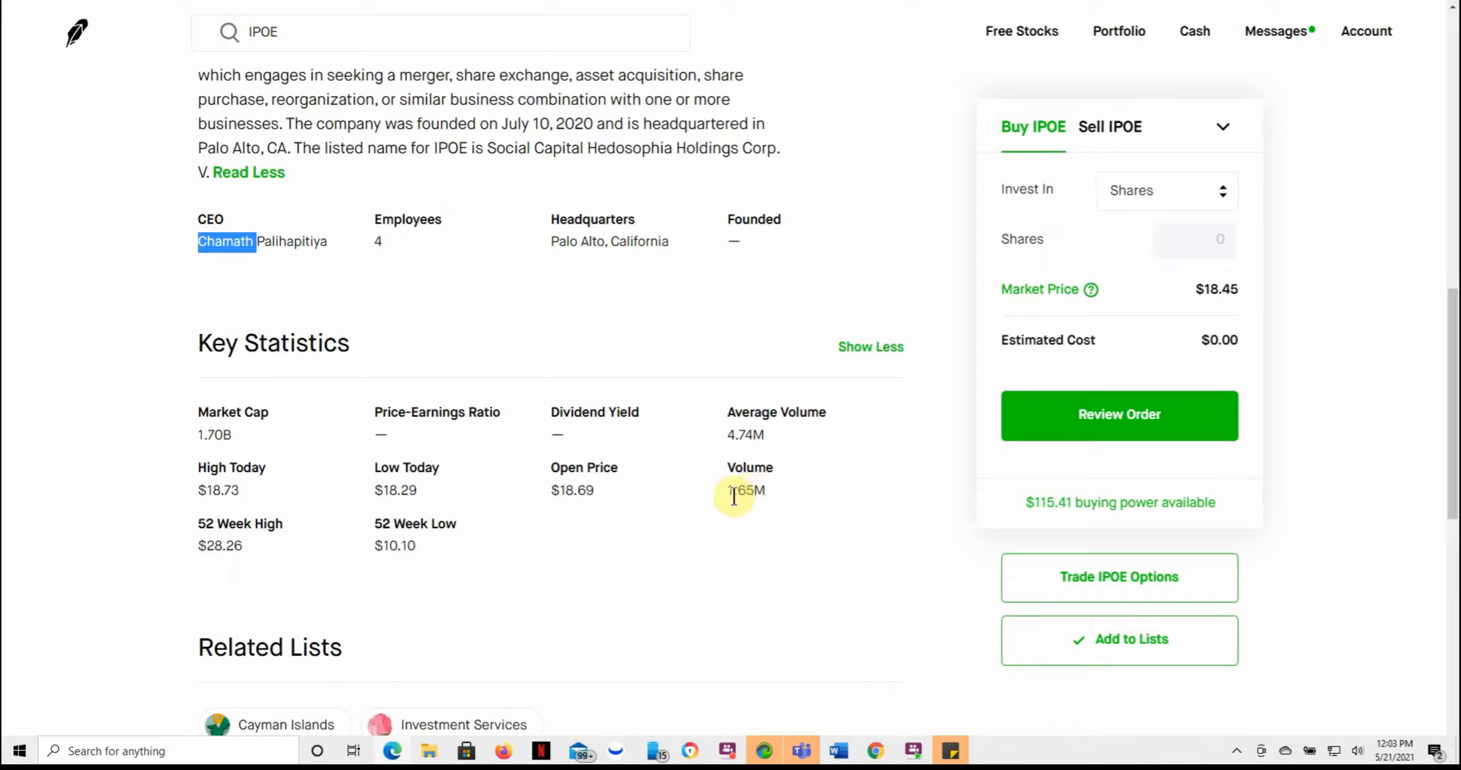
pyautogui.moveTo(280, 502)
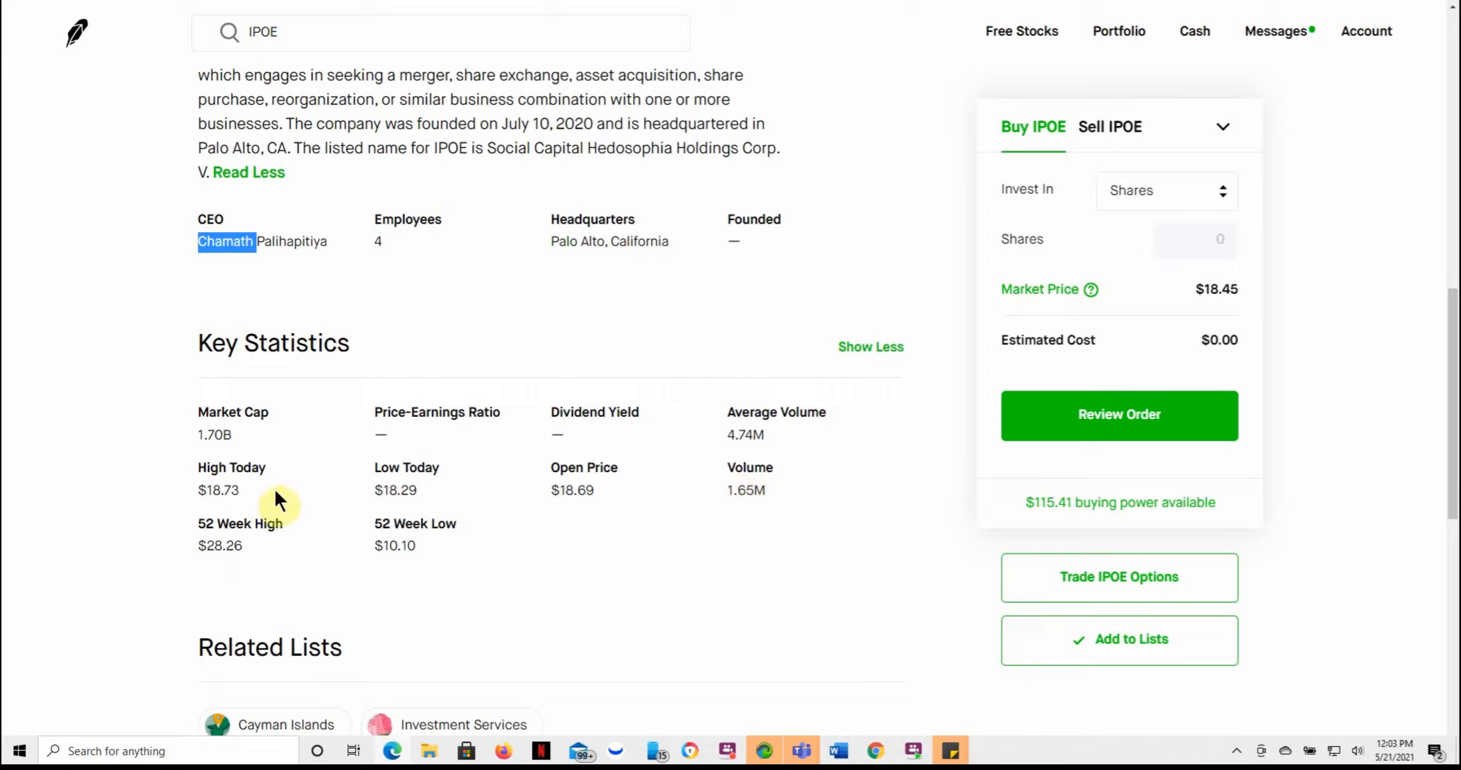
pyautogui.moveTo(292, 451)
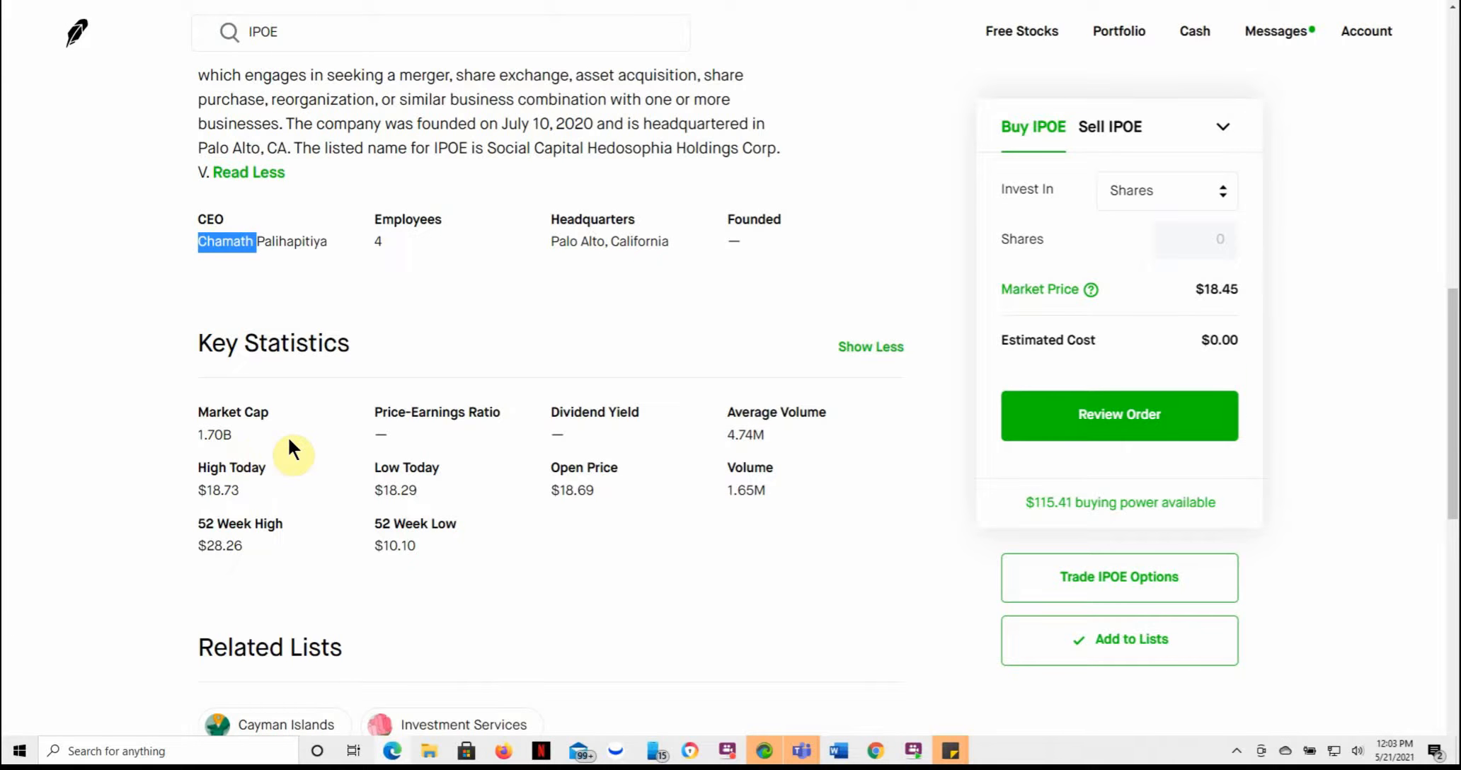
pyautogui.scroll(-3)
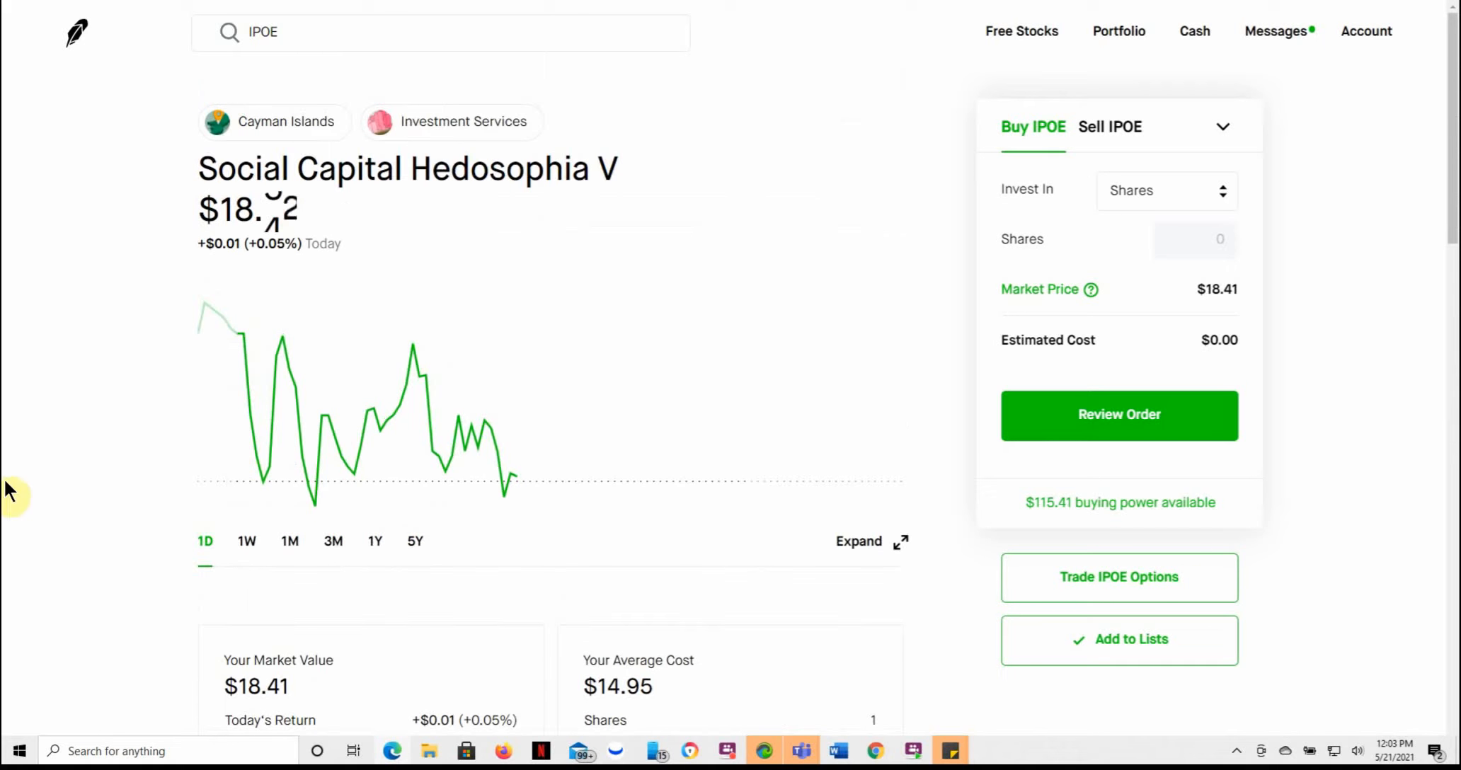
pyautogui.moveTo(91, 591)
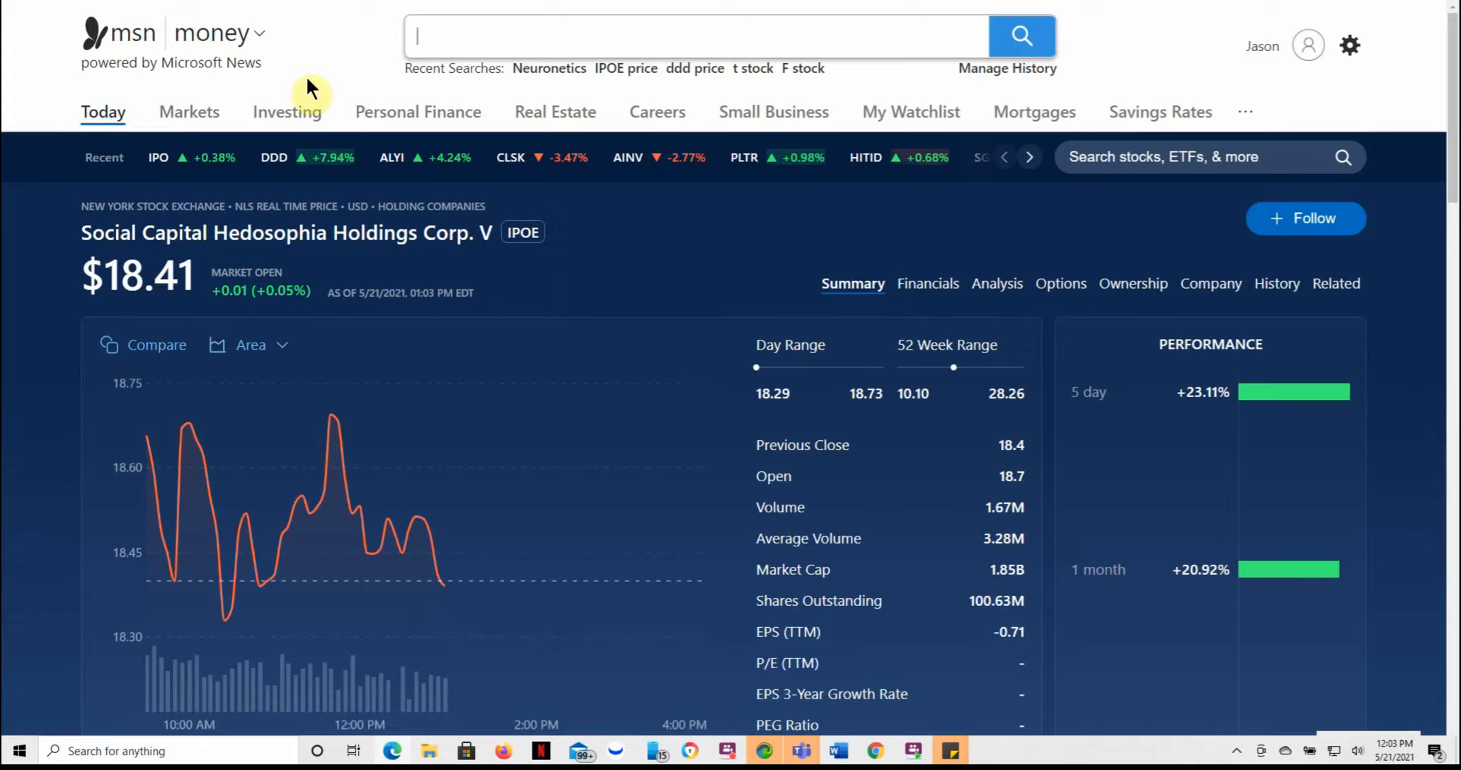
pyautogui.moveTo(771, 377)
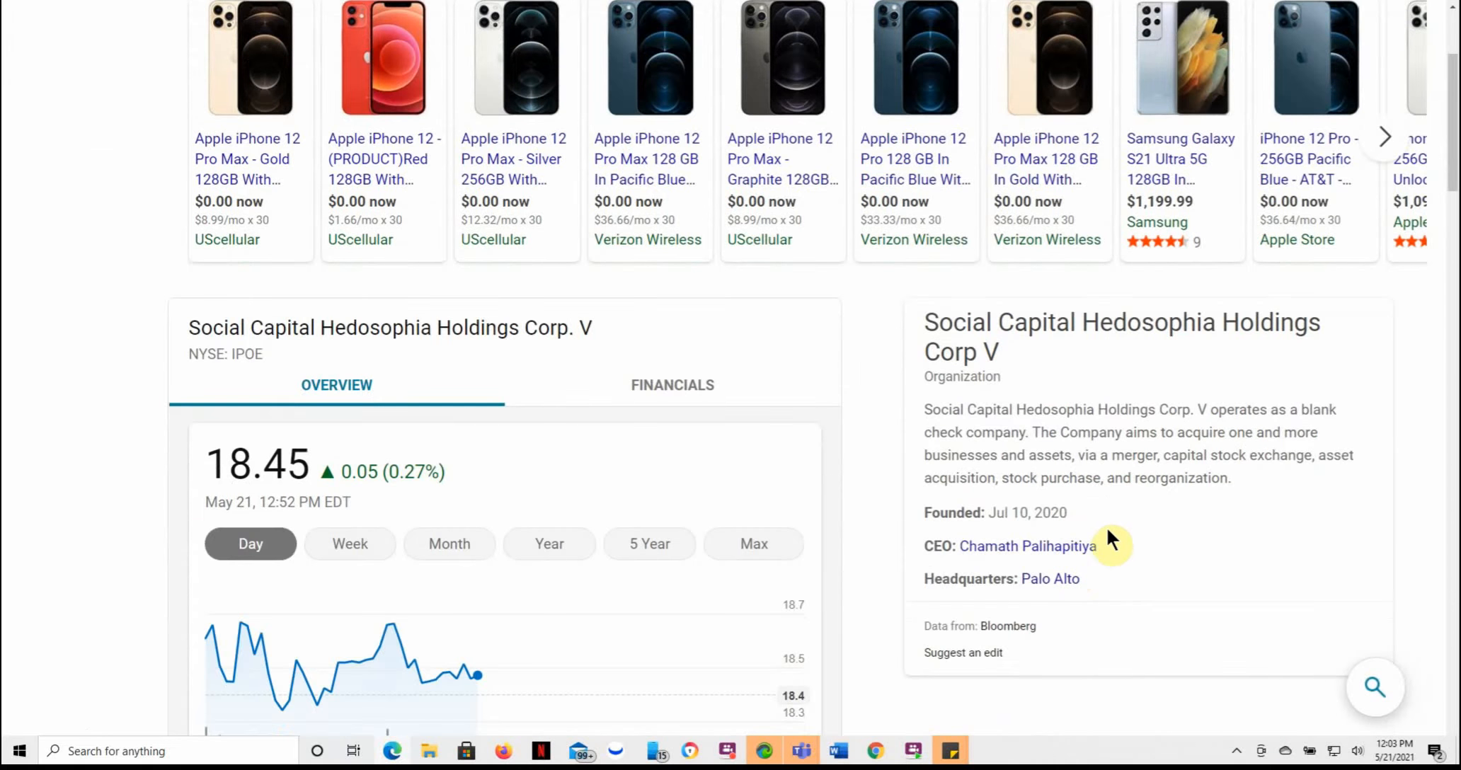
pyautogui.moveTo(1010, 431)
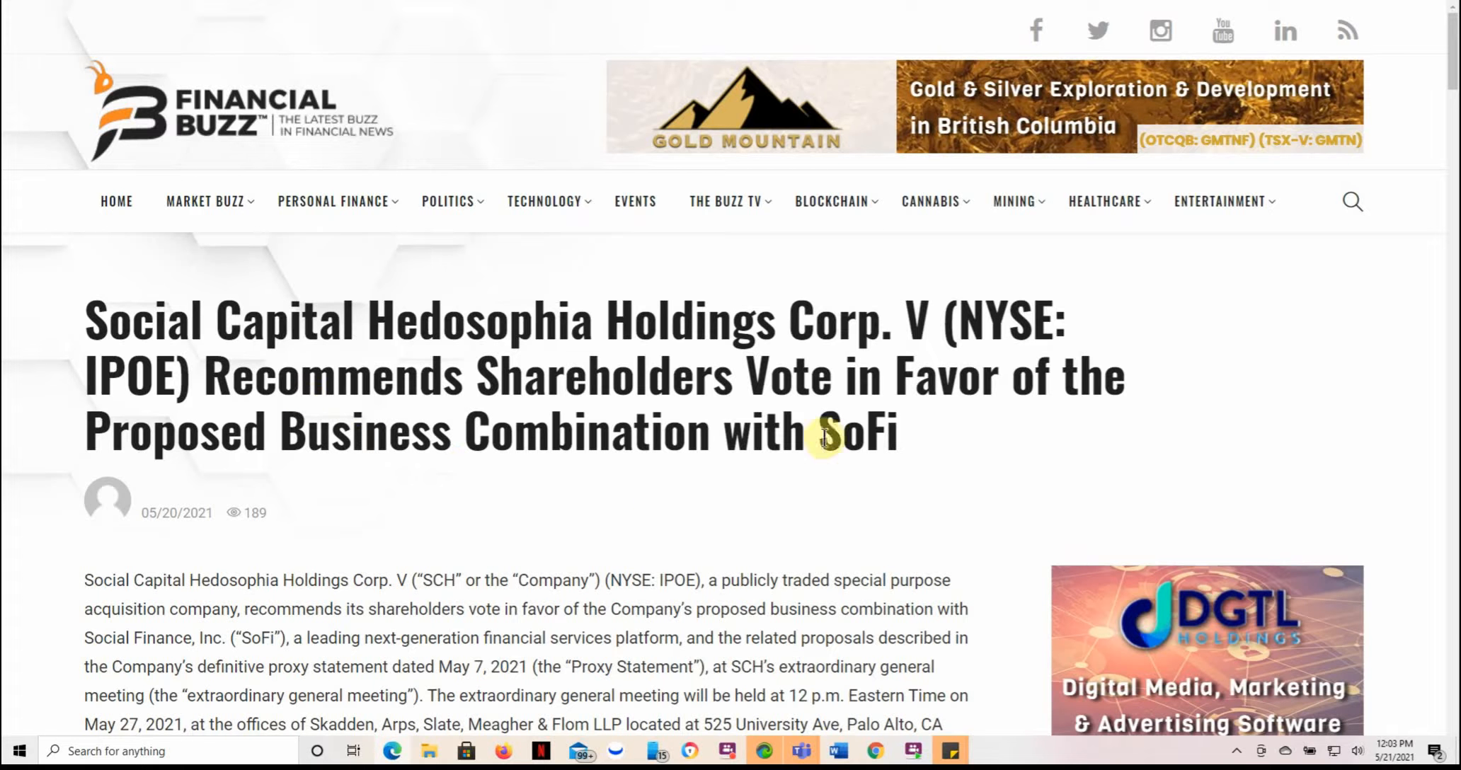
pyautogui.moveTo(312, 490)
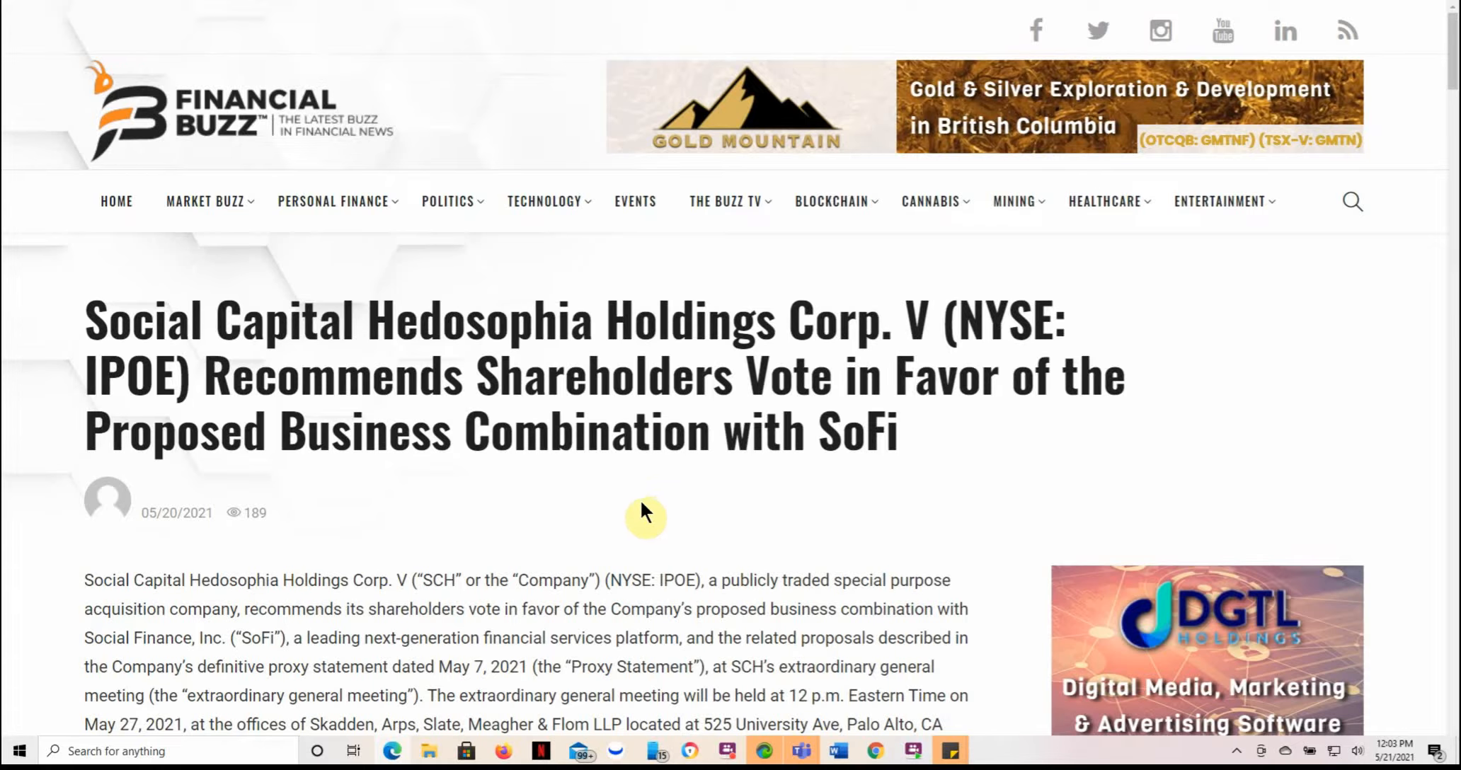
pyautogui.moveTo(638, 516)
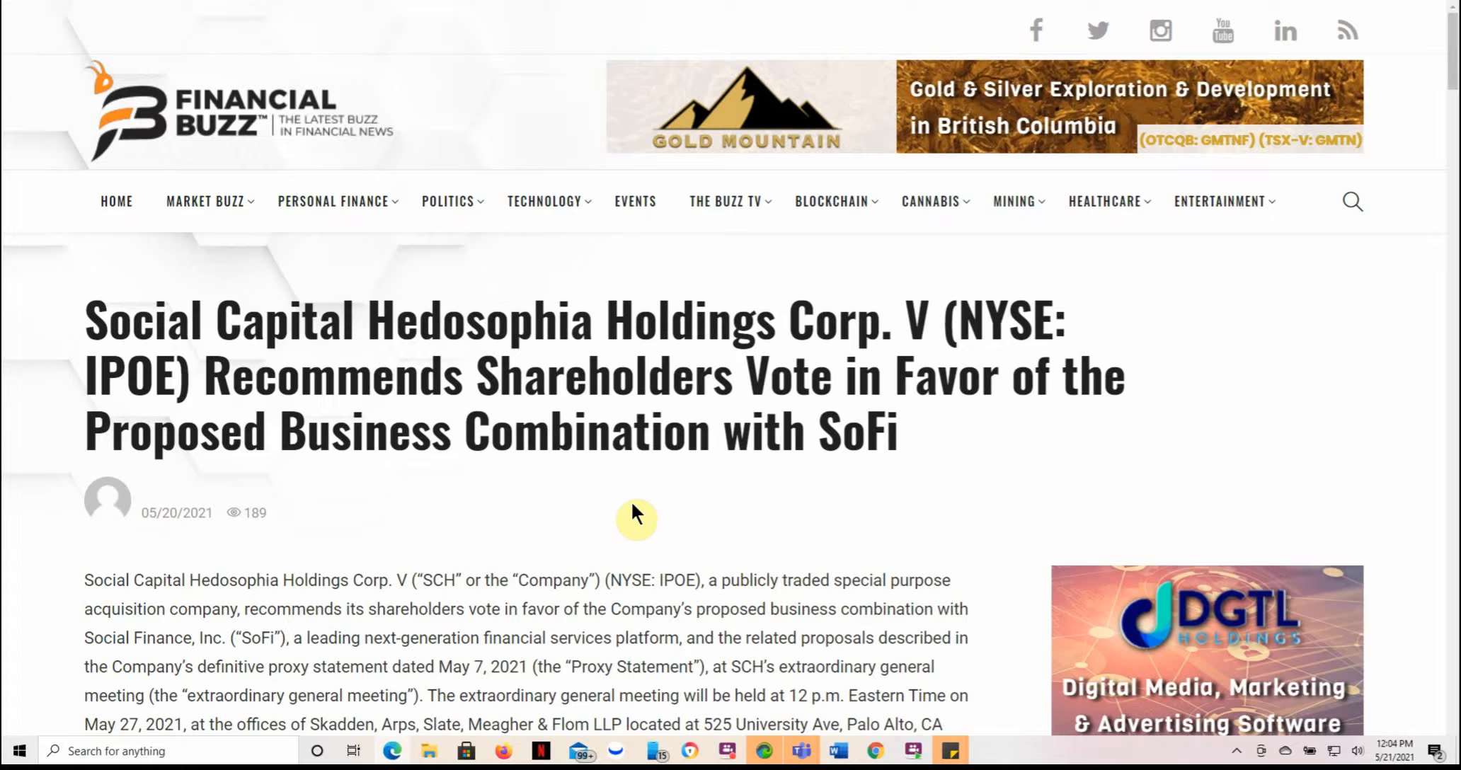
pyautogui.moveTo(905, 484)
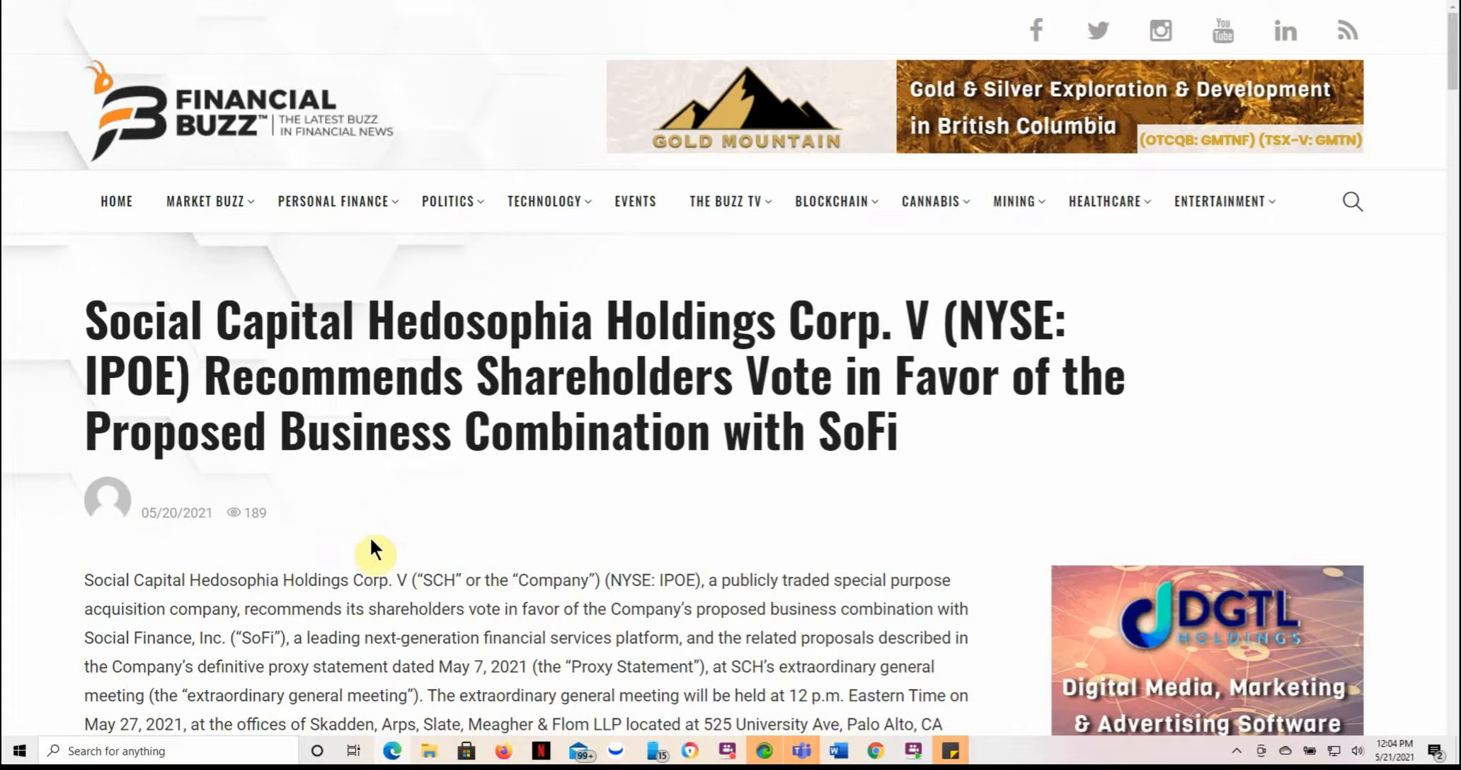
pyautogui.scroll(-3)
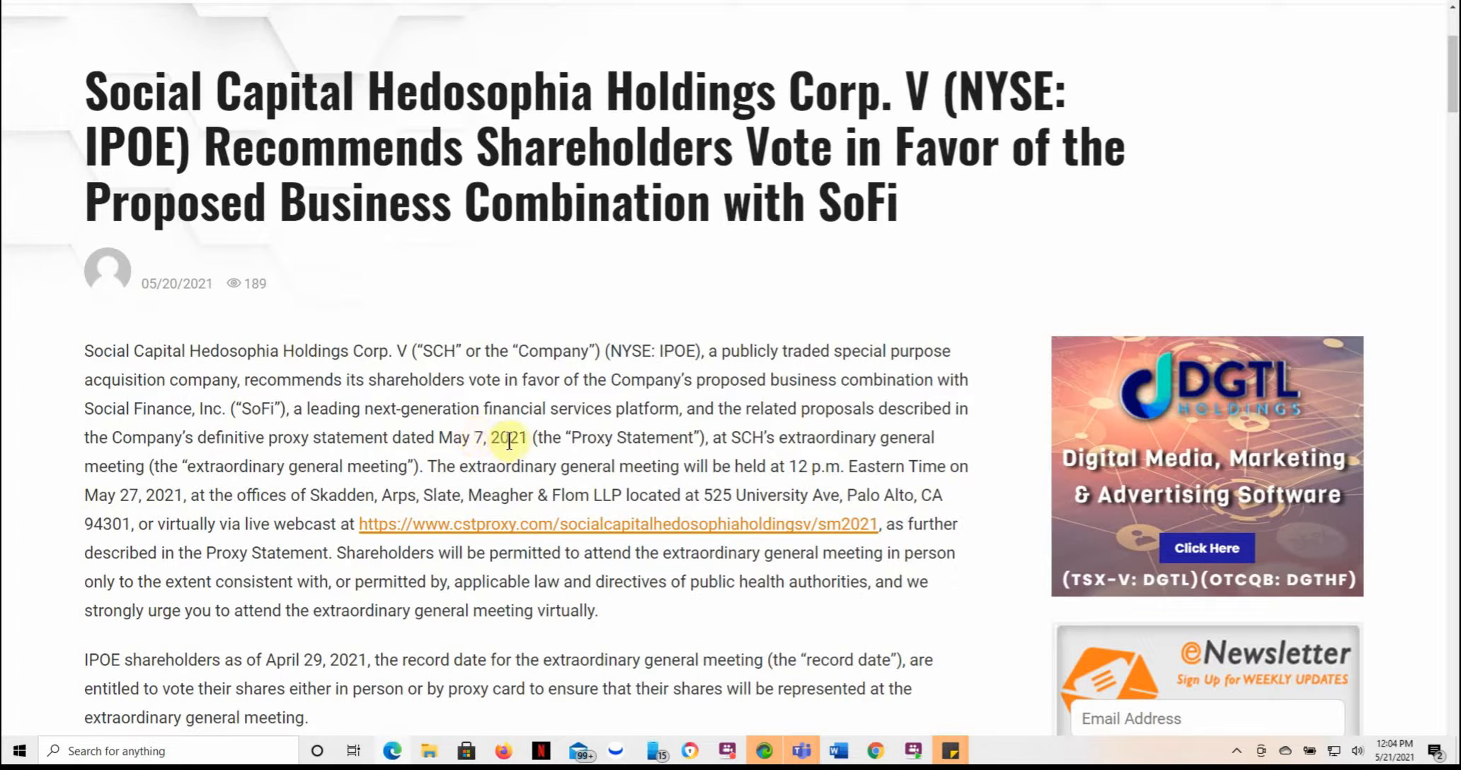
pyautogui.moveTo(198, 486)
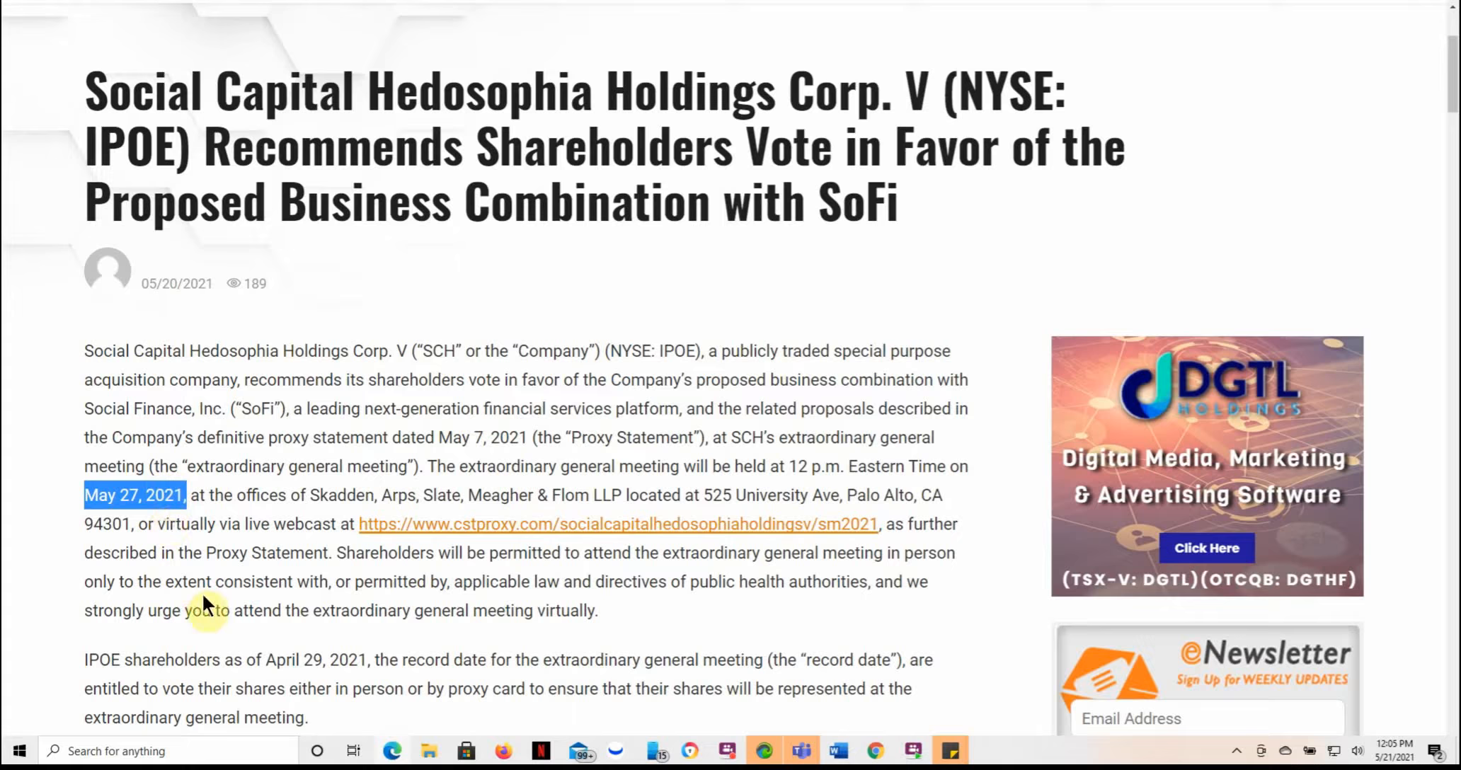
pyautogui.scroll(-3)
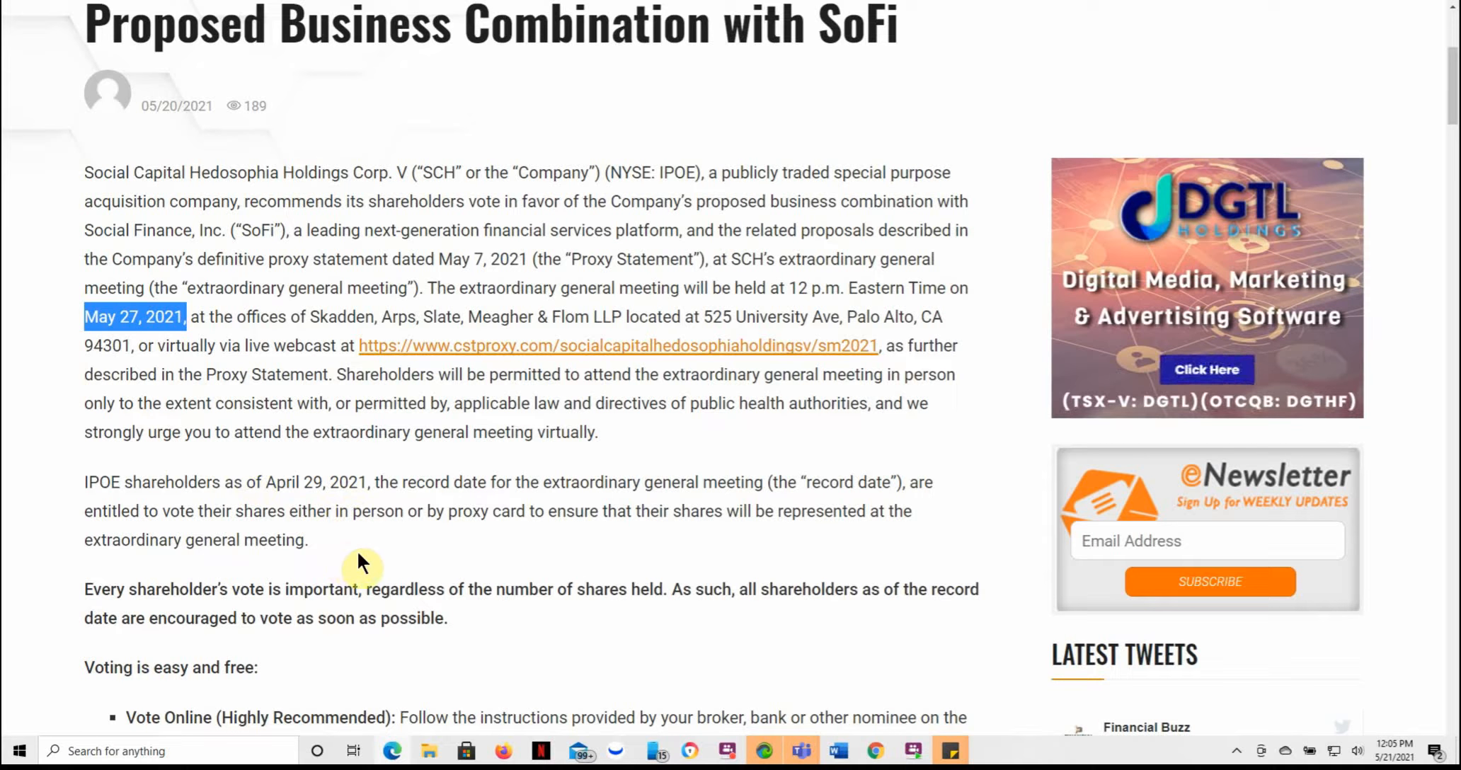
pyautogui.scroll(-3)
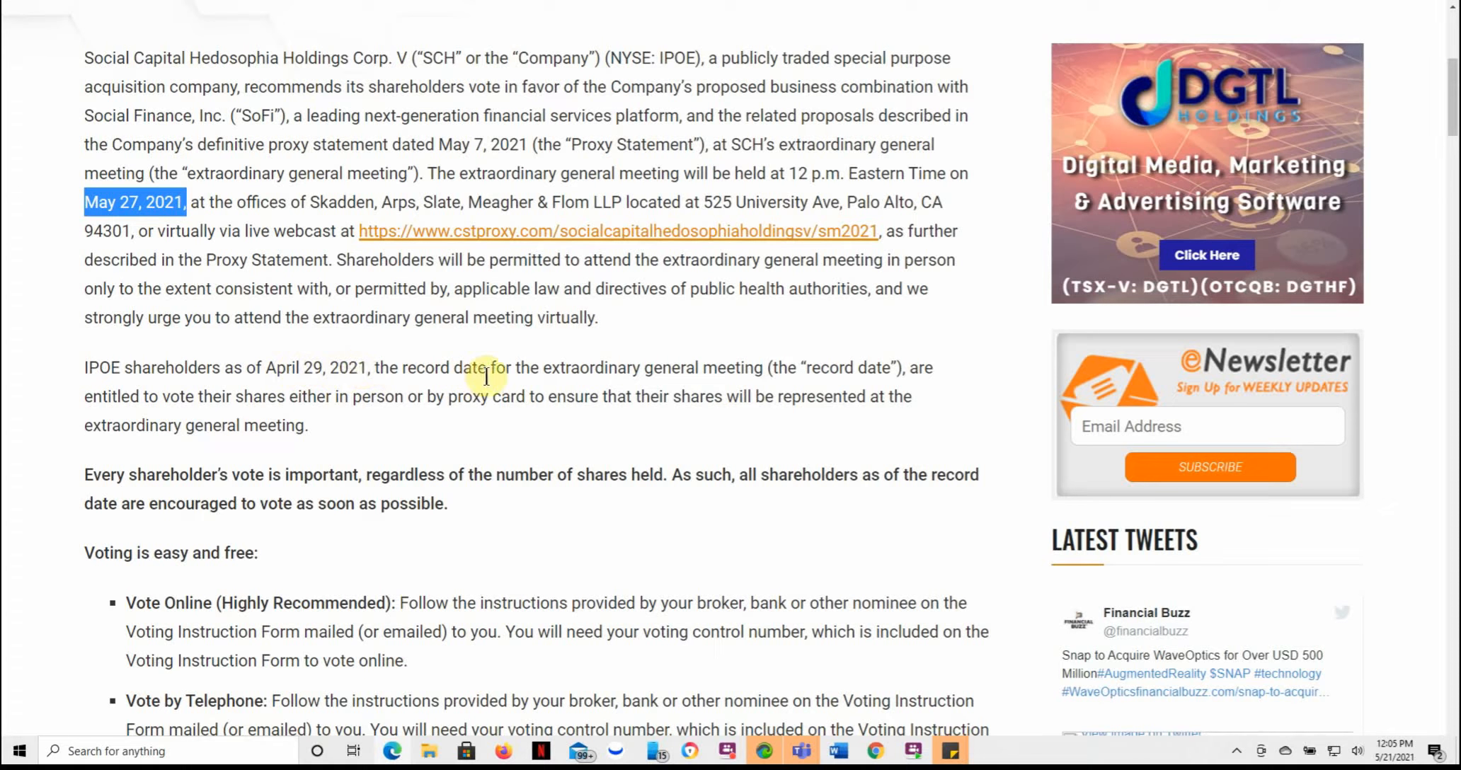
pyautogui.moveTo(753, 365)
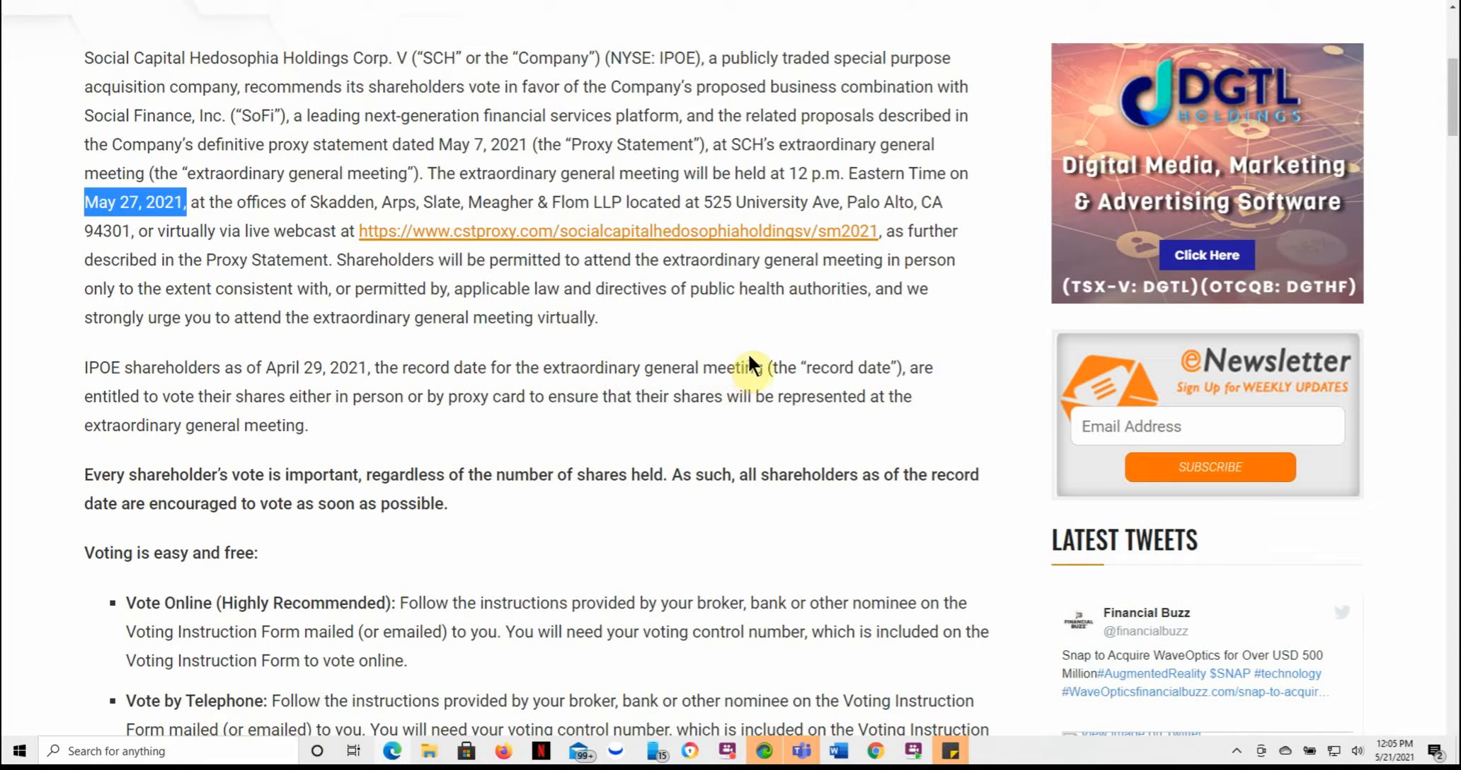
pyautogui.moveTo(150, 421)
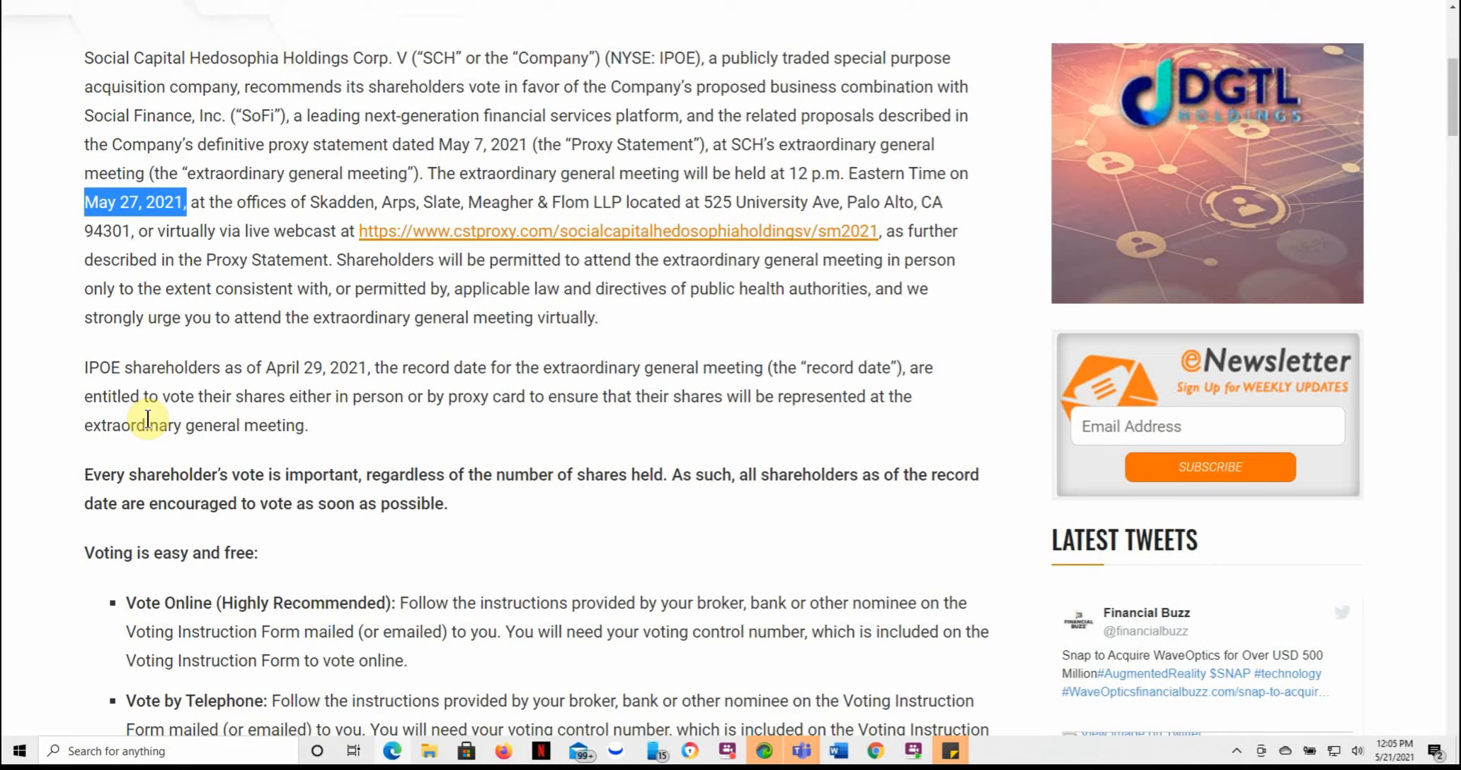
pyautogui.scroll(-3)
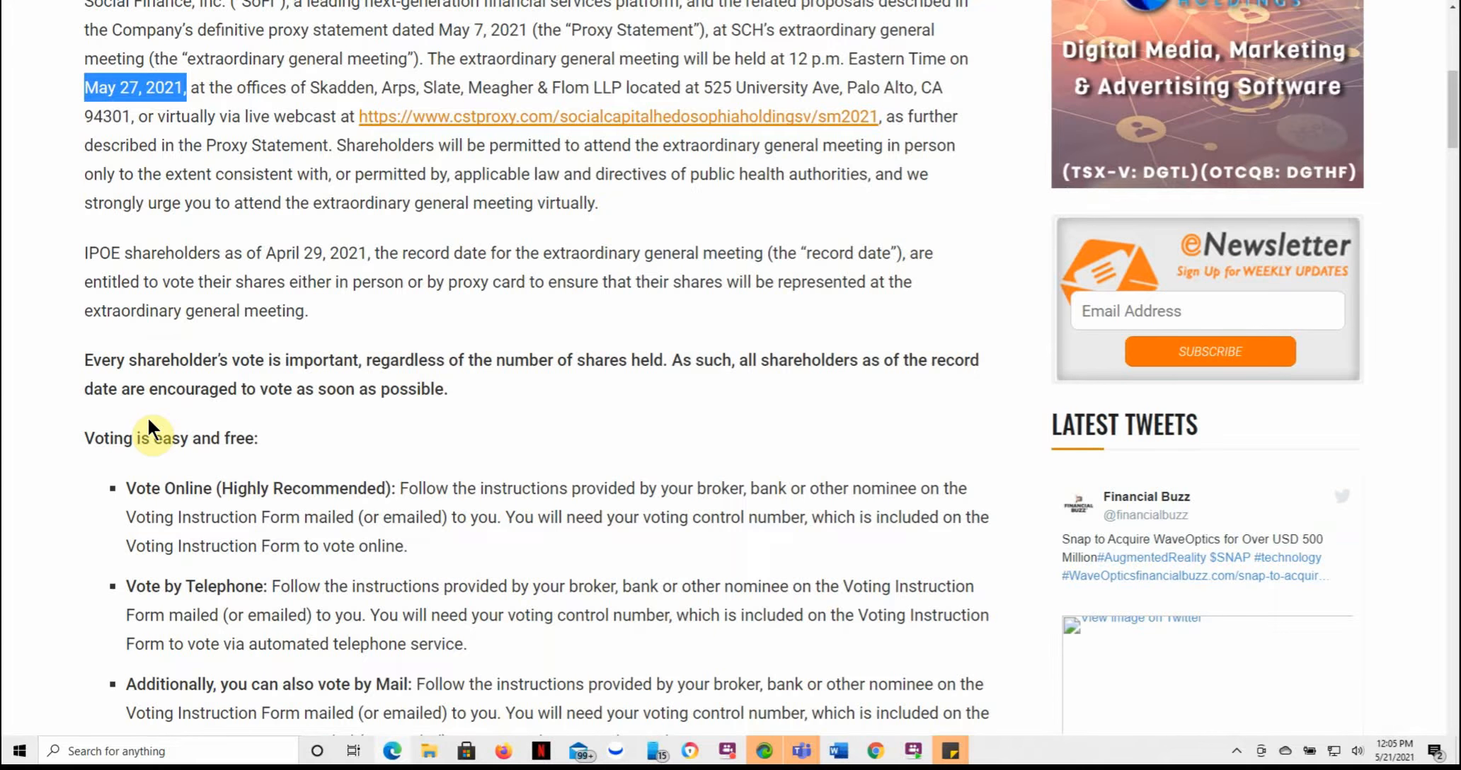
pyautogui.scroll(-3)
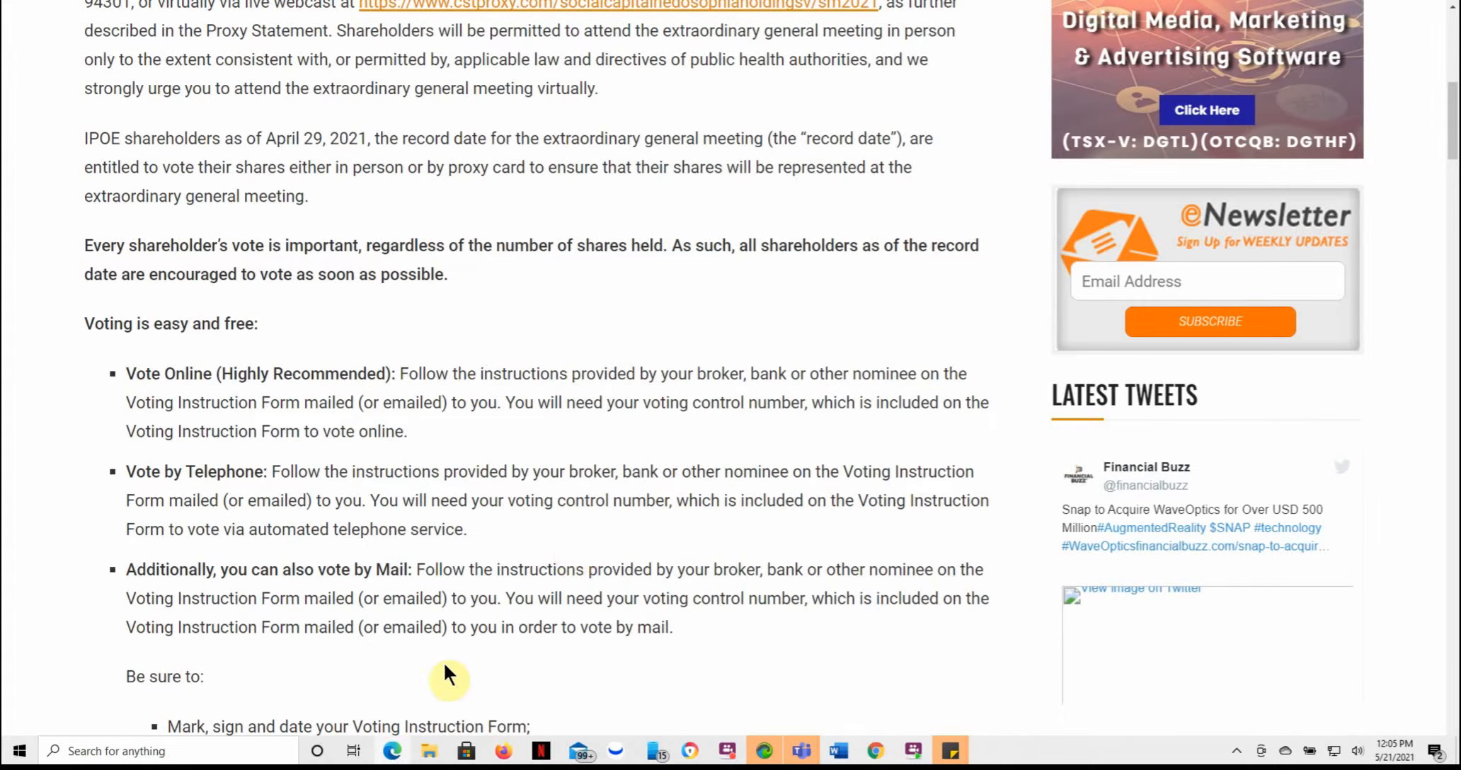
pyautogui.moveTo(47, 661)
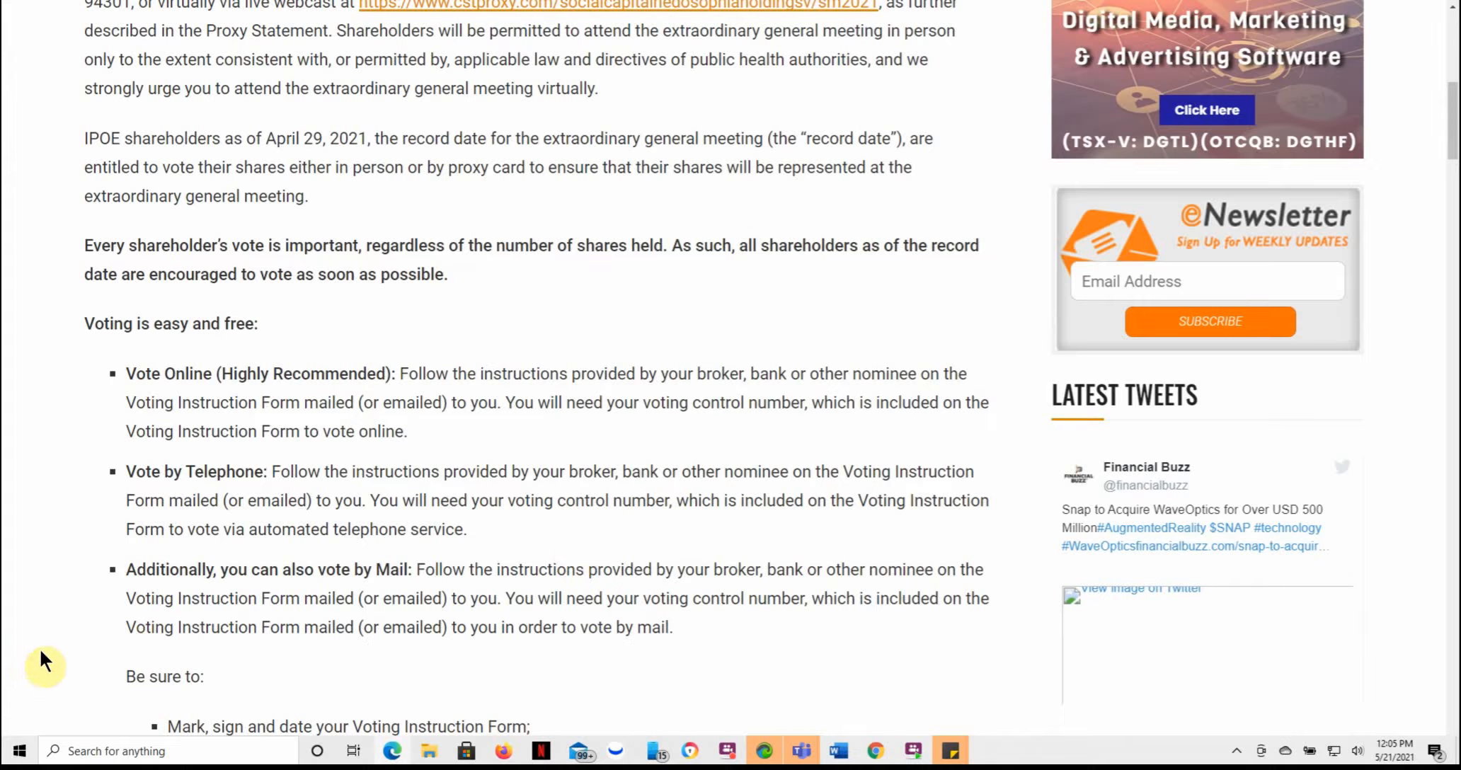
pyautogui.scroll(-3)
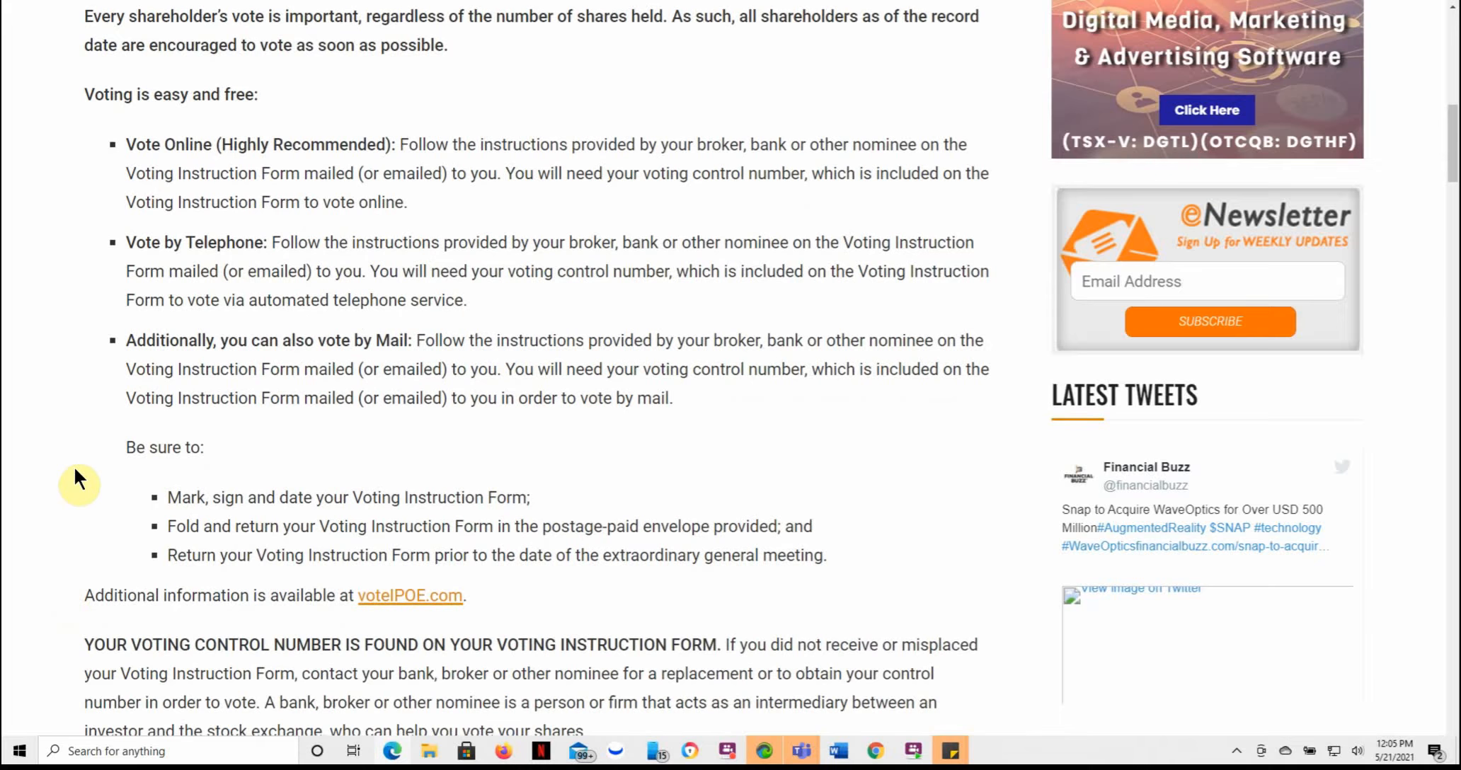
pyautogui.scroll(-3)
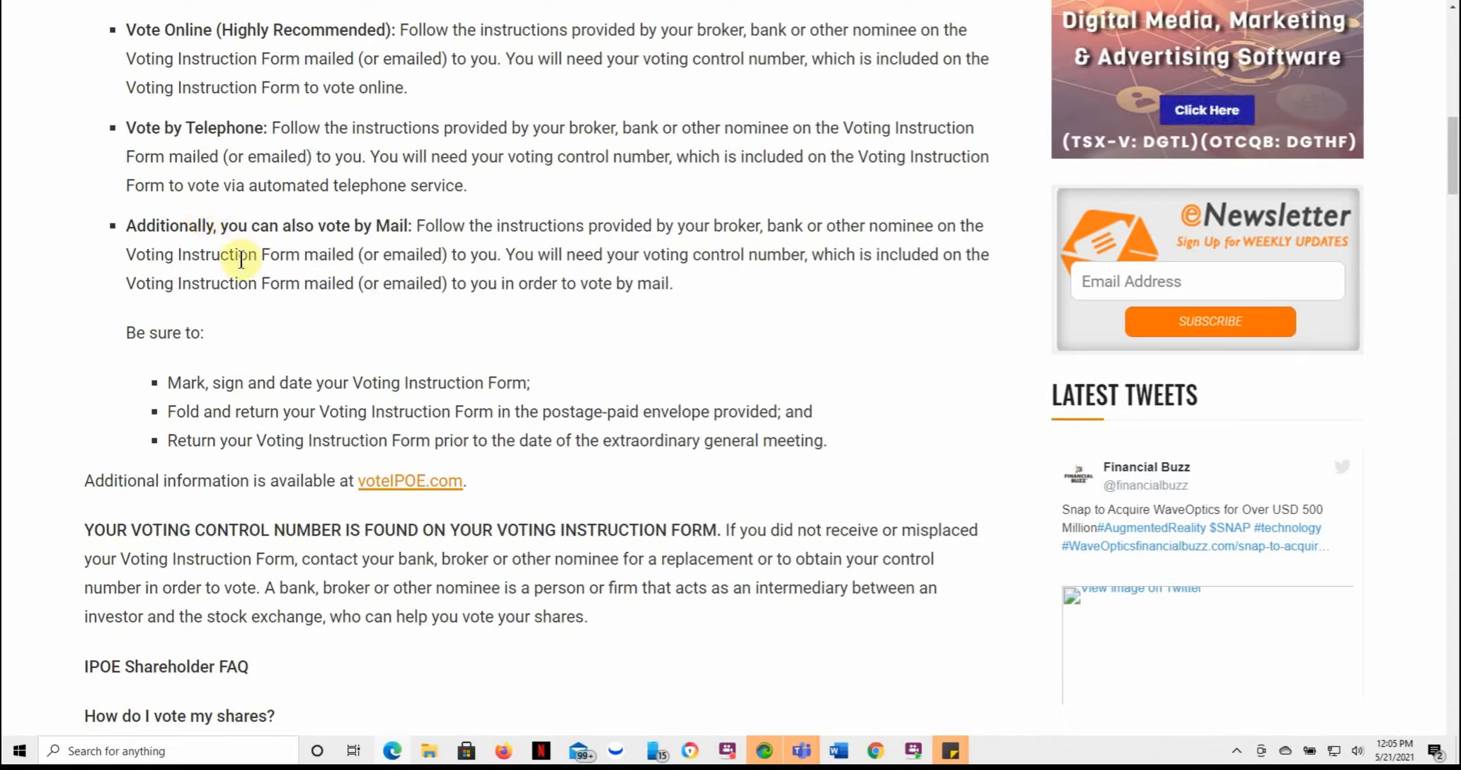
pyautogui.moveTo(58, 409)
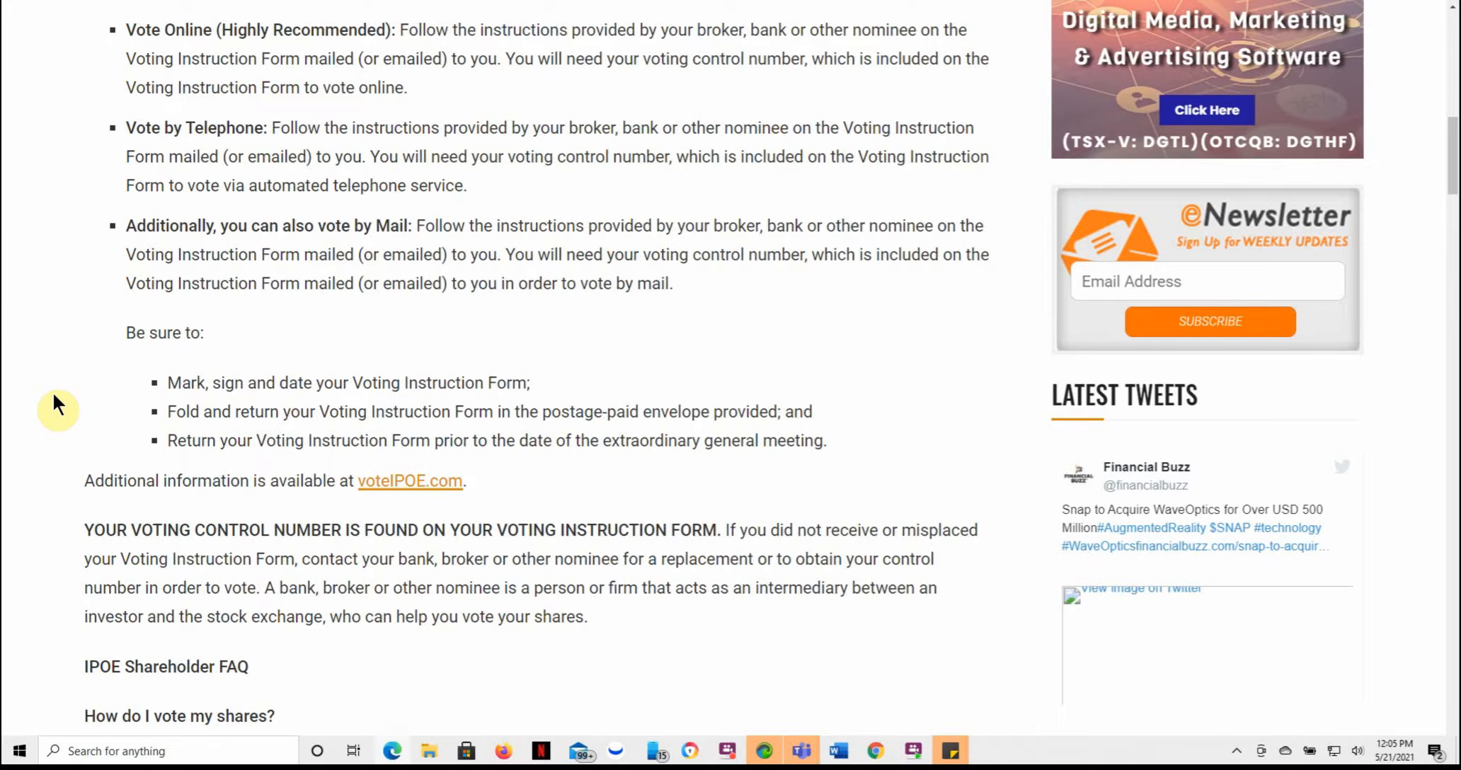
pyautogui.moveTo(274, 276)
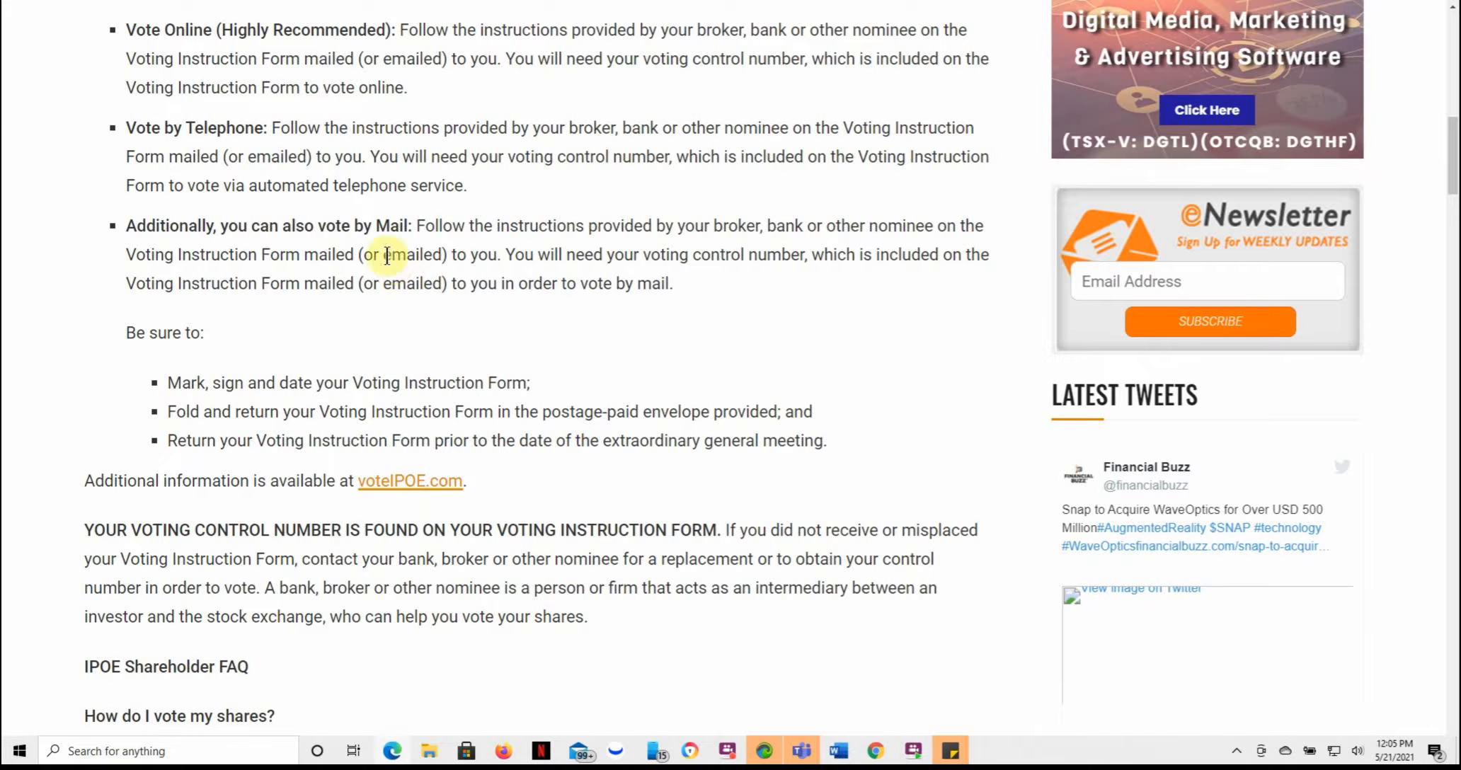
pyautogui.moveTo(44, 511)
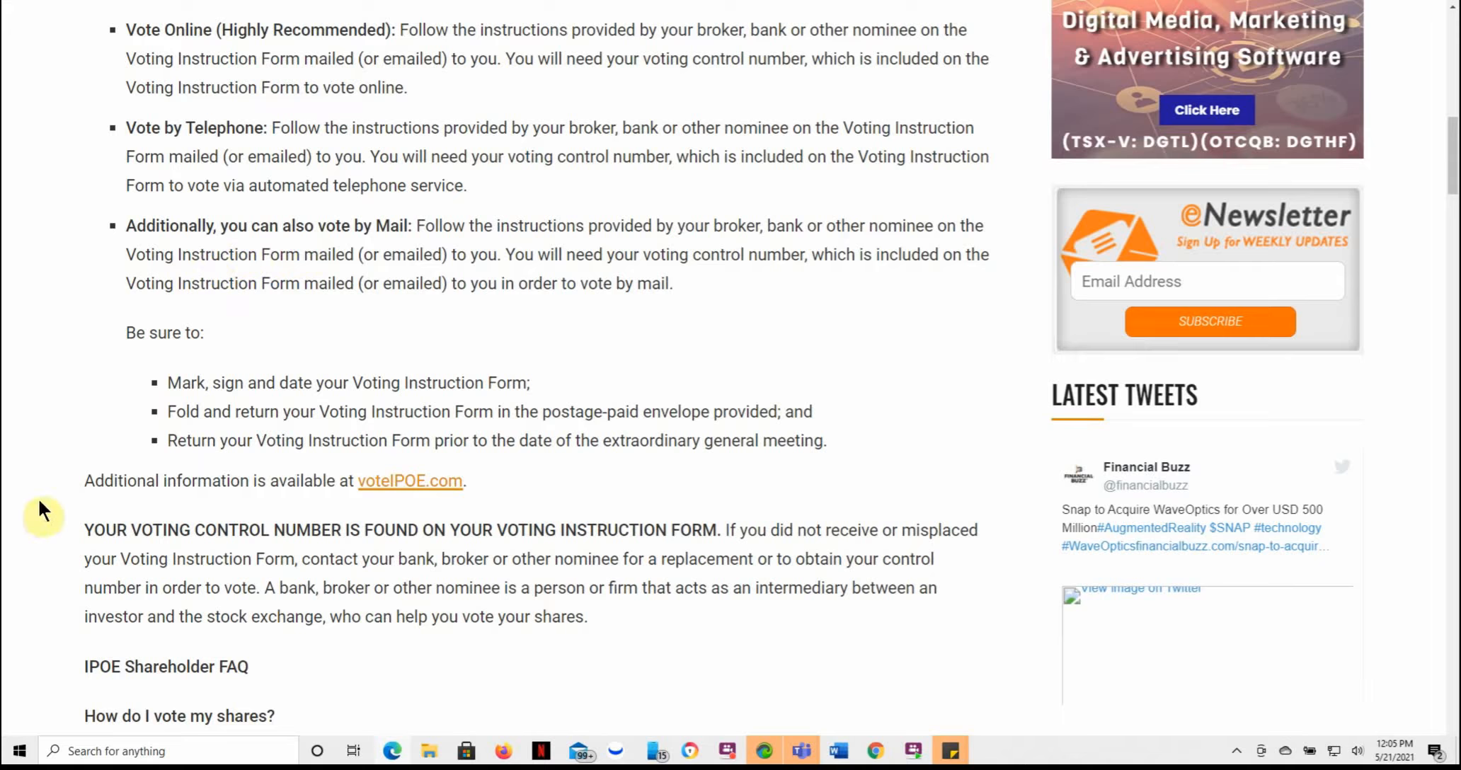
pyautogui.scroll(-3)
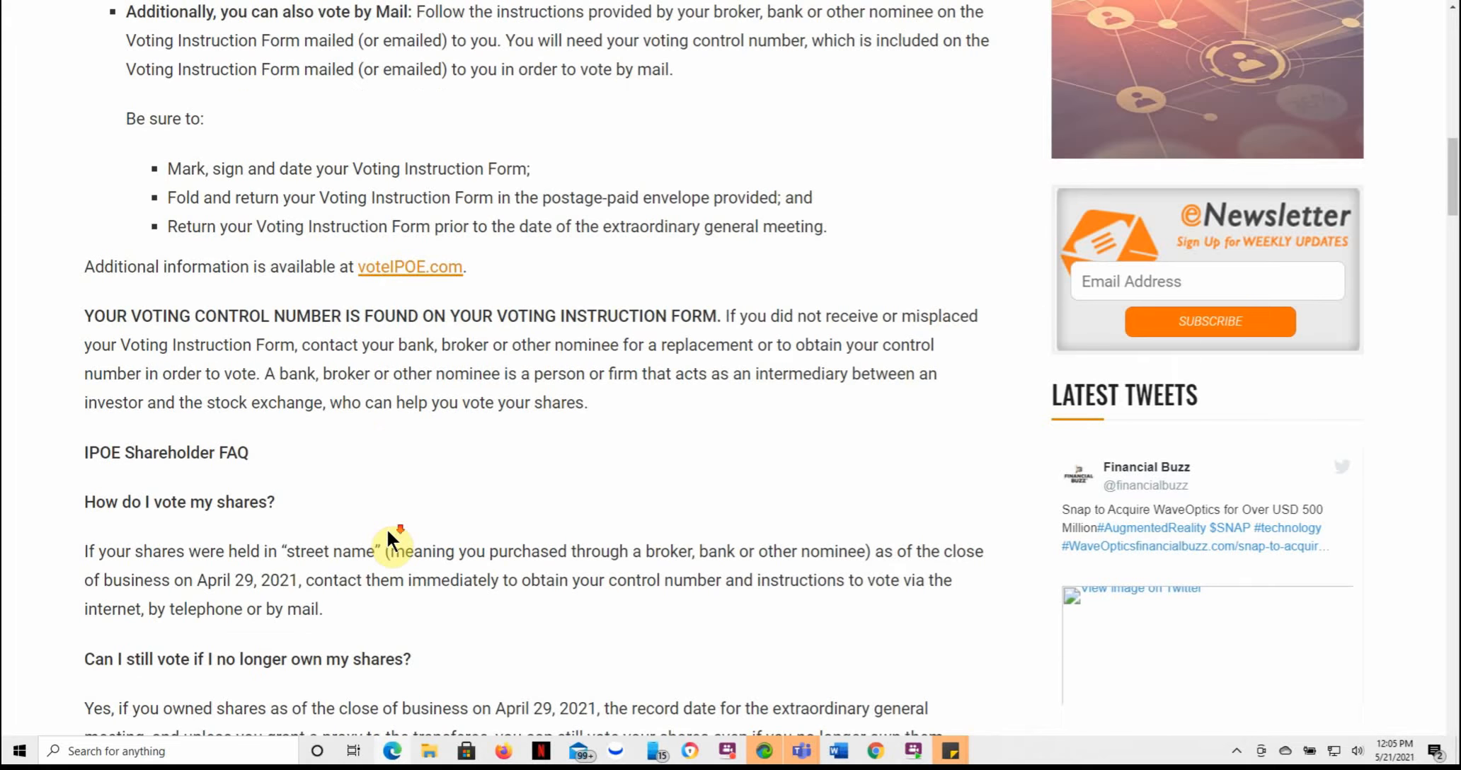
pyautogui.scroll(-3)
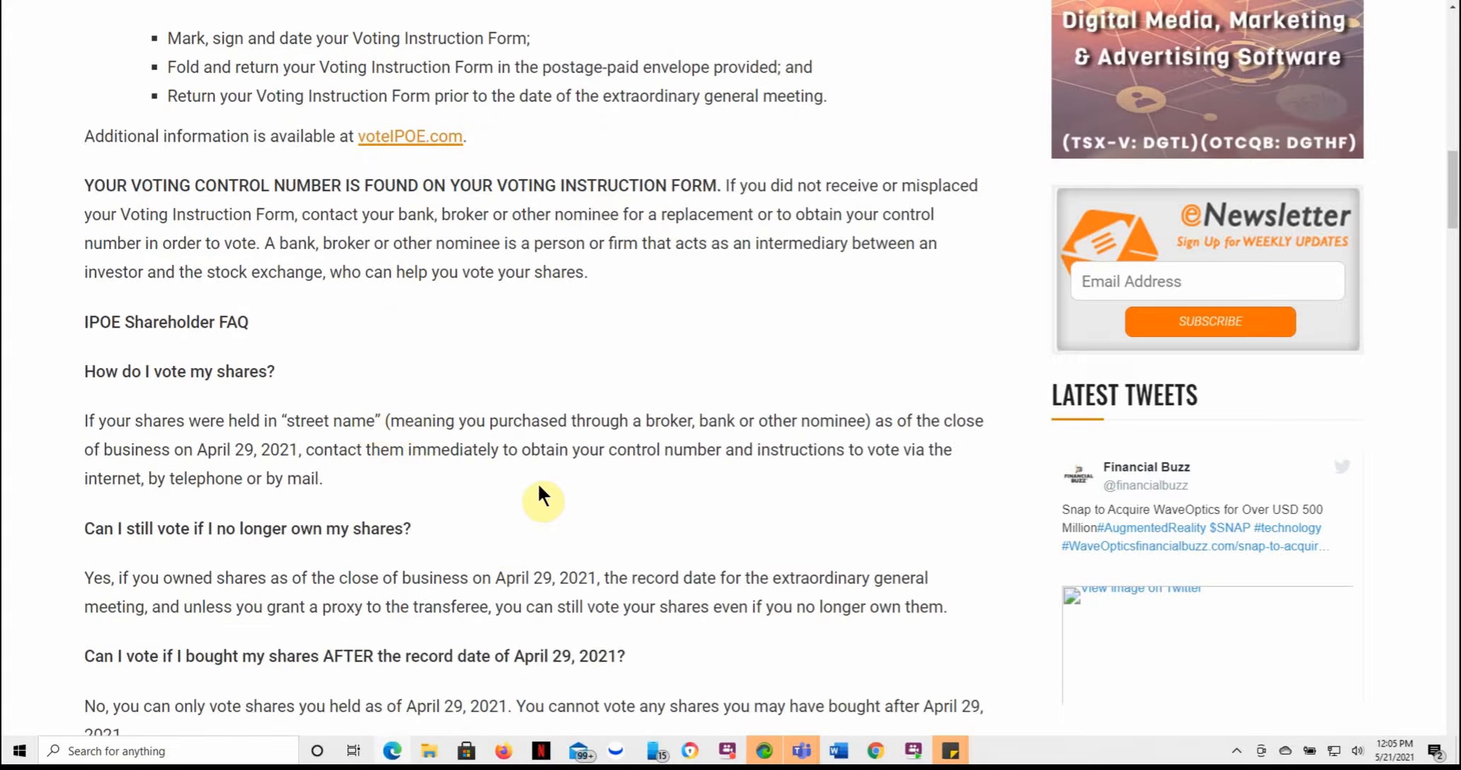
pyautogui.scroll(-3)
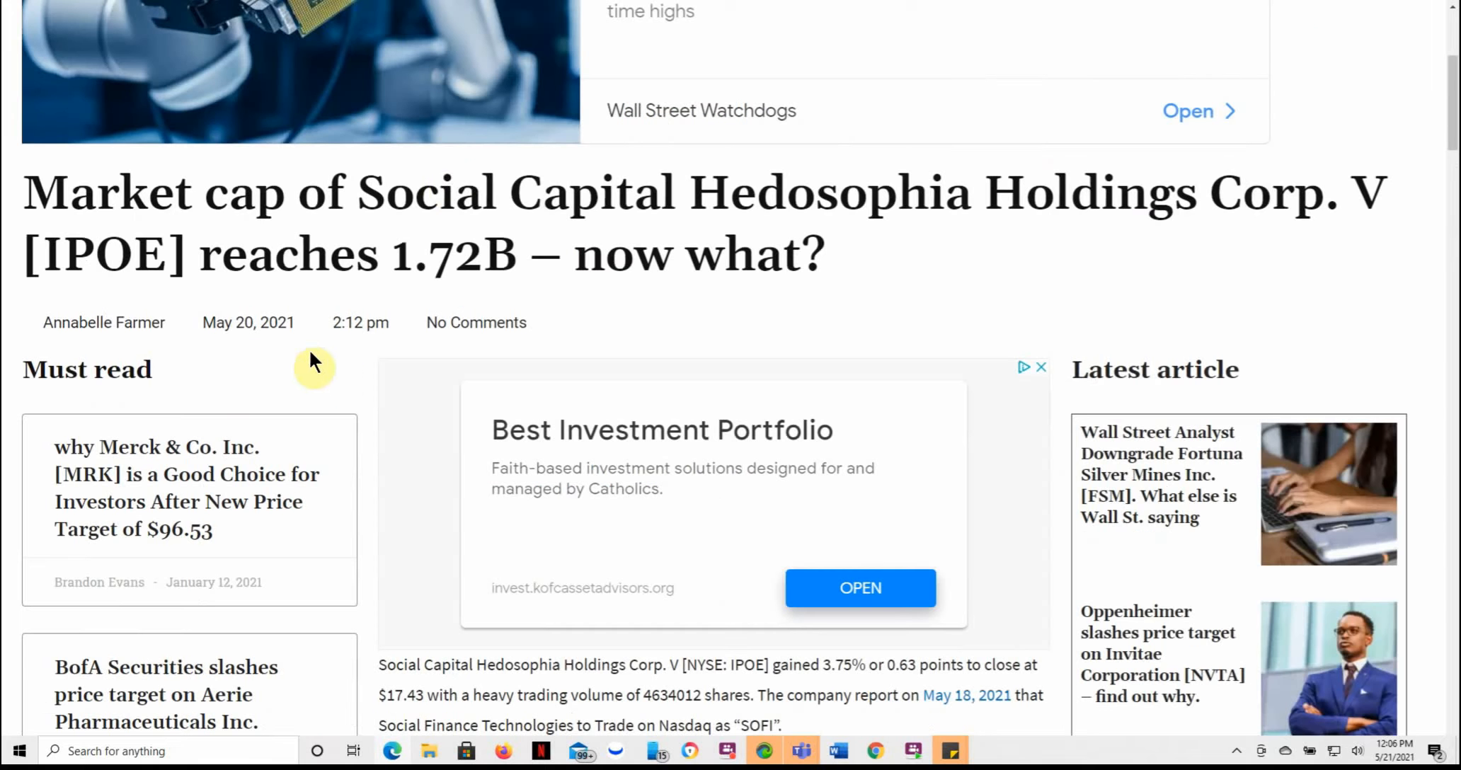
pyautogui.moveTo(996, 299)
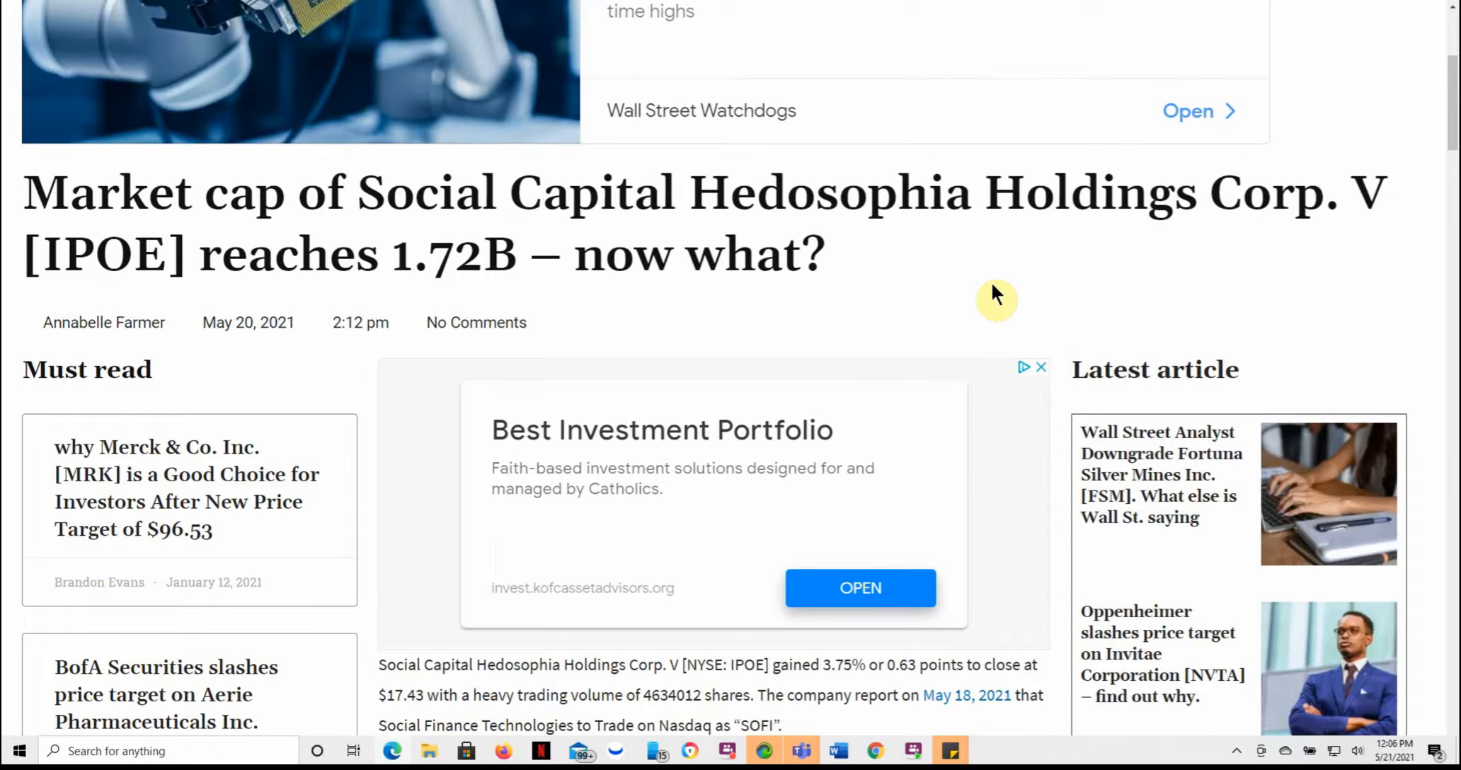
pyautogui.moveTo(518, 306)
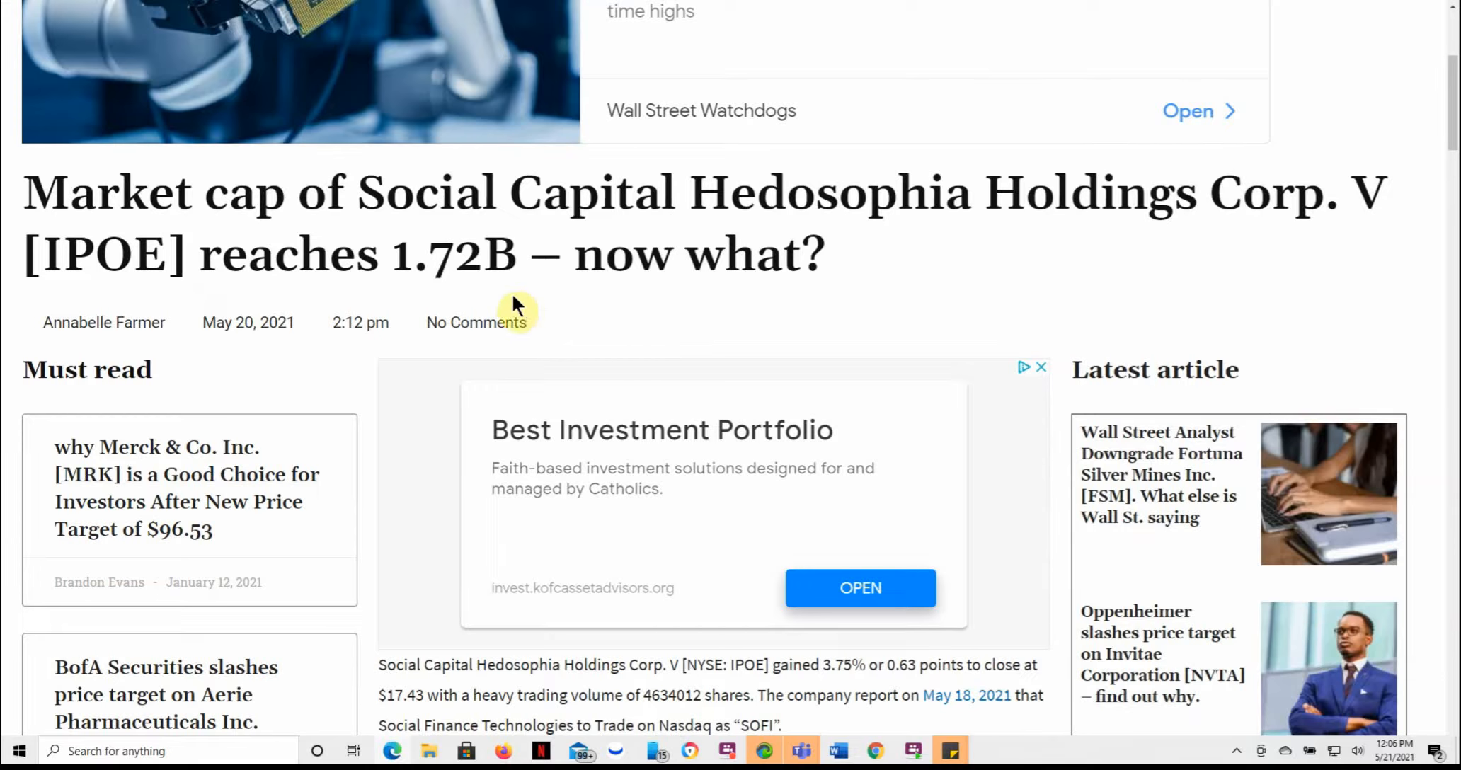
pyautogui.moveTo(284, 334)
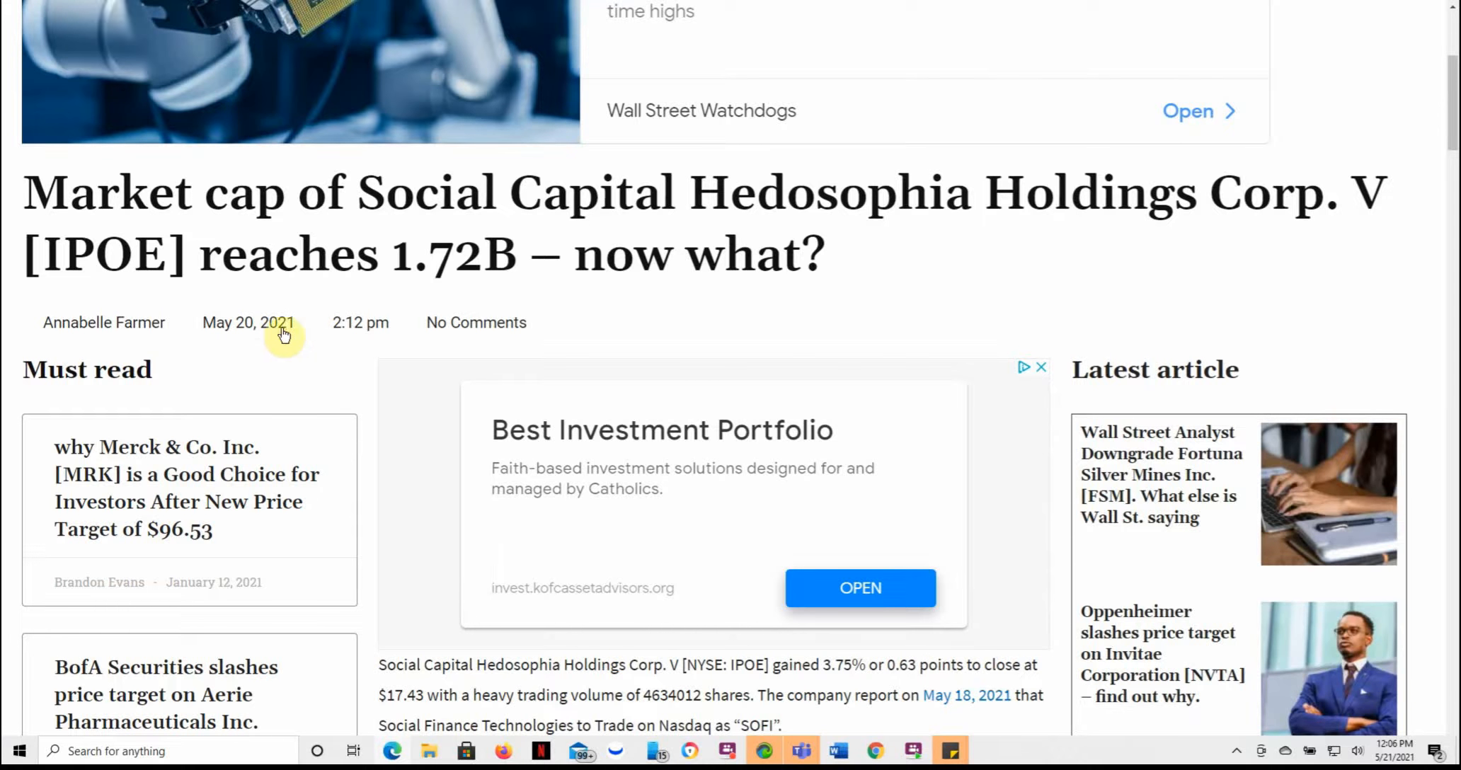
# Step: Read the IPOE 1.72B market cap article, highlighting the new SOFI ticker twice
pyautogui.scroll(-3)
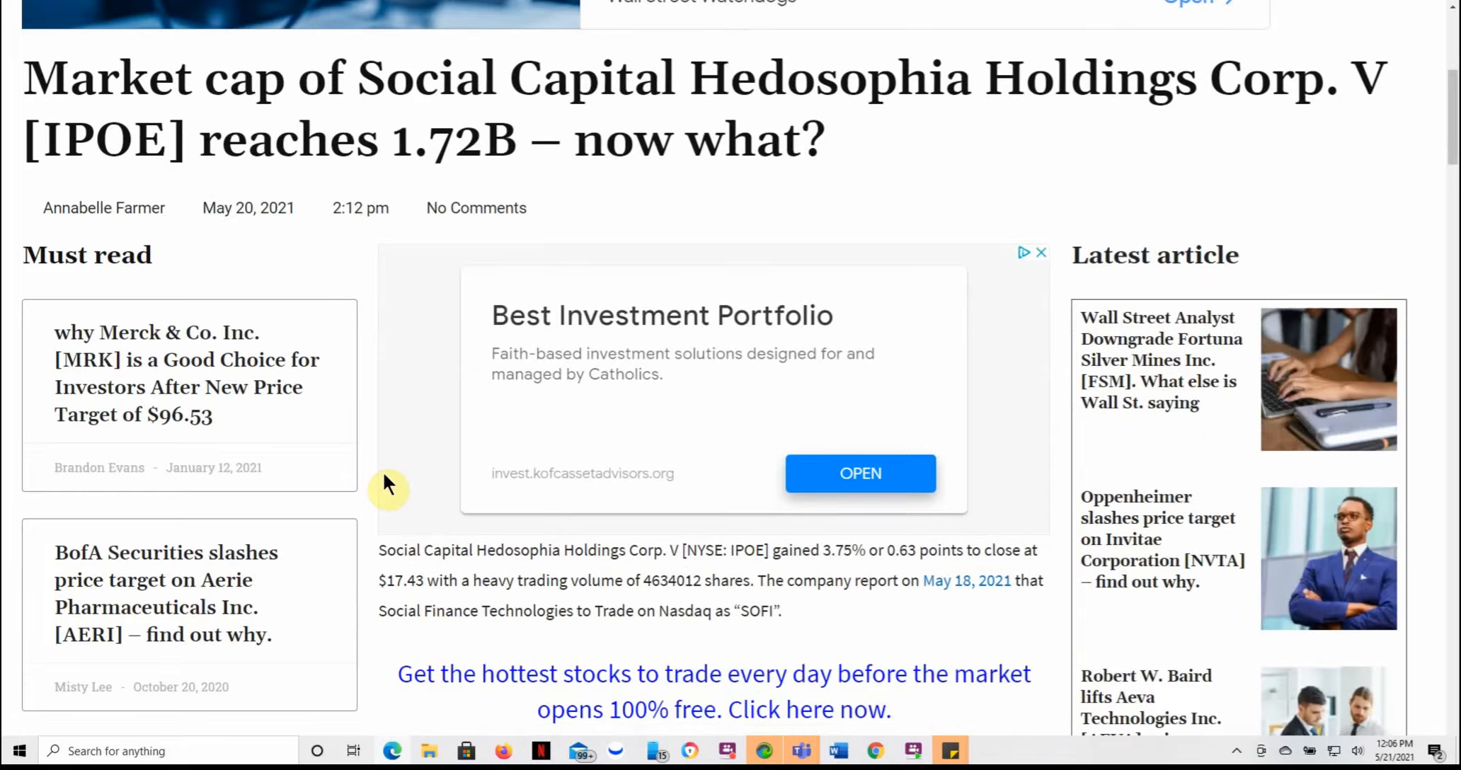
pyautogui.scroll(-3)
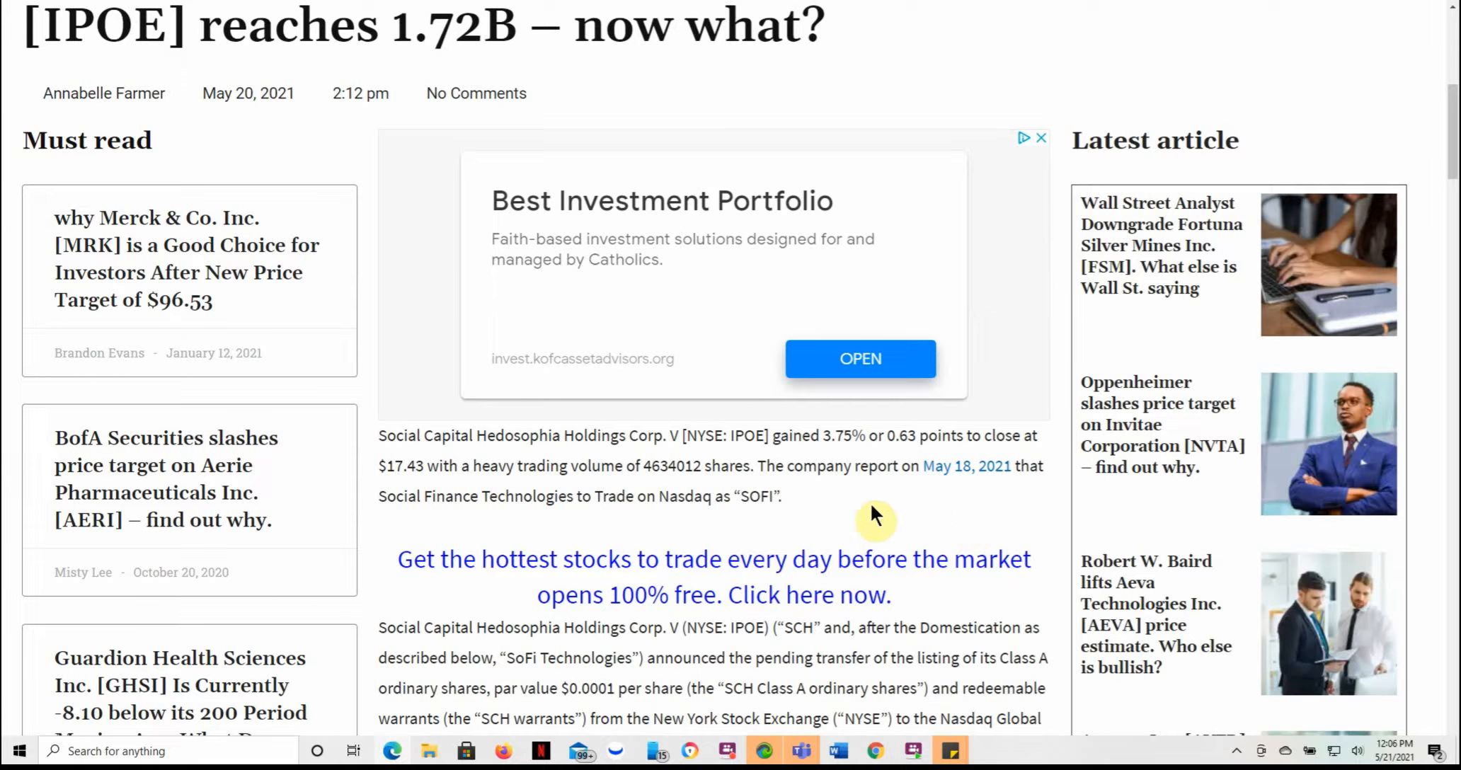
pyautogui.moveTo(859, 460)
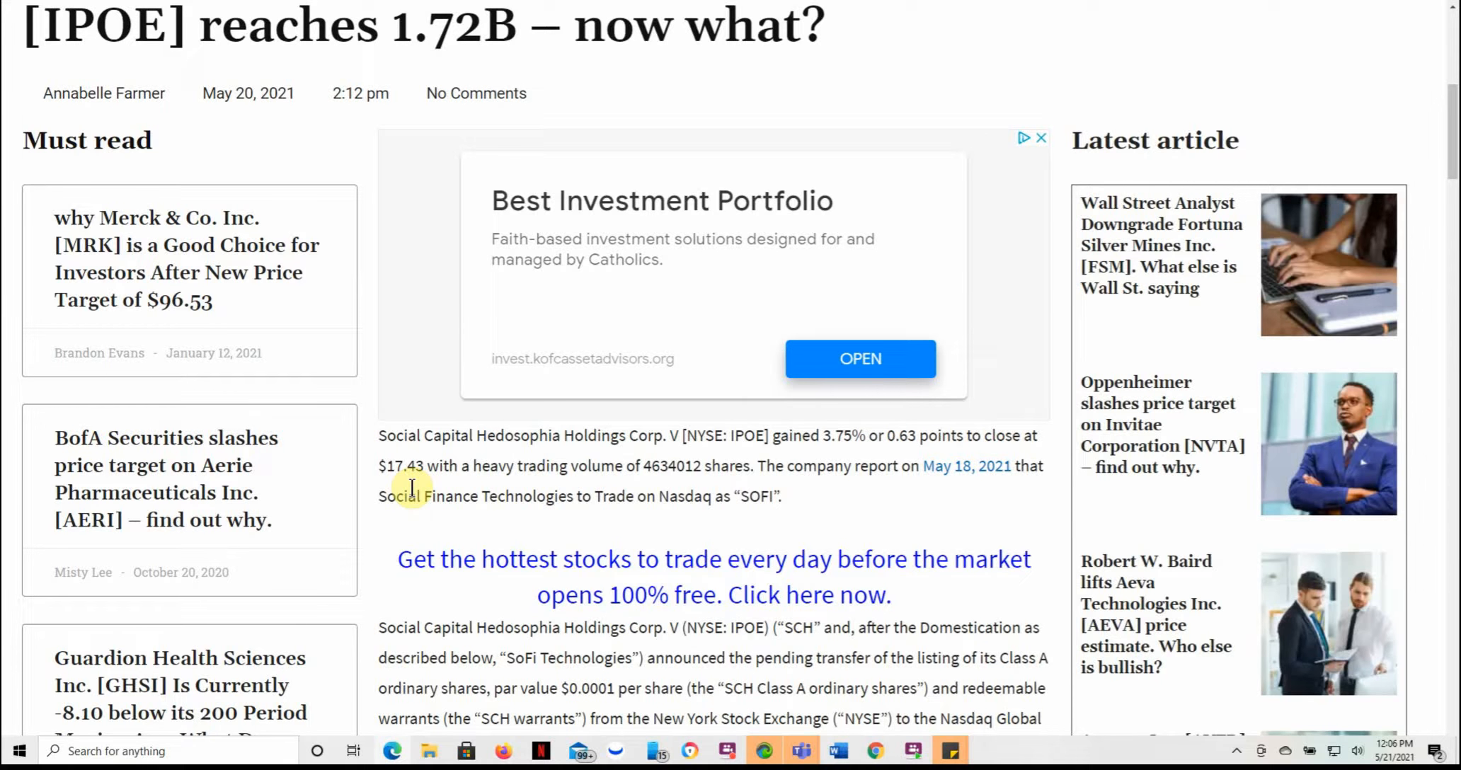
pyautogui.moveTo(669, 490)
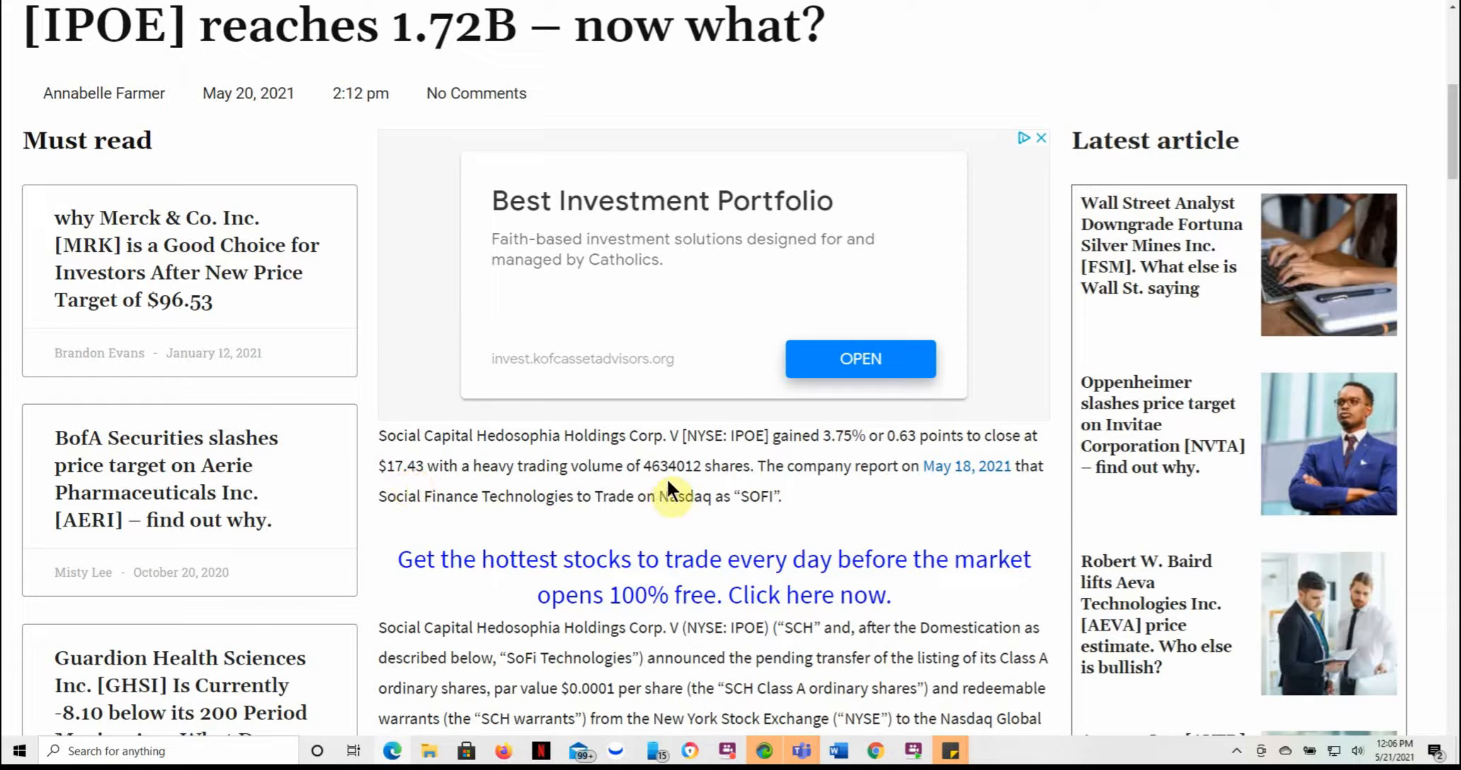
pyautogui.moveTo(931, 498)
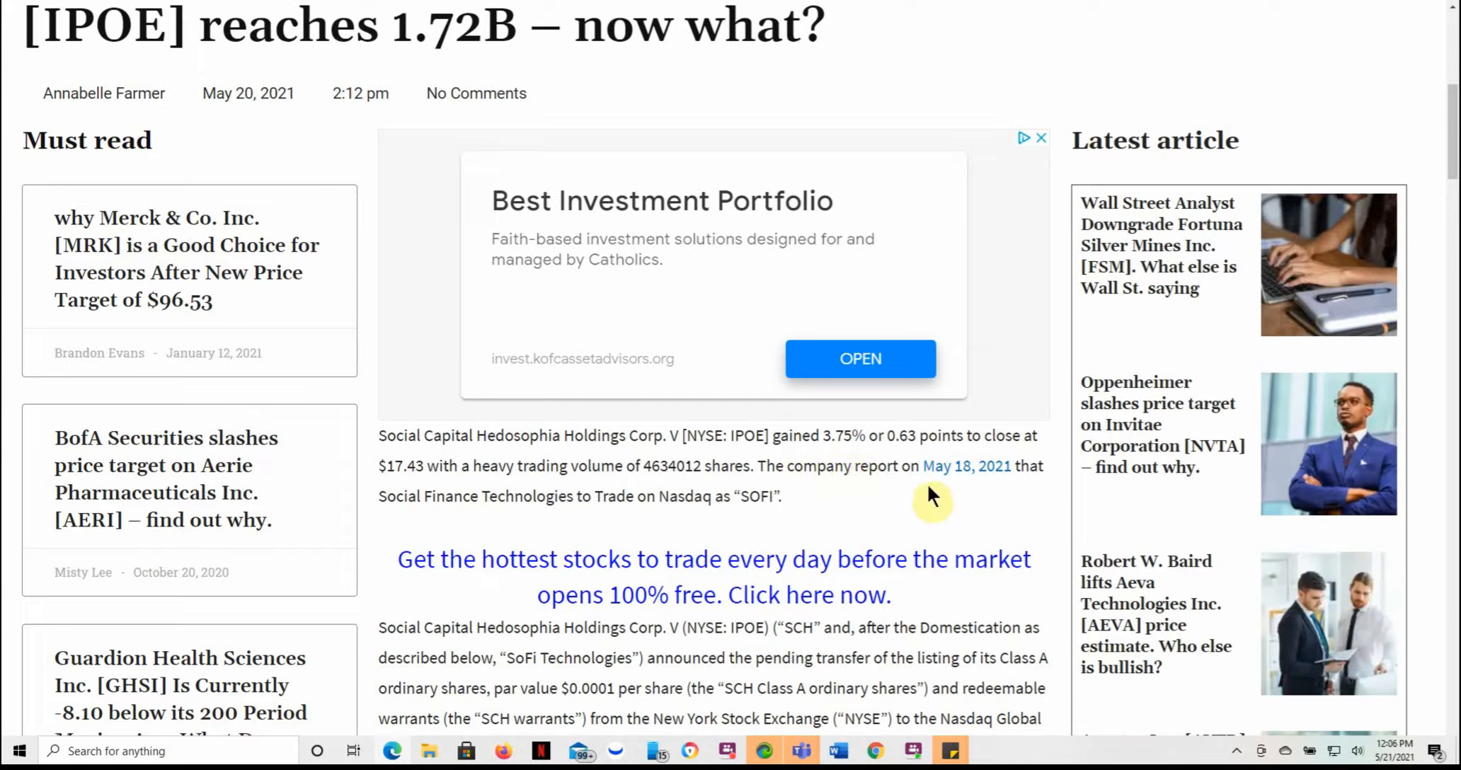
pyautogui.moveTo(392, 522)
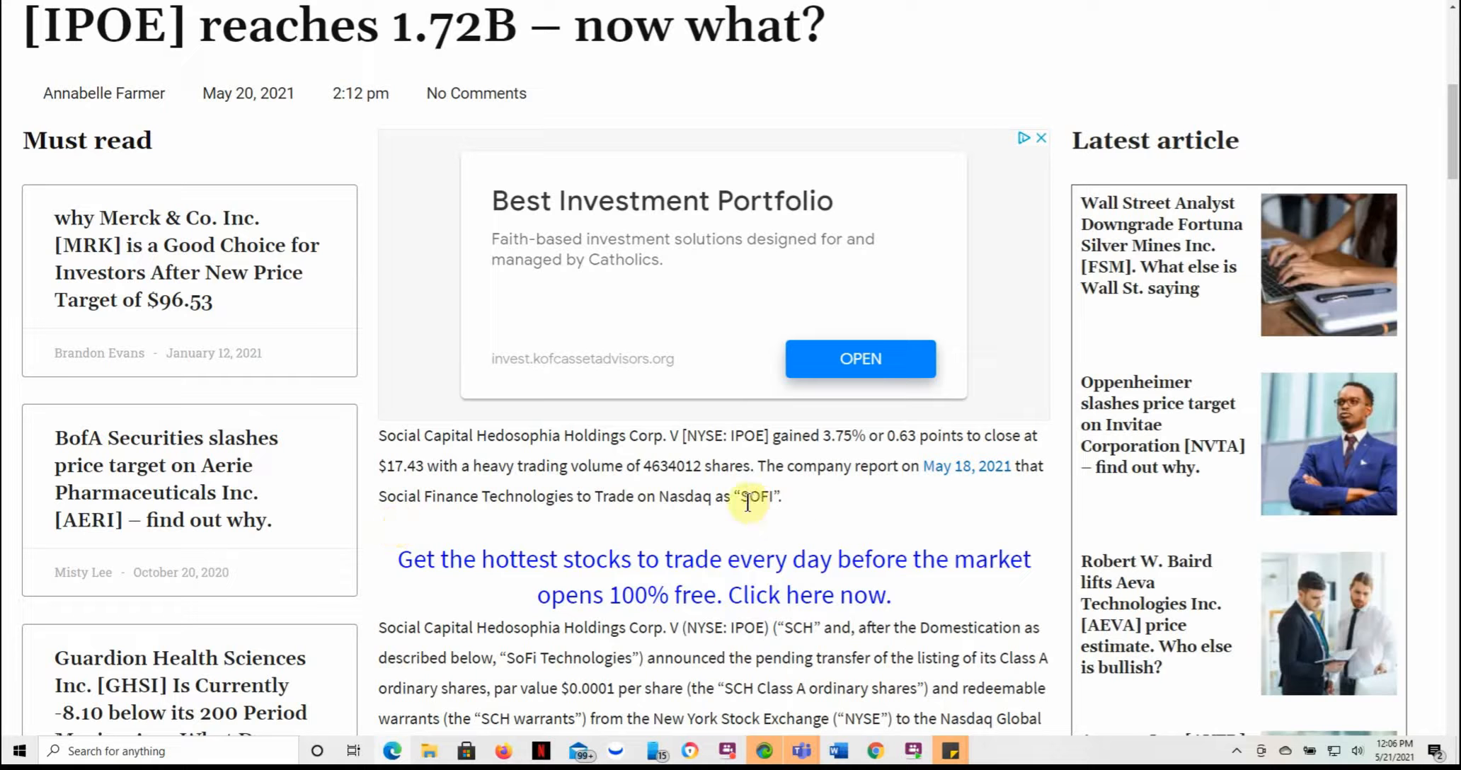
pyautogui.doubleClick(757, 496)
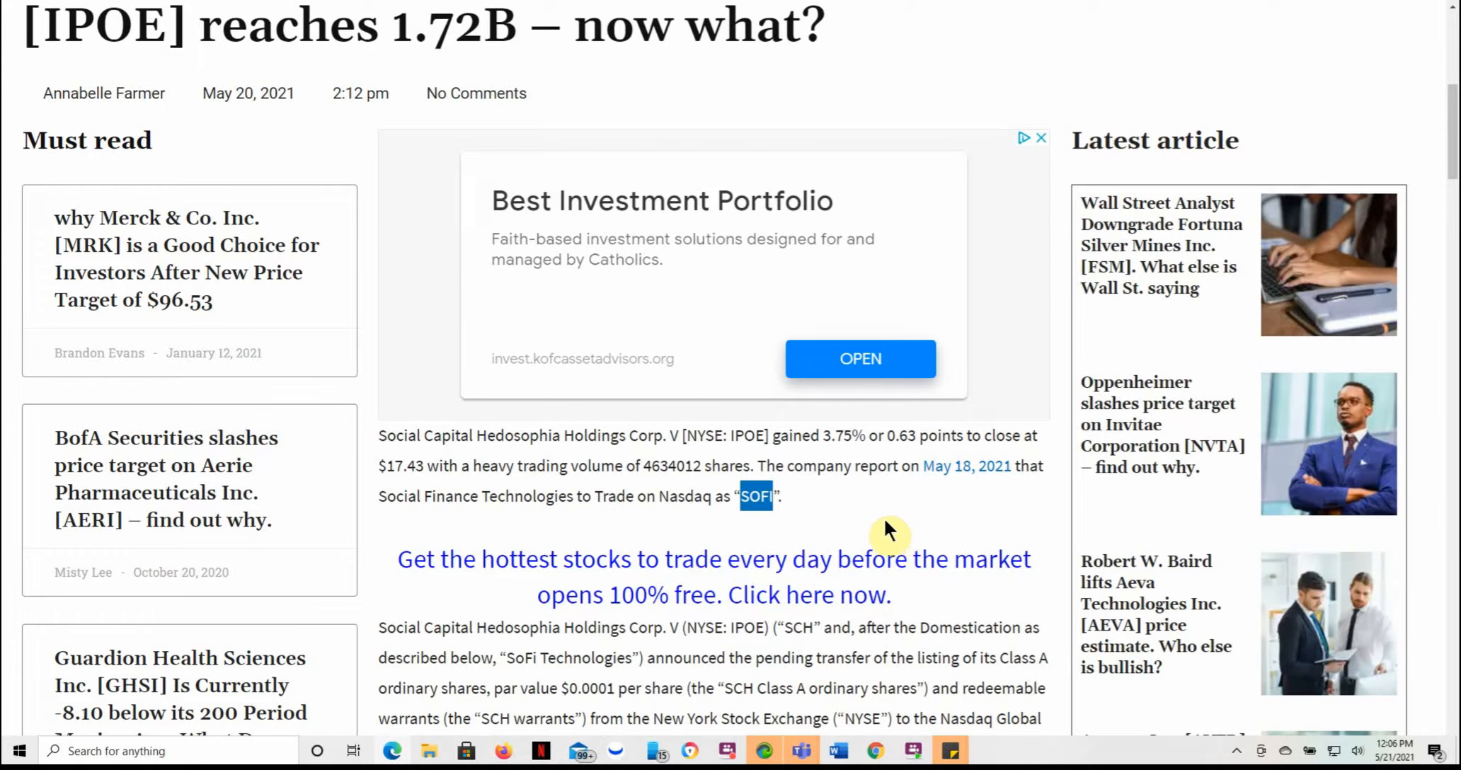
pyautogui.scroll(-3)
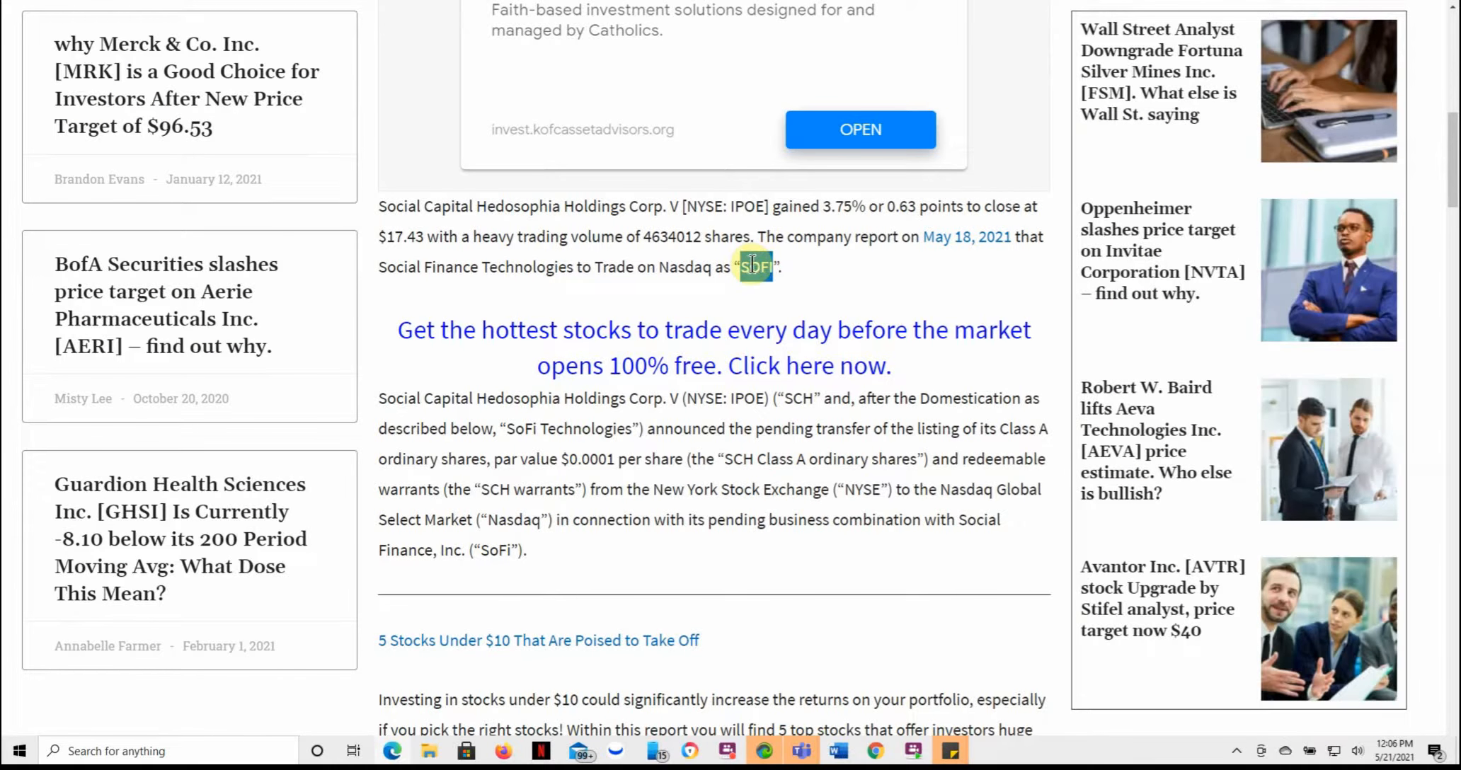
pyautogui.doubleClick(755, 266)
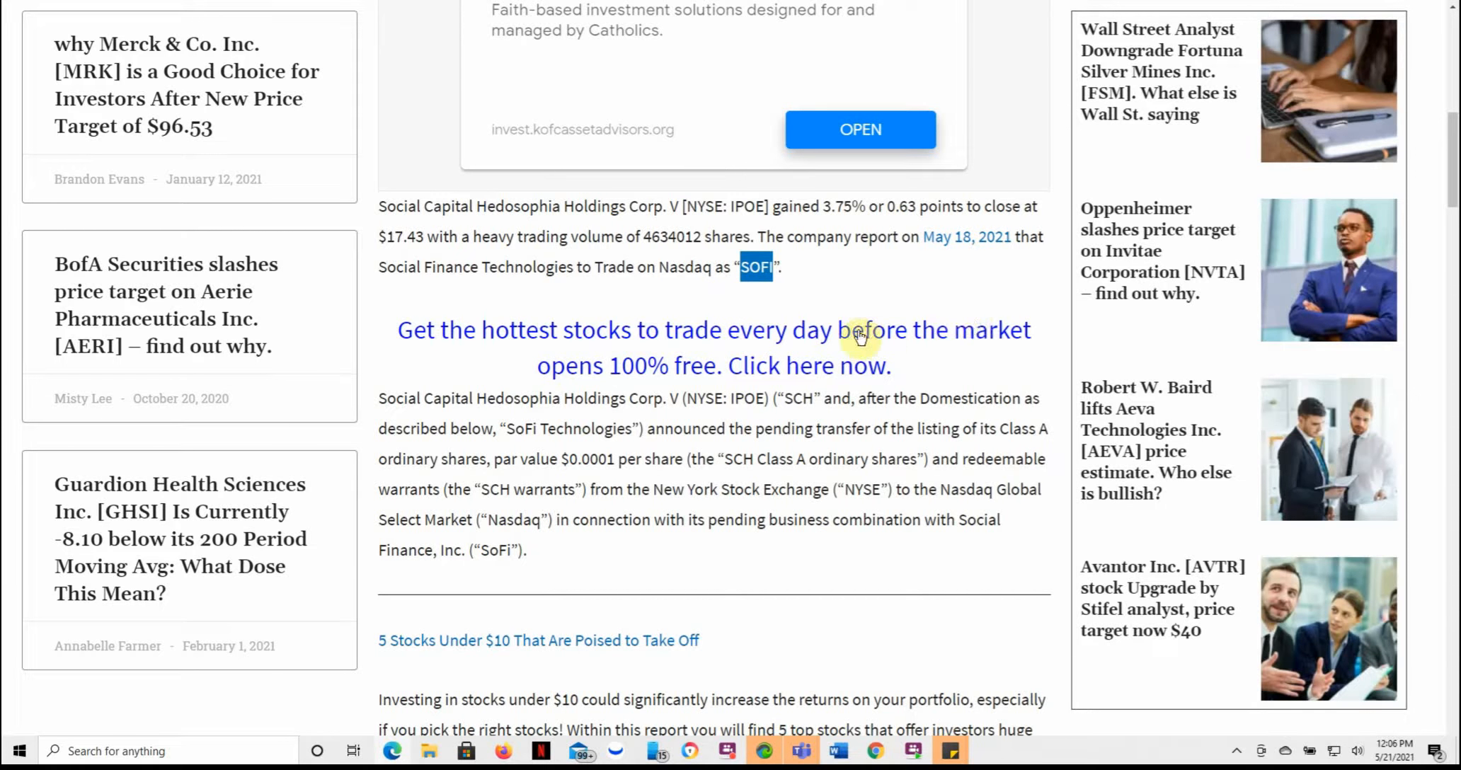
pyautogui.moveTo(722, 412)
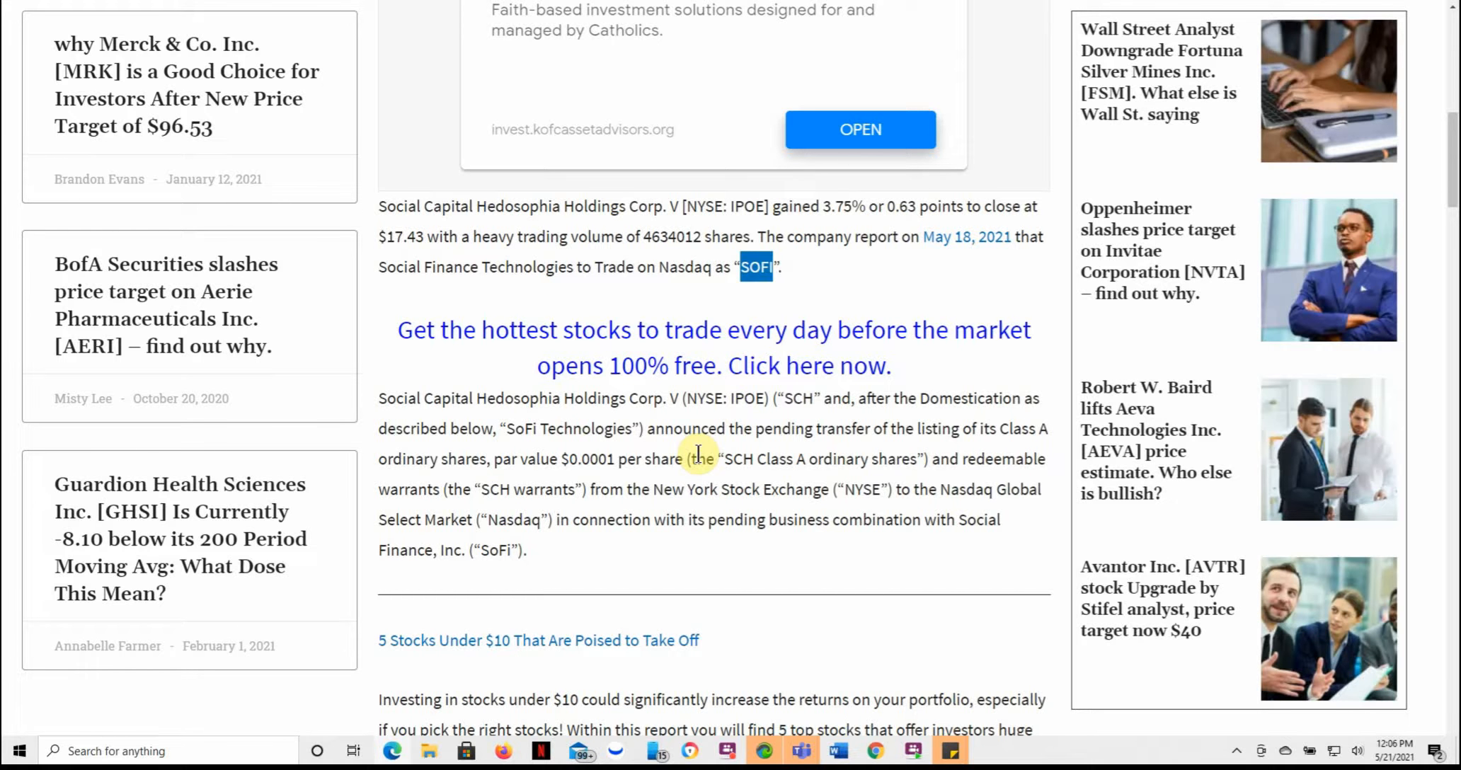
pyautogui.scroll(-3)
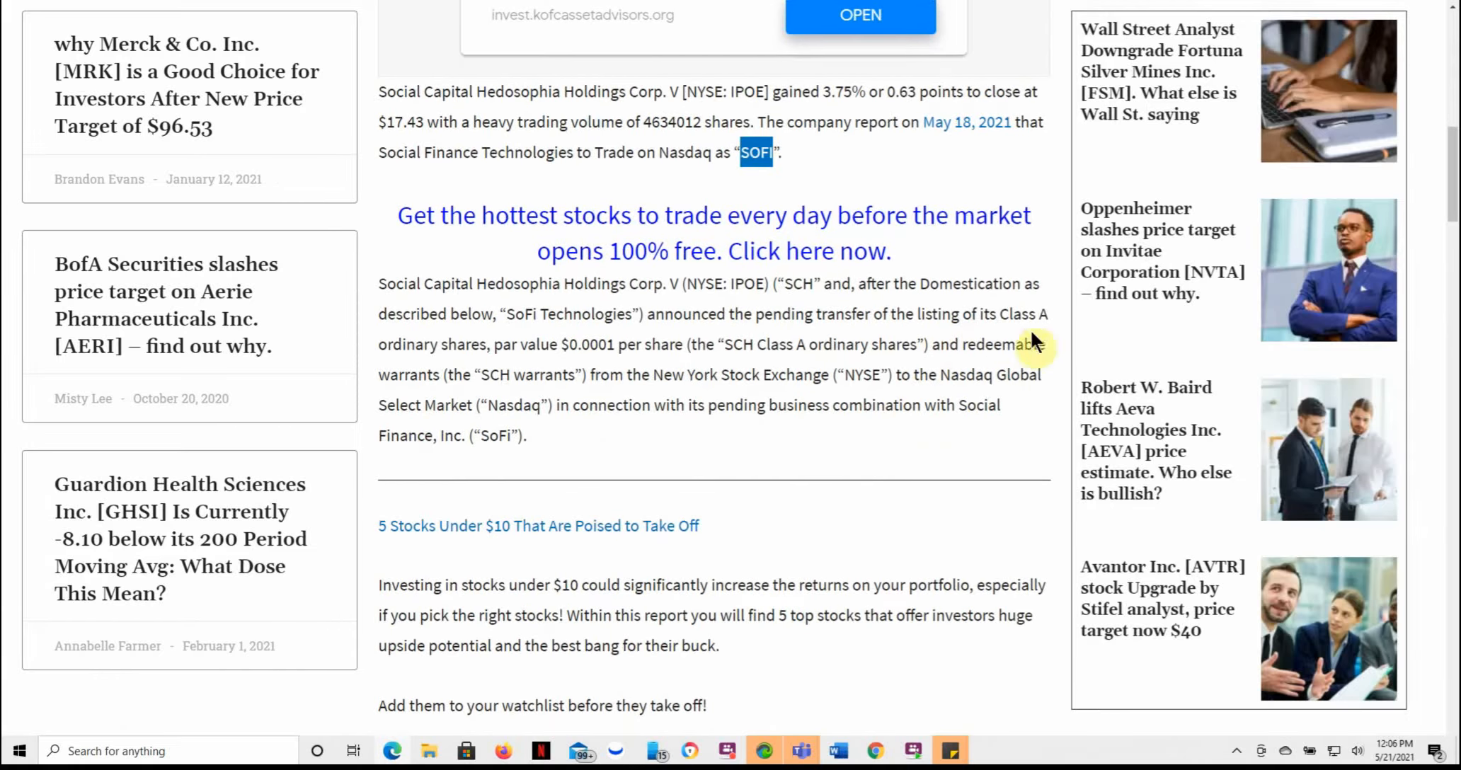
pyautogui.moveTo(506, 372)
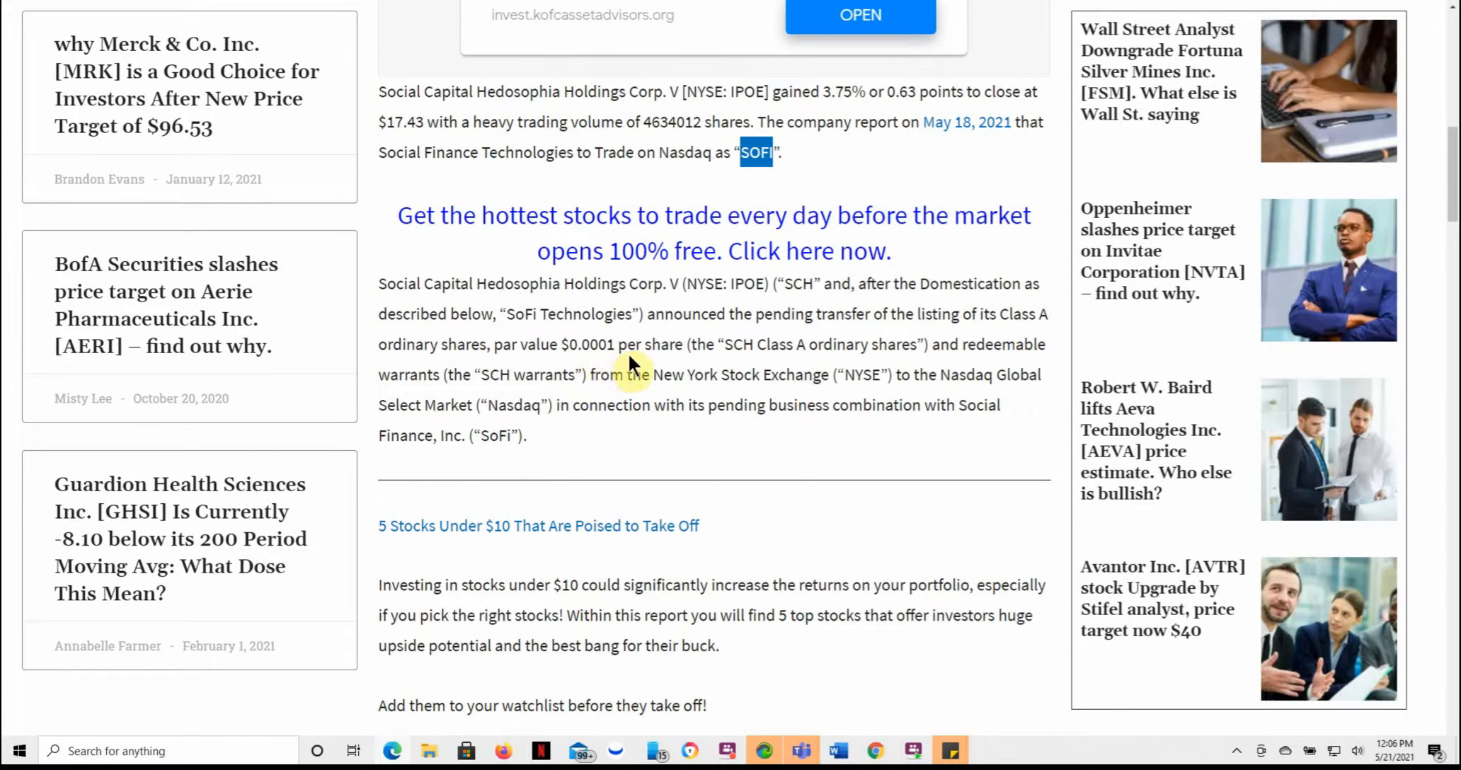
pyautogui.moveTo(557, 401)
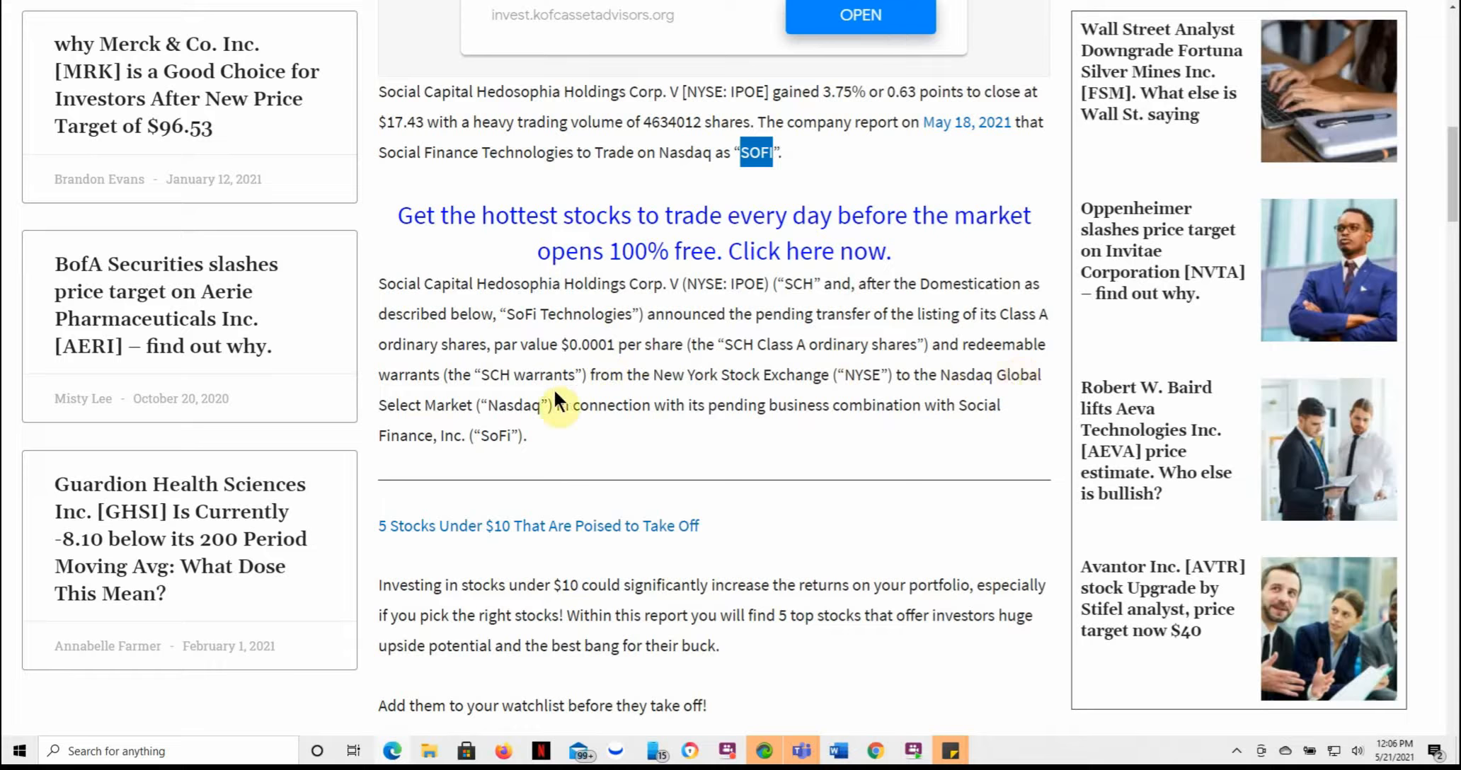
pyautogui.scroll(-3)
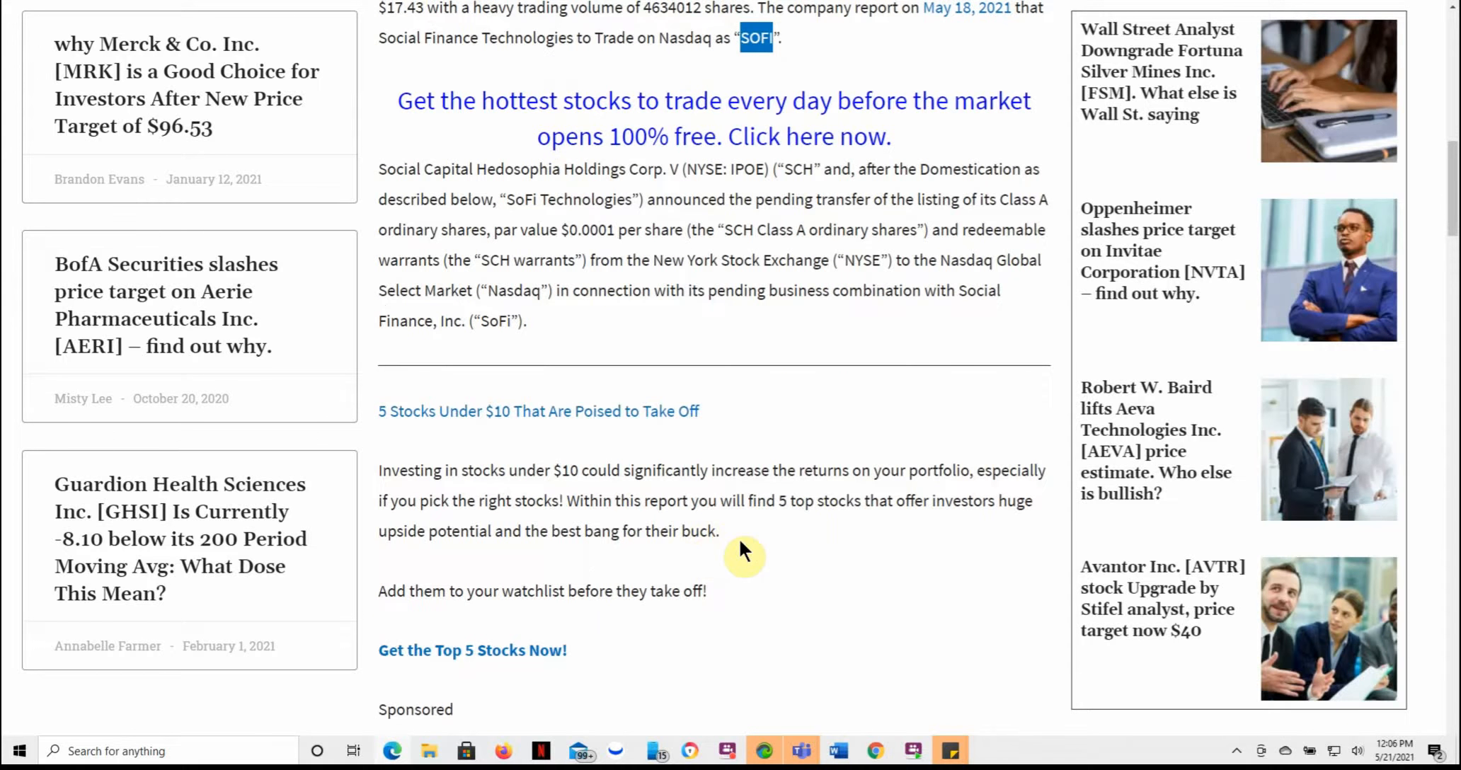
pyautogui.scroll(-3)
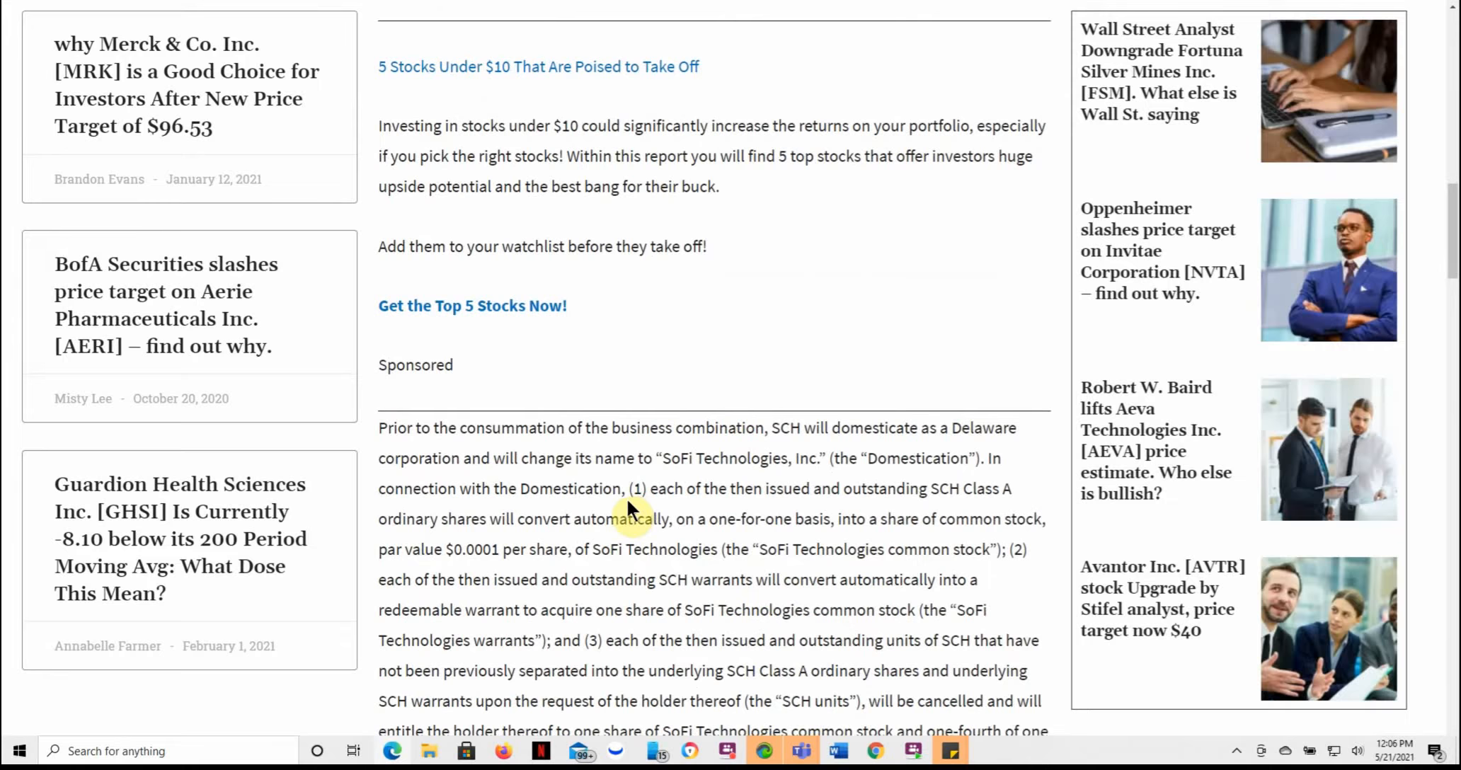
pyautogui.scroll(-3)
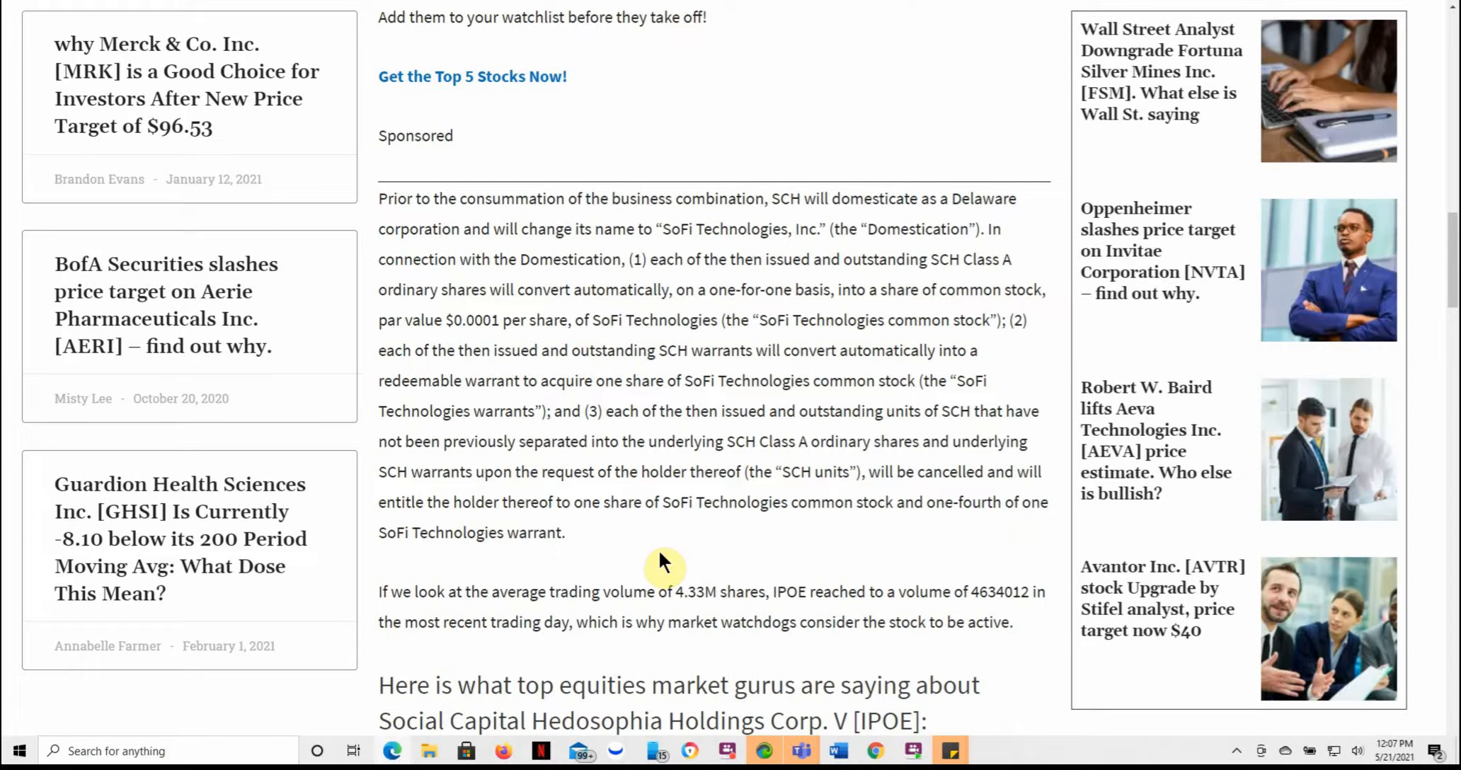
pyautogui.scroll(-3)
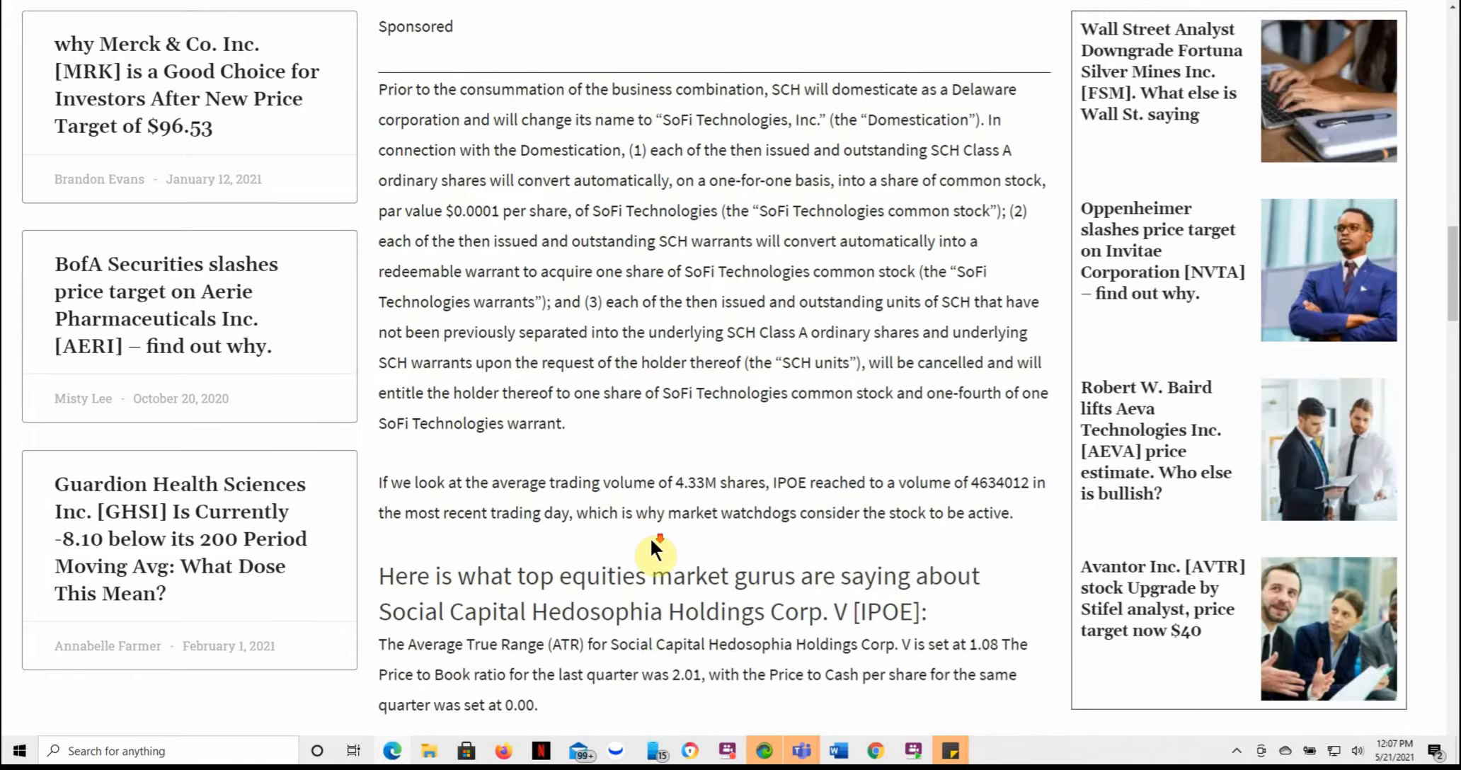
pyautogui.scroll(-3)
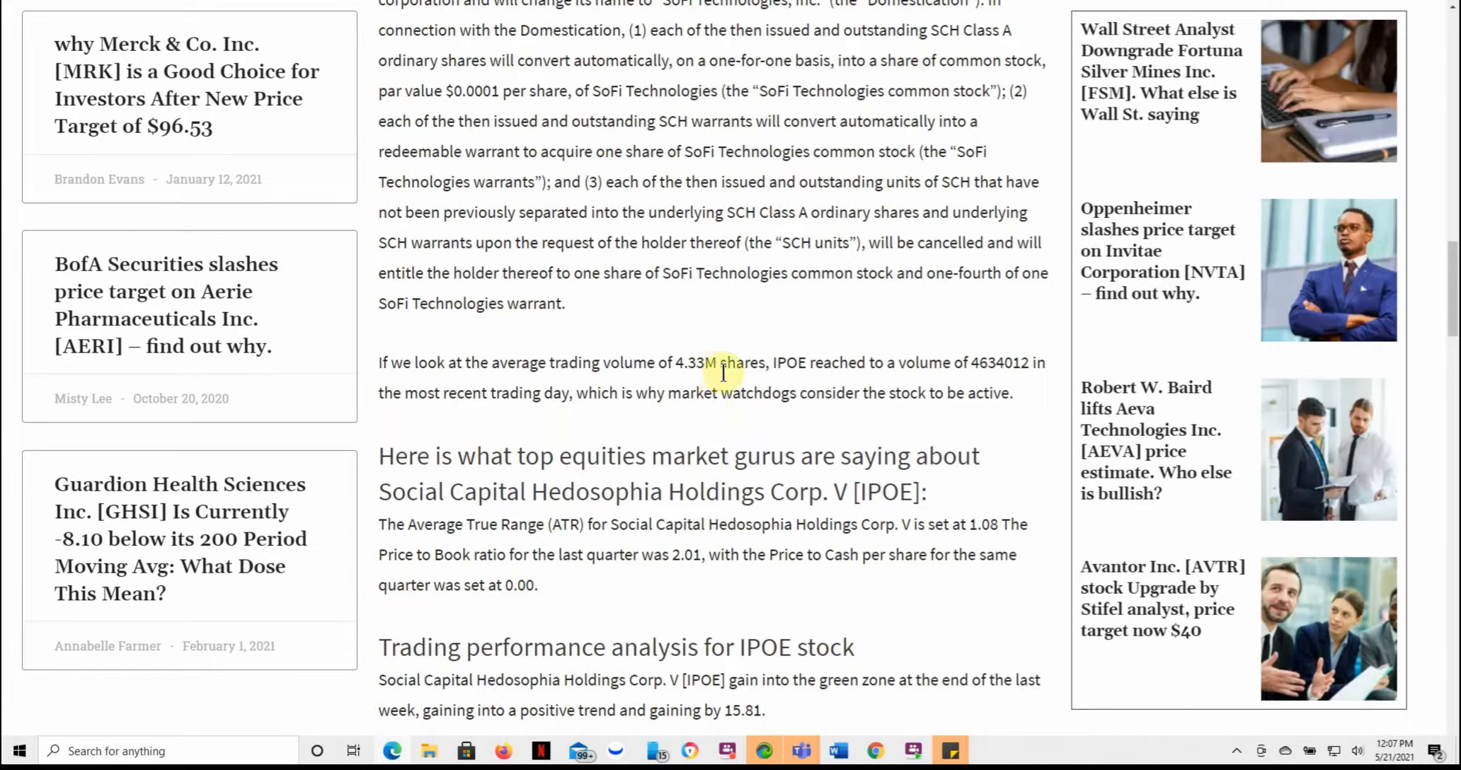
pyautogui.moveTo(918, 385)
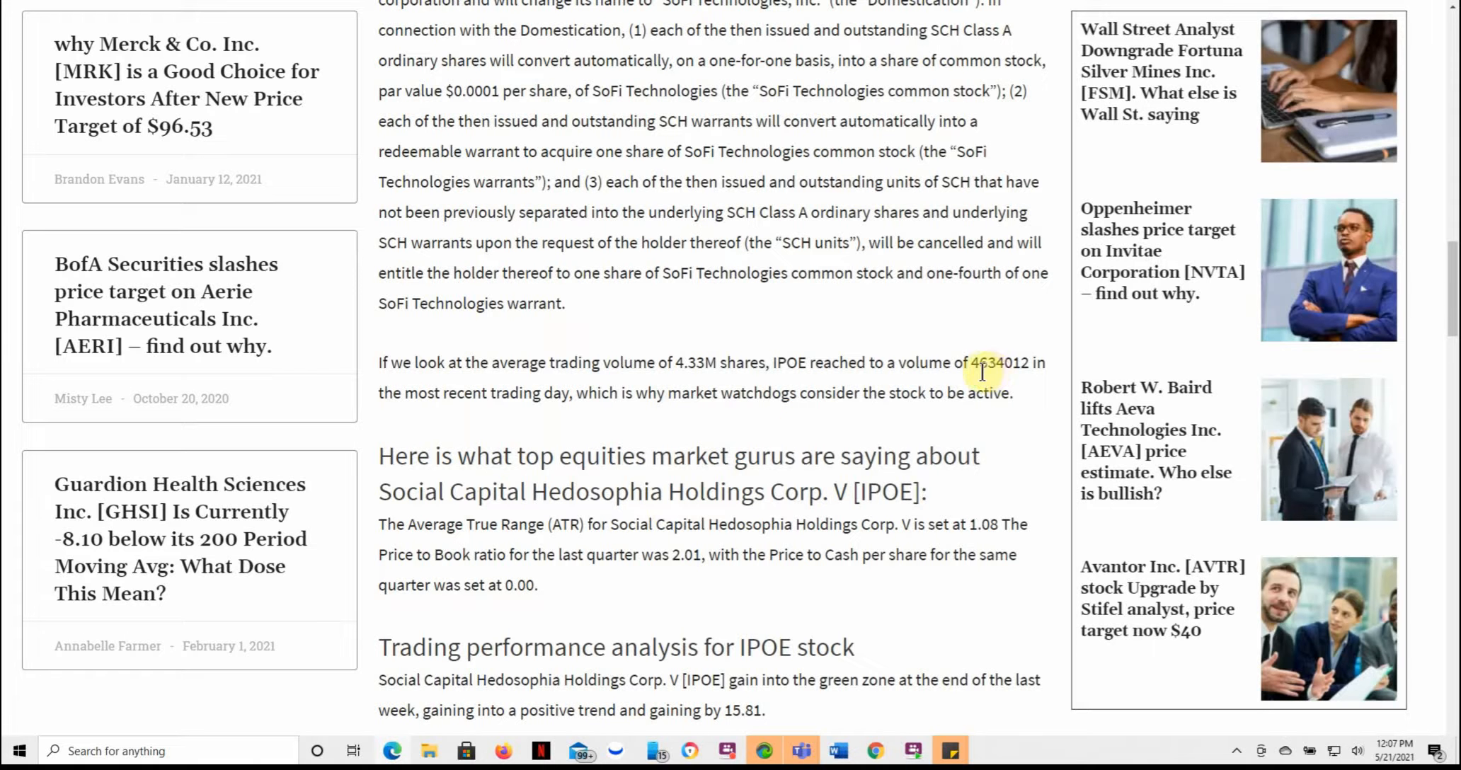
pyautogui.moveTo(922, 393)
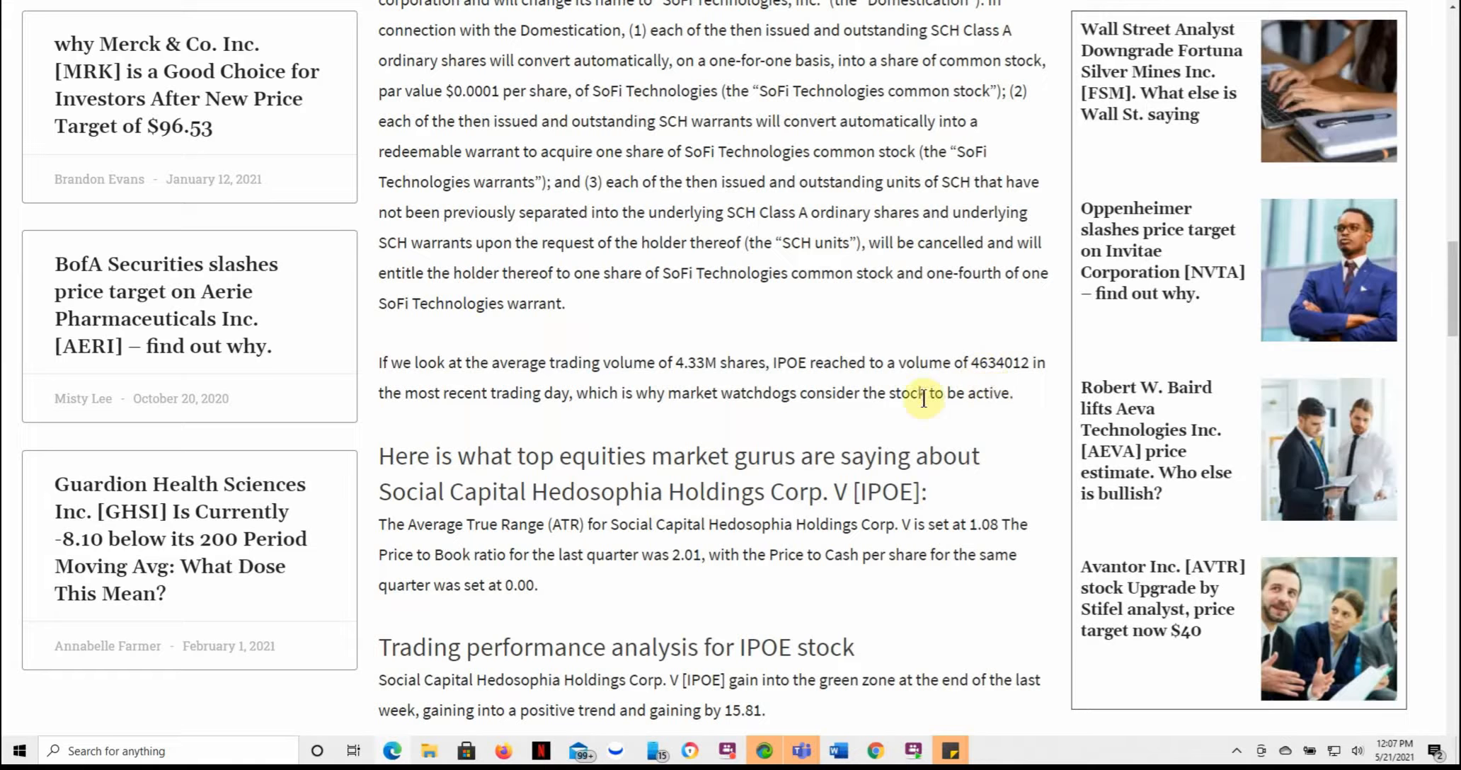
pyautogui.moveTo(574, 419)
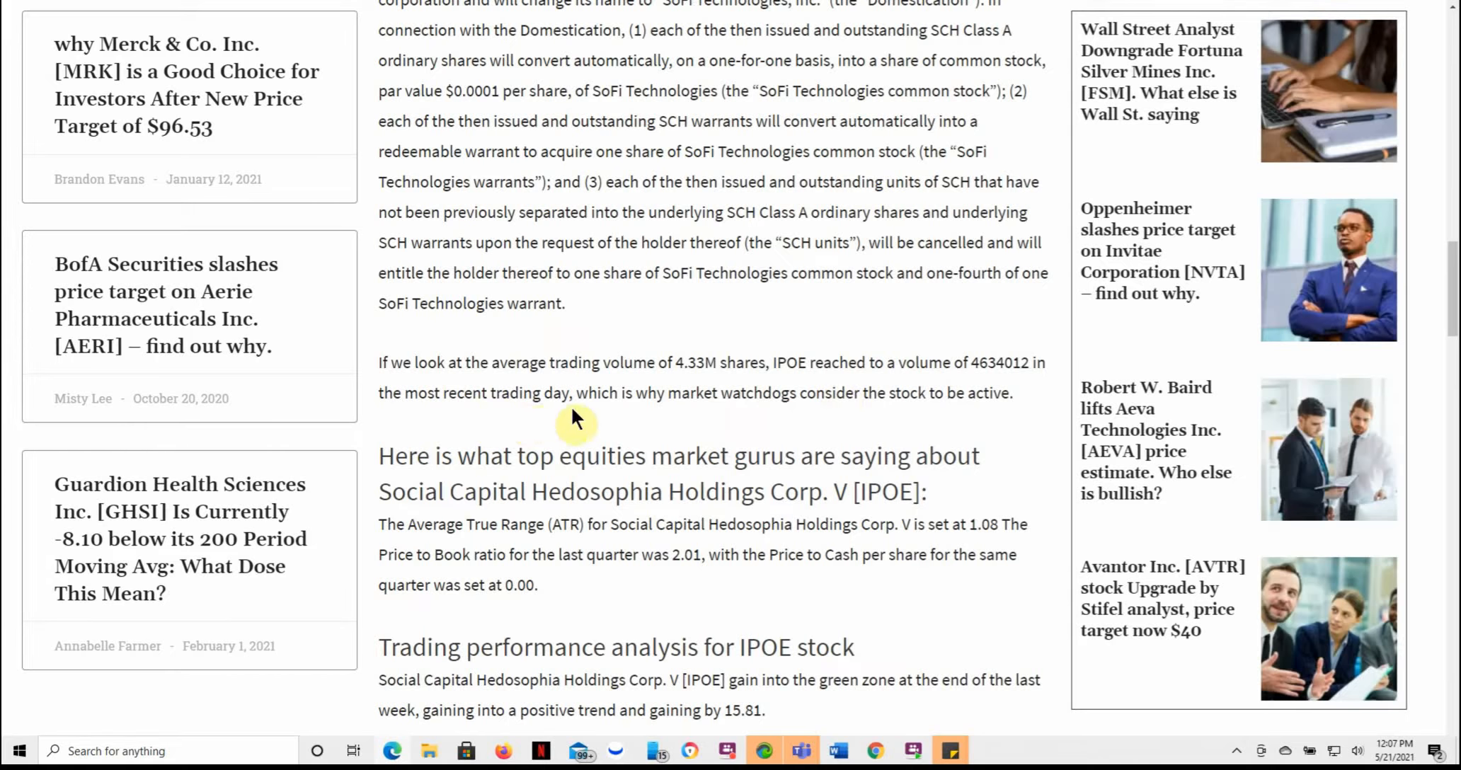
pyautogui.scroll(-3)
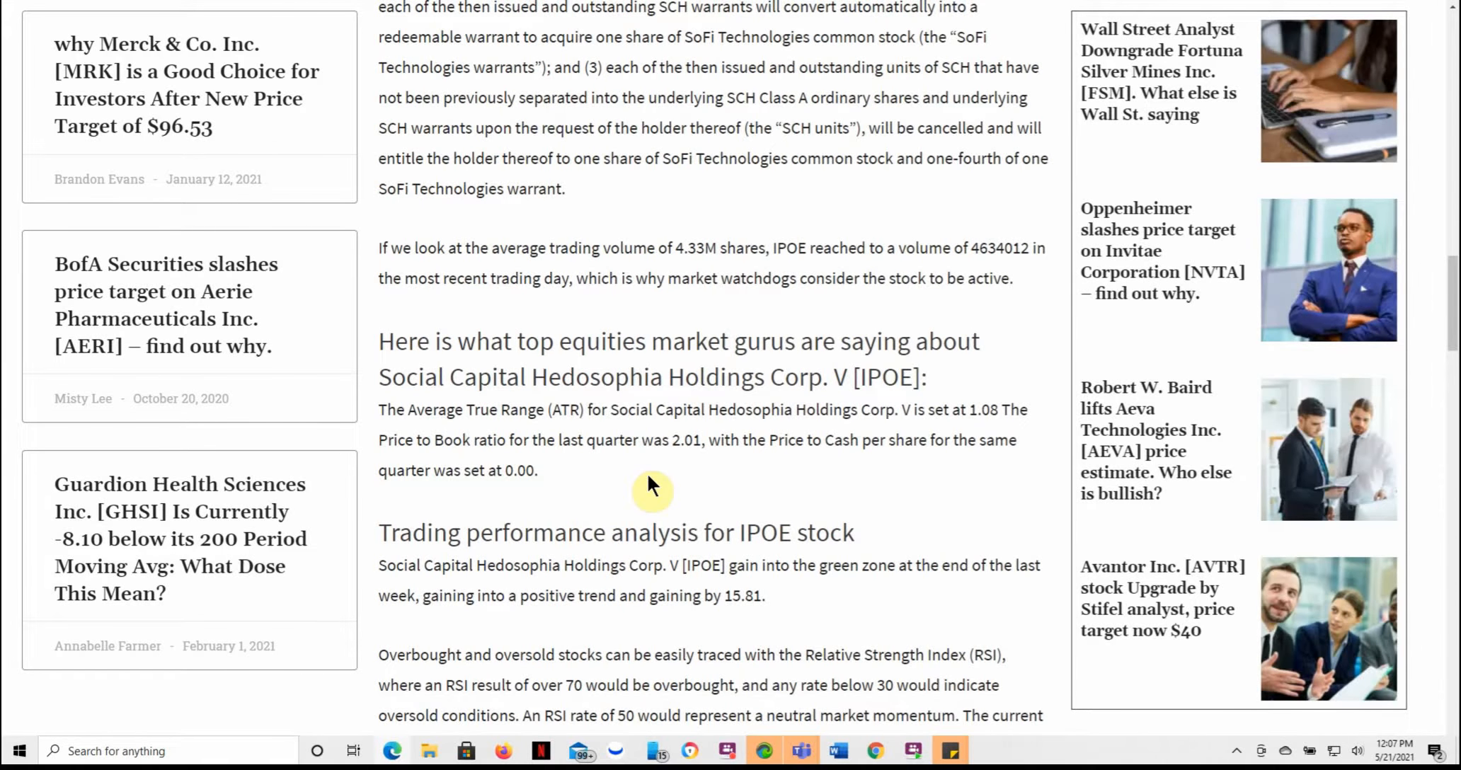
pyautogui.moveTo(692, 492)
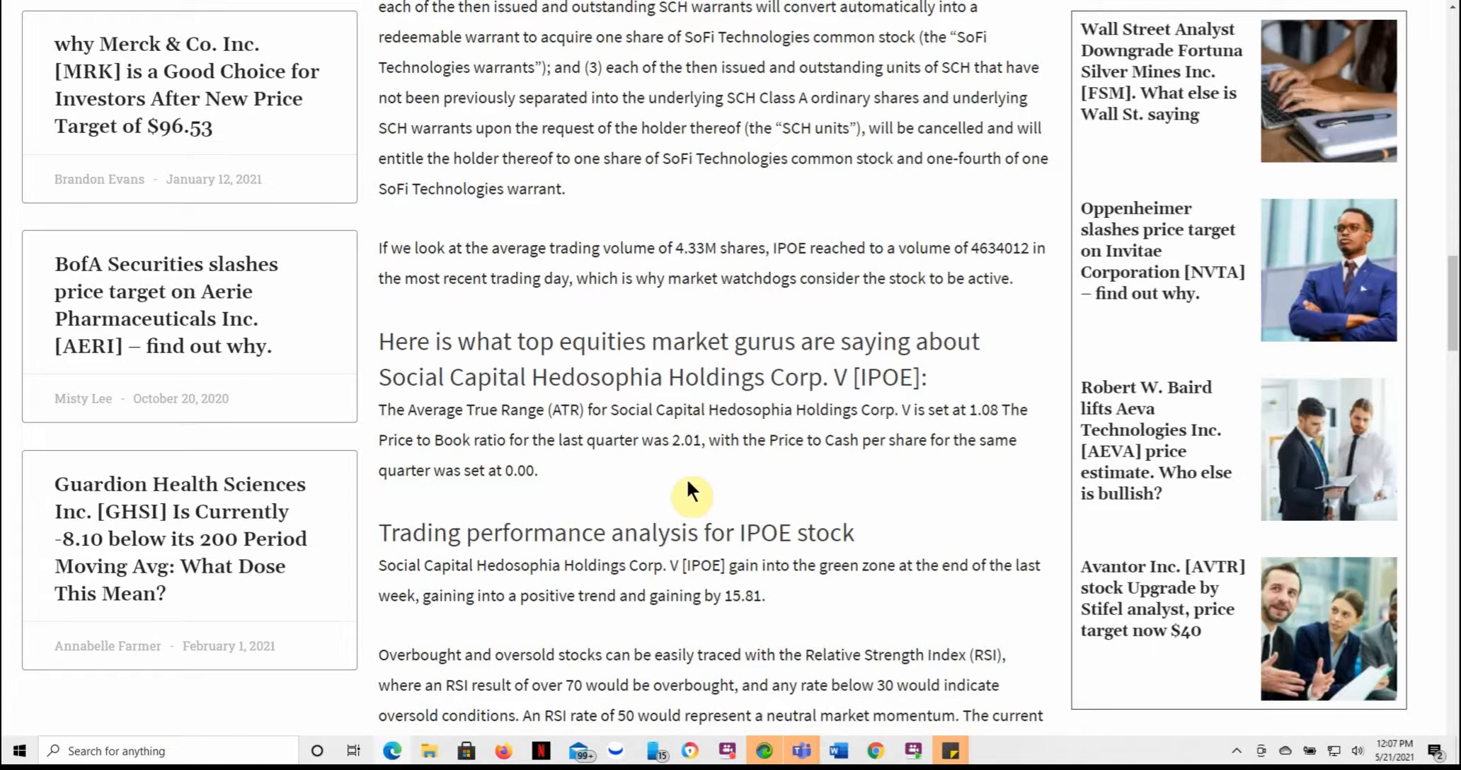
pyautogui.scroll(-3)
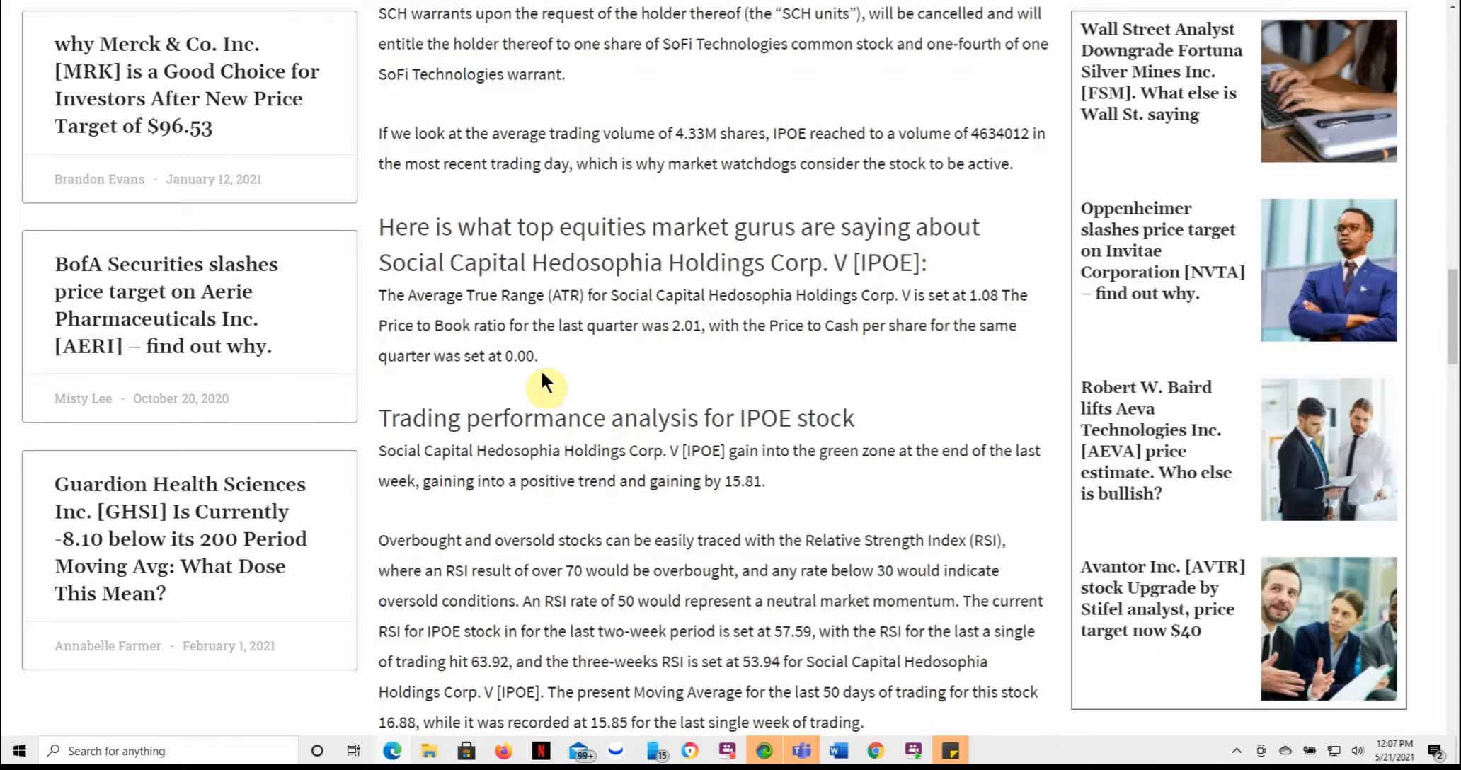
pyautogui.scroll(-3)
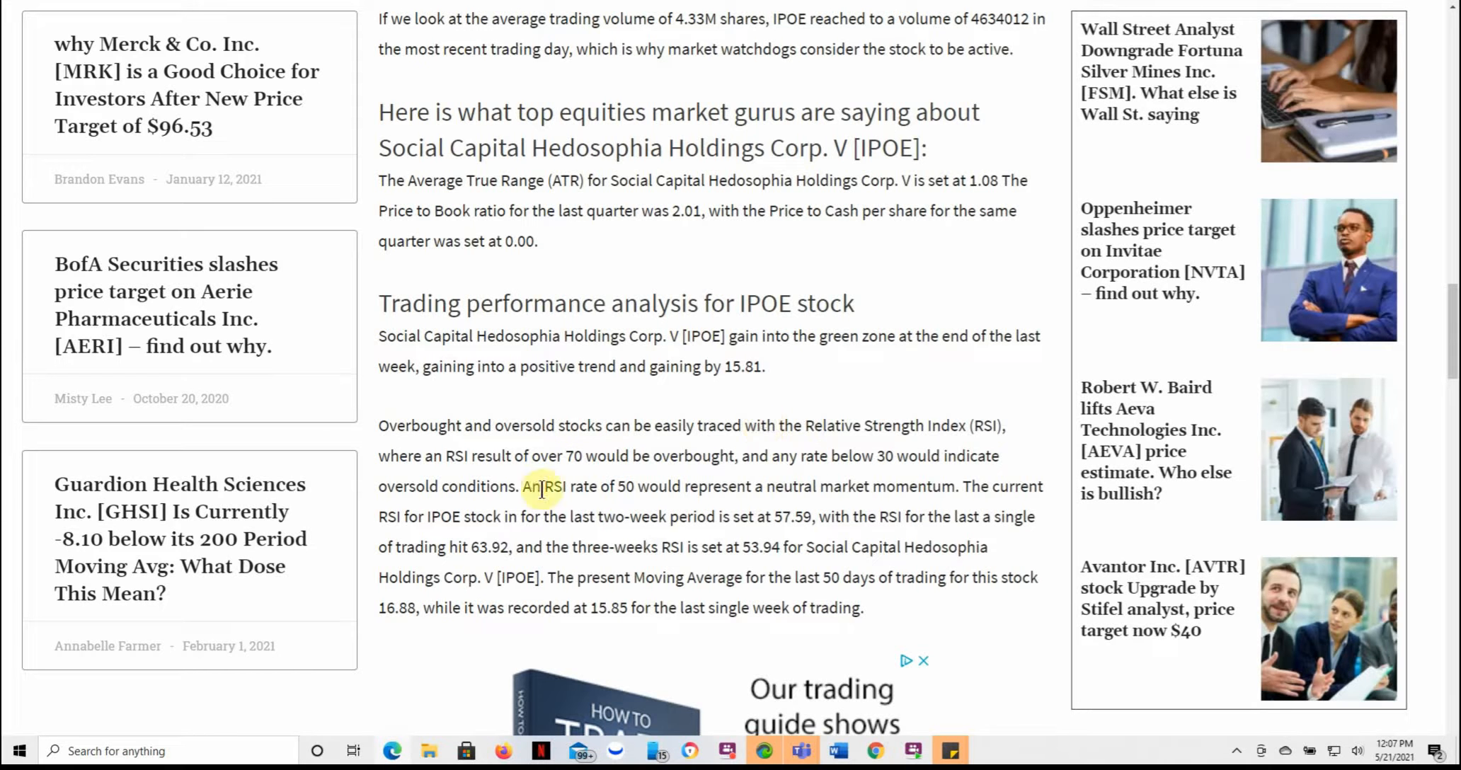
pyautogui.moveTo(575, 519)
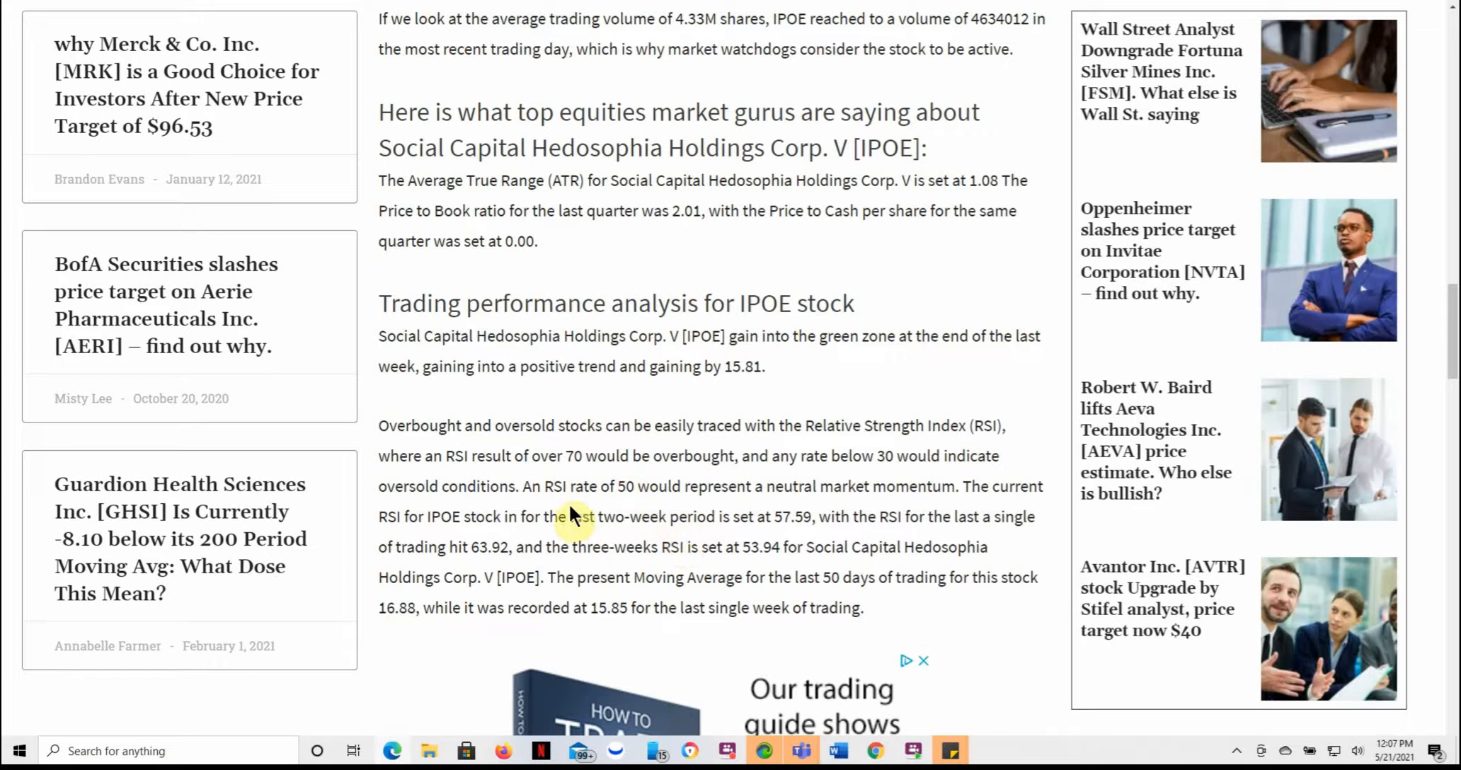
pyautogui.scroll(-3)
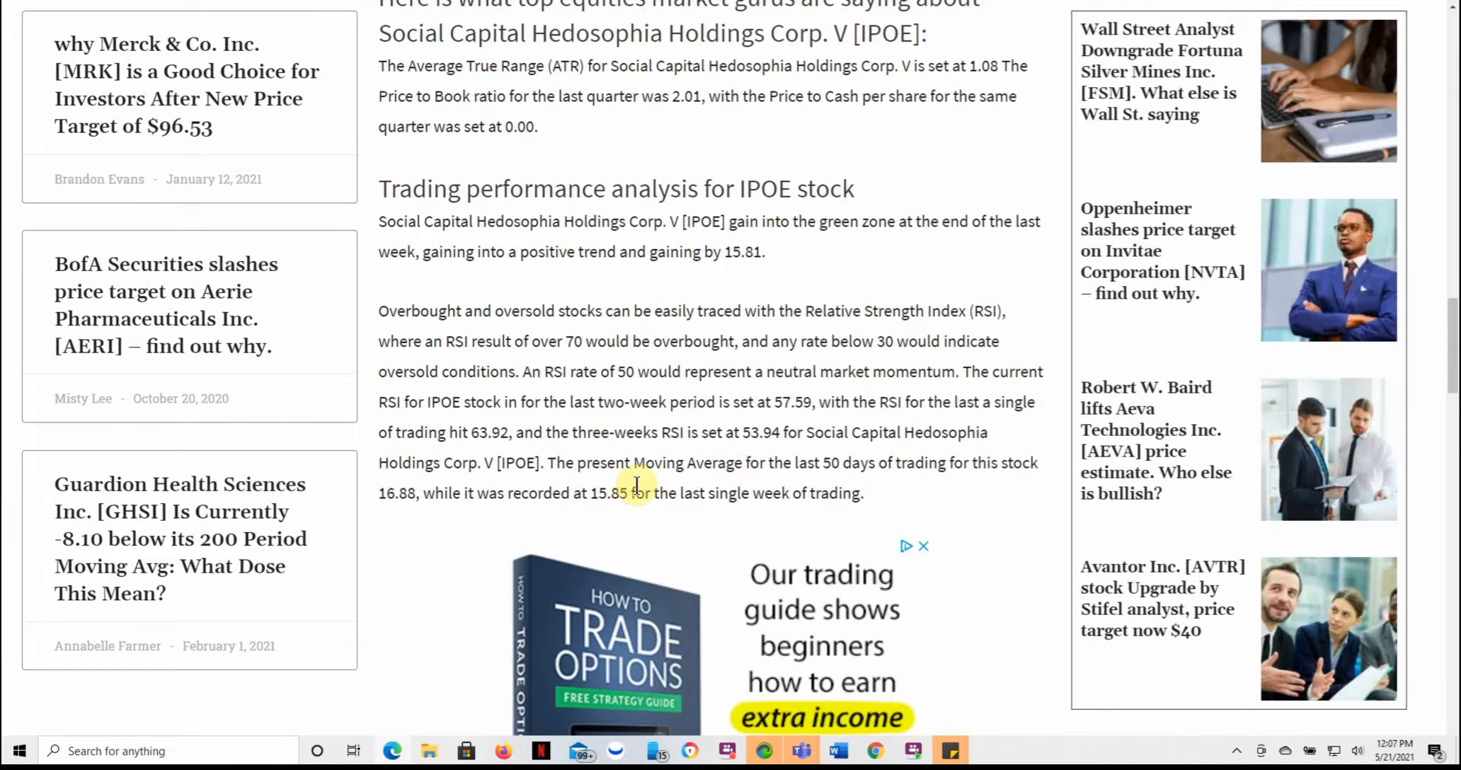
pyautogui.scroll(-3)
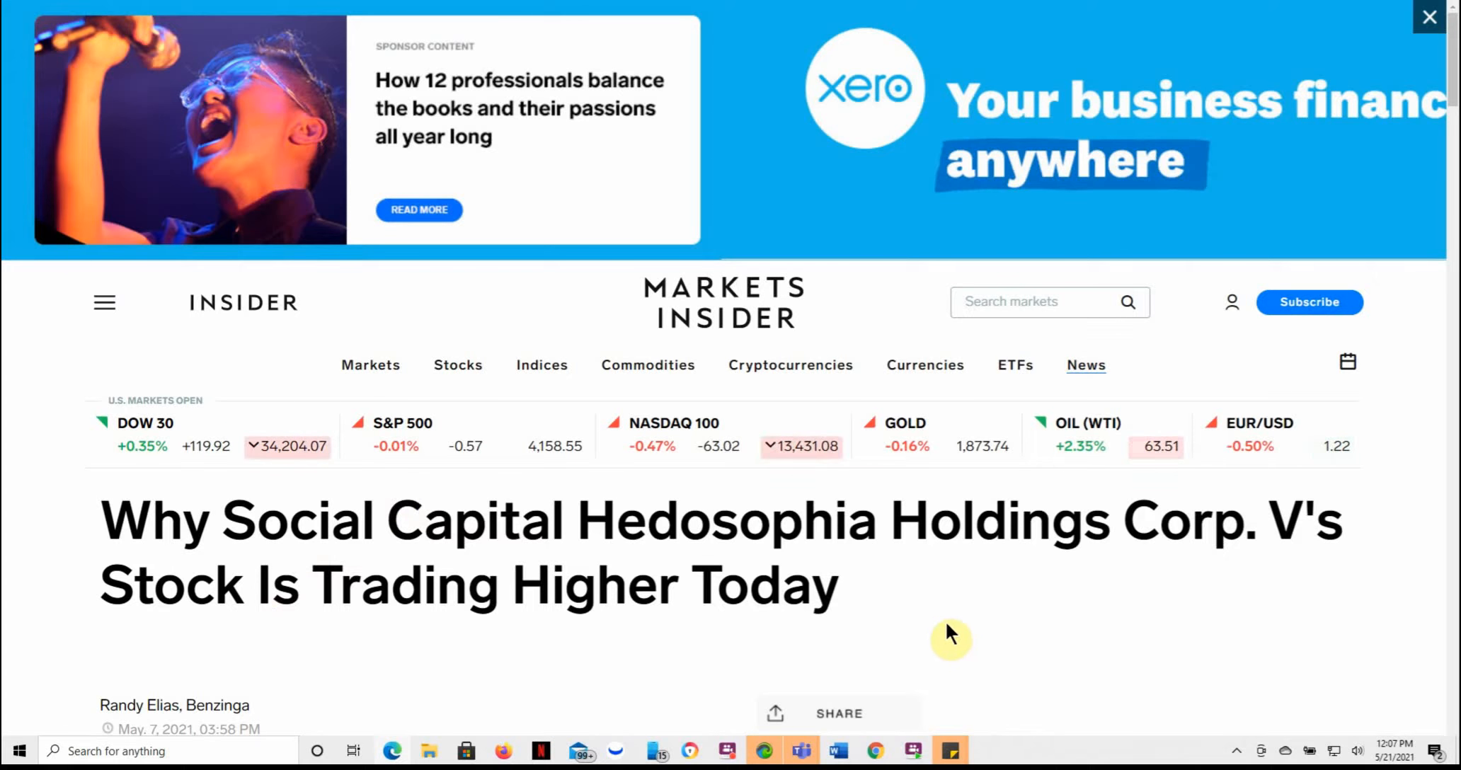
pyautogui.moveTo(219, 678)
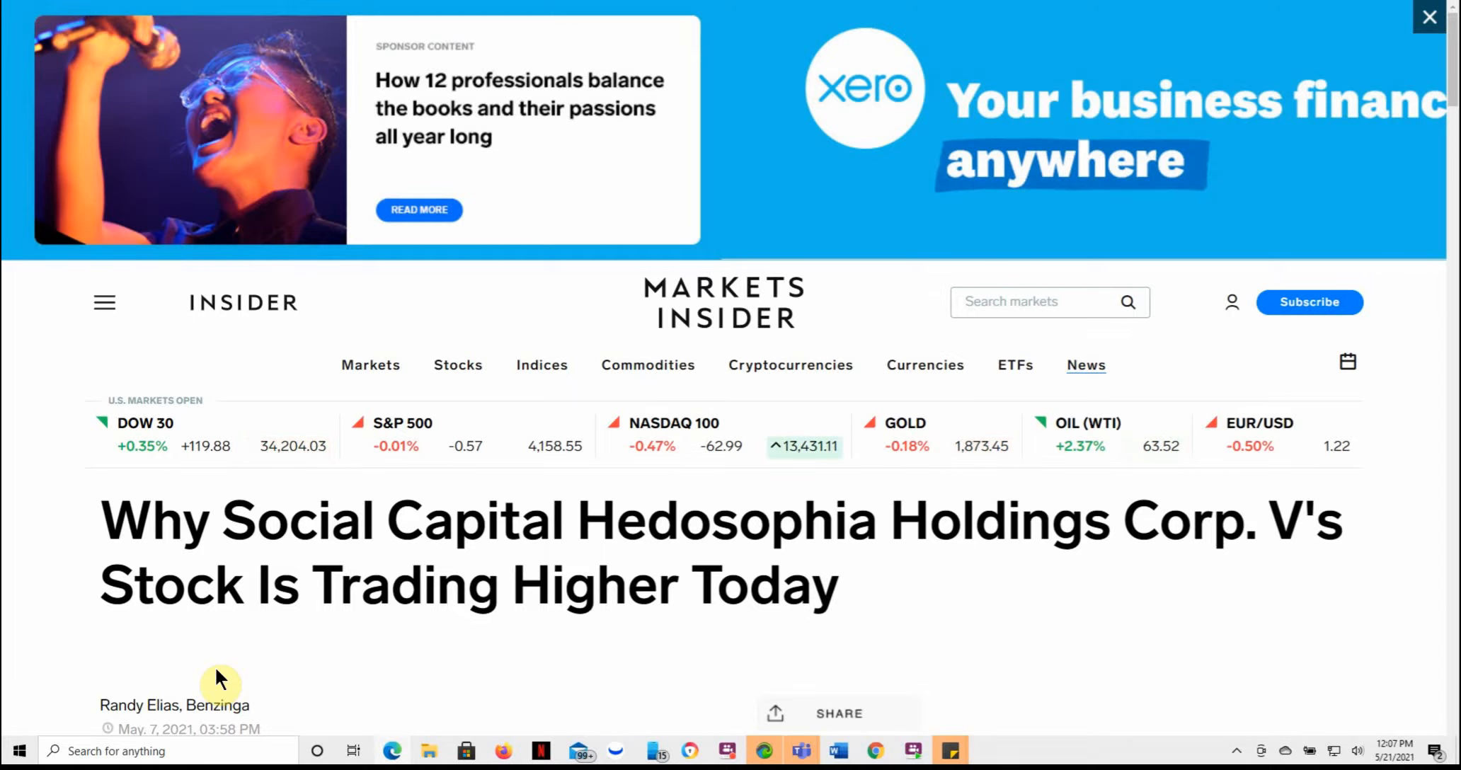
# Step: Scroll through the 'Why Social Capital Hedosophia's Stock Is Trading Higher Today' article
pyautogui.scroll(-3)
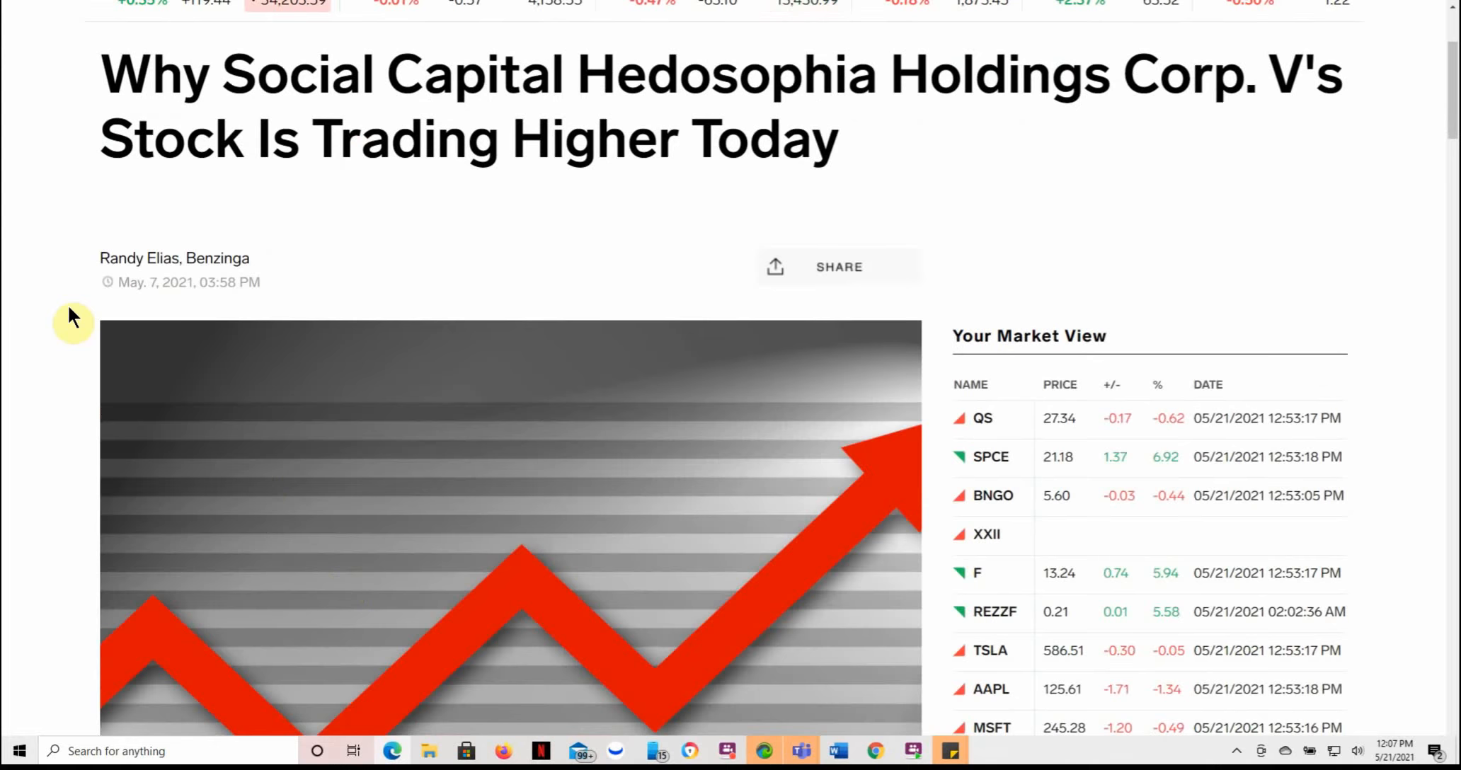
pyautogui.scroll(-3)
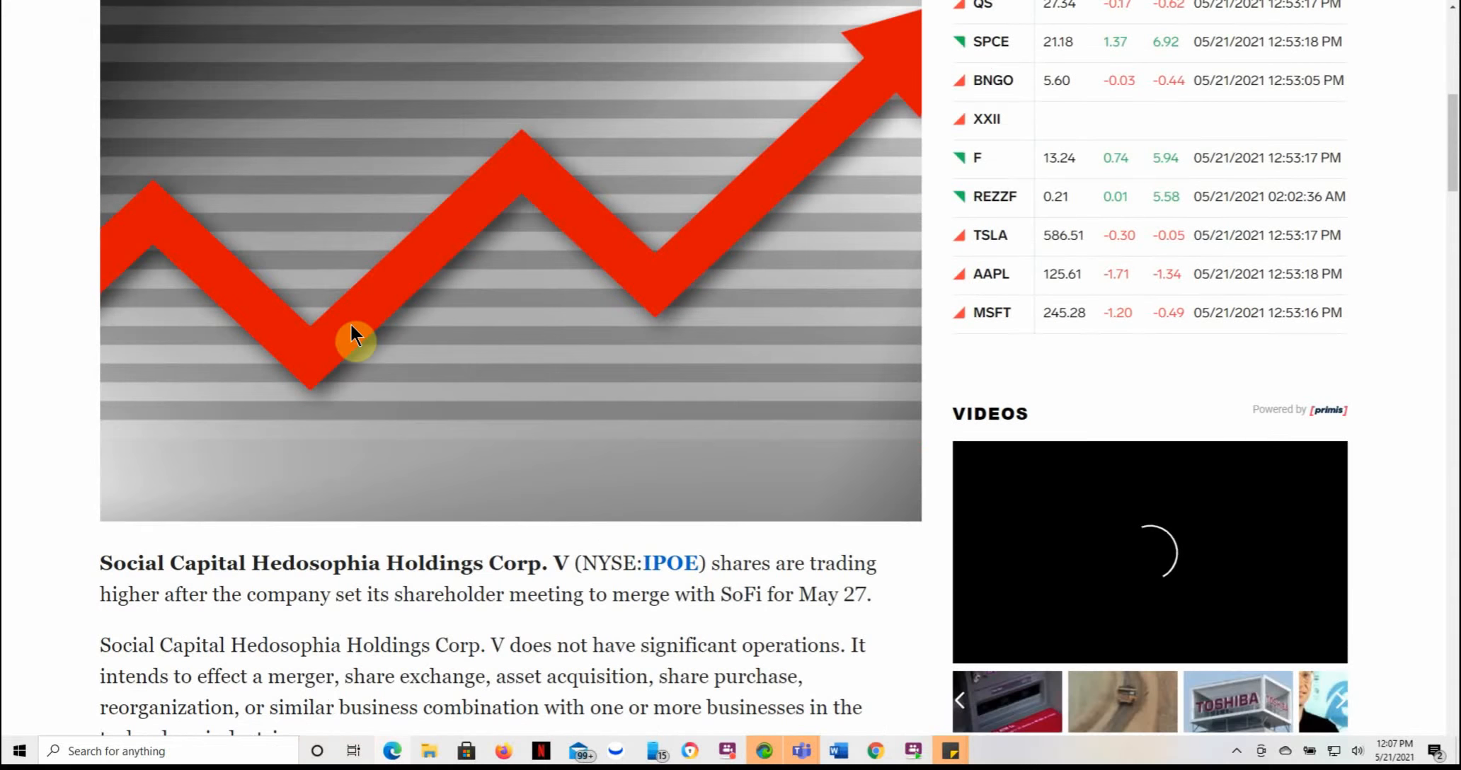
pyautogui.scroll(-3)
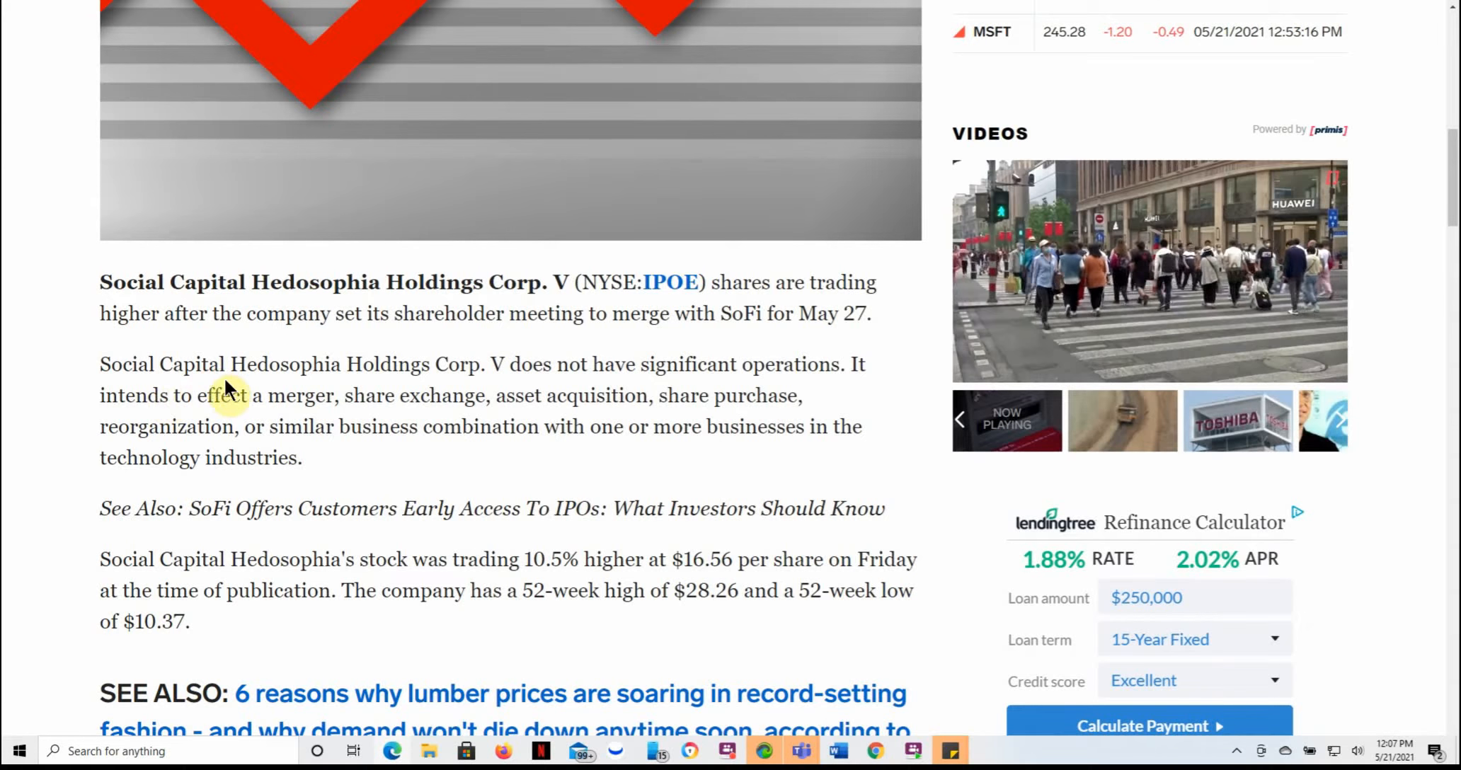
pyautogui.moveTo(573, 346)
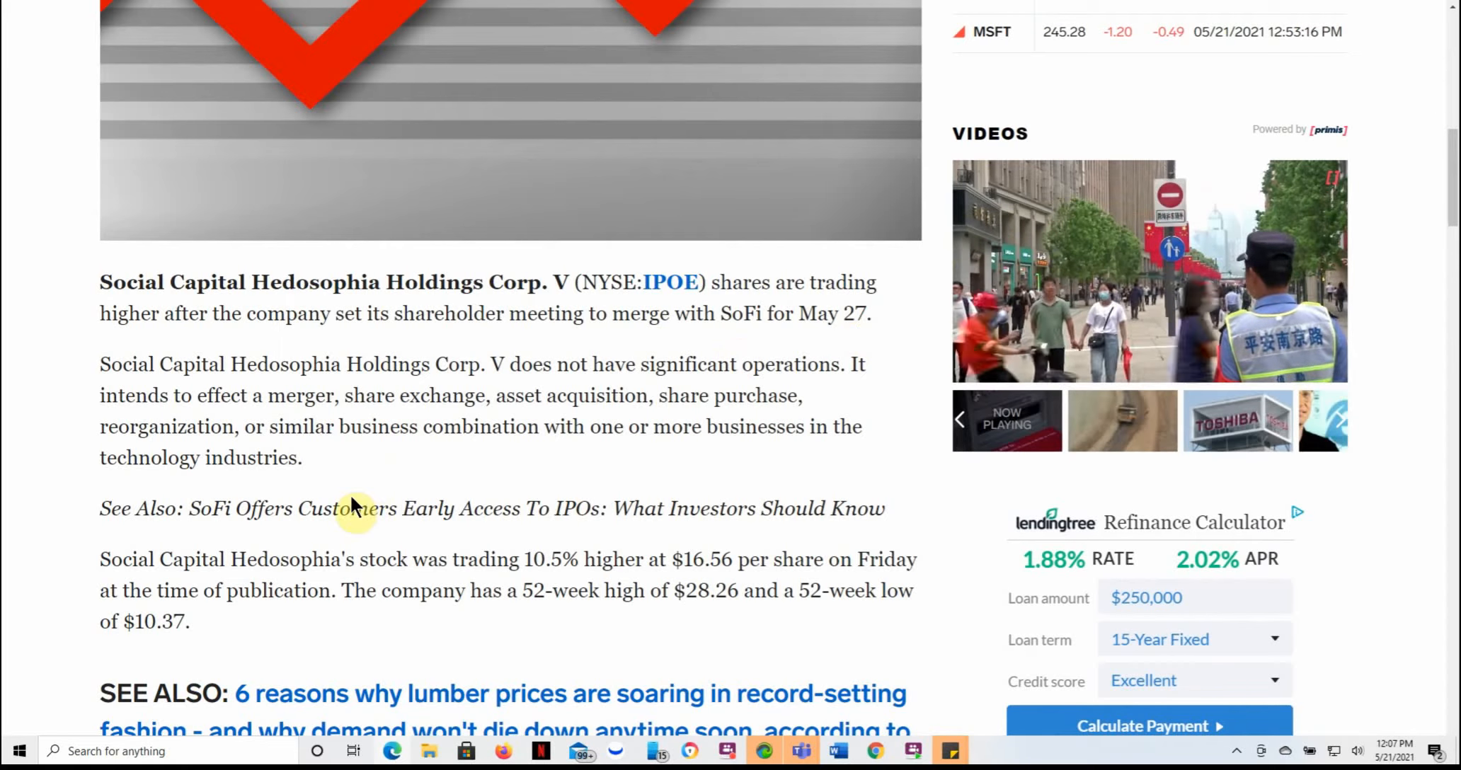
pyautogui.scroll(-3)
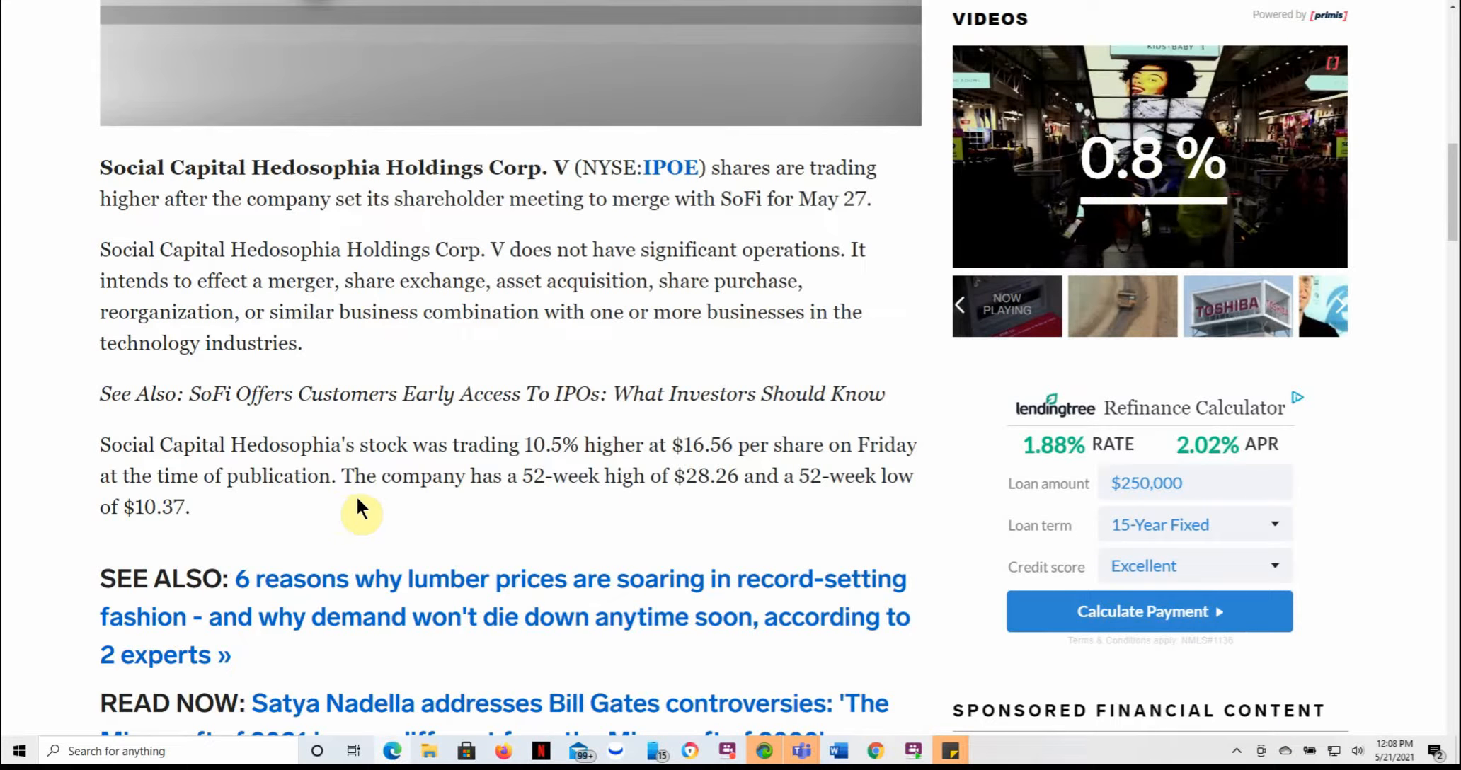
pyautogui.moveTo(506, 529)
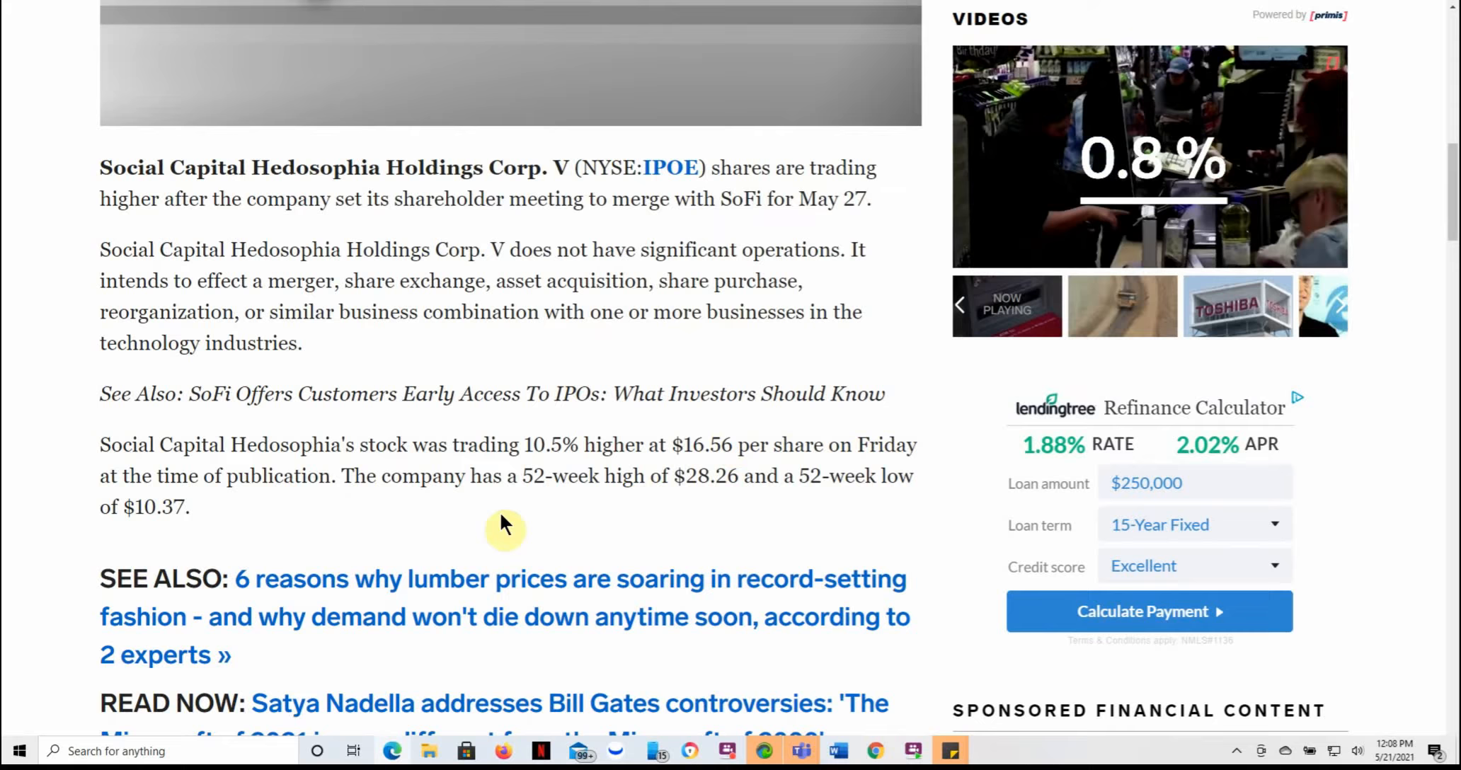
pyautogui.scroll(-3)
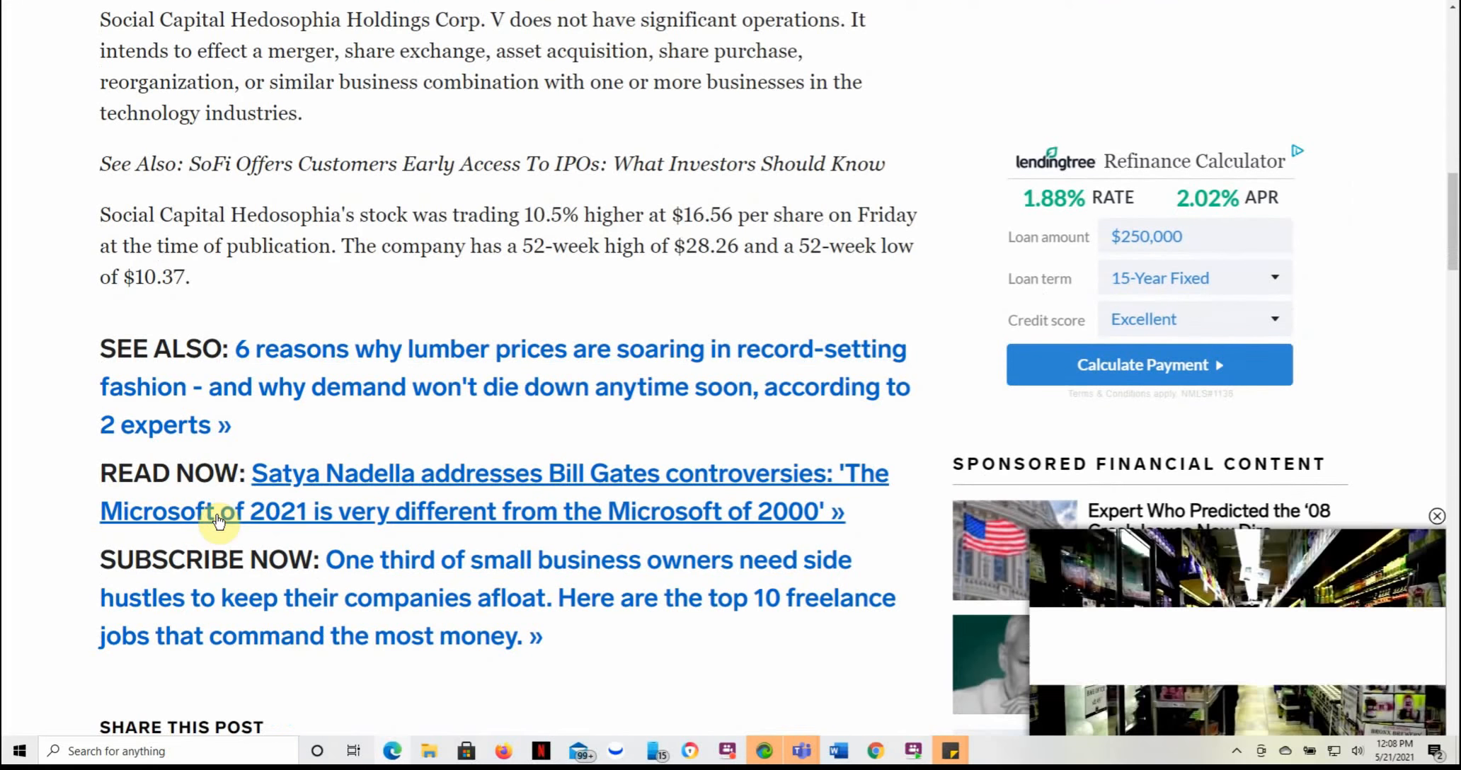
pyautogui.scroll(-3)
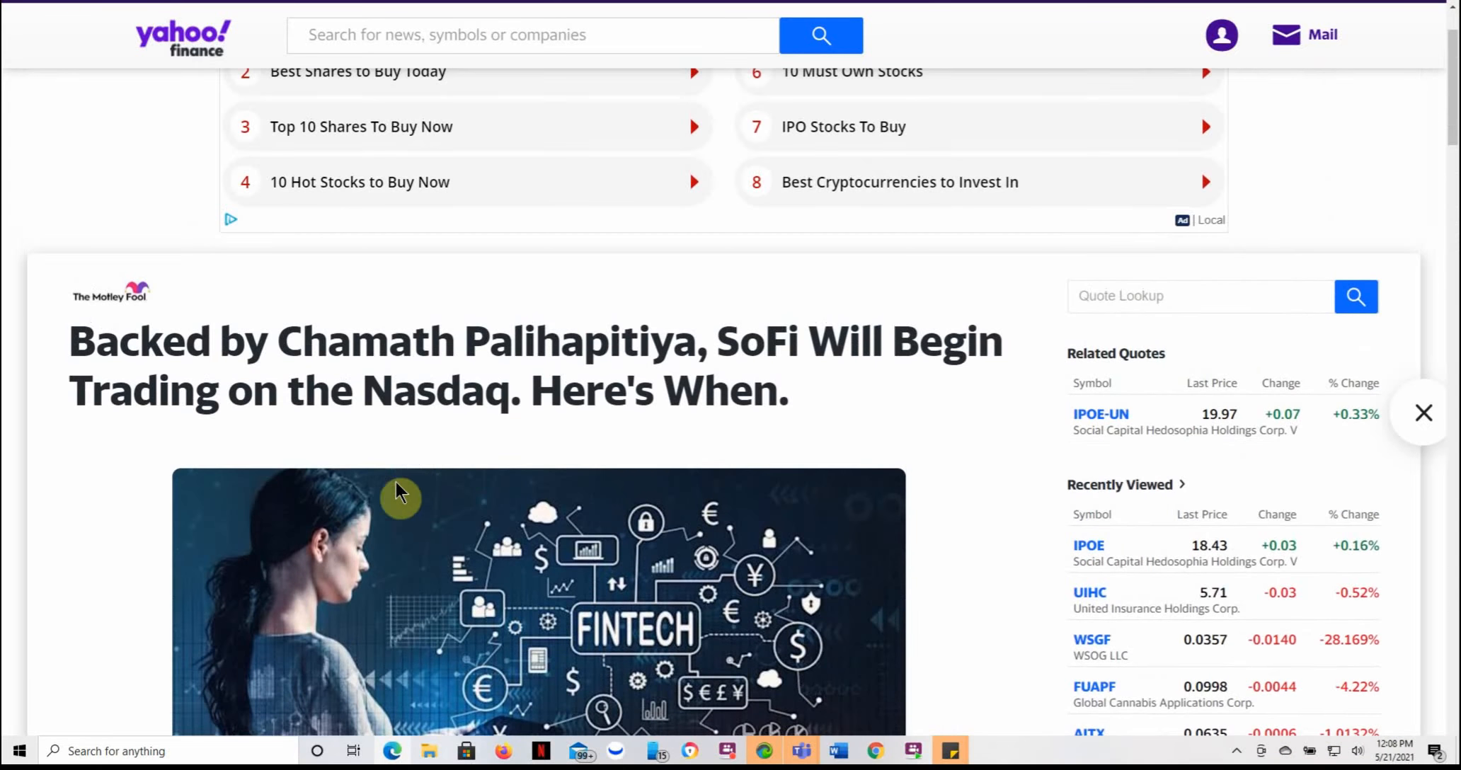
pyautogui.moveTo(898, 373)
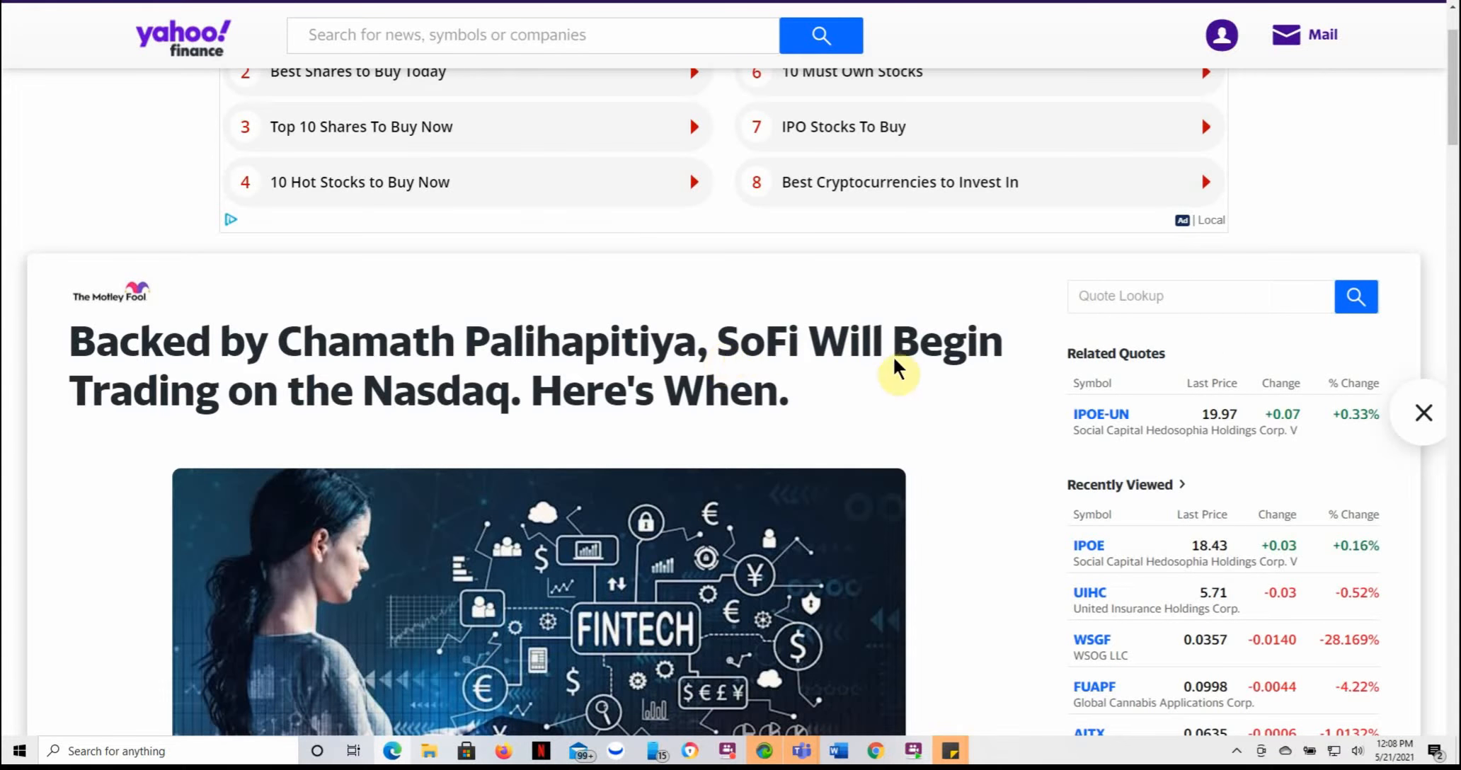
# Step: Skim the Yahoo Finance SoFi Nasdaq preview and continue to the full Motley Fool article
pyautogui.scroll(-3)
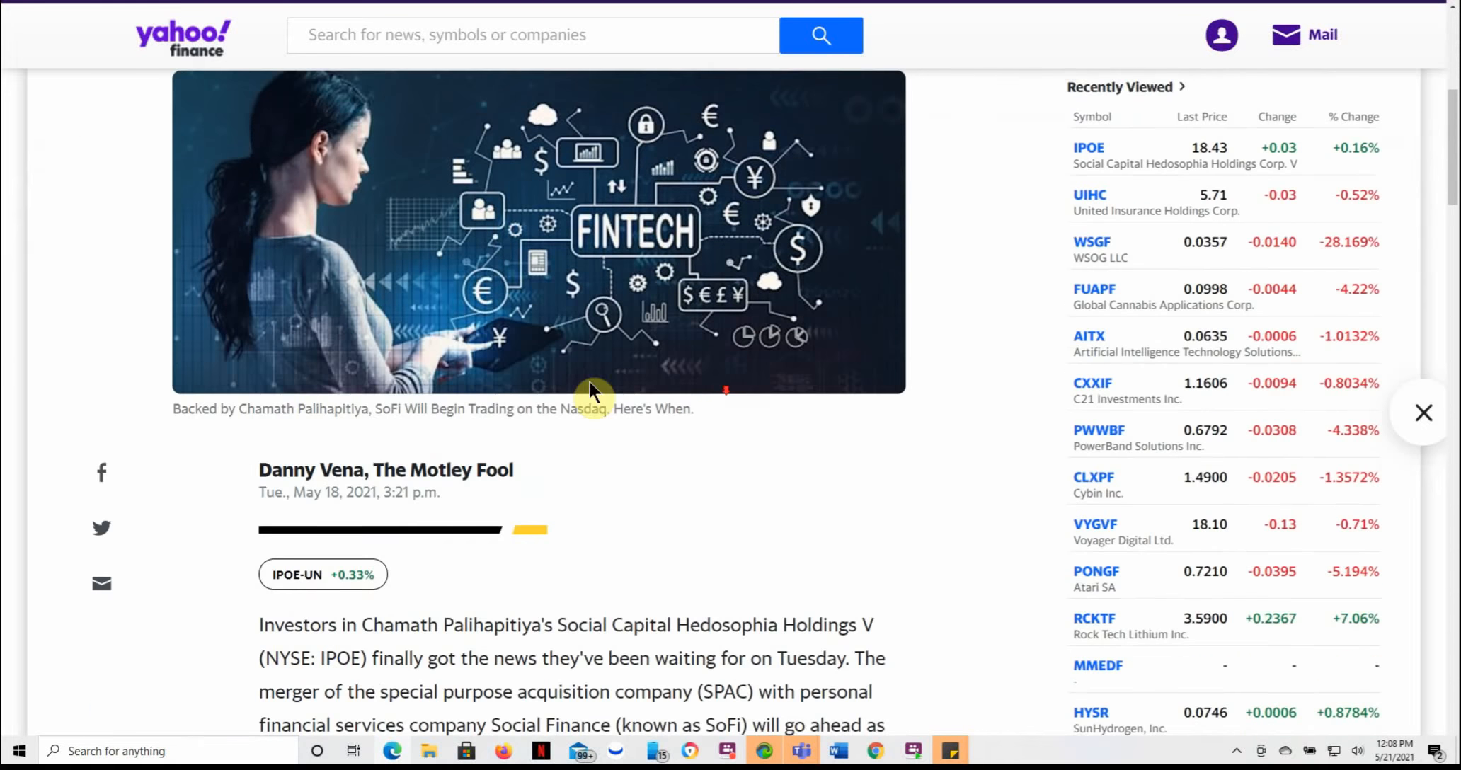
pyautogui.scroll(-3)
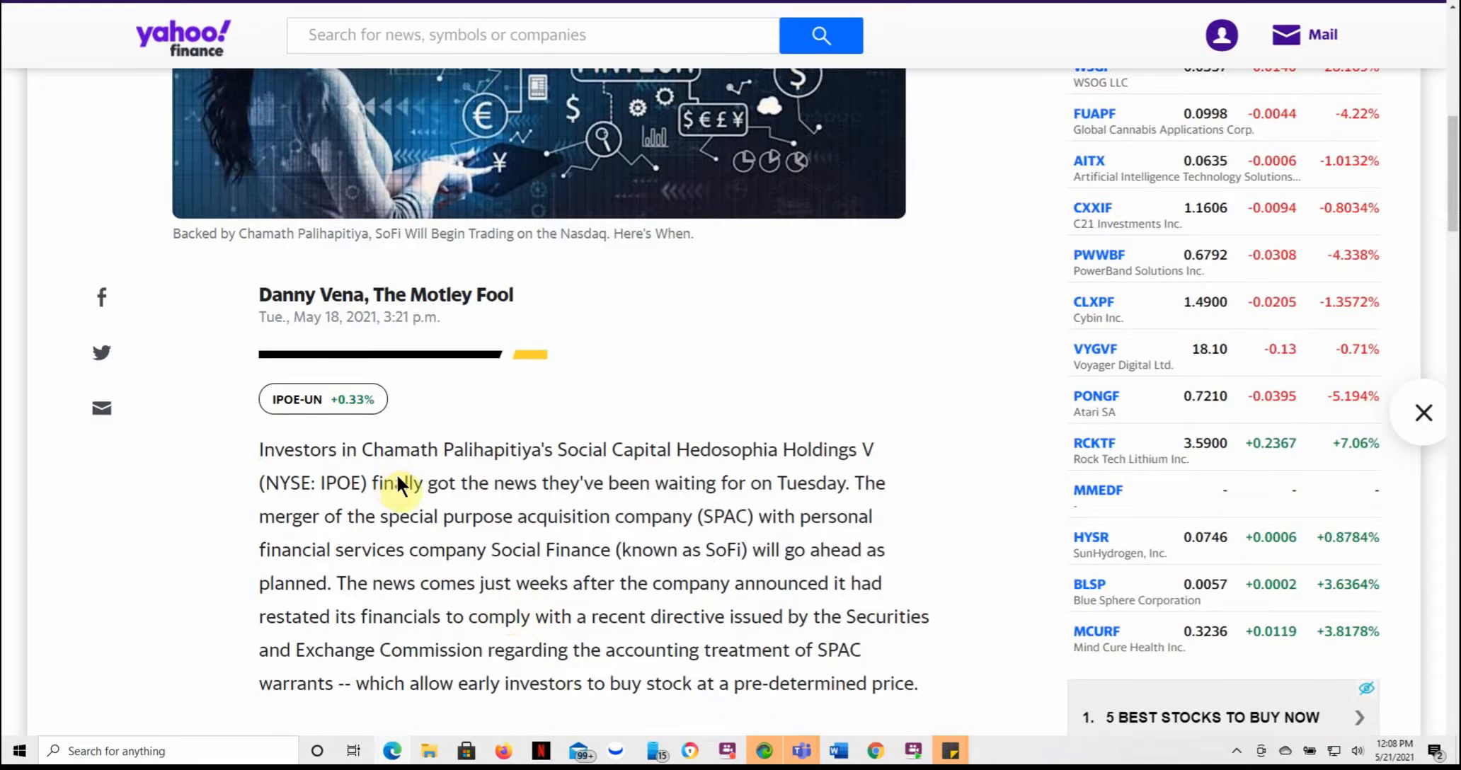
pyautogui.scroll(-3)
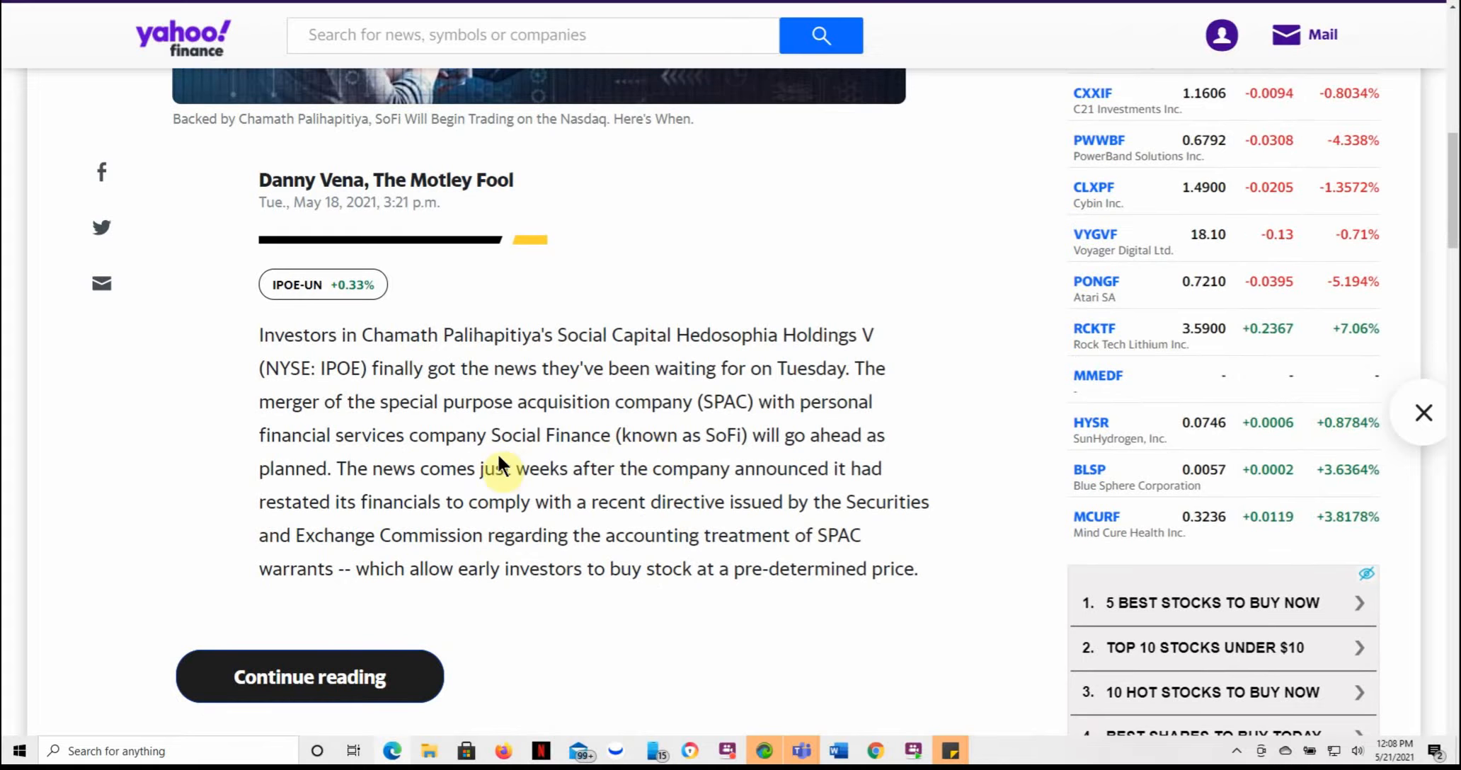
pyautogui.click(309, 676)
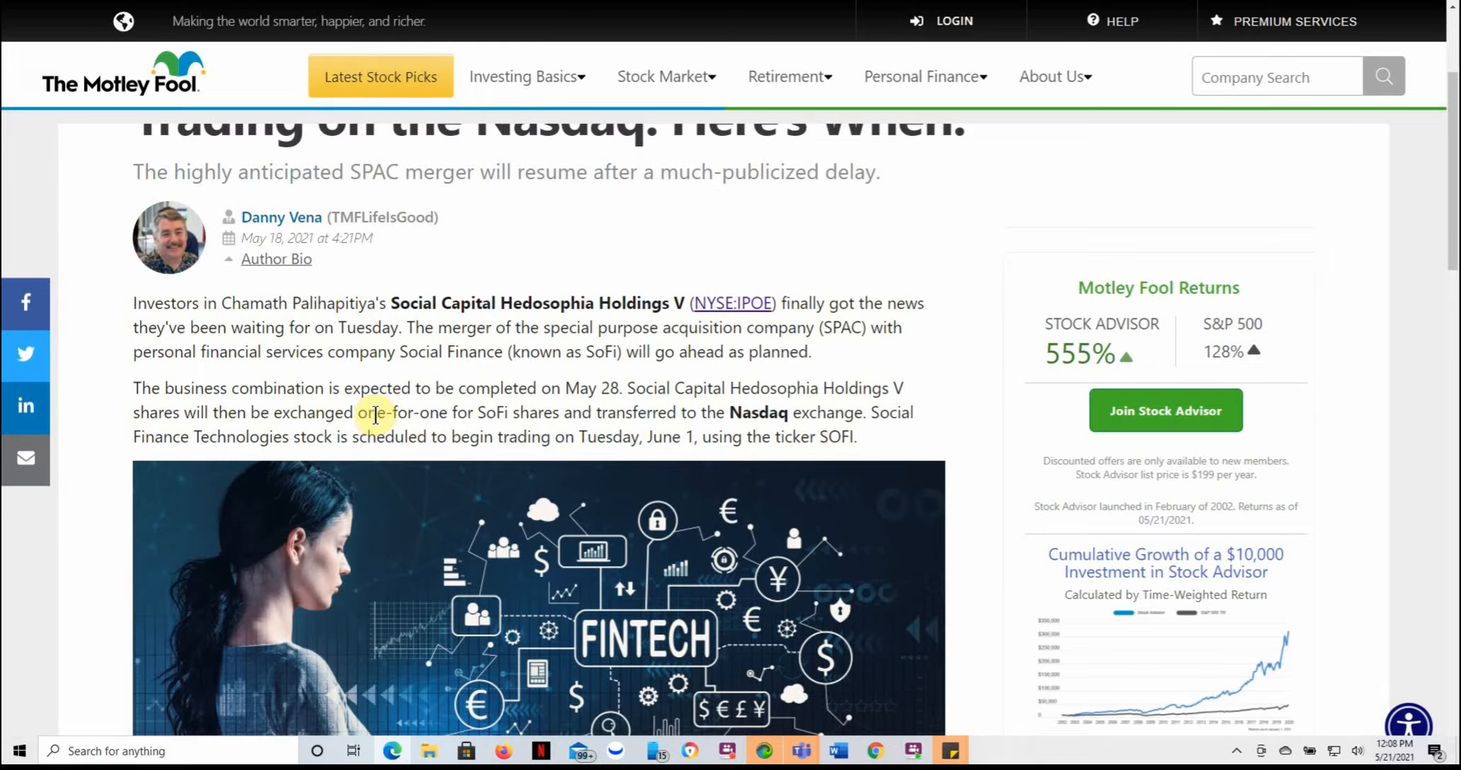
# Step: Read the SoFi SPAC merger article, highlighting the SOFI ticker in the second paragraph
pyautogui.scroll(-3)
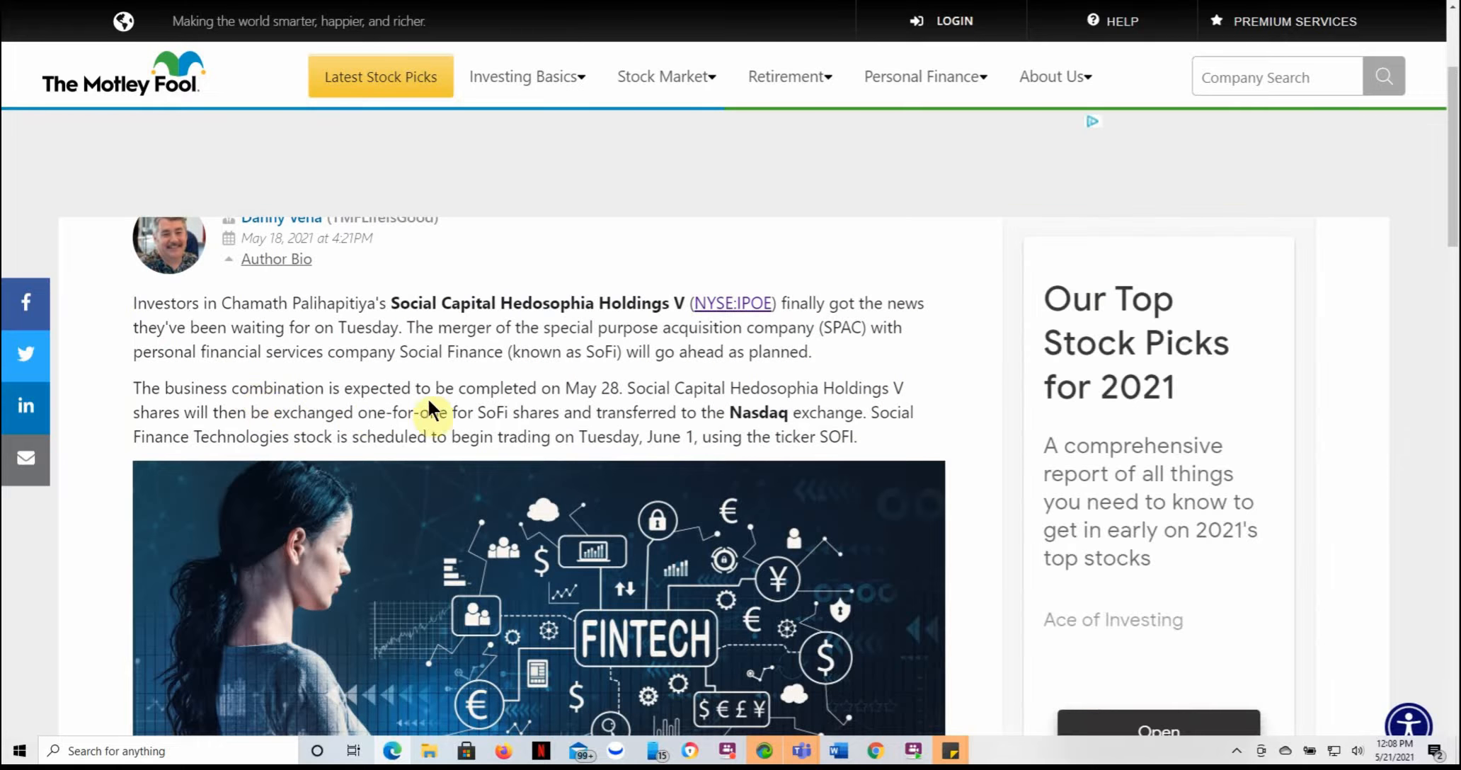
pyautogui.scroll(-3)
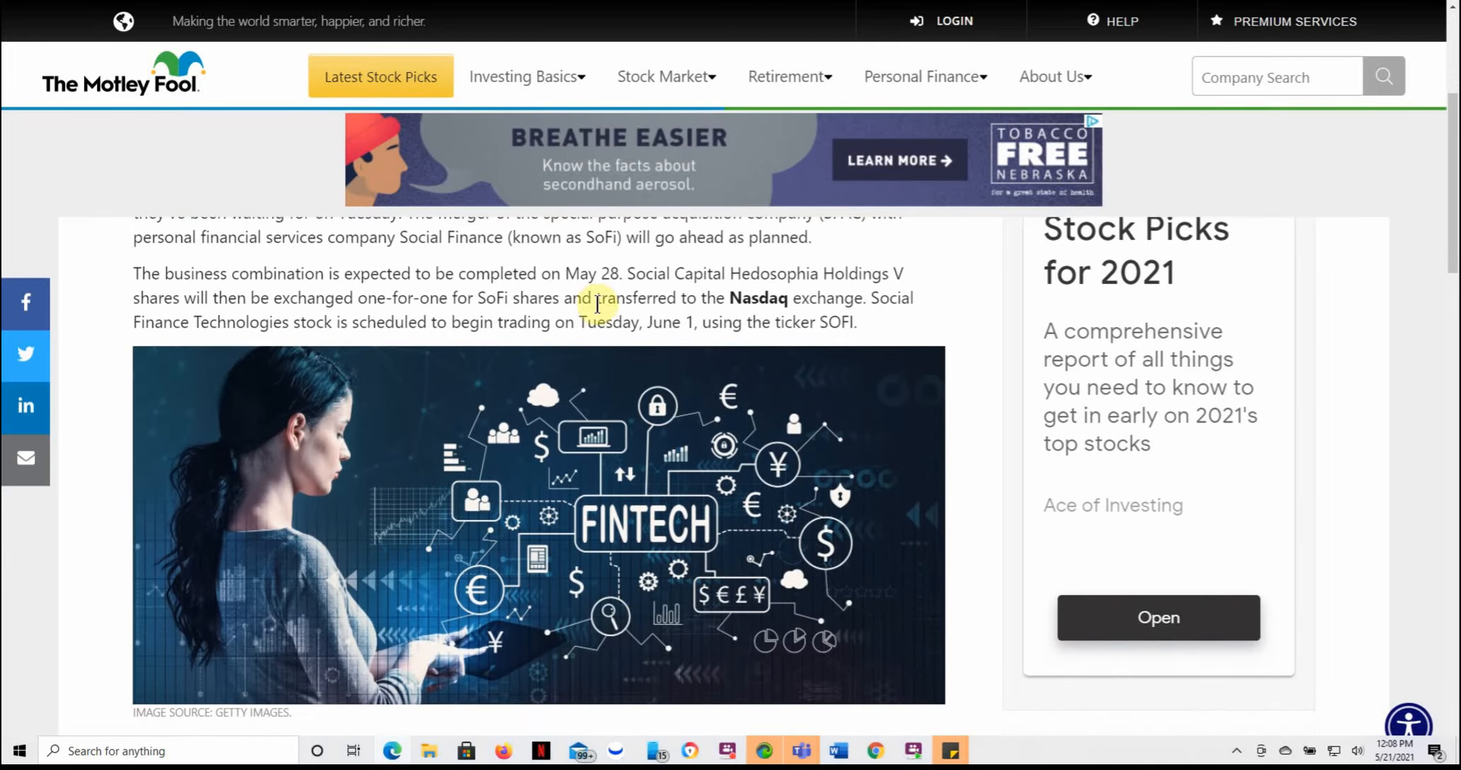
pyautogui.moveTo(687, 272)
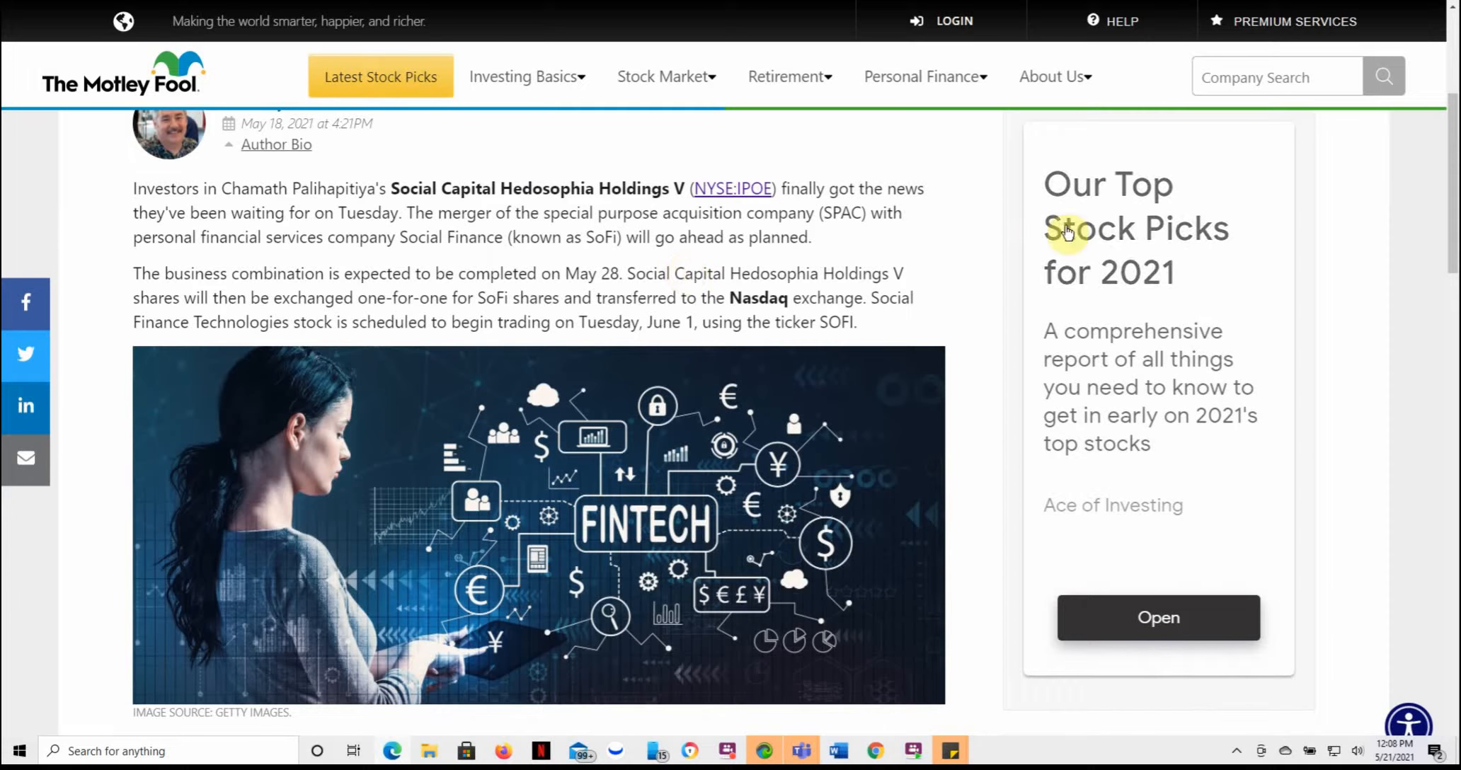
pyautogui.moveTo(226, 334)
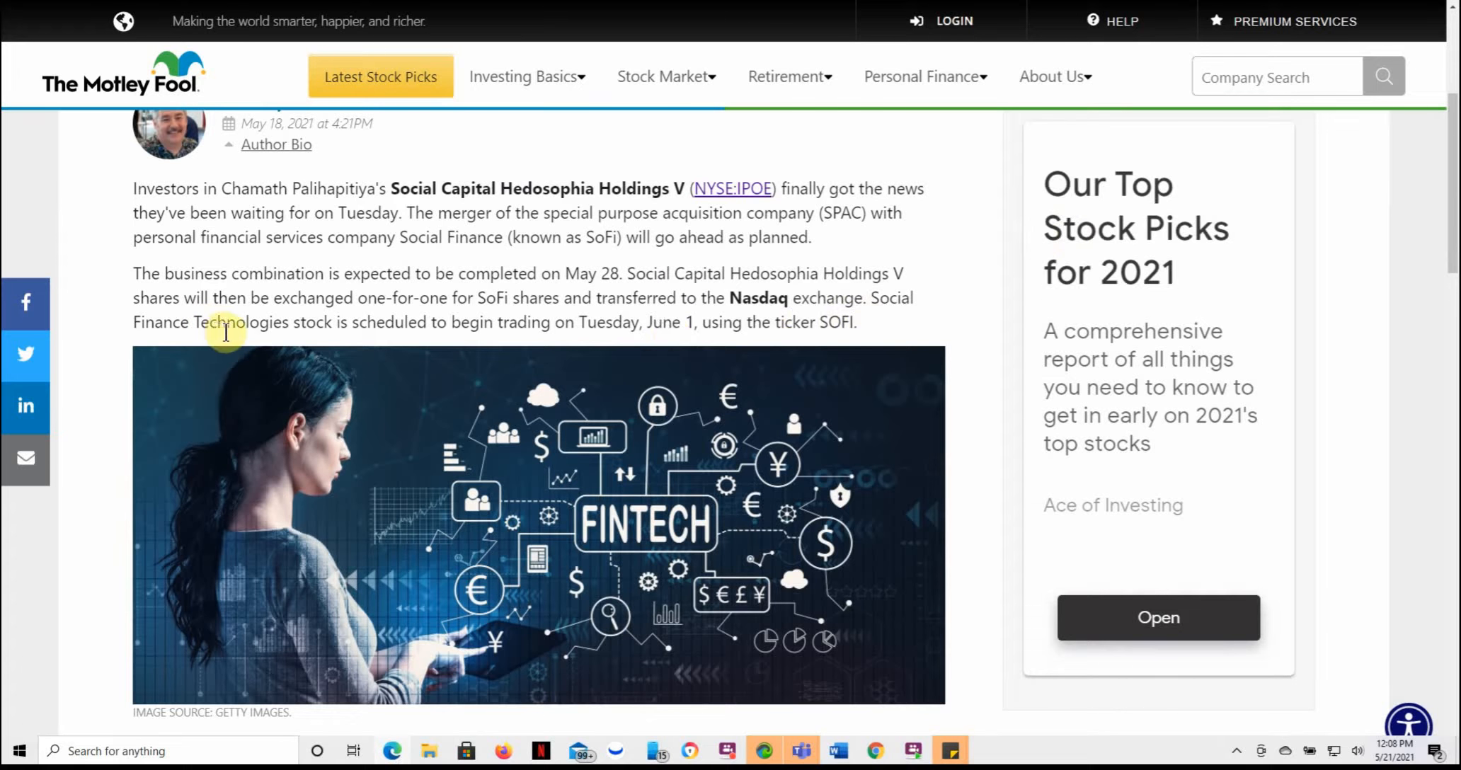
pyautogui.moveTo(483, 349)
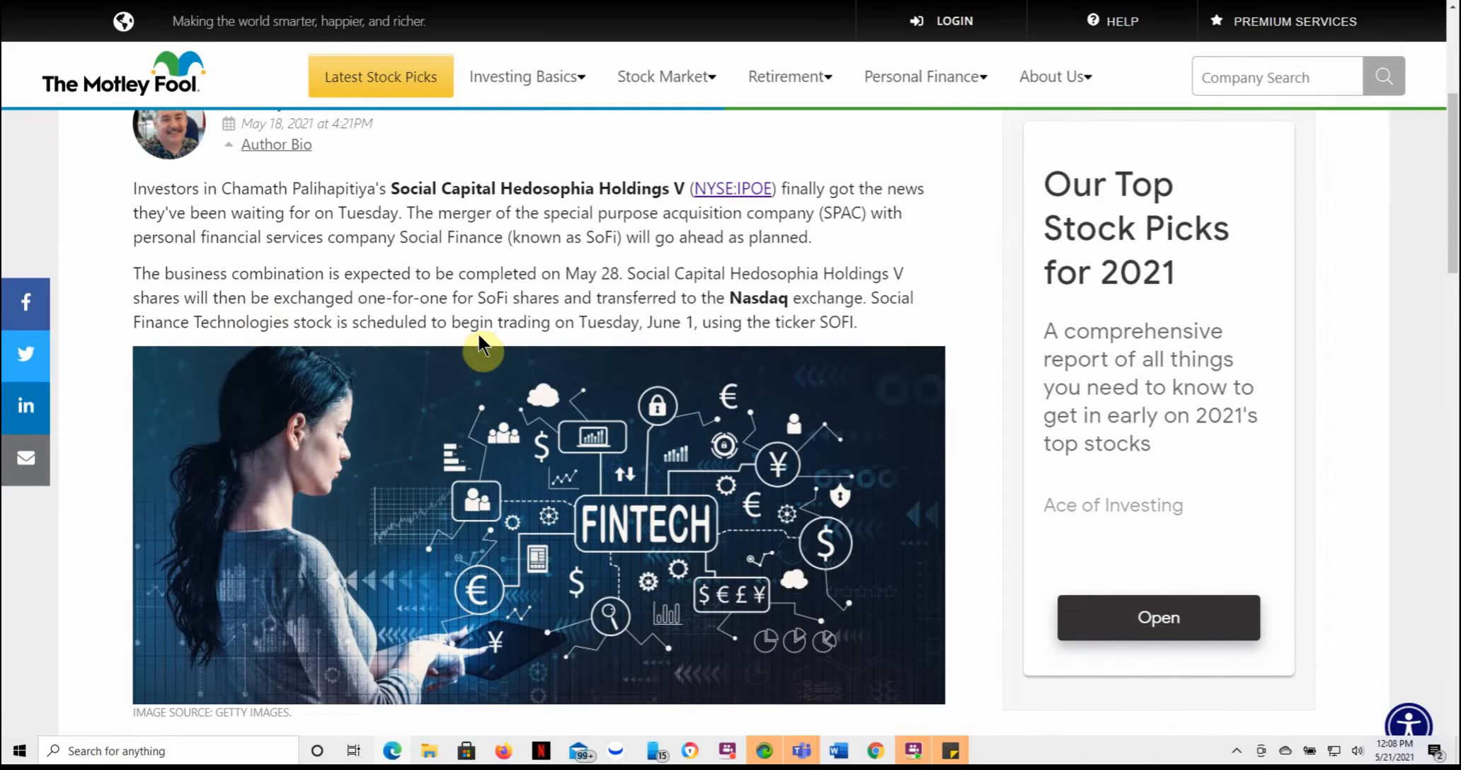
pyautogui.moveTo(610, 349)
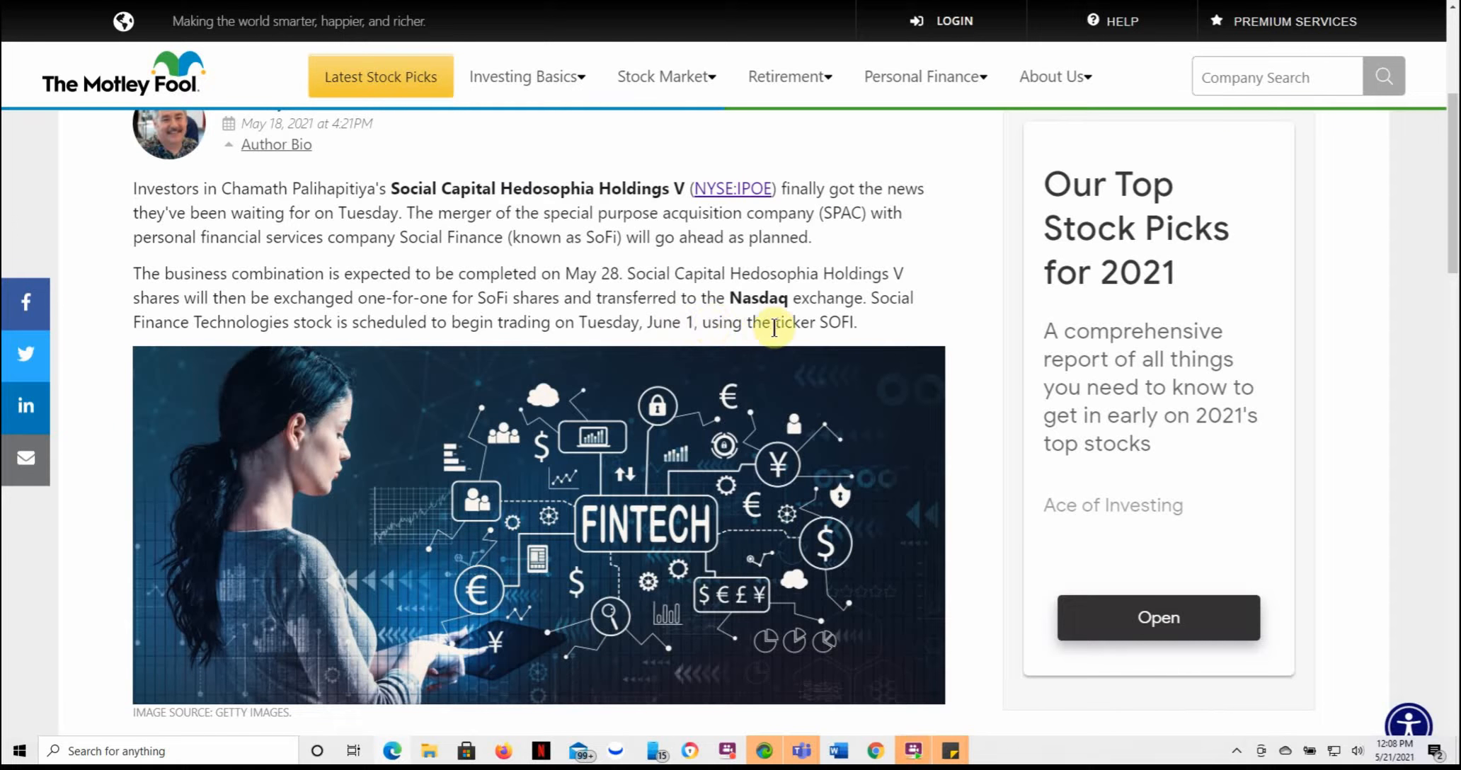
pyautogui.doubleClick(837, 322)
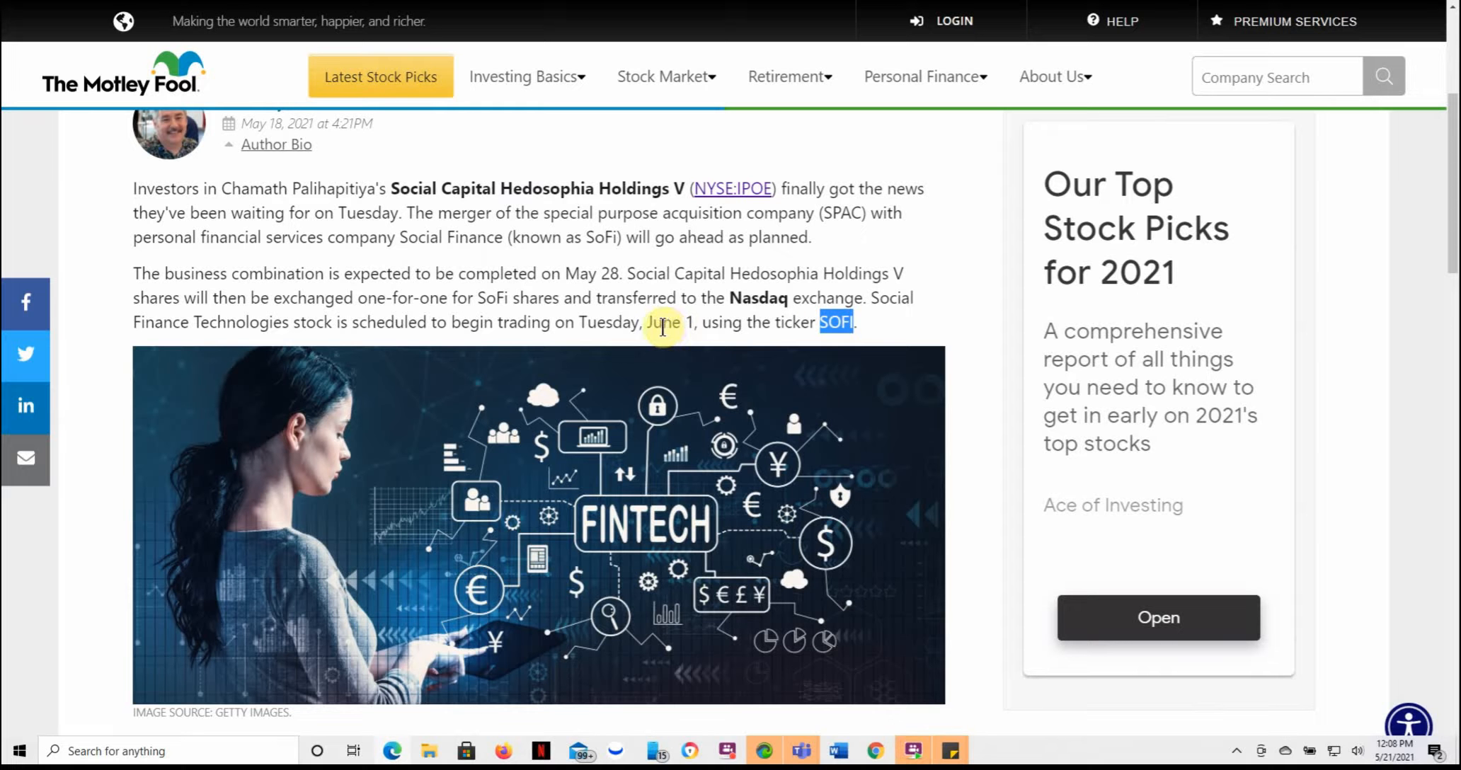
pyautogui.scroll(-3)
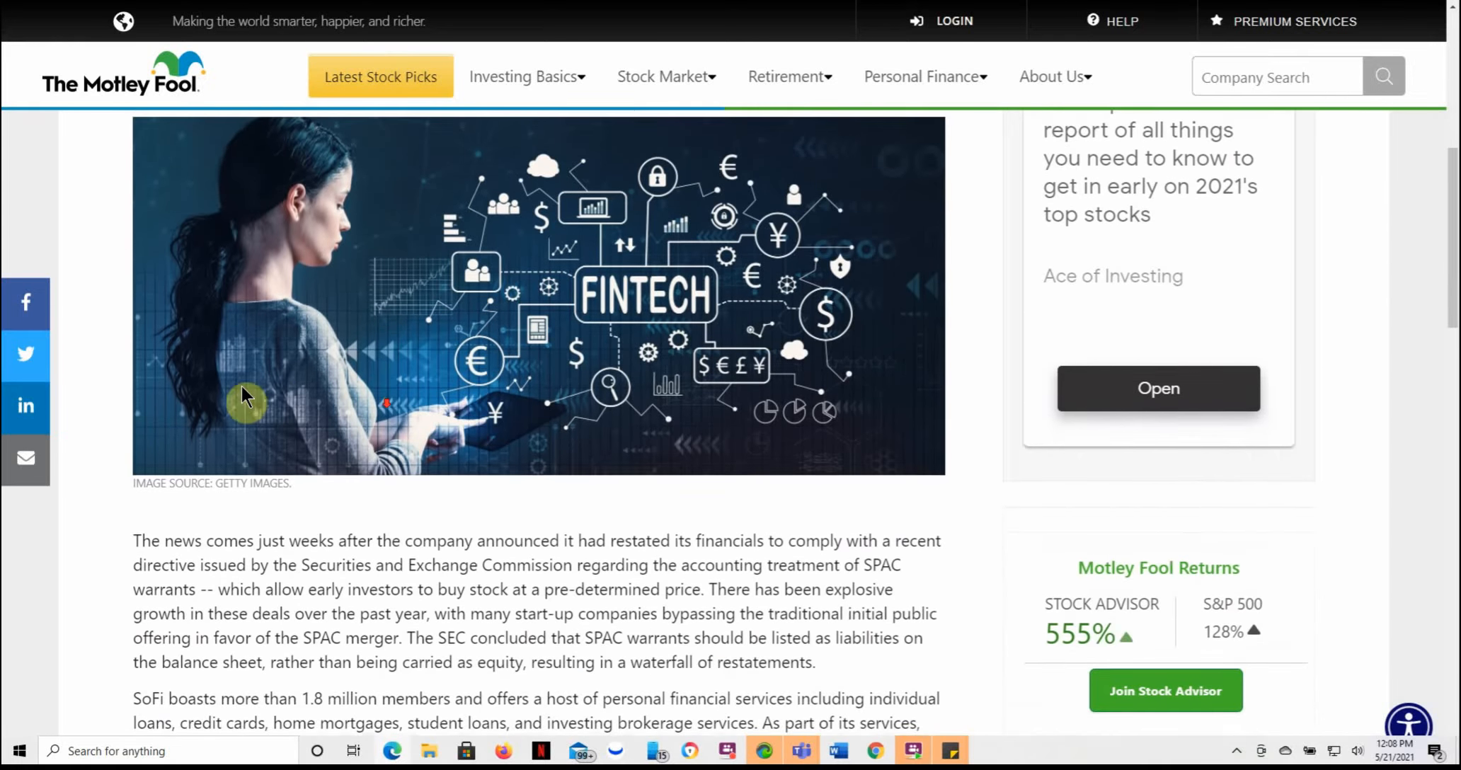
pyautogui.scroll(-3)
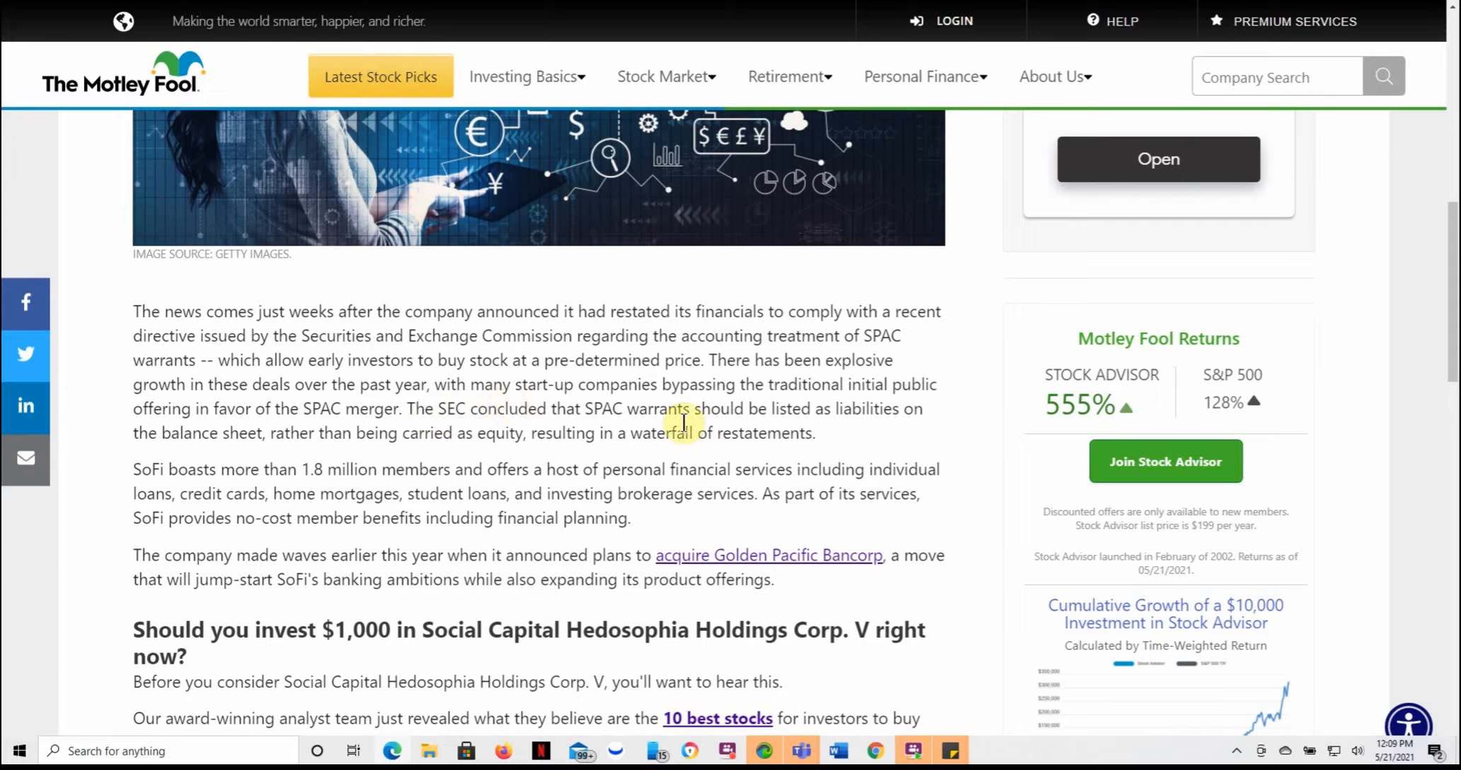
pyautogui.moveTo(466, 513)
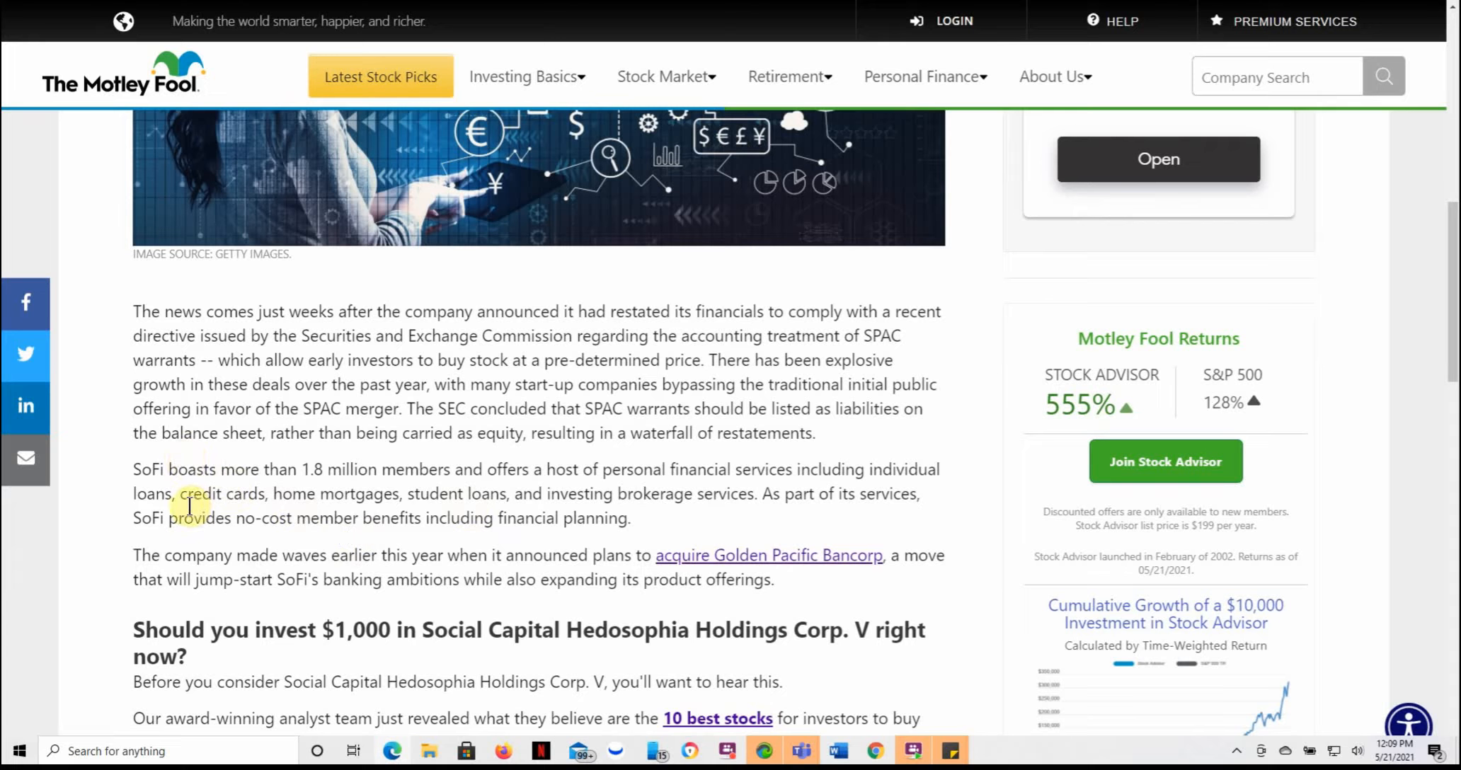
pyautogui.moveTo(386, 489)
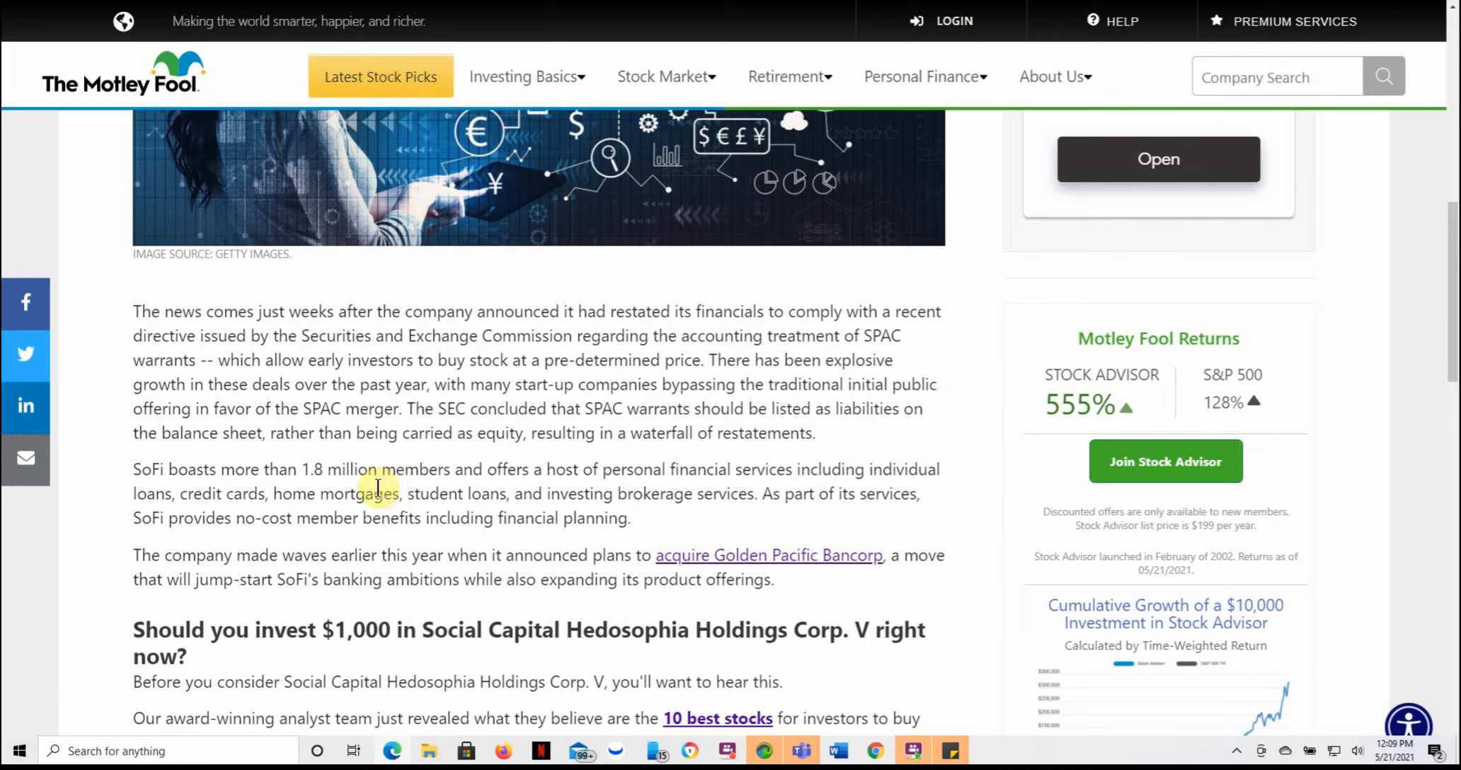
pyautogui.moveTo(790, 538)
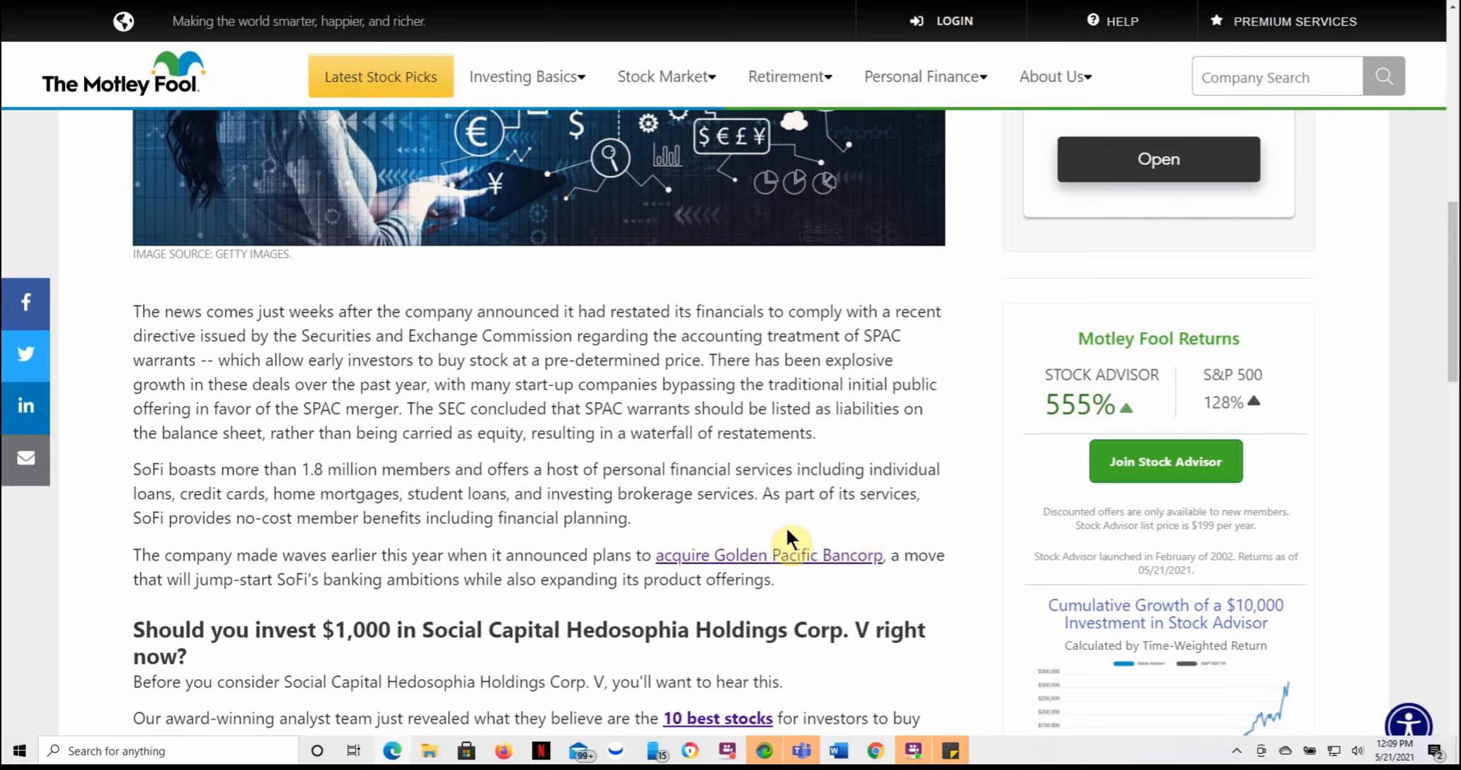
pyautogui.moveTo(314, 523)
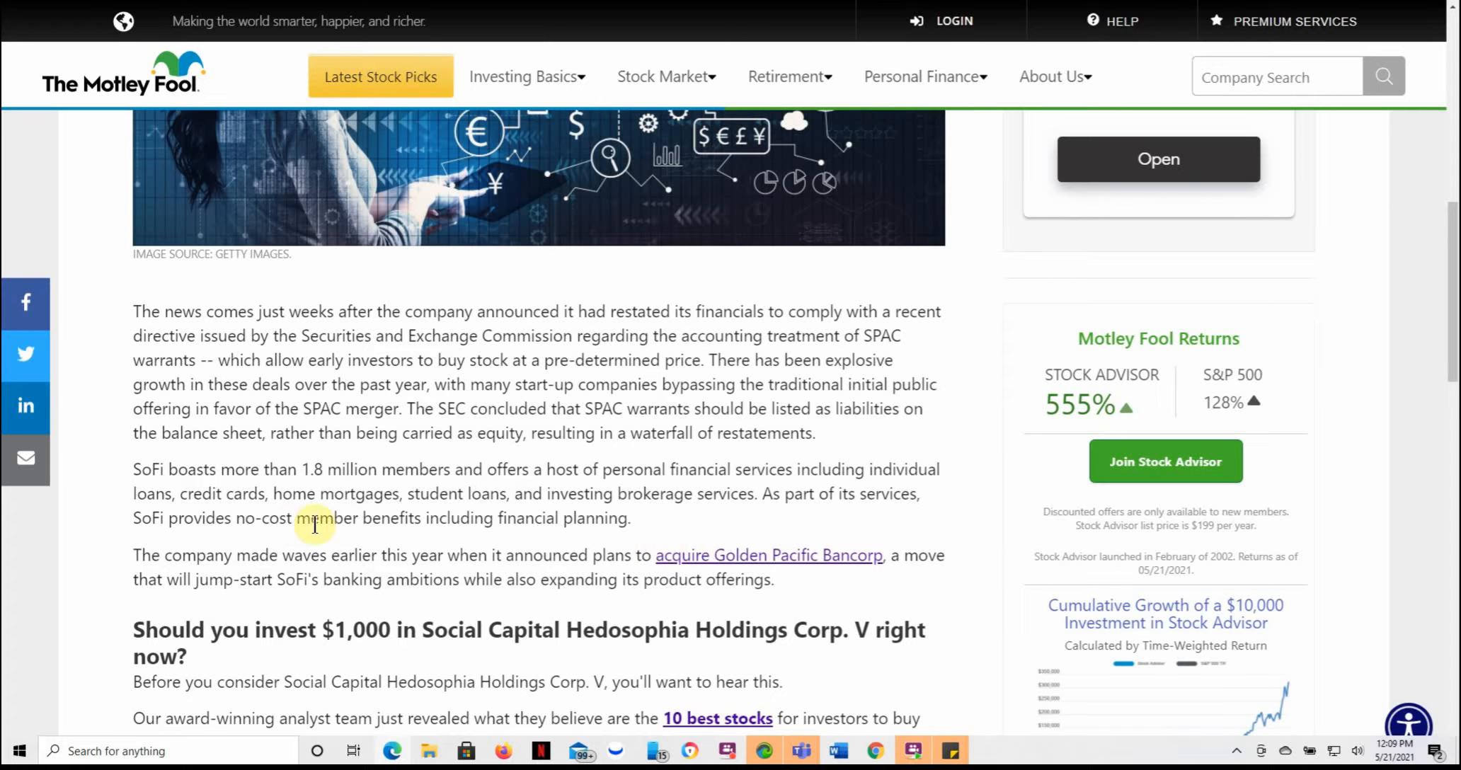
pyautogui.moveTo(370, 493)
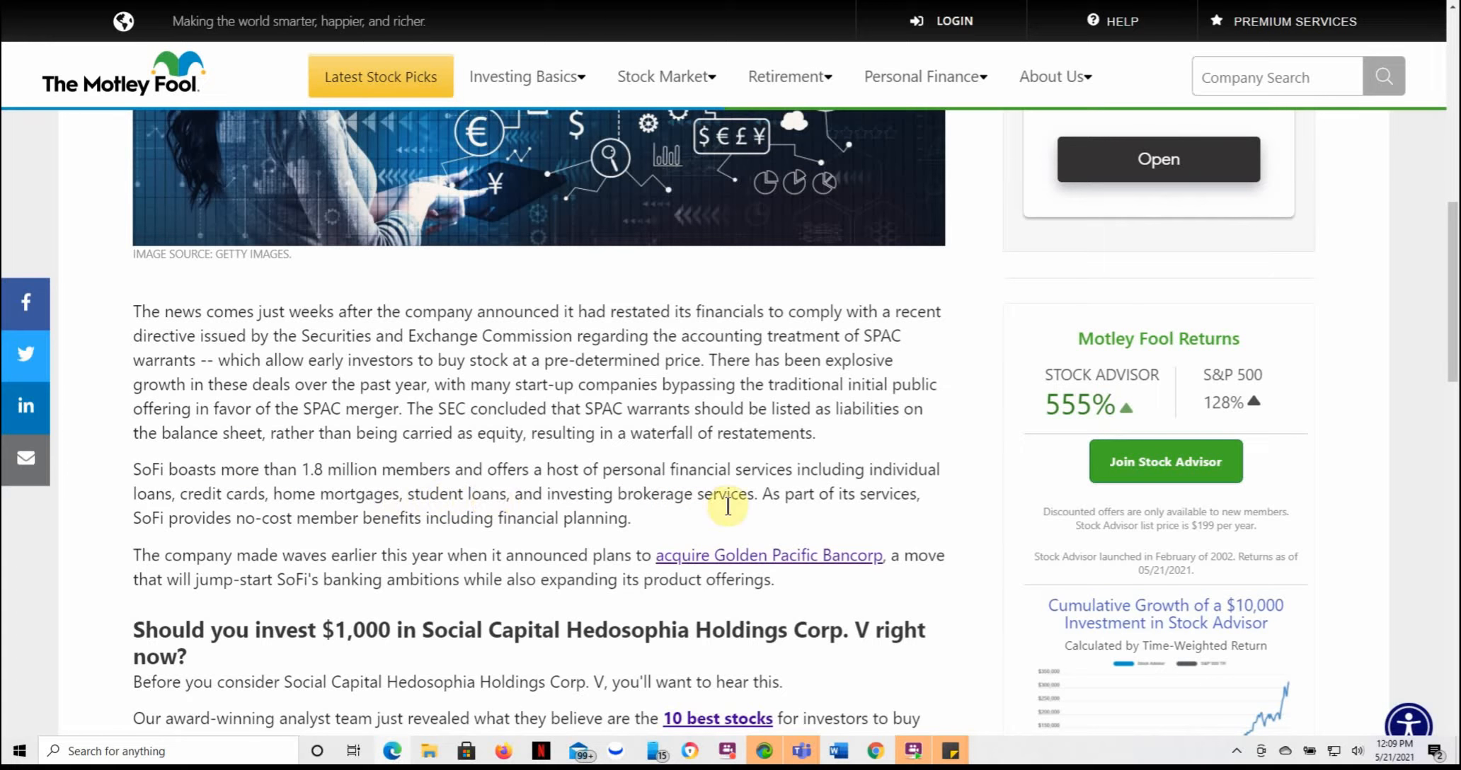
pyautogui.moveTo(391, 523)
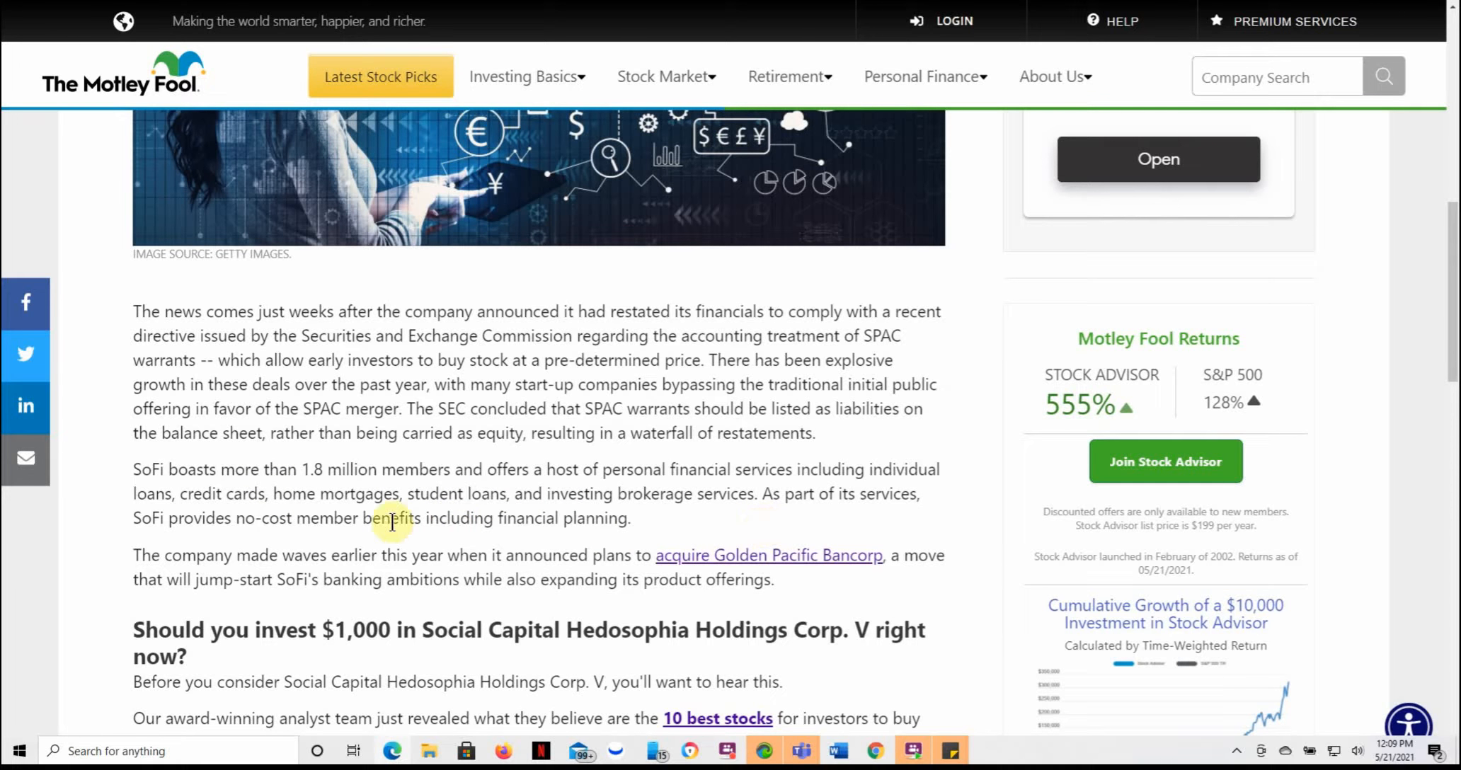
pyautogui.moveTo(204, 525)
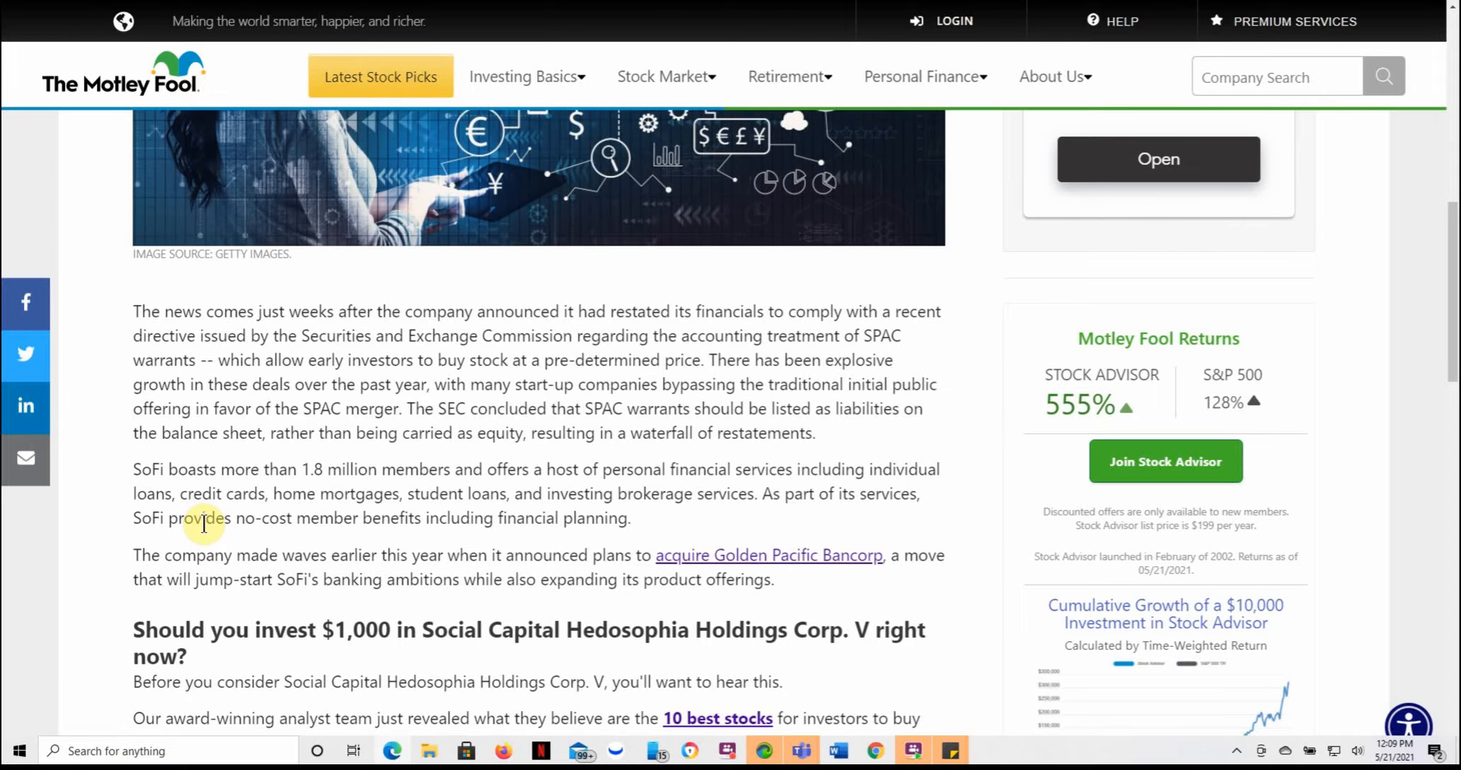
pyautogui.scroll(-3)
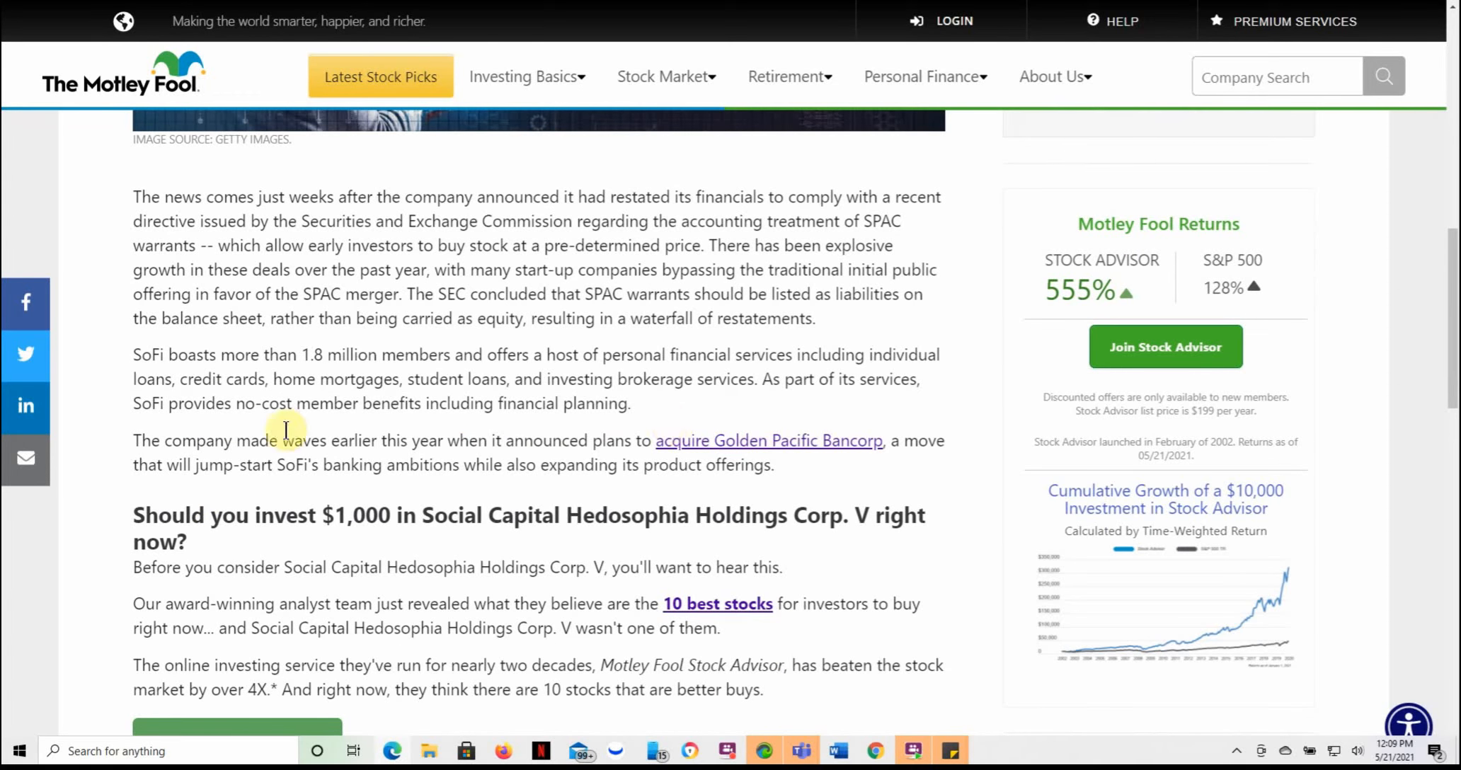
pyautogui.moveTo(389, 510)
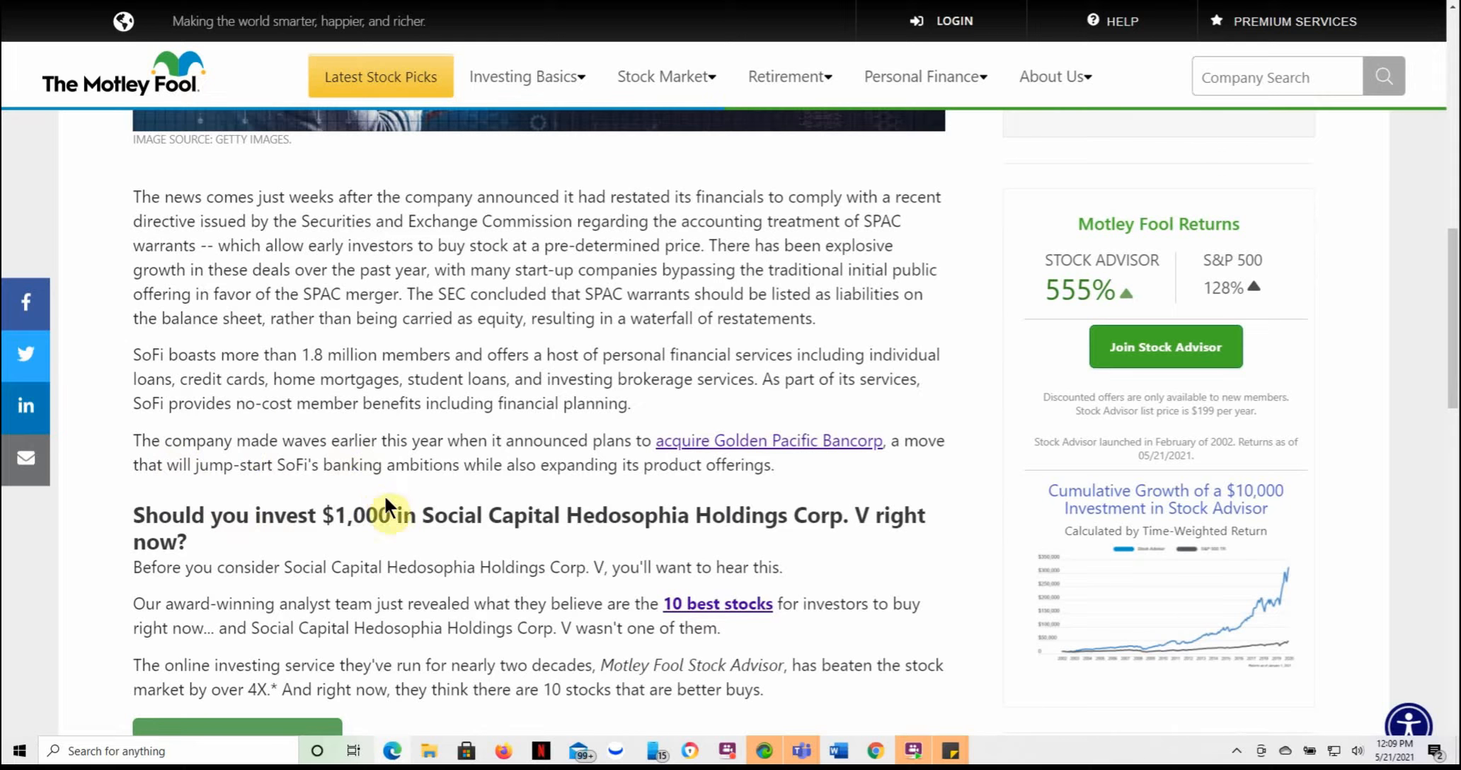
pyautogui.moveTo(221, 399)
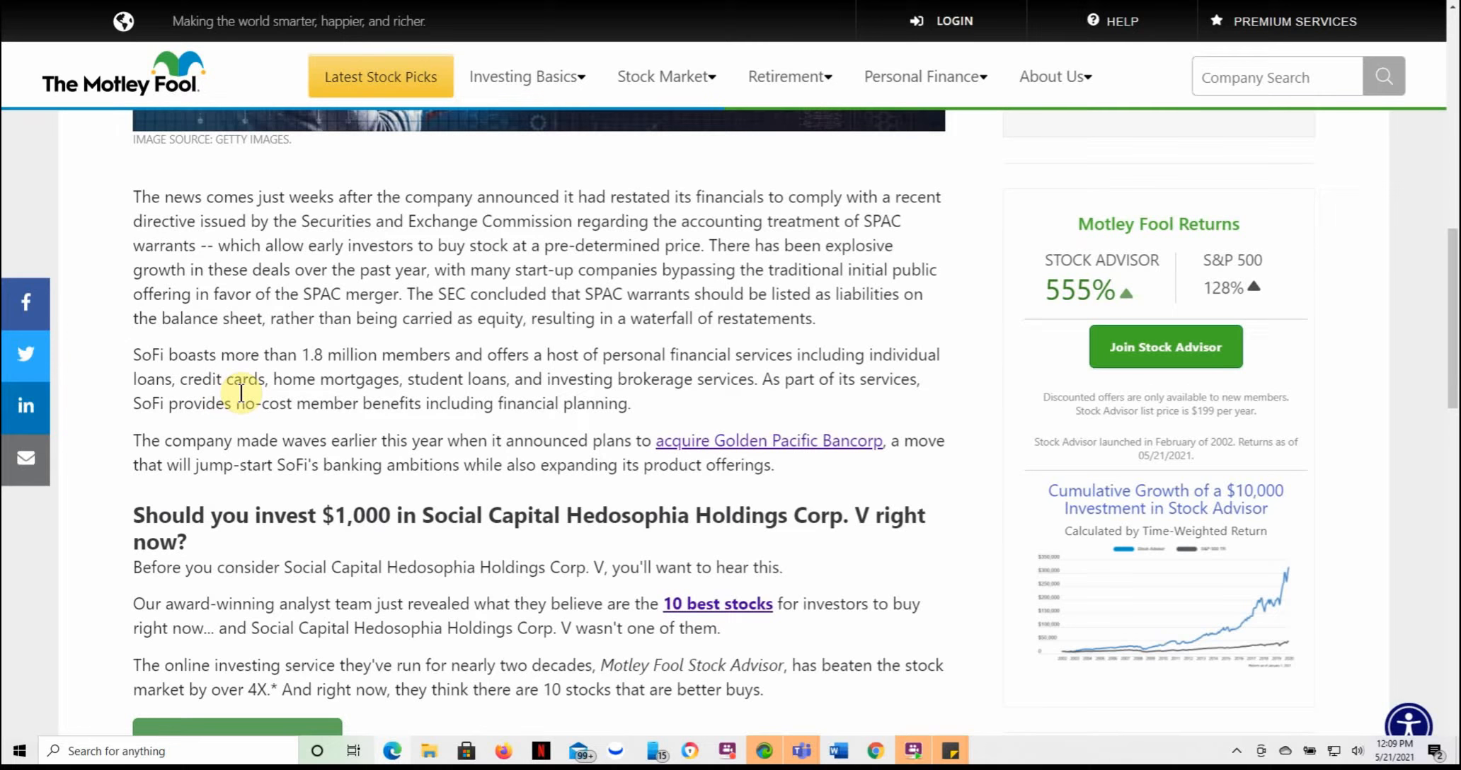
pyautogui.moveTo(707, 378)
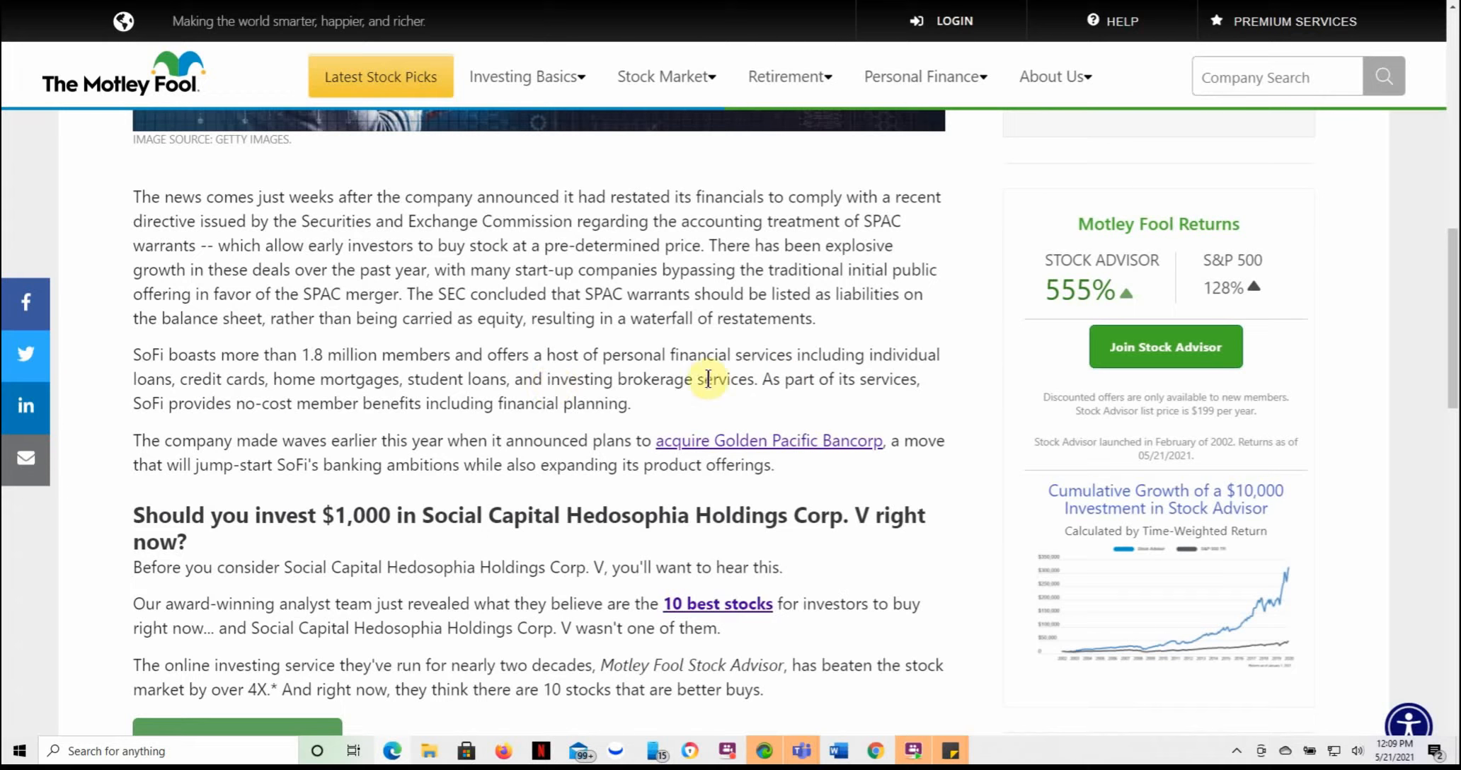
pyautogui.moveTo(362, 381)
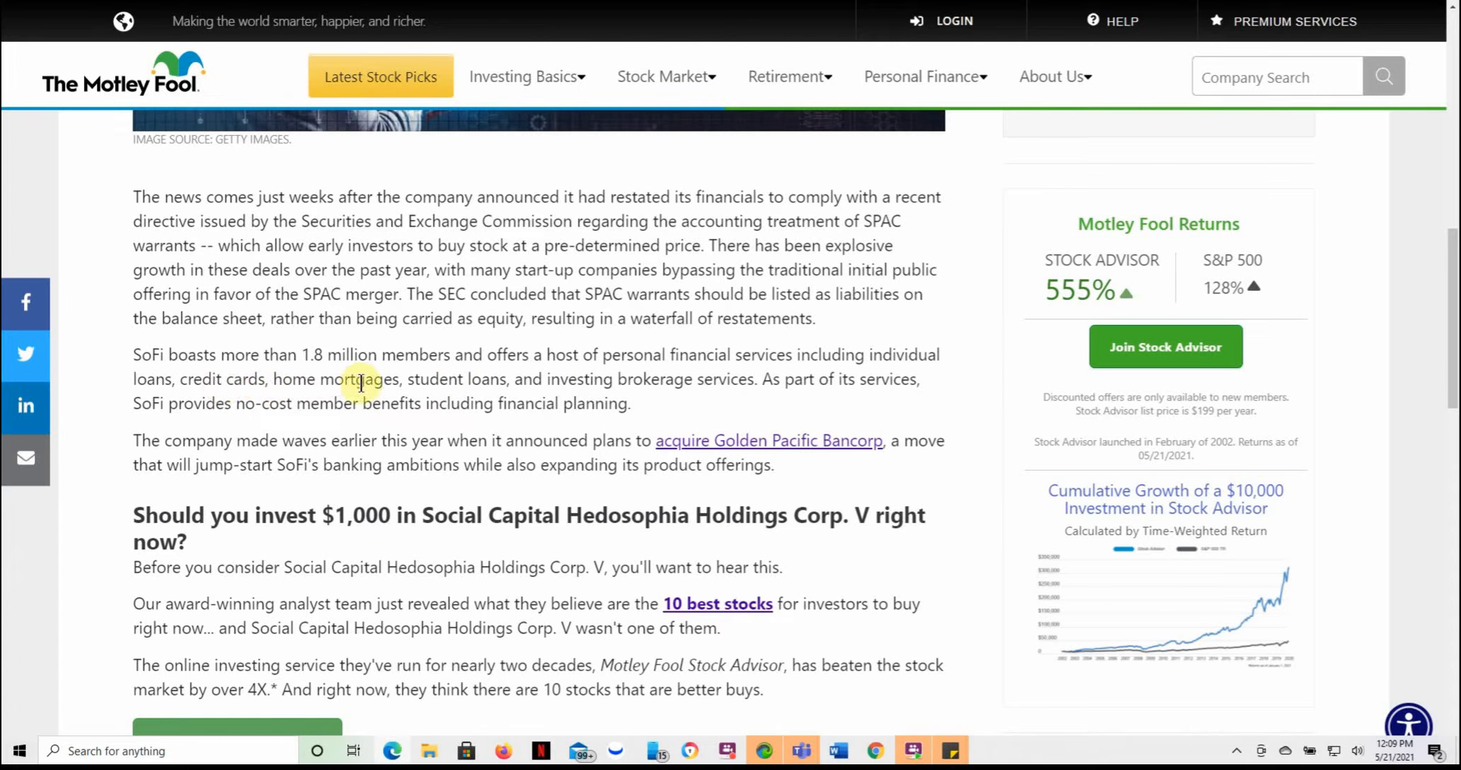
pyautogui.moveTo(392, 467)
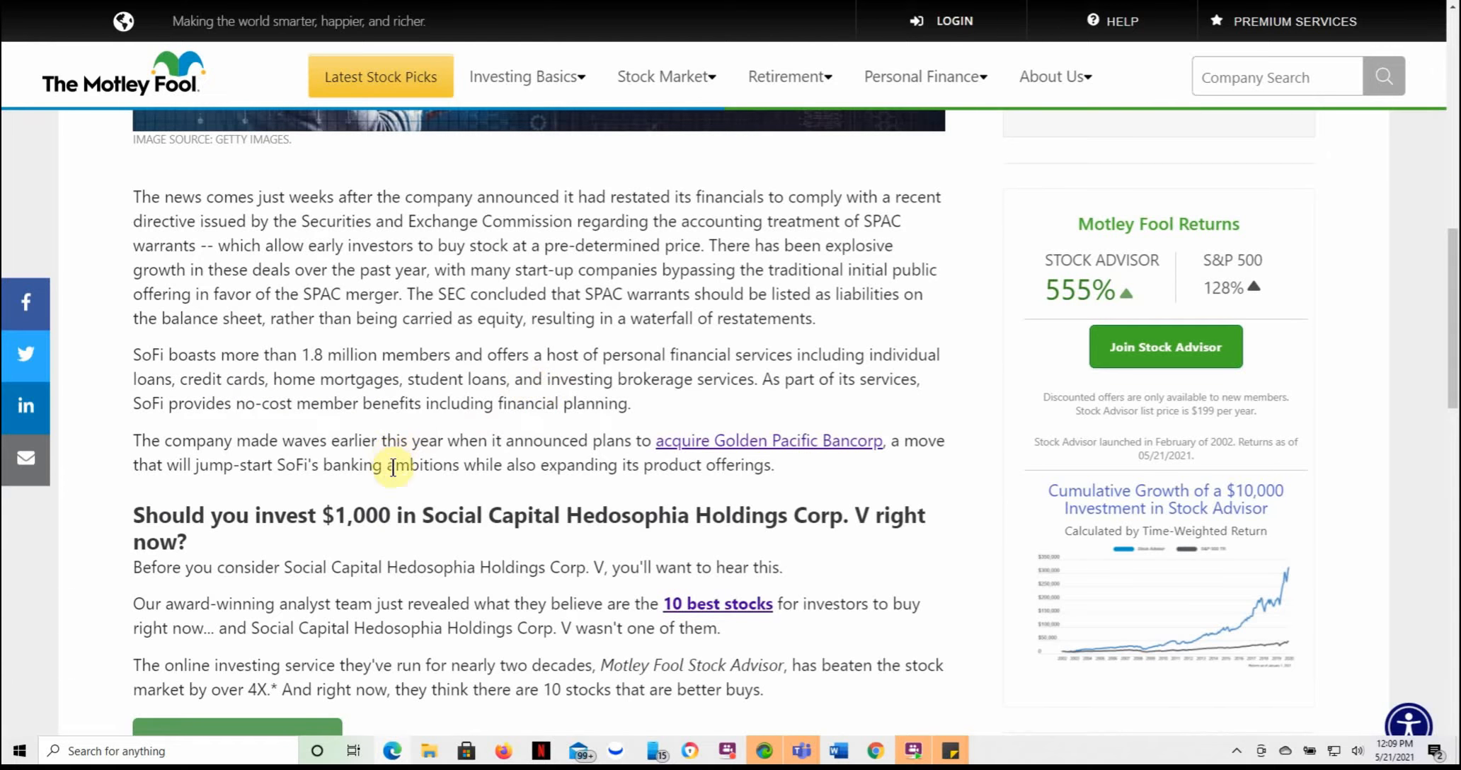
pyautogui.scroll(-3)
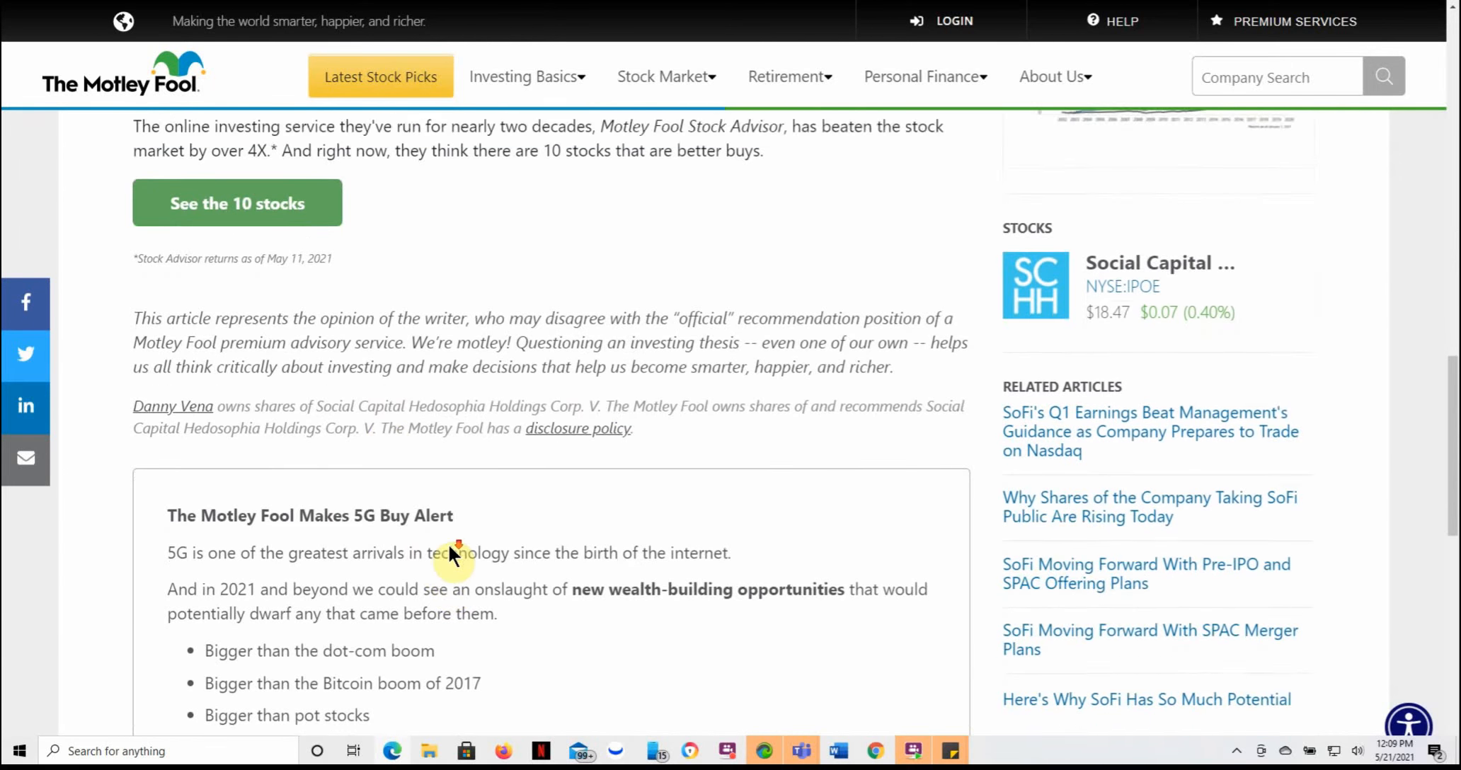
pyautogui.scroll(-3)
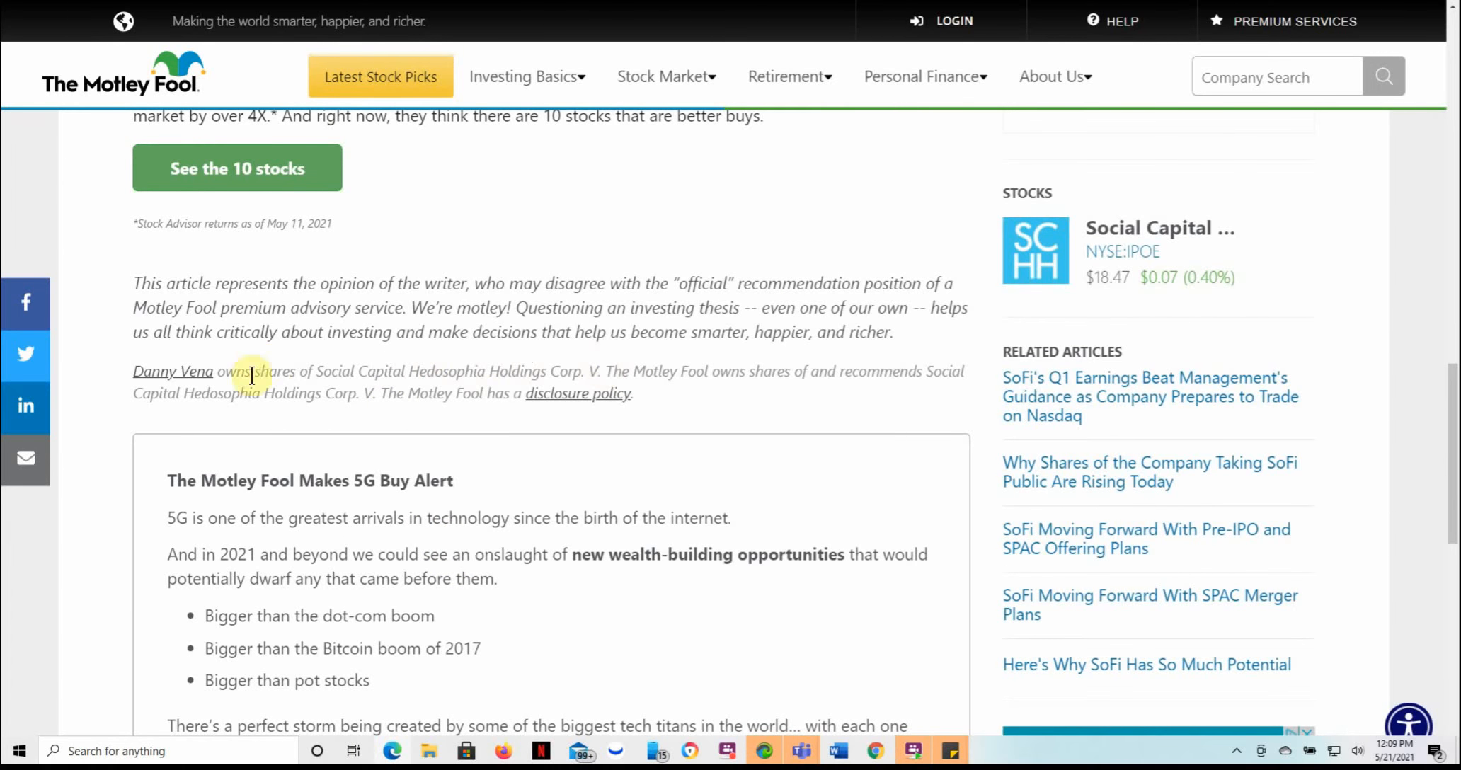
pyautogui.scroll(-3)
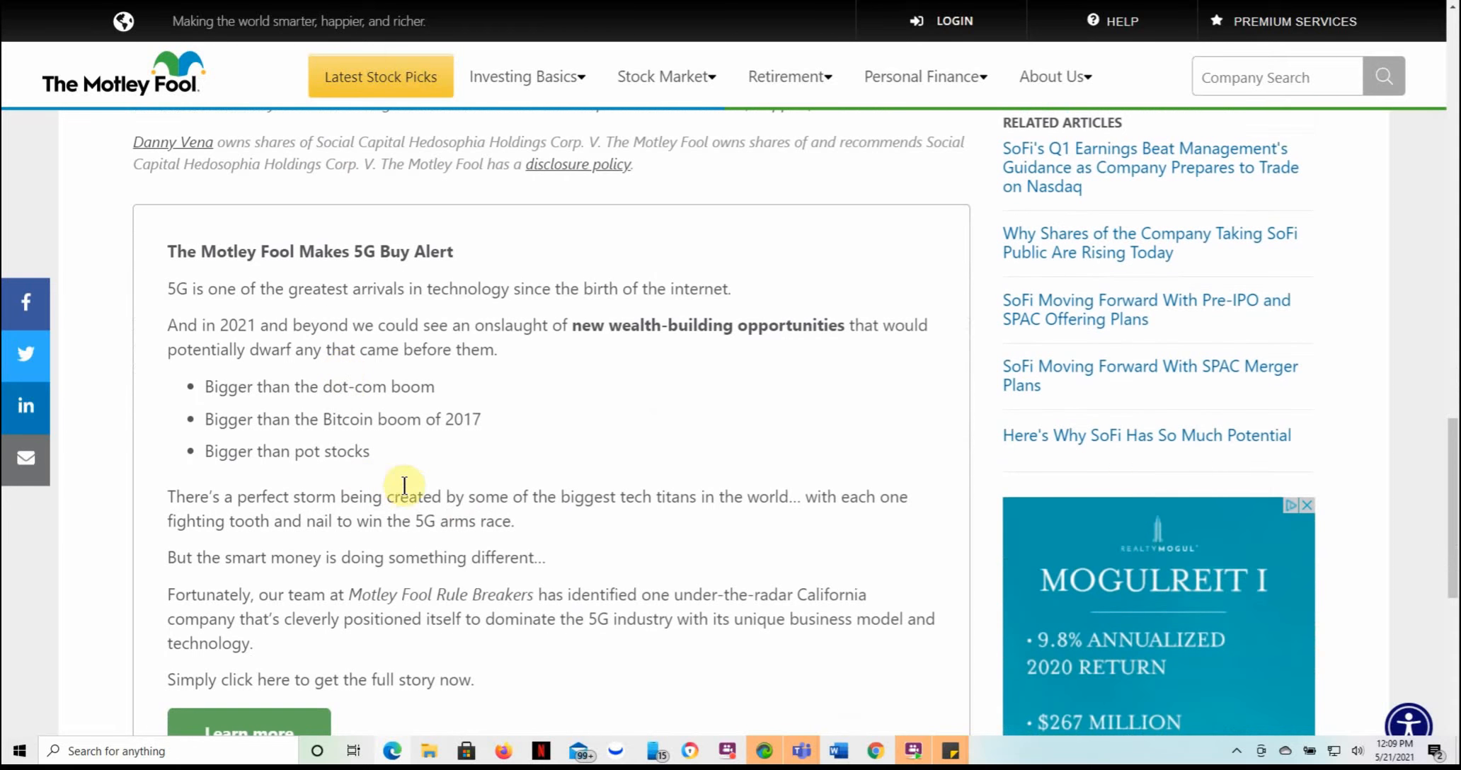
pyautogui.scroll(-3)
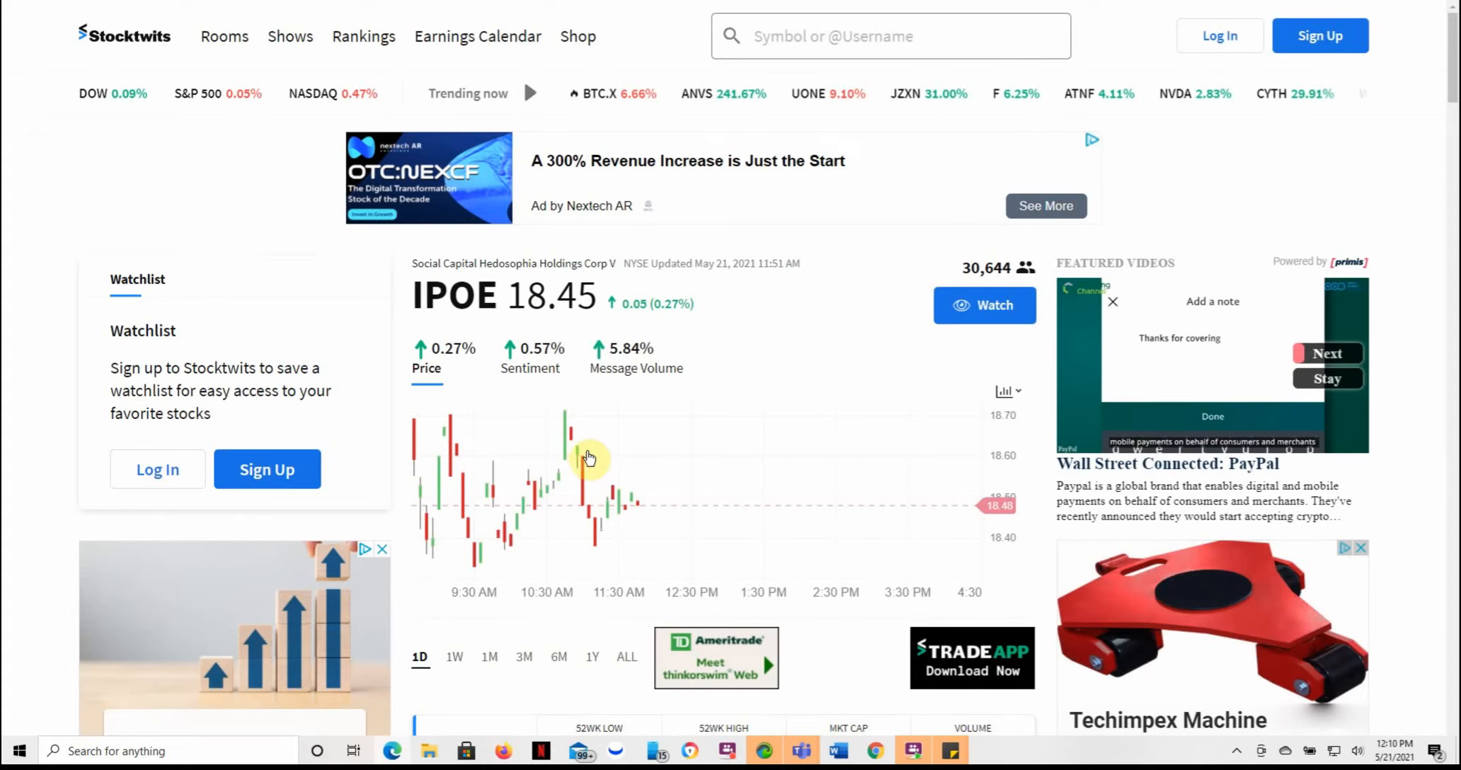
# Step: Read the IPOE Stocktwits posts after dismissing the Bloomberg video overlay
pyautogui.scroll(-3)
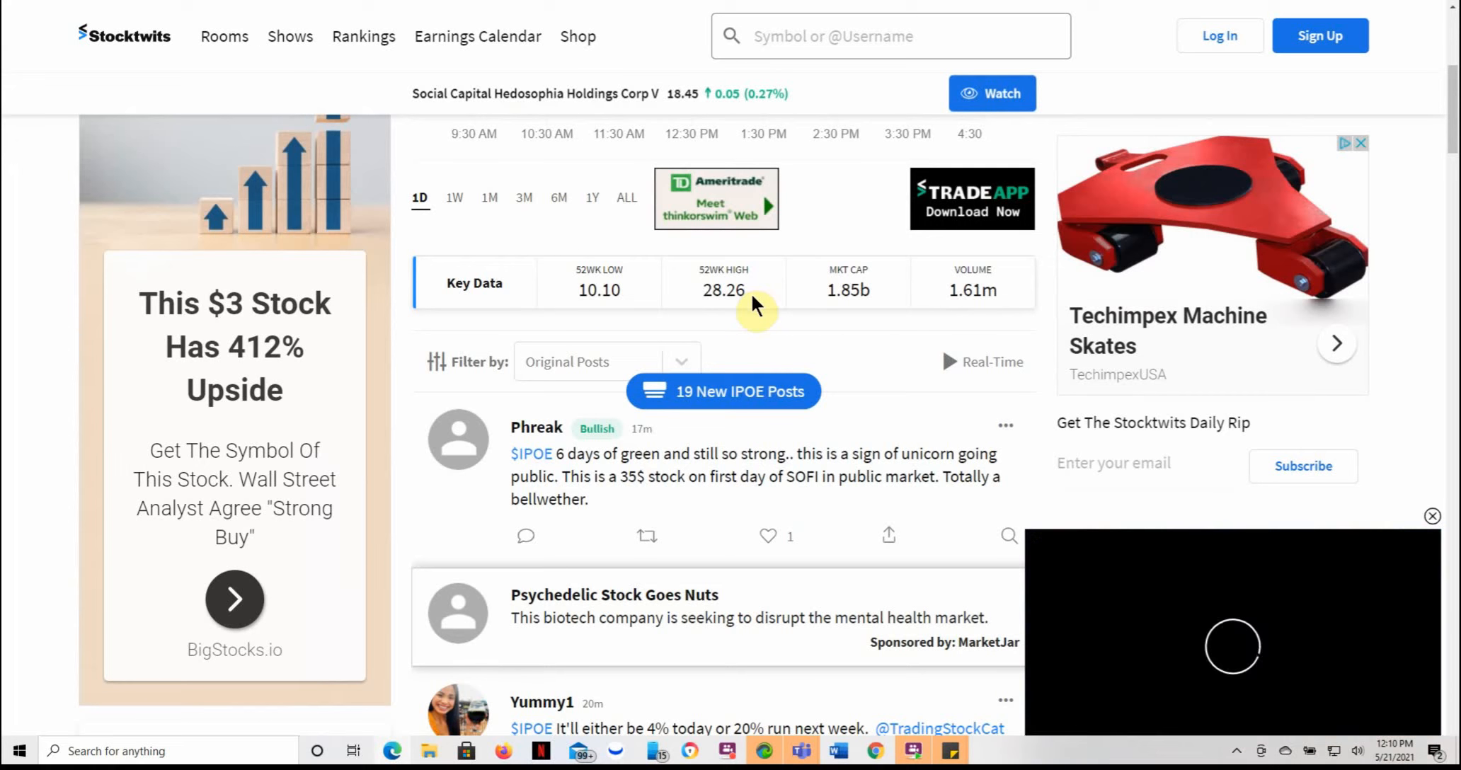
pyautogui.moveTo(587, 508)
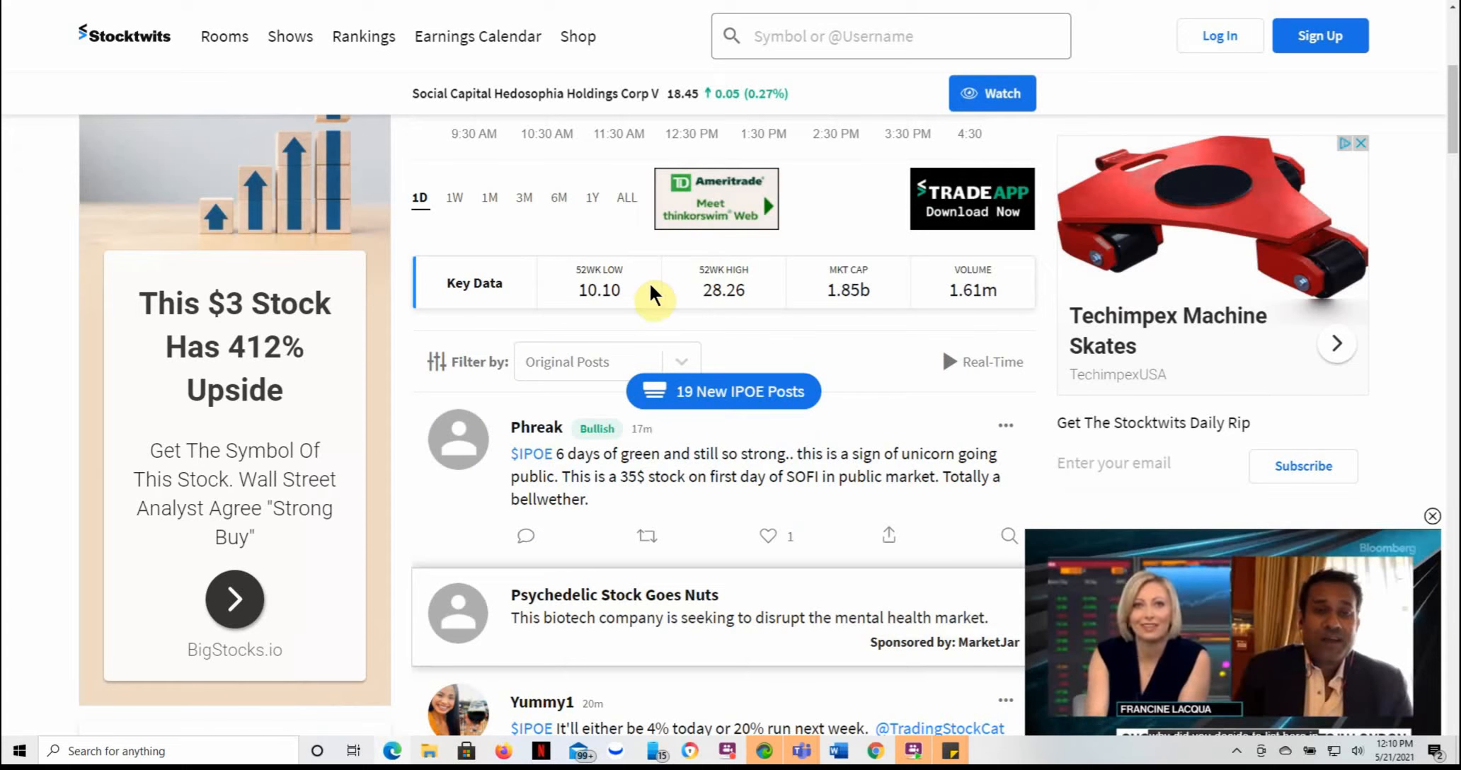
pyautogui.moveTo(639, 303)
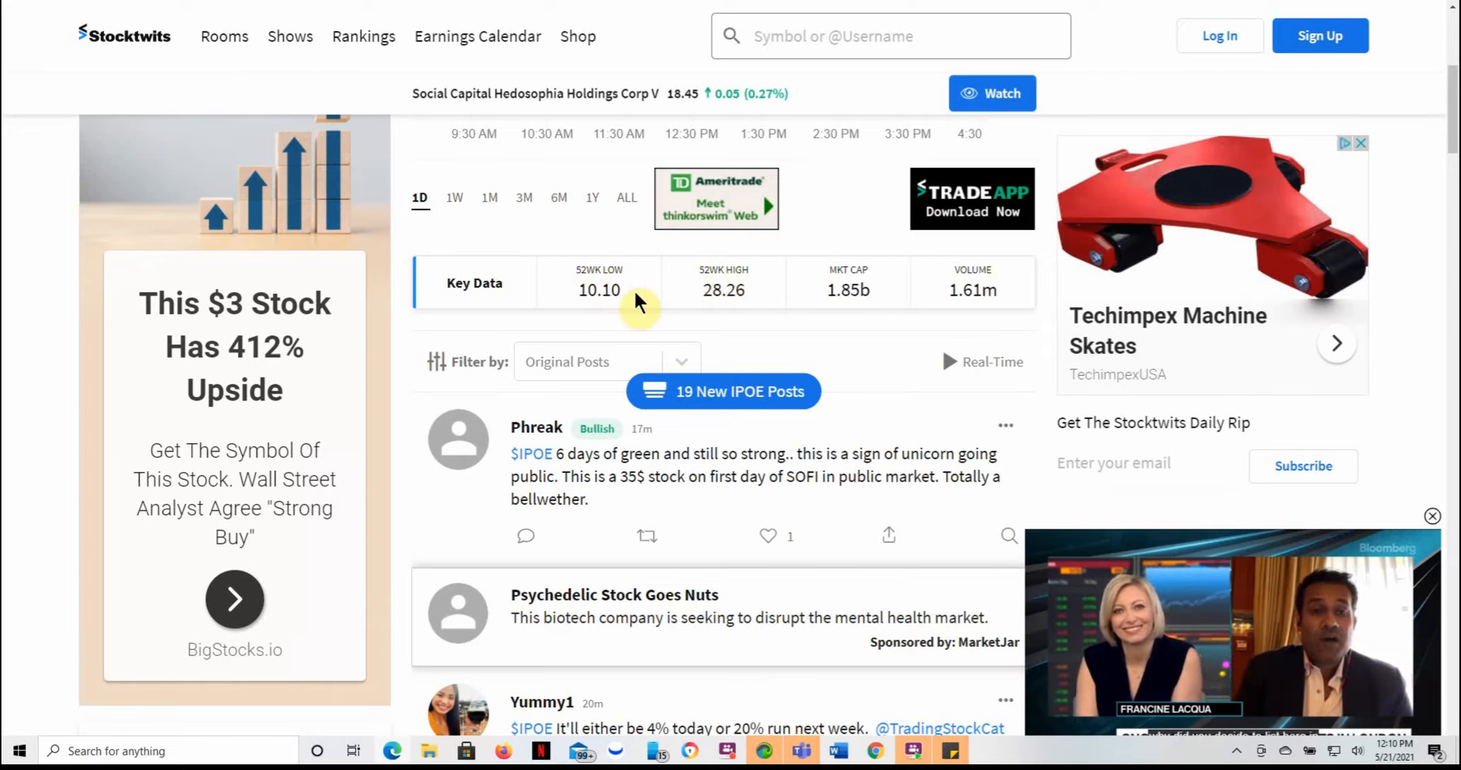
pyautogui.click(1432, 517)
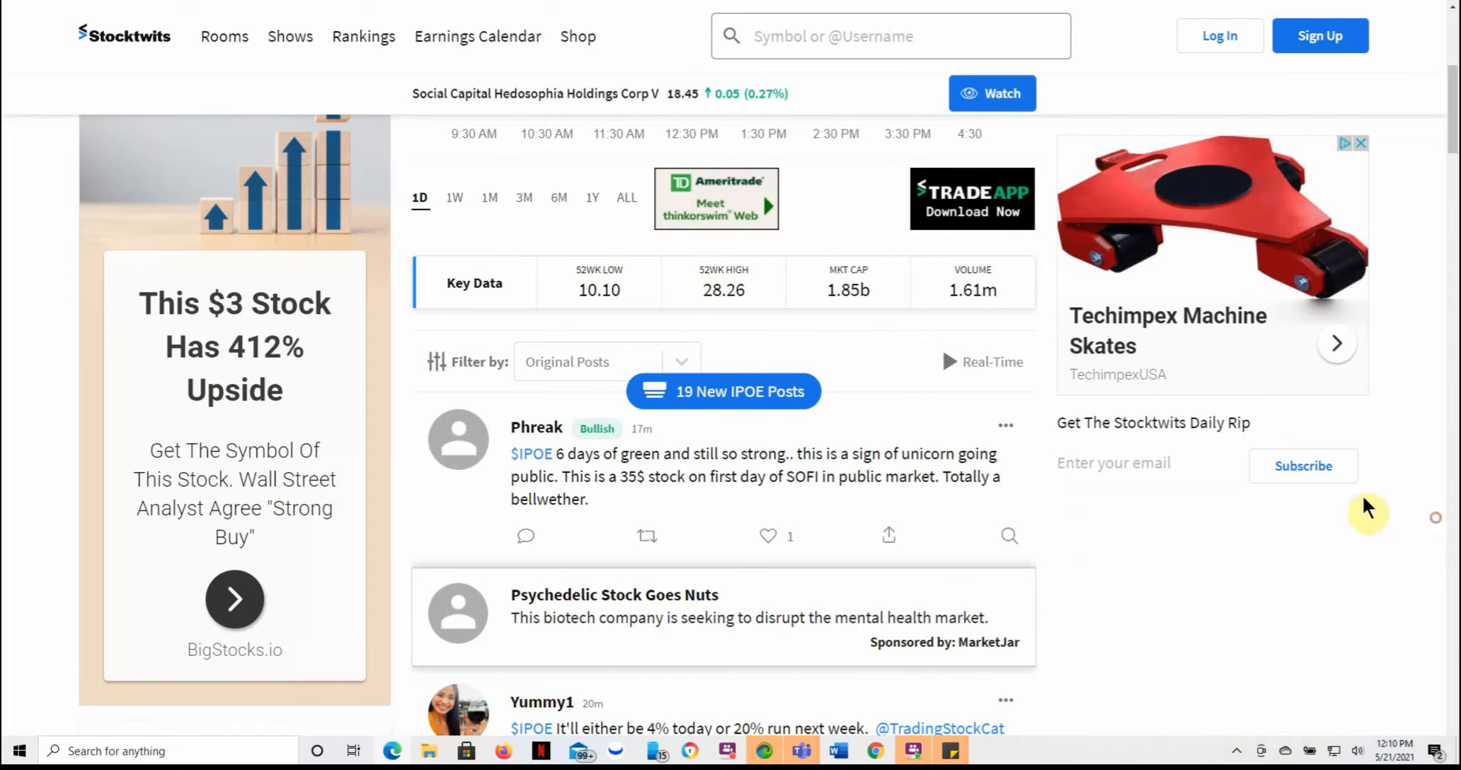
pyautogui.moveTo(806, 342)
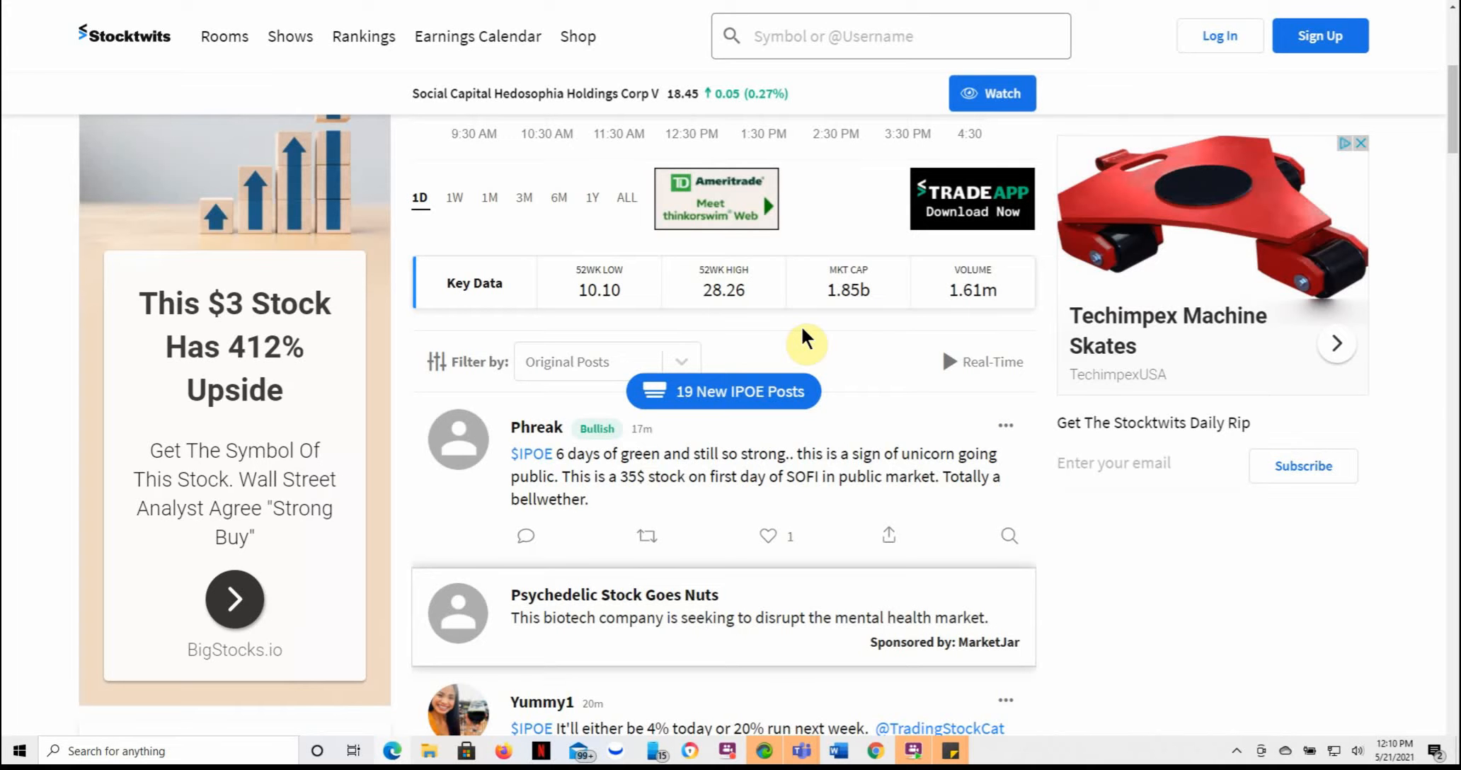
pyautogui.moveTo(697, 446)
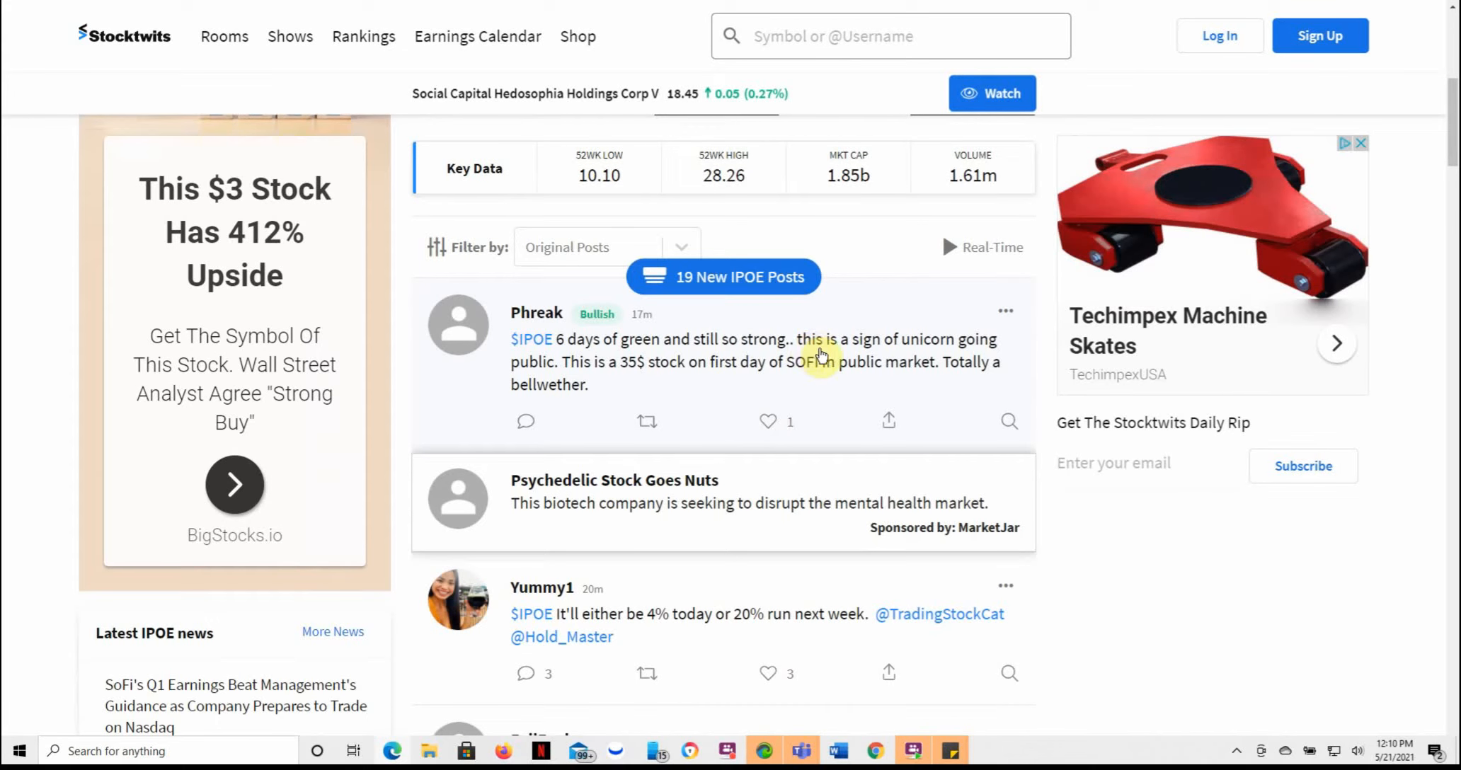
pyautogui.moveTo(542, 383)
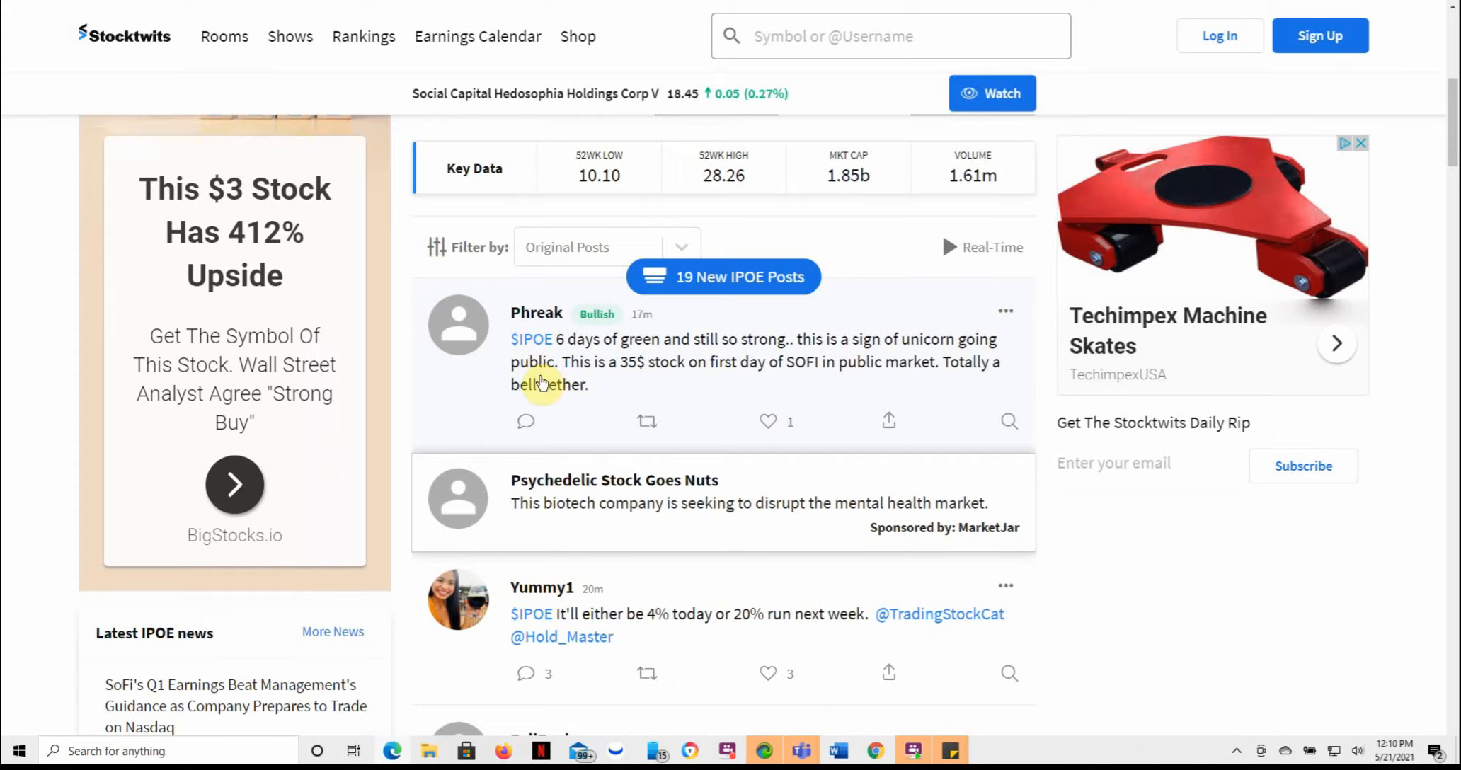
pyautogui.moveTo(651, 376)
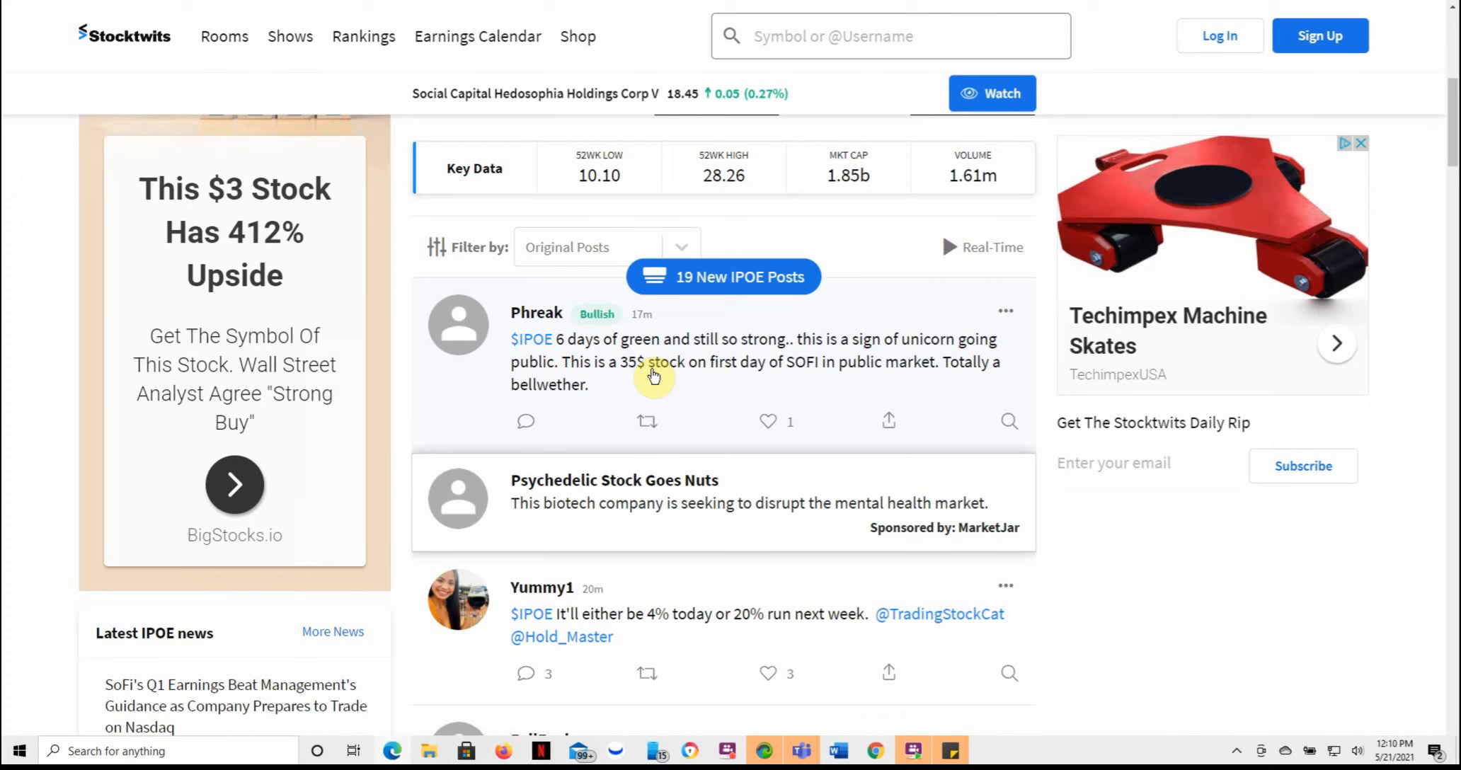
pyautogui.scroll(-3)
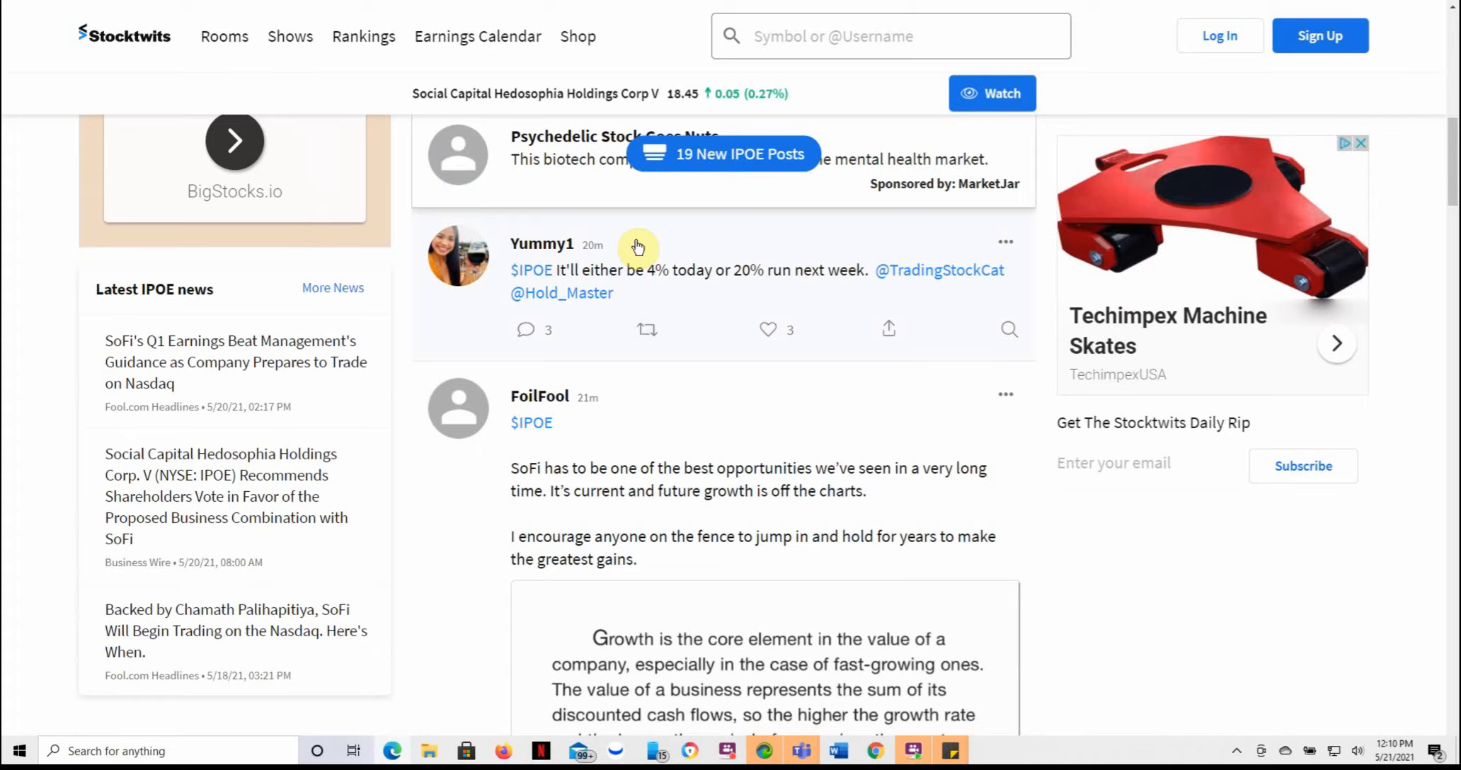
pyautogui.moveTo(680, 412)
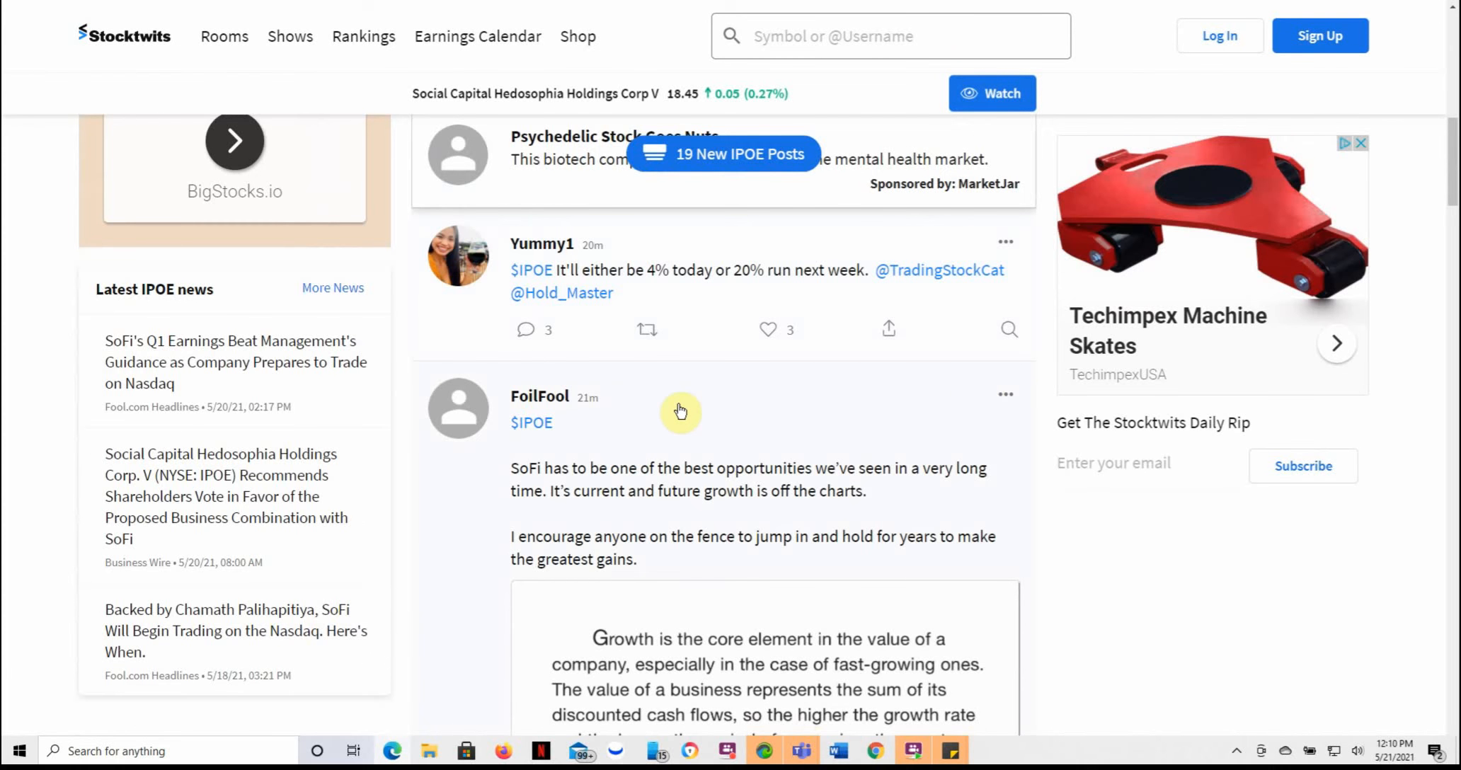
pyautogui.scroll(-3)
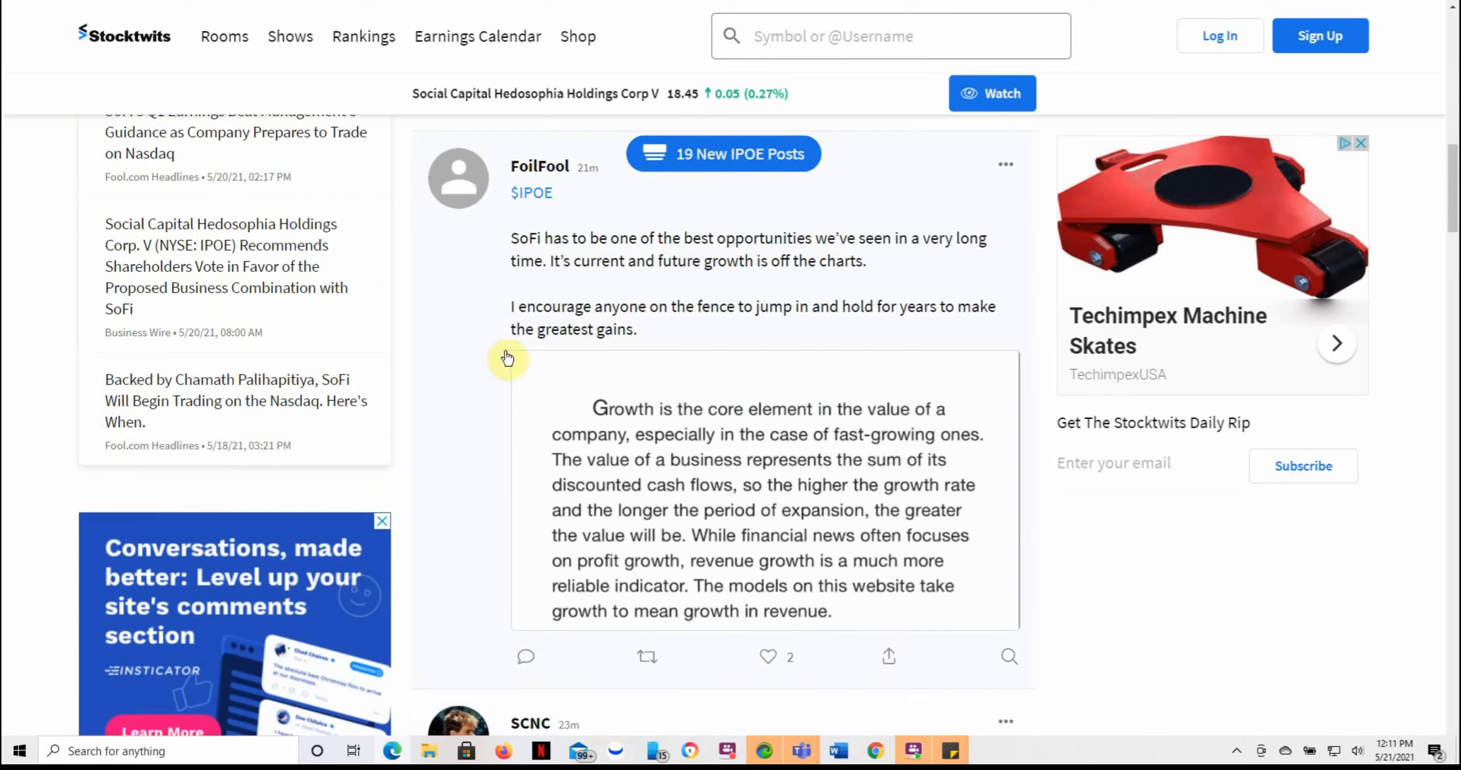
pyautogui.scroll(-3)
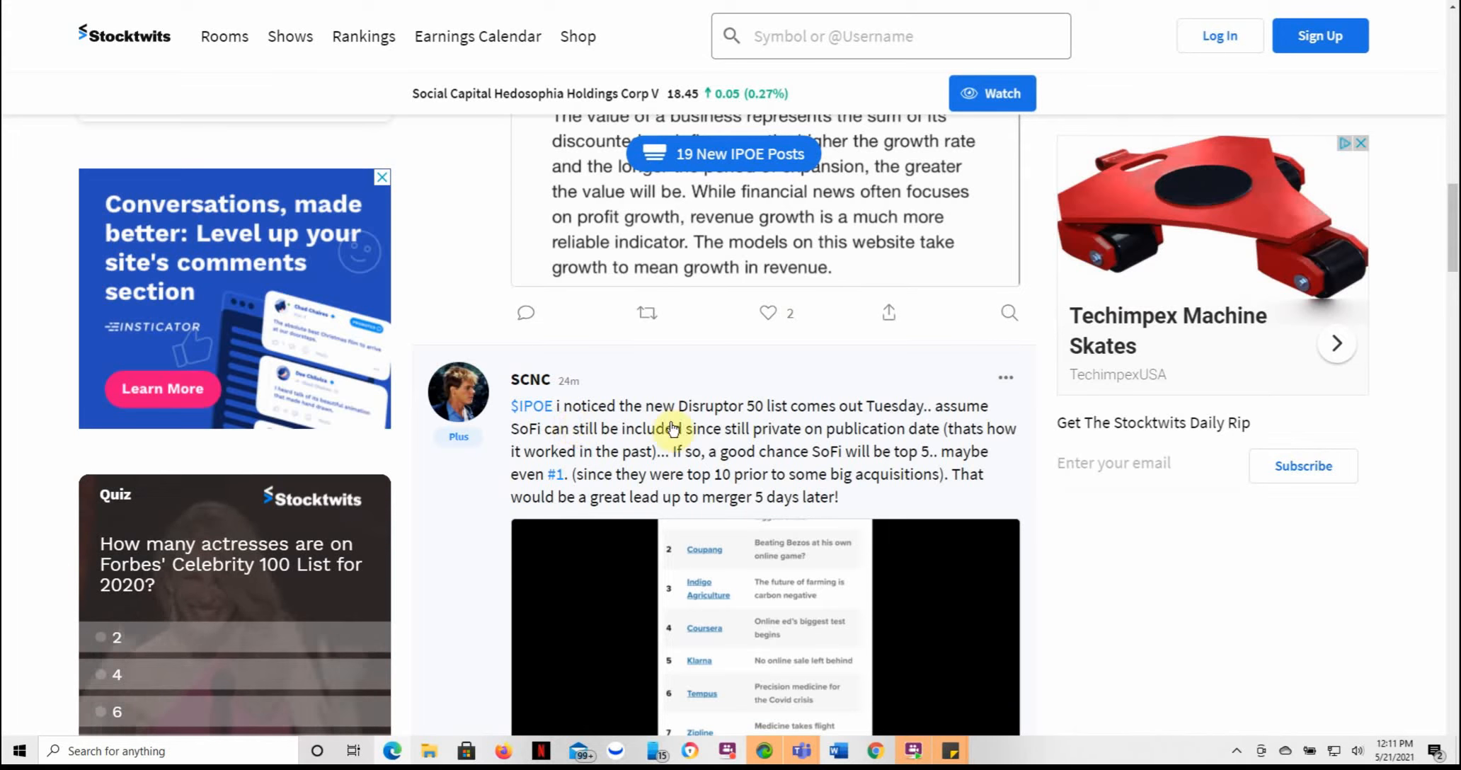
pyautogui.scroll(-3)
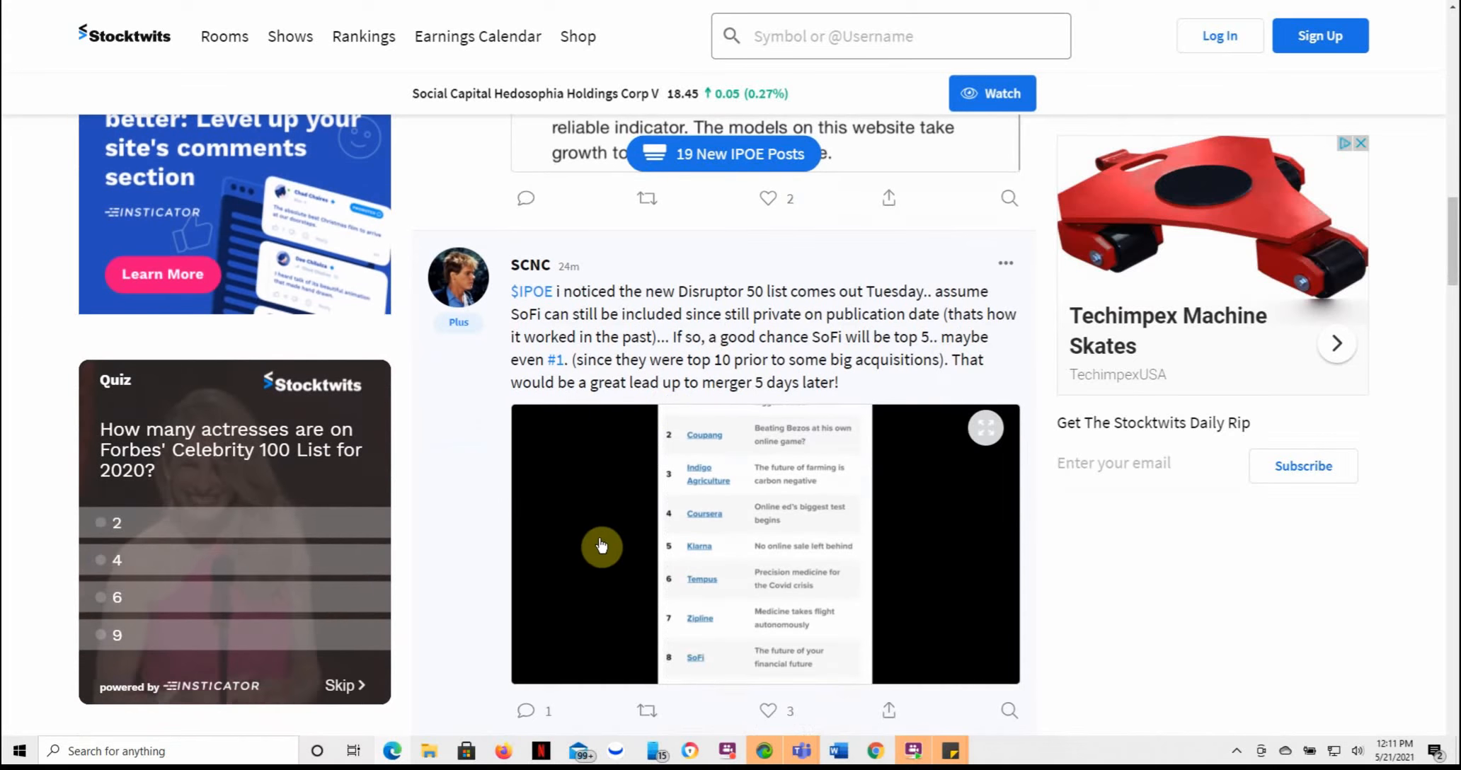
pyautogui.scroll(-3)
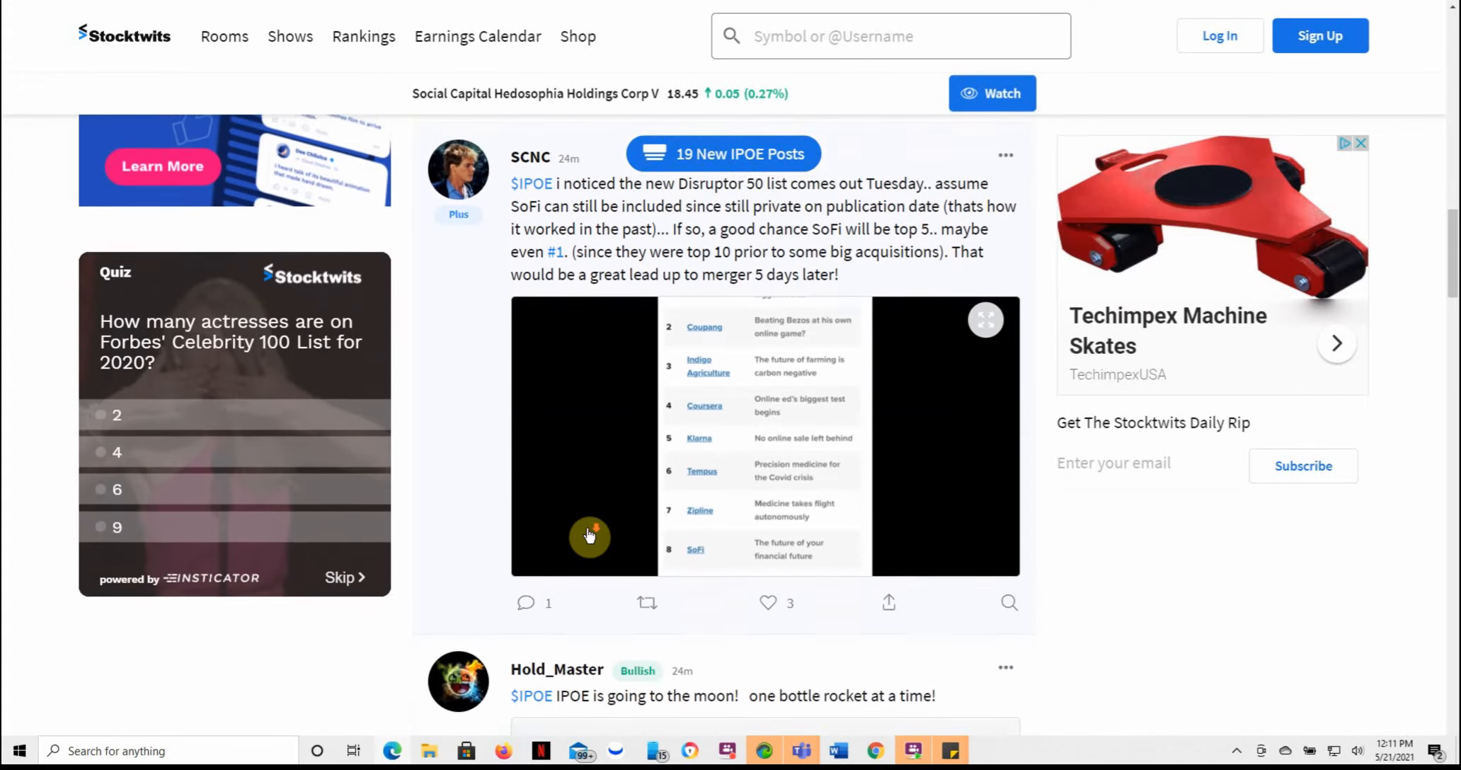
pyautogui.scroll(-3)
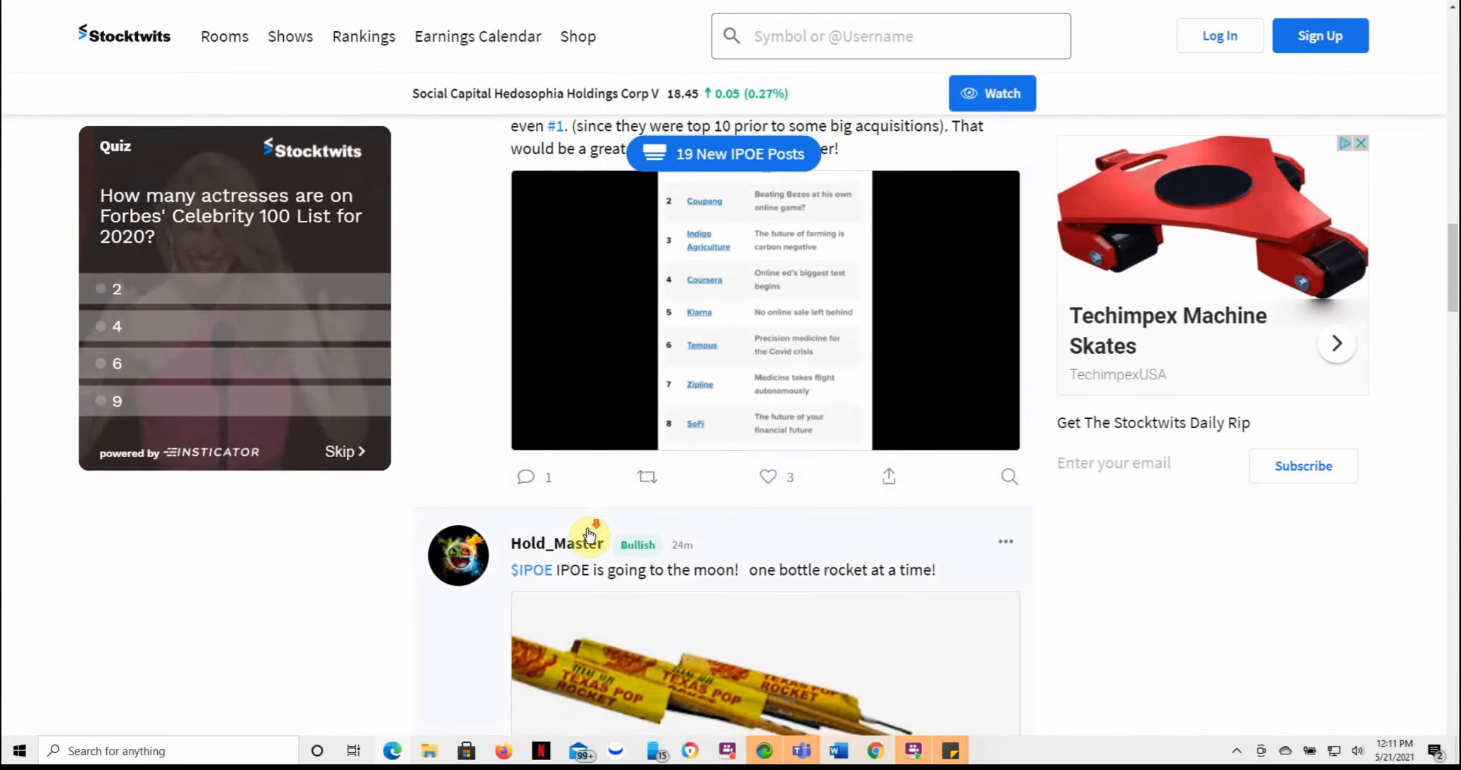
pyautogui.scroll(-3)
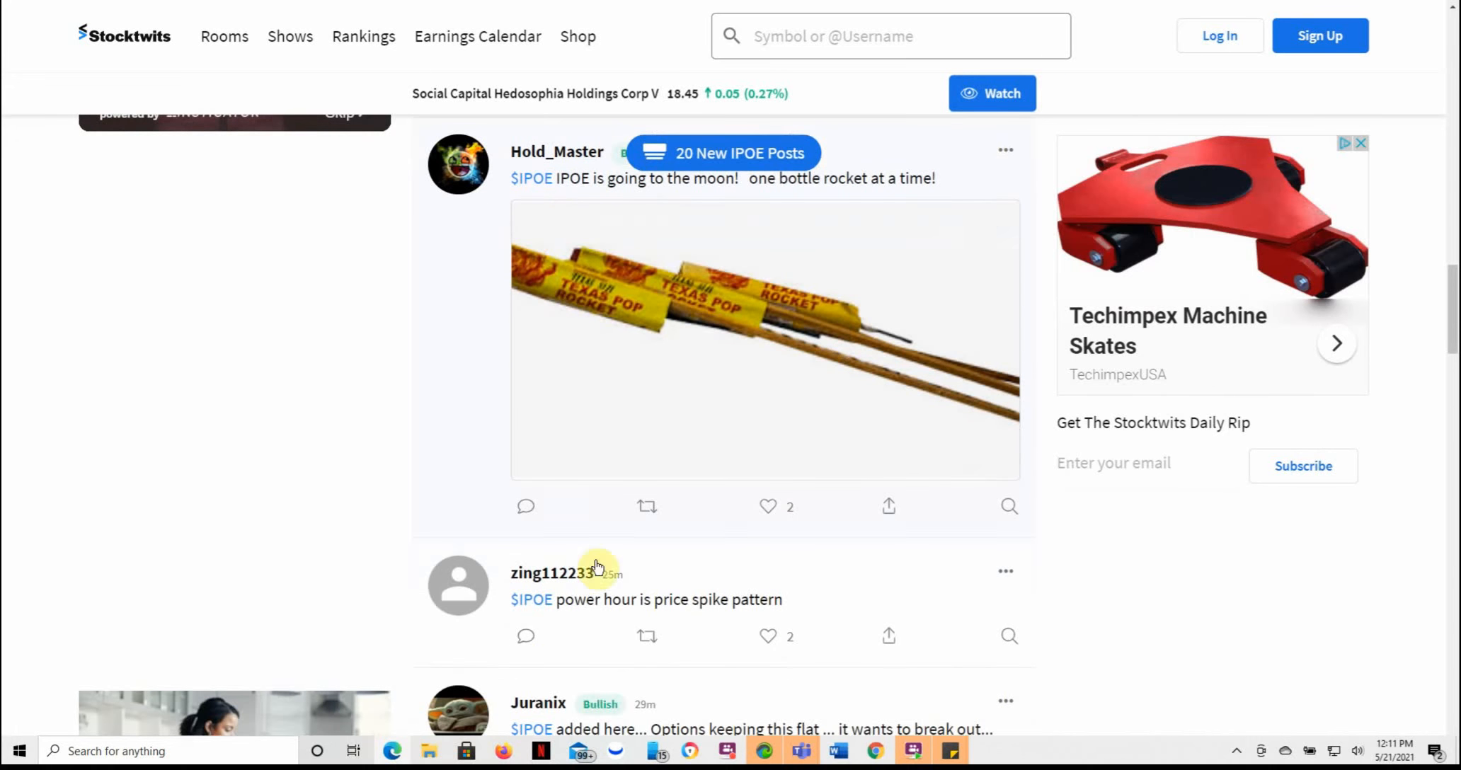
pyautogui.moveTo(543, 631)
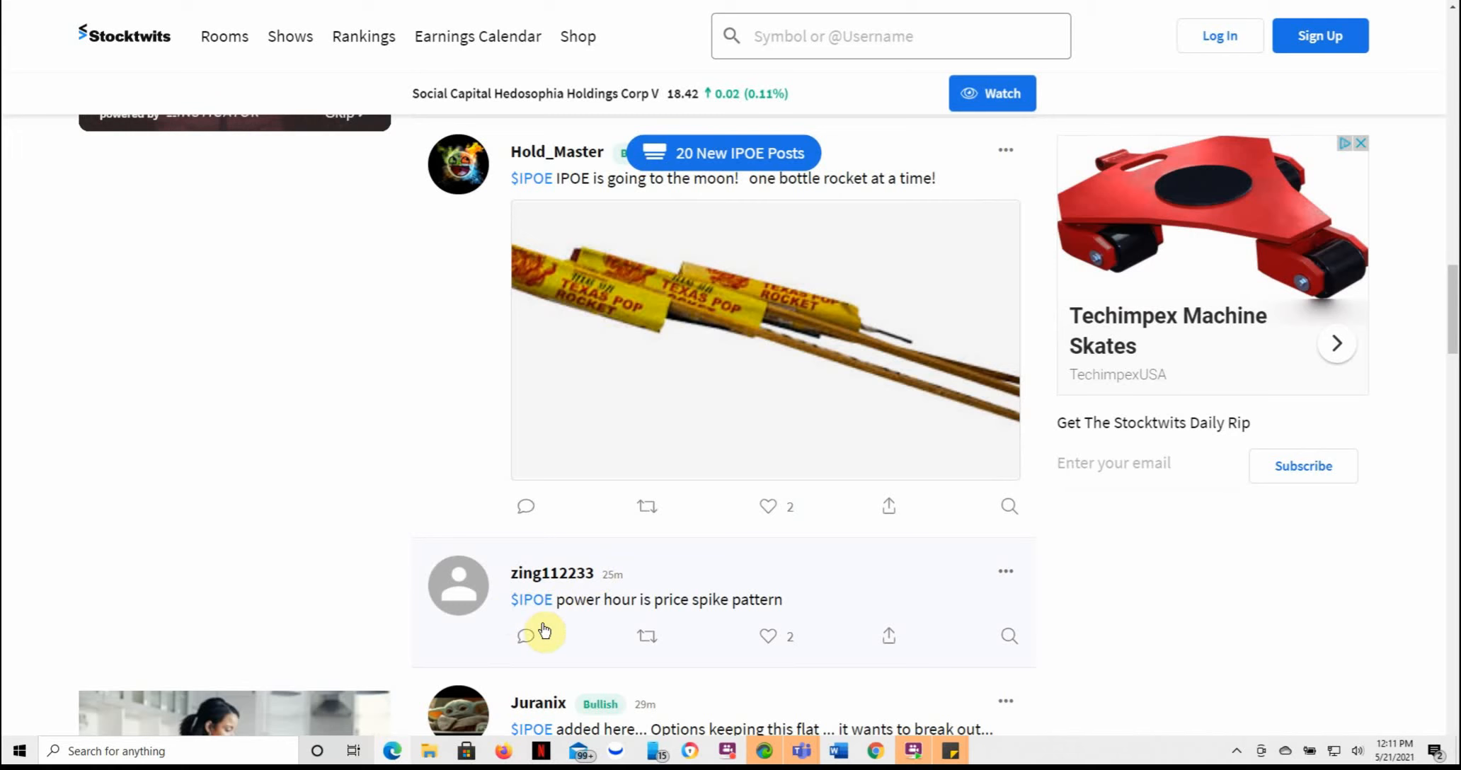
pyautogui.scroll(-3)
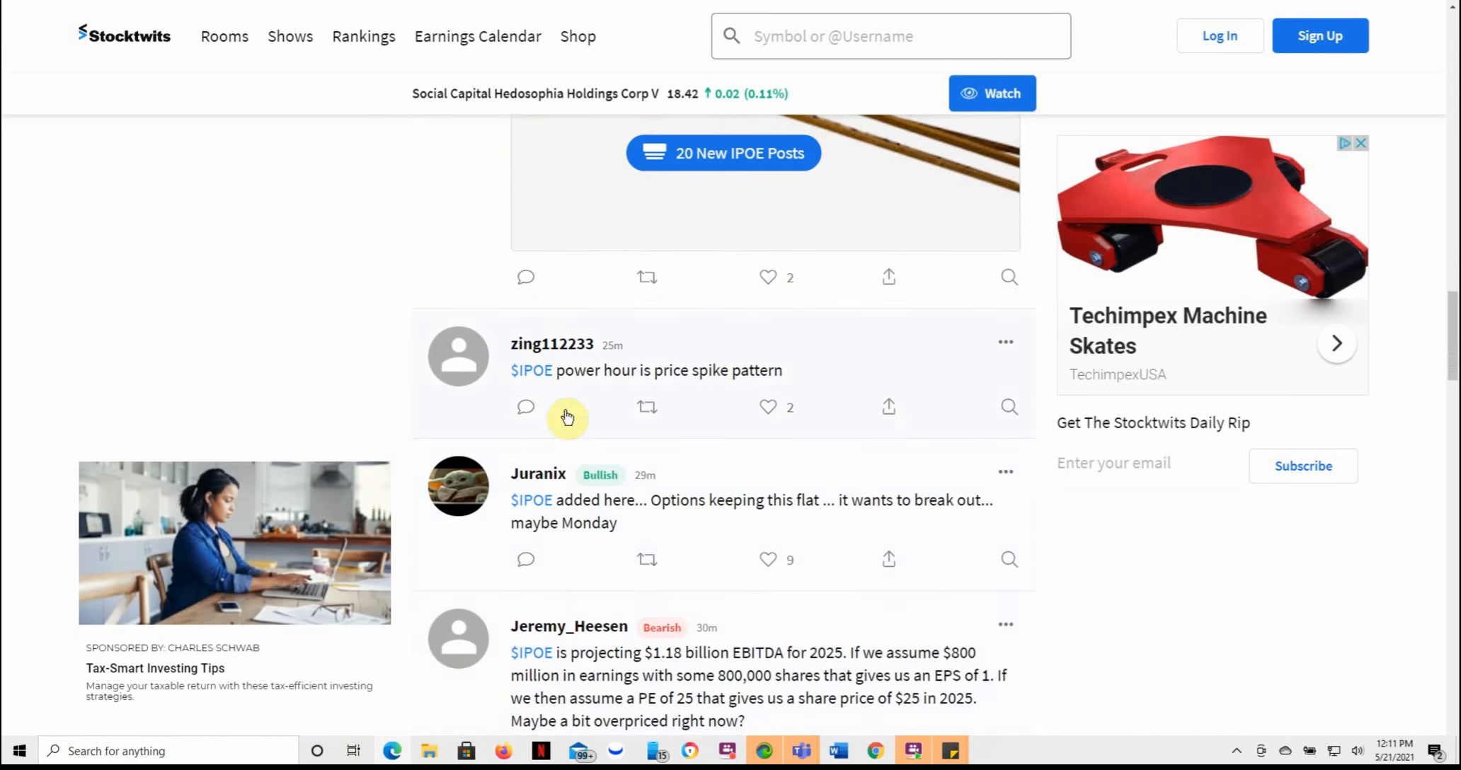
pyautogui.moveTo(708, 387)
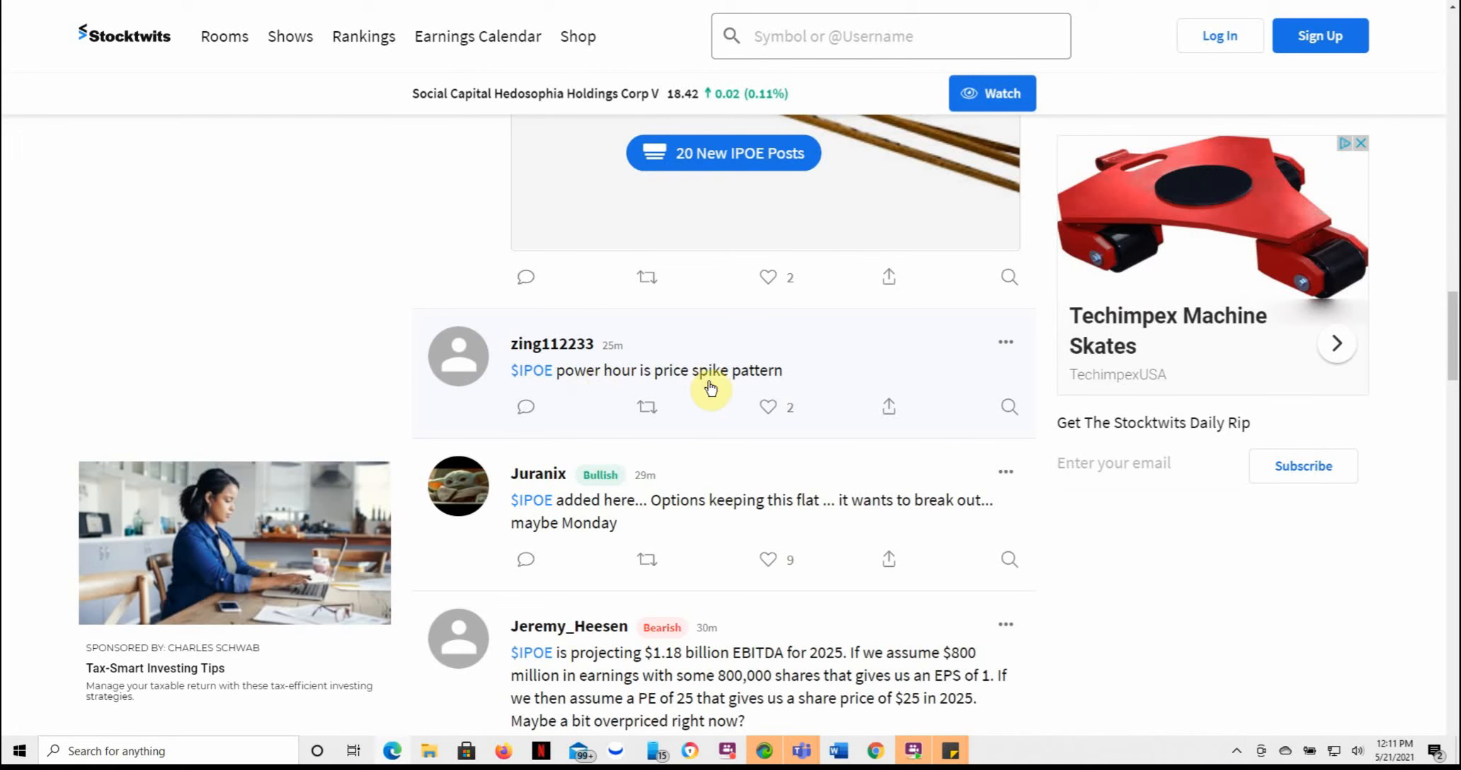
pyautogui.moveTo(612, 520)
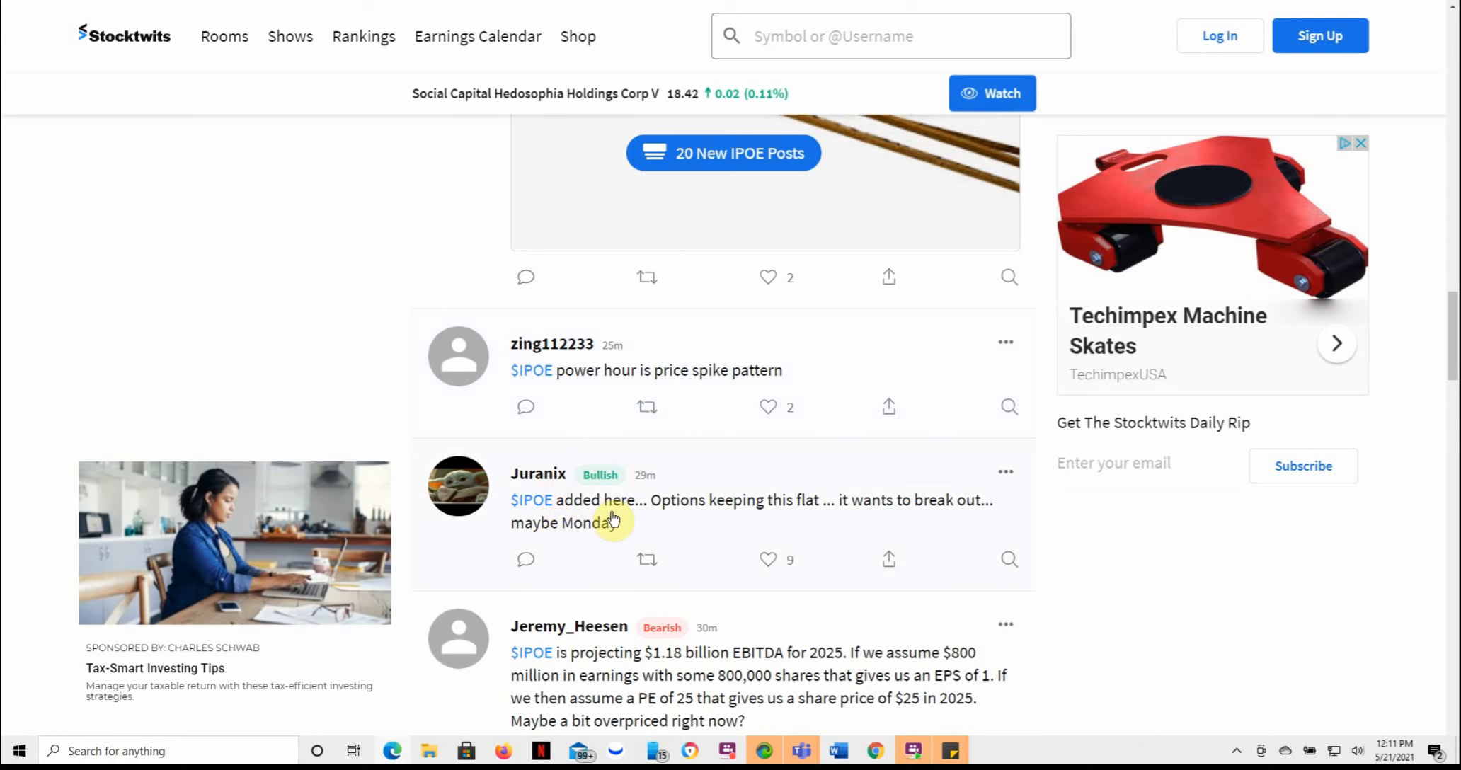
pyautogui.moveTo(866, 531)
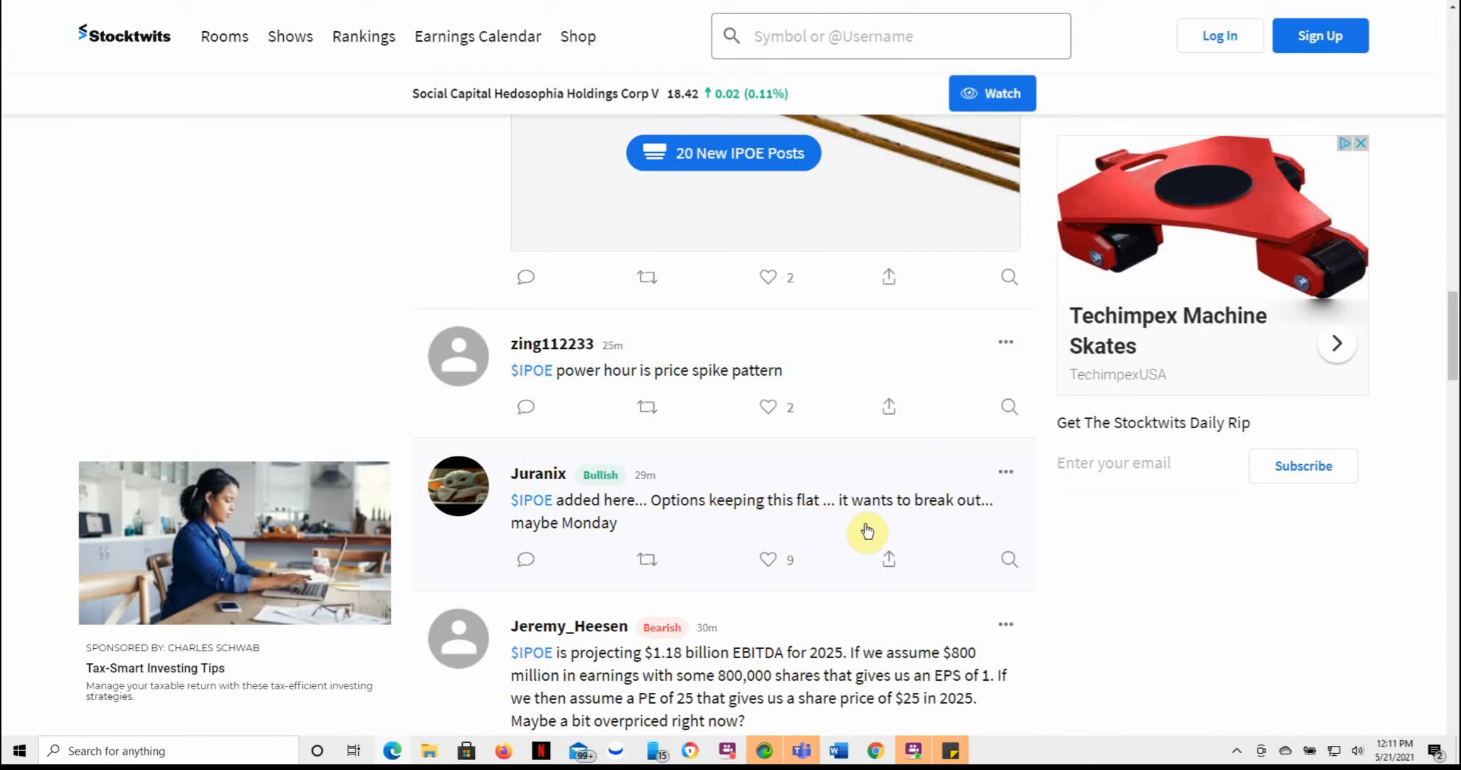
pyautogui.moveTo(604, 544)
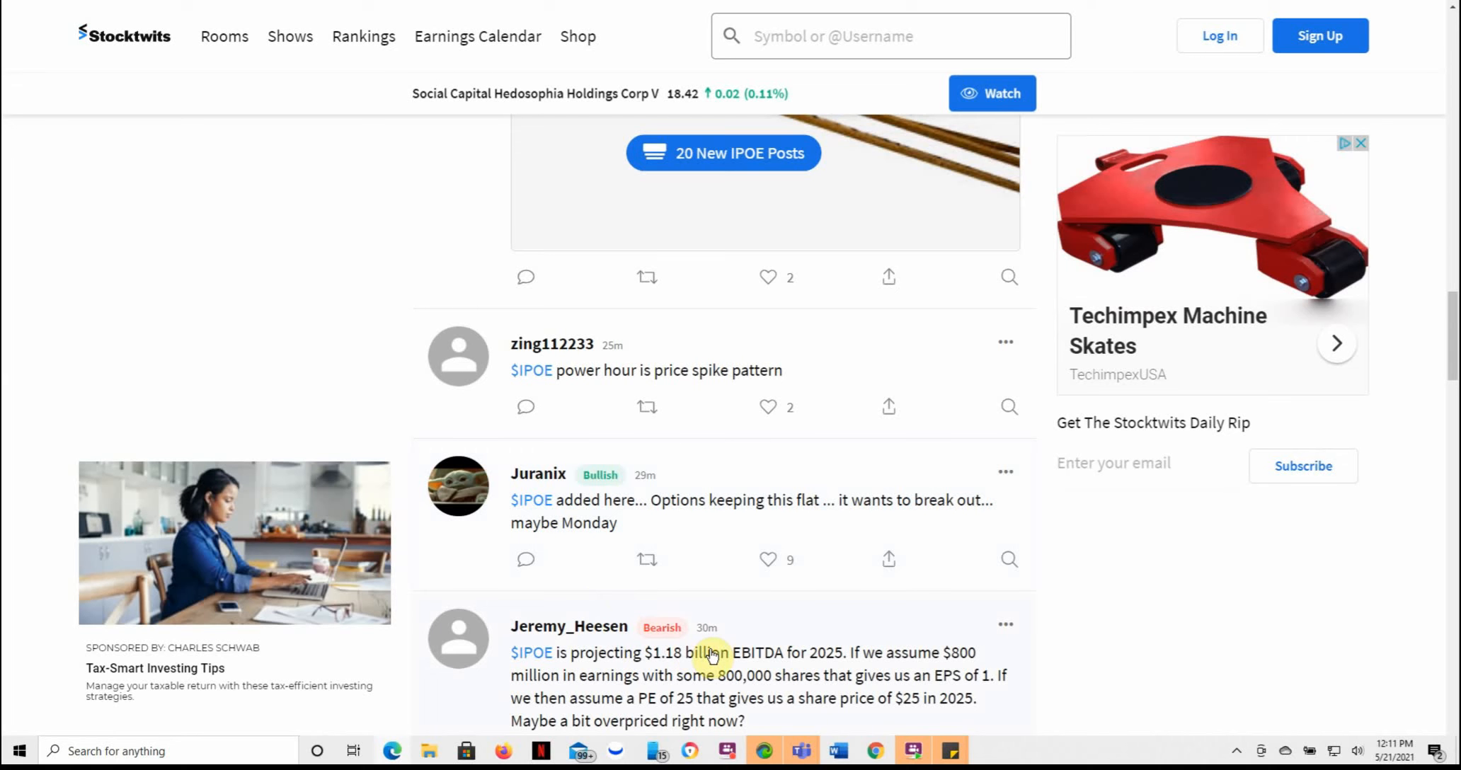
pyautogui.scroll(-3)
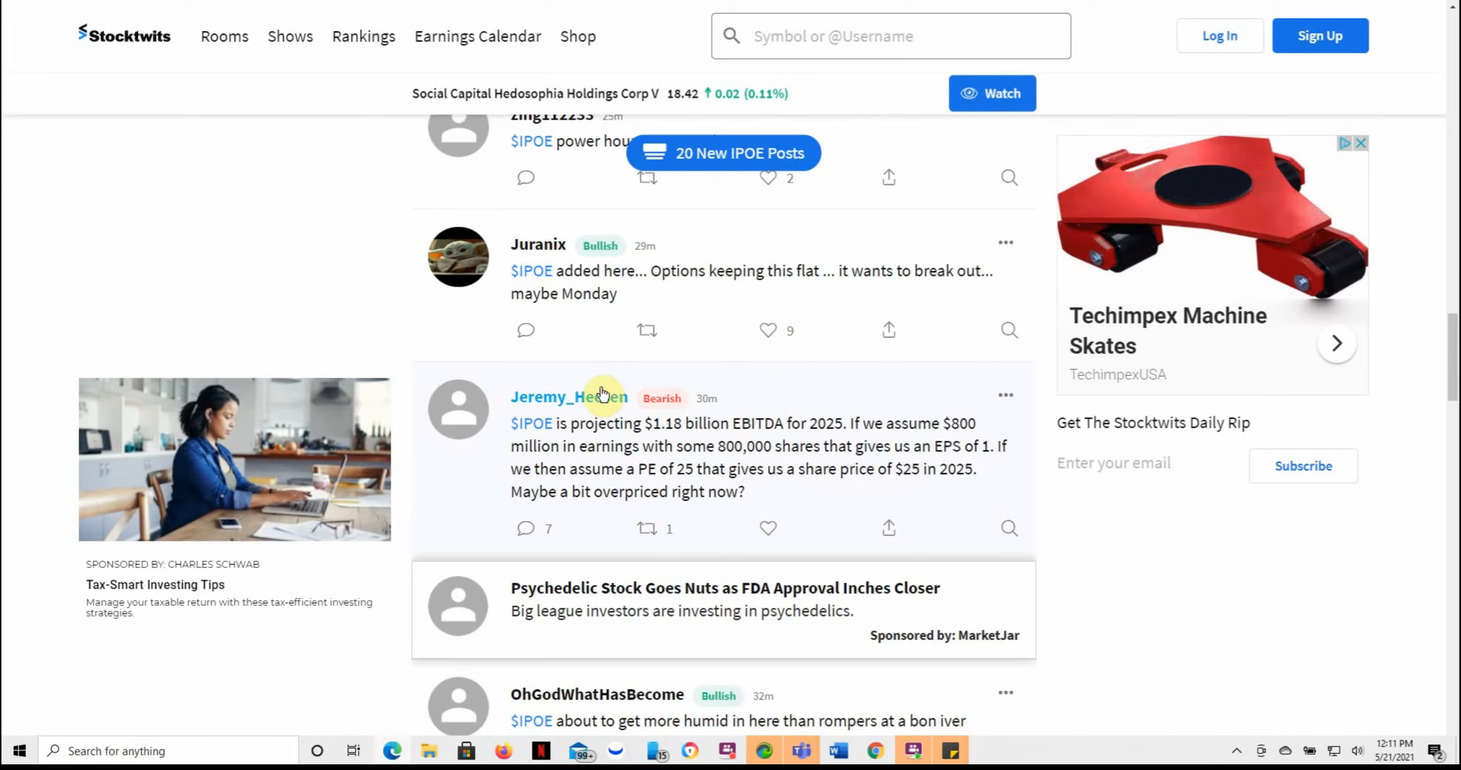
pyautogui.scroll(-3)
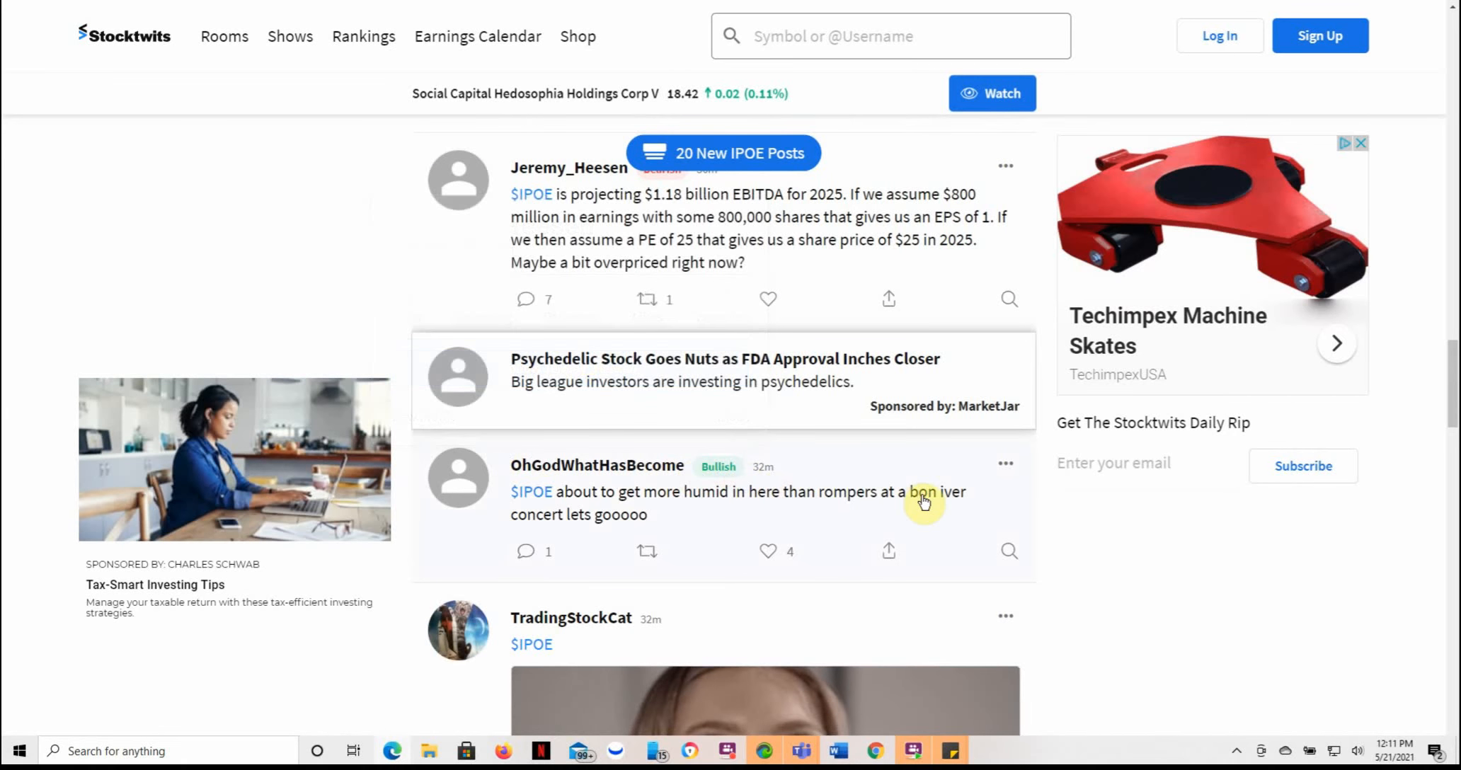
pyautogui.moveTo(659, 509)
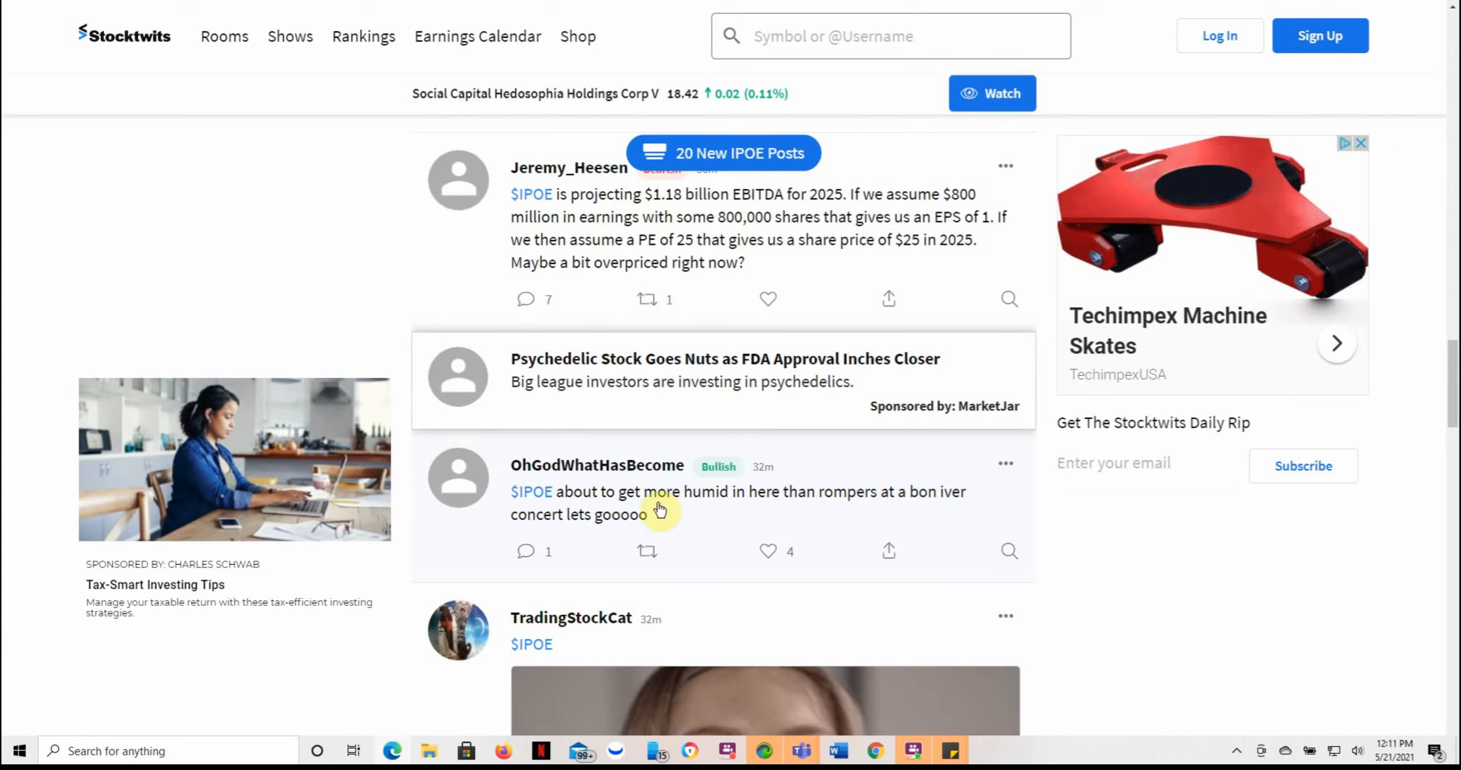
pyautogui.scroll(-3)
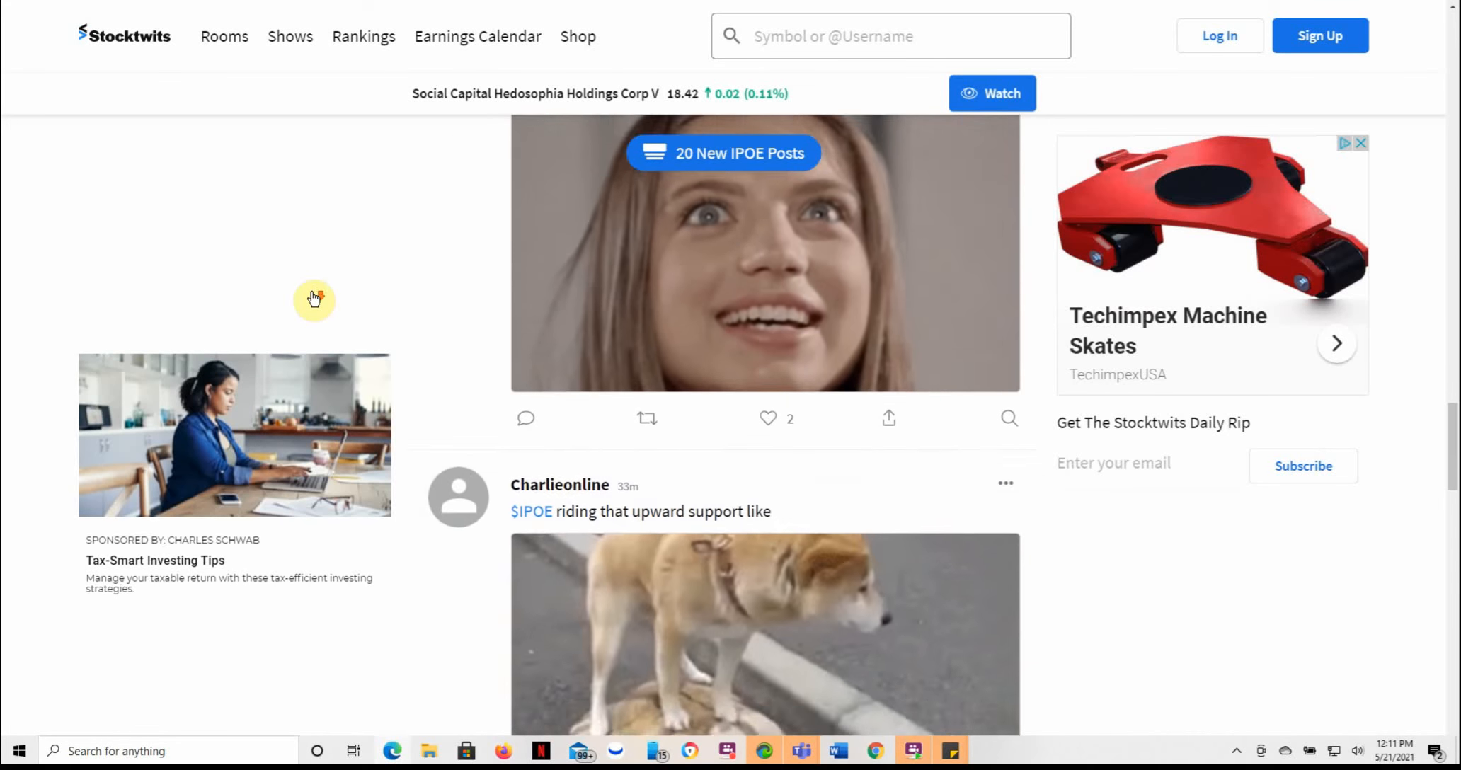
pyautogui.scroll(-3)
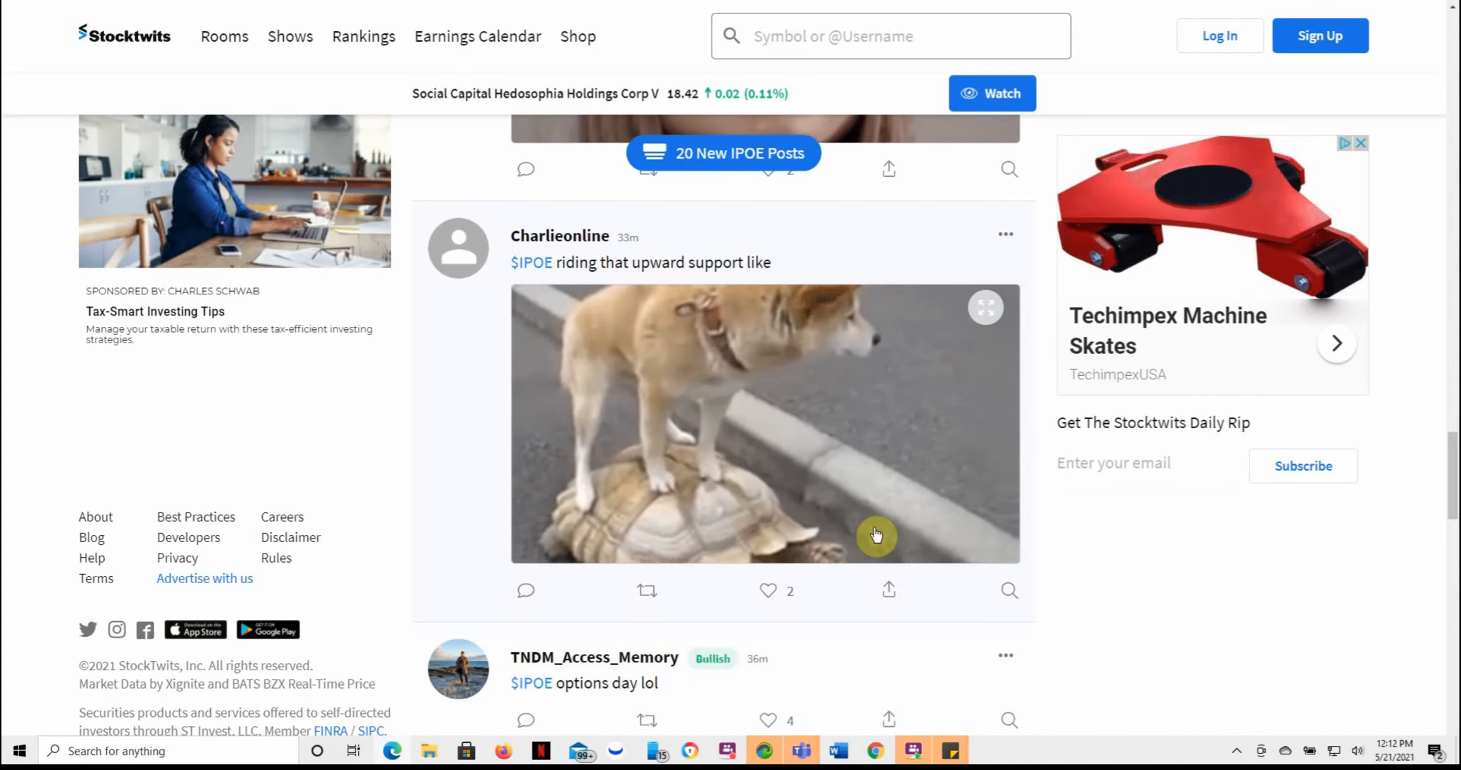
pyautogui.scroll(-3)
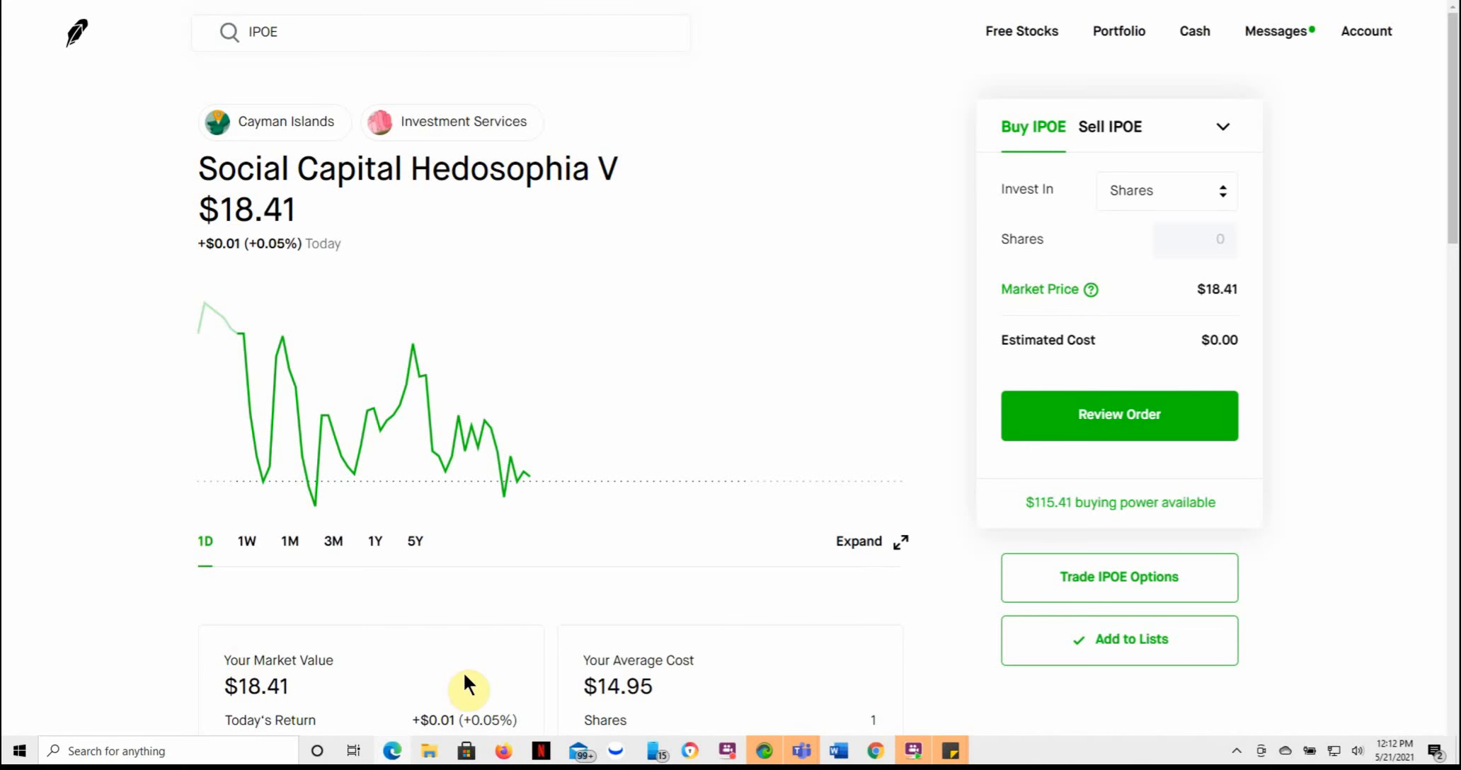
# Step: Scroll the Robinhood IPOE page down to Your Market Value and Average Cost
pyautogui.scroll(-3)
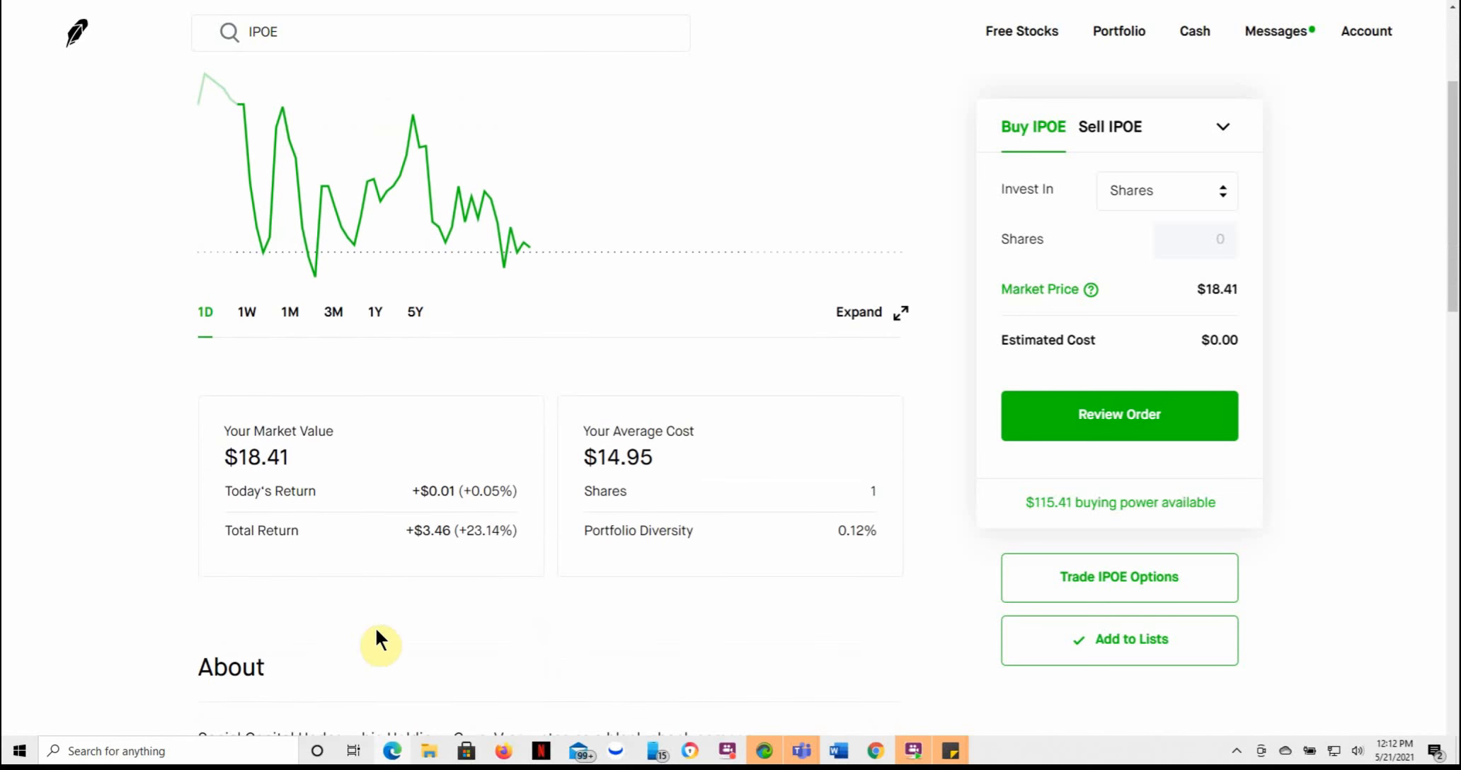
pyautogui.moveTo(492, 566)
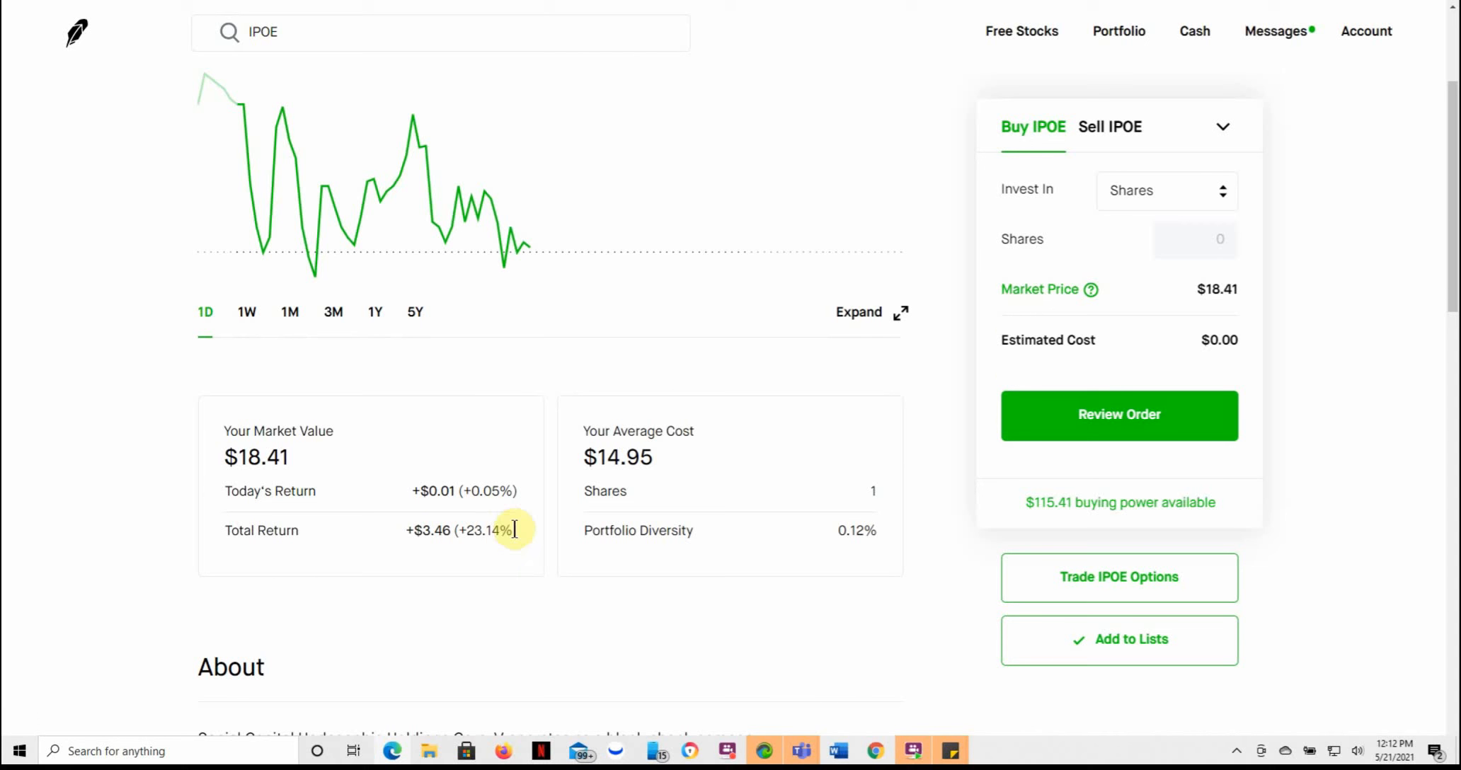
pyautogui.moveTo(520, 551)
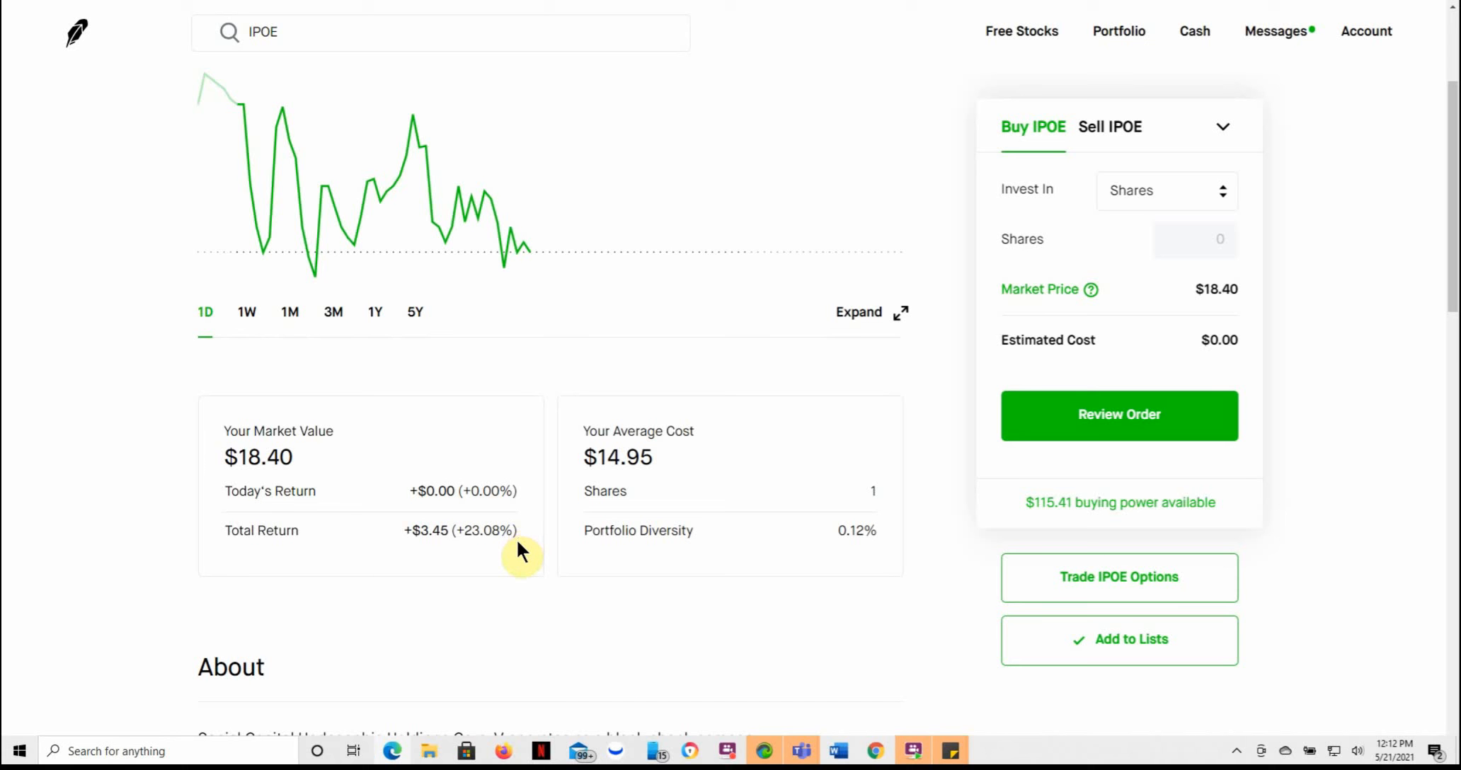
pyautogui.moveTo(142, 493)
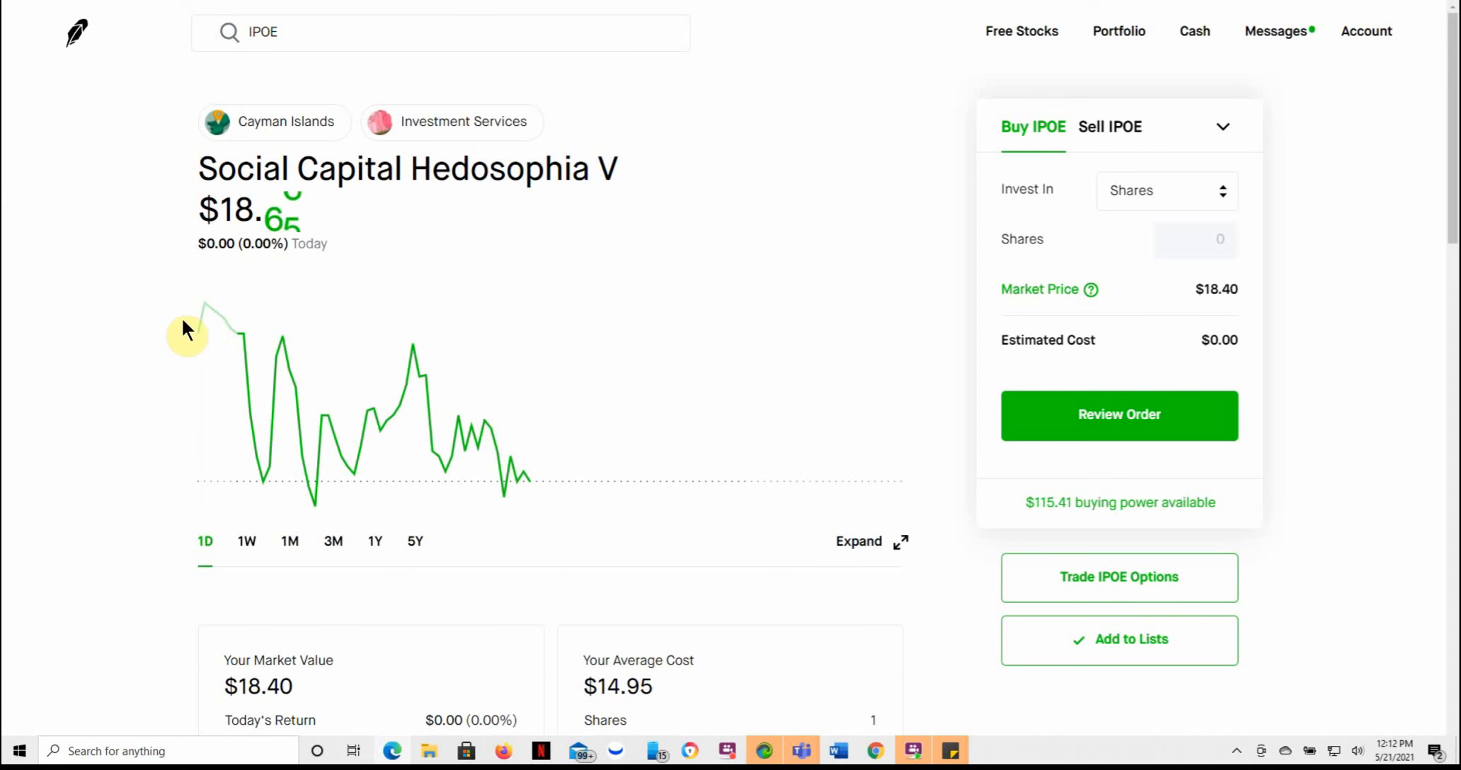
pyautogui.moveTo(264, 384)
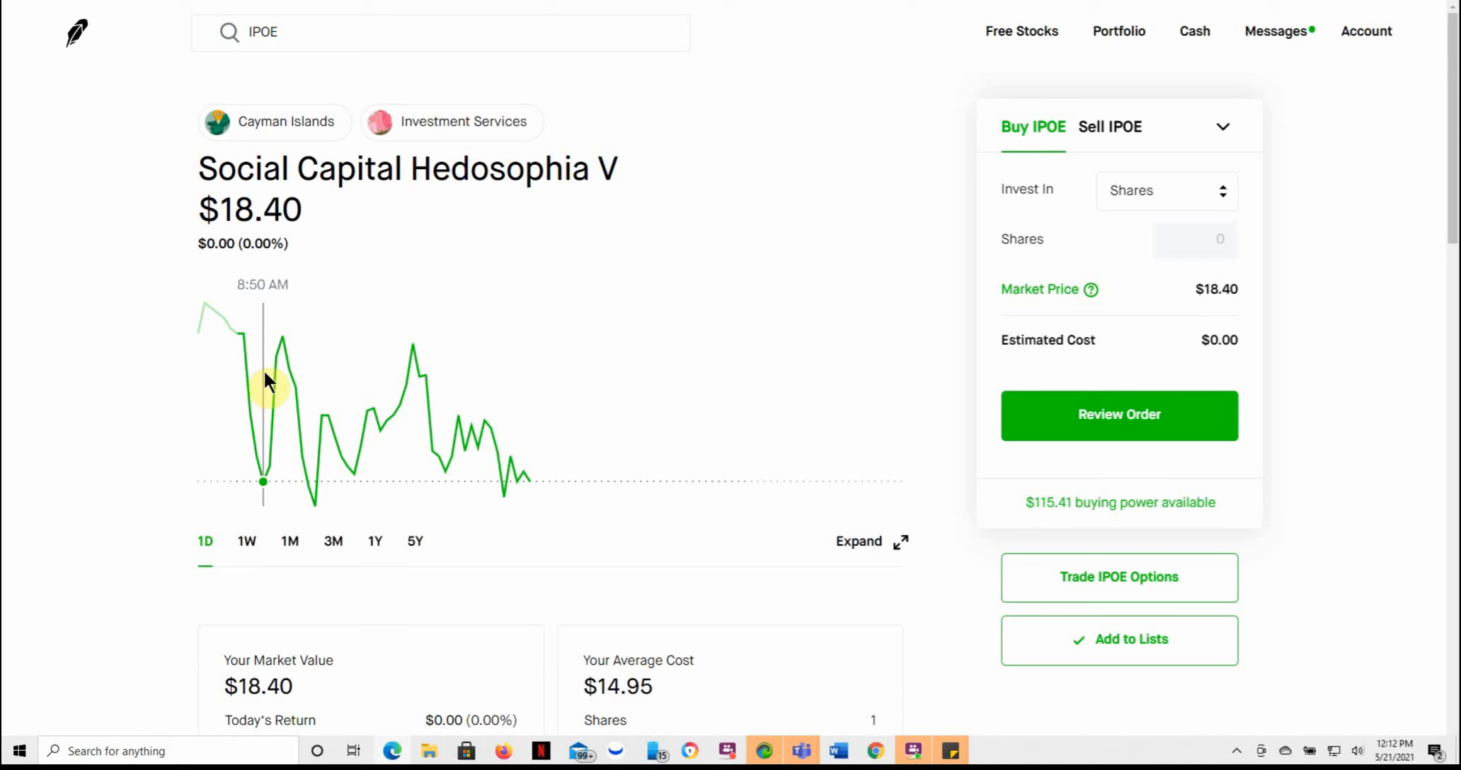
pyautogui.moveTo(270, 361)
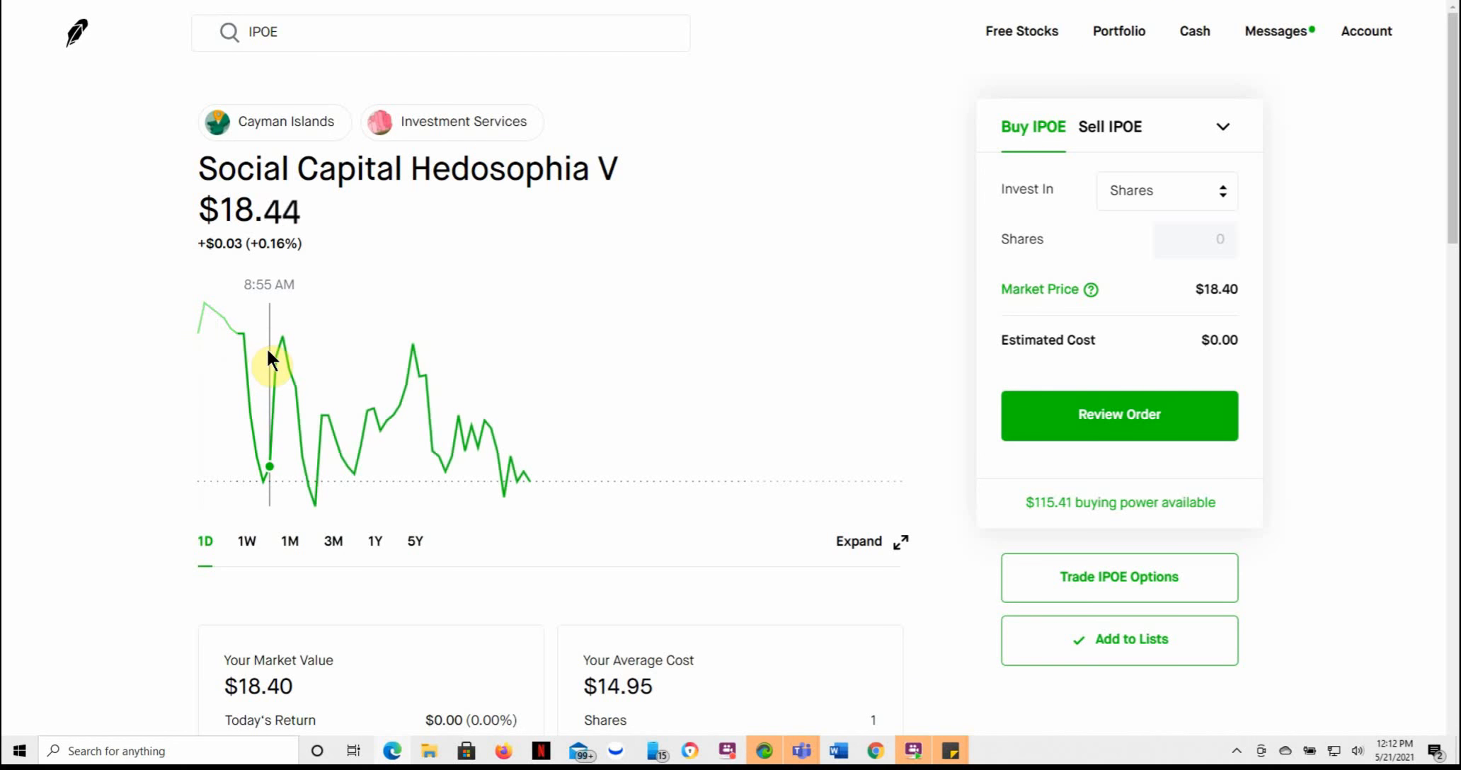
pyautogui.moveTo(265, 377)
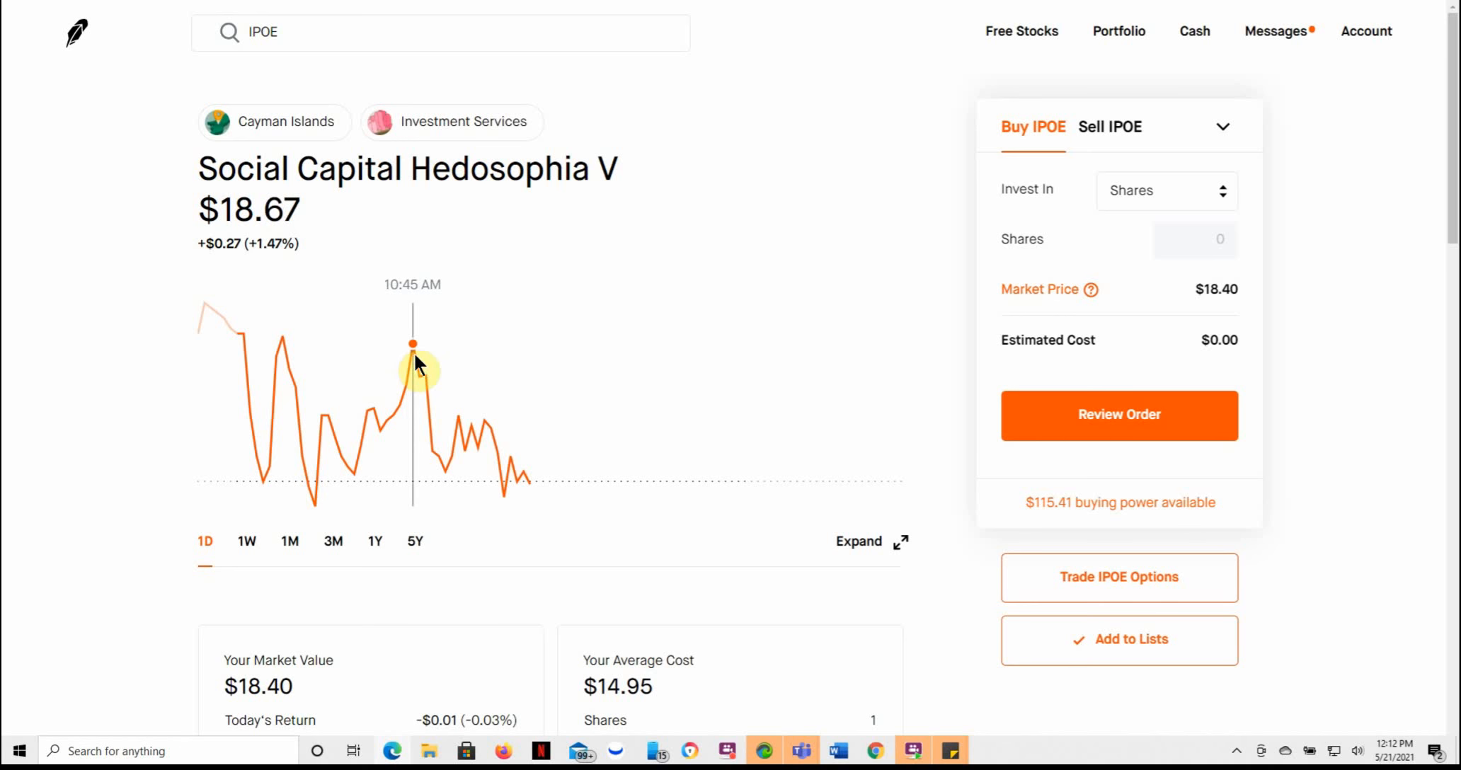
pyautogui.moveTo(509, 419)
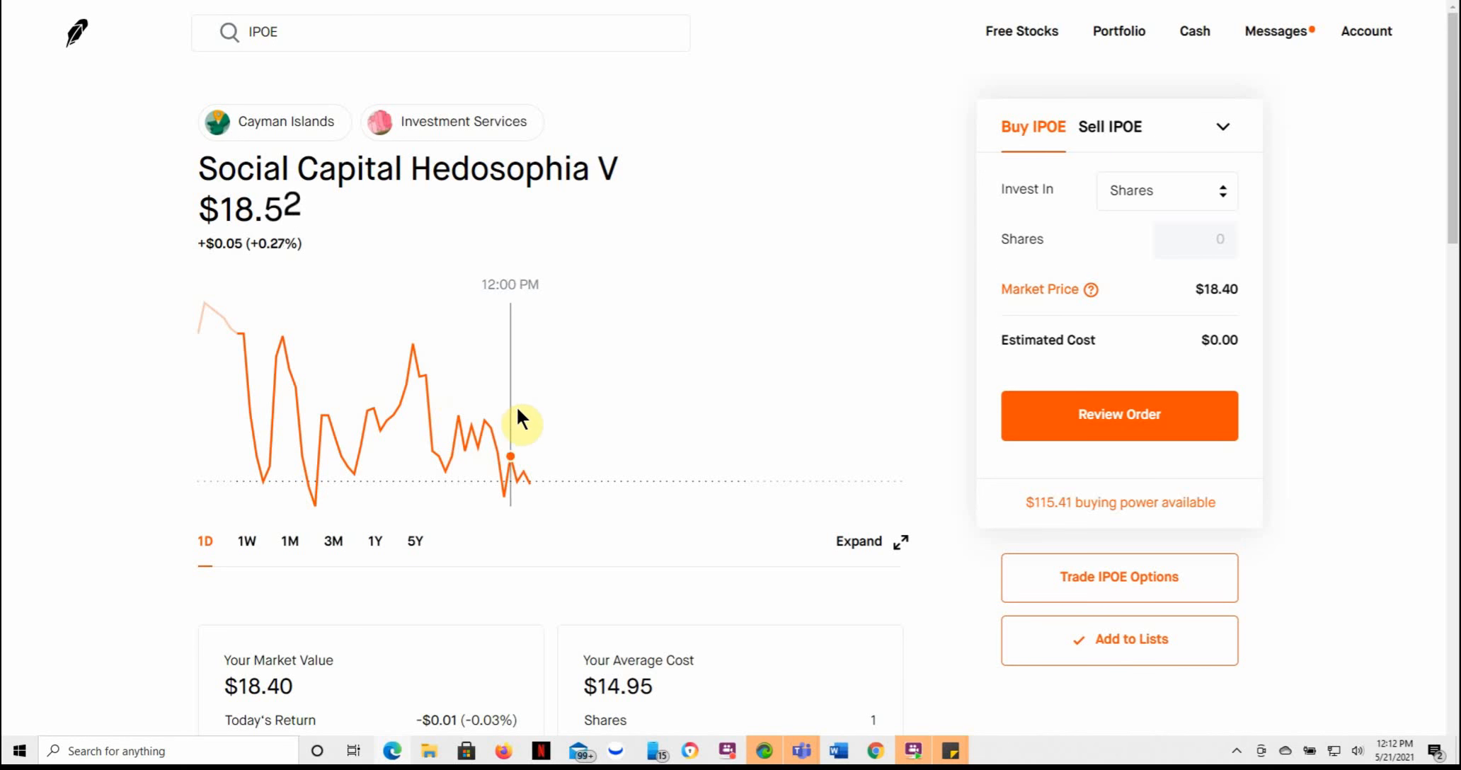
pyautogui.moveTo(9, 447)
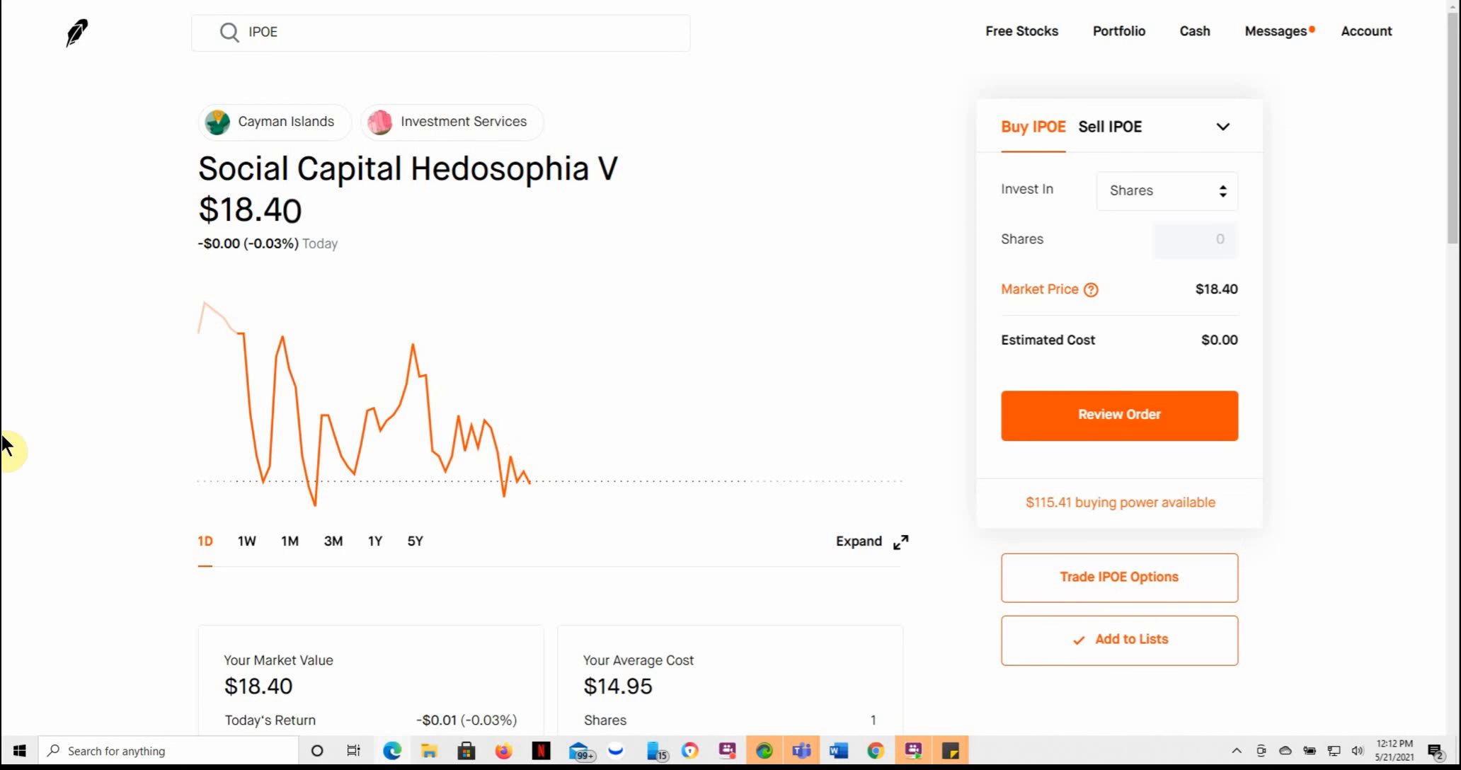